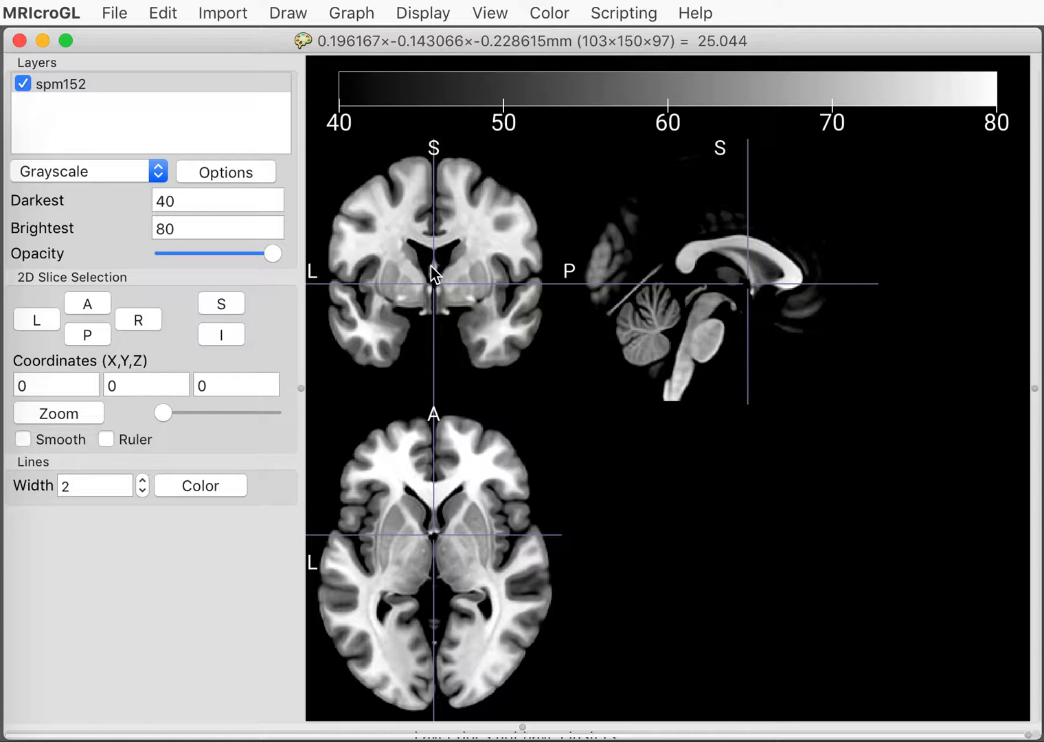
mouse_move(132, 8)
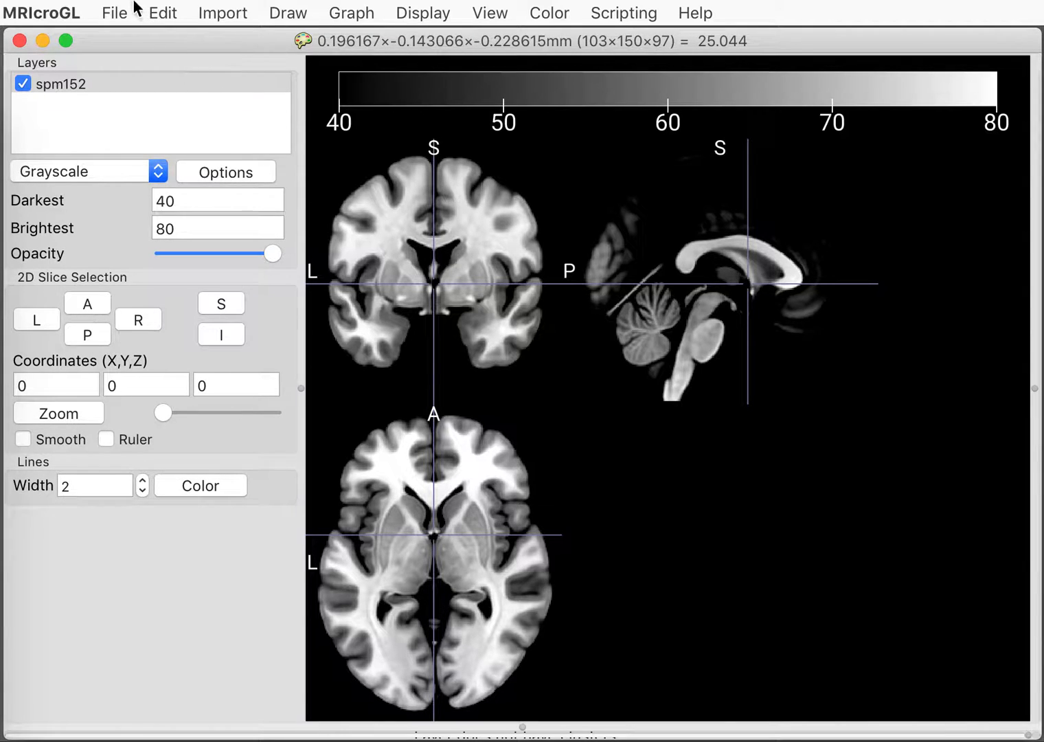
- Show the File menu's Open Standard list of bundled brain volumes
left_click(114, 12)
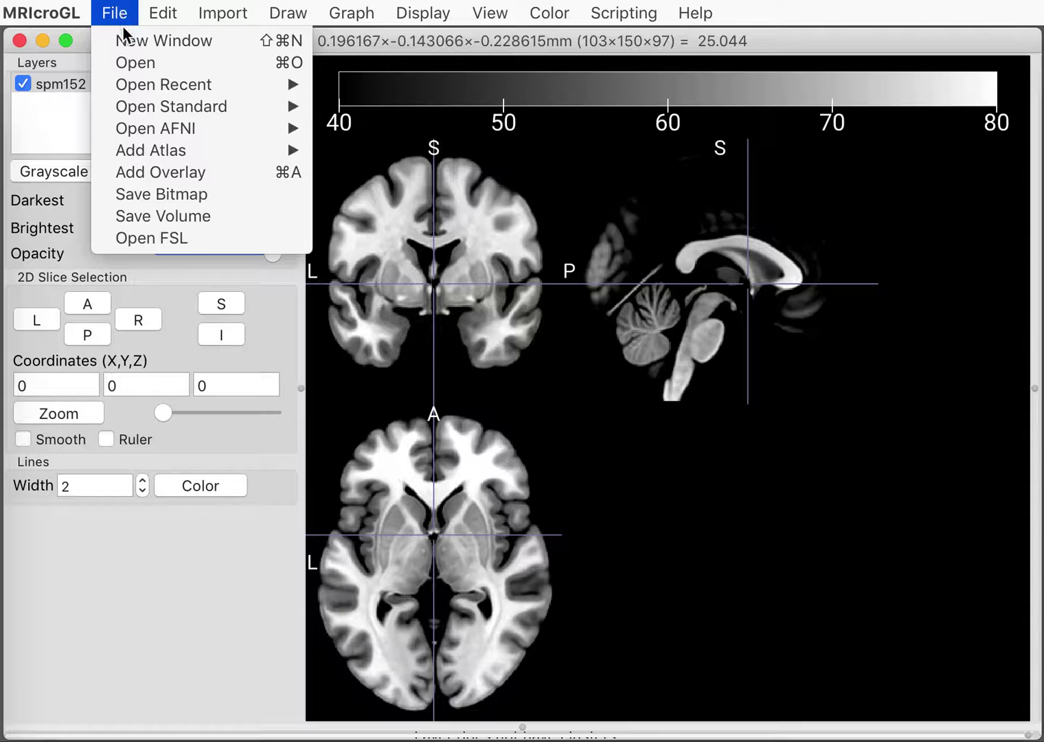
mouse_move(134, 63)
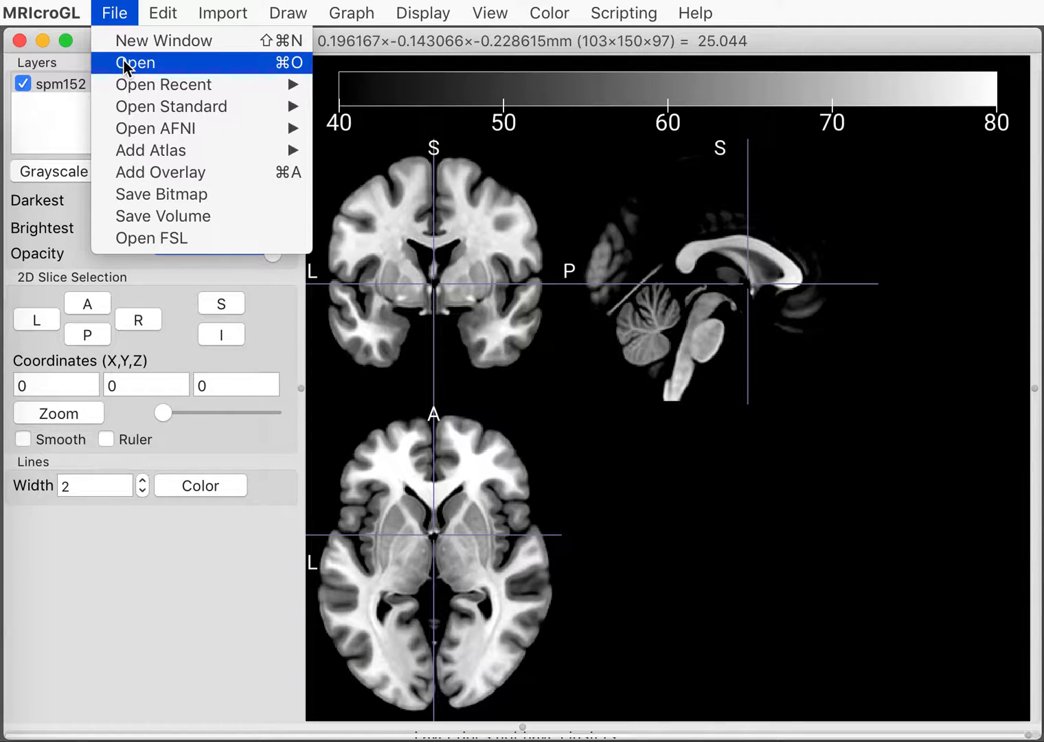
mouse_move(163, 84)
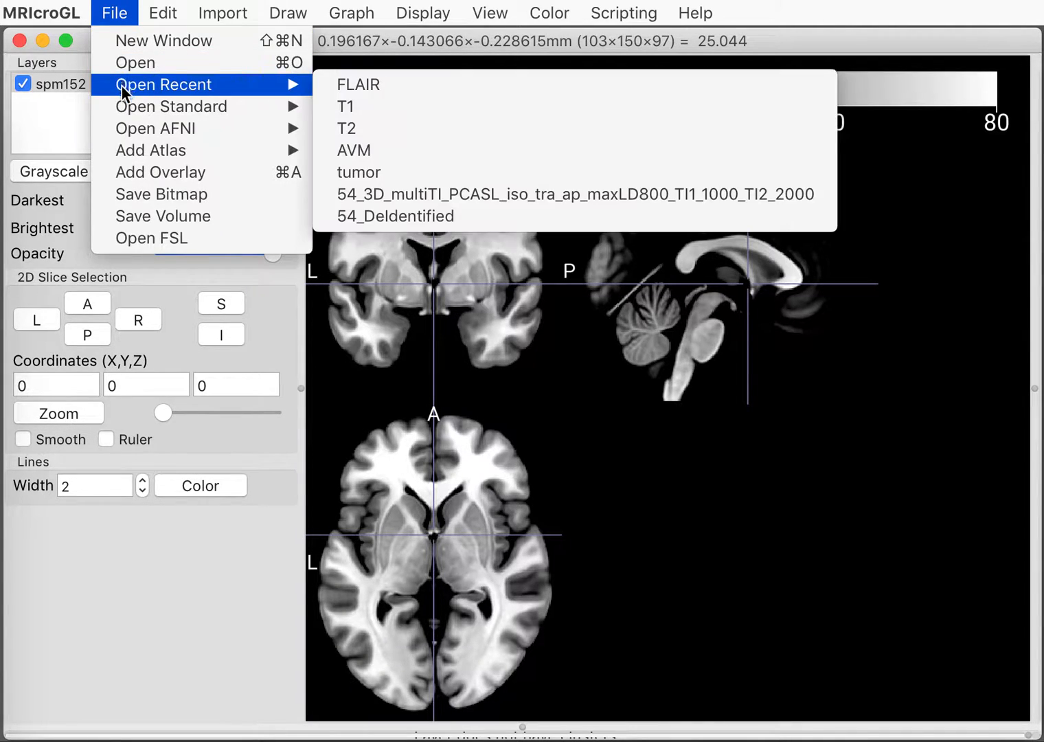
mouse_move(172, 107)
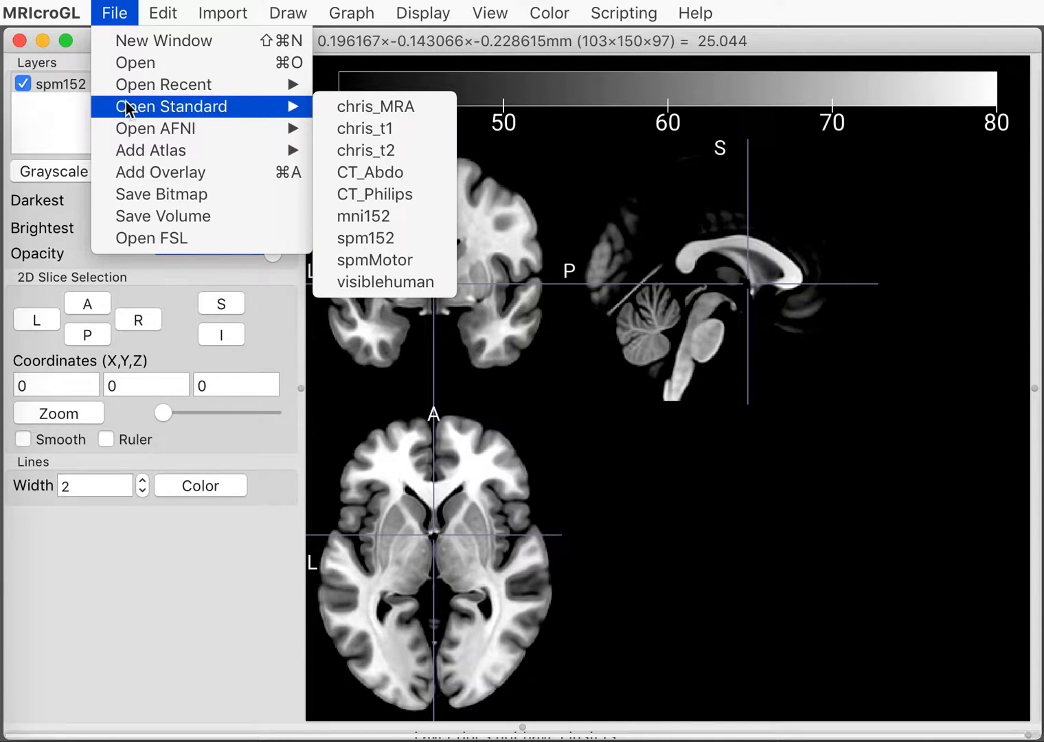
mouse_move(248, 110)
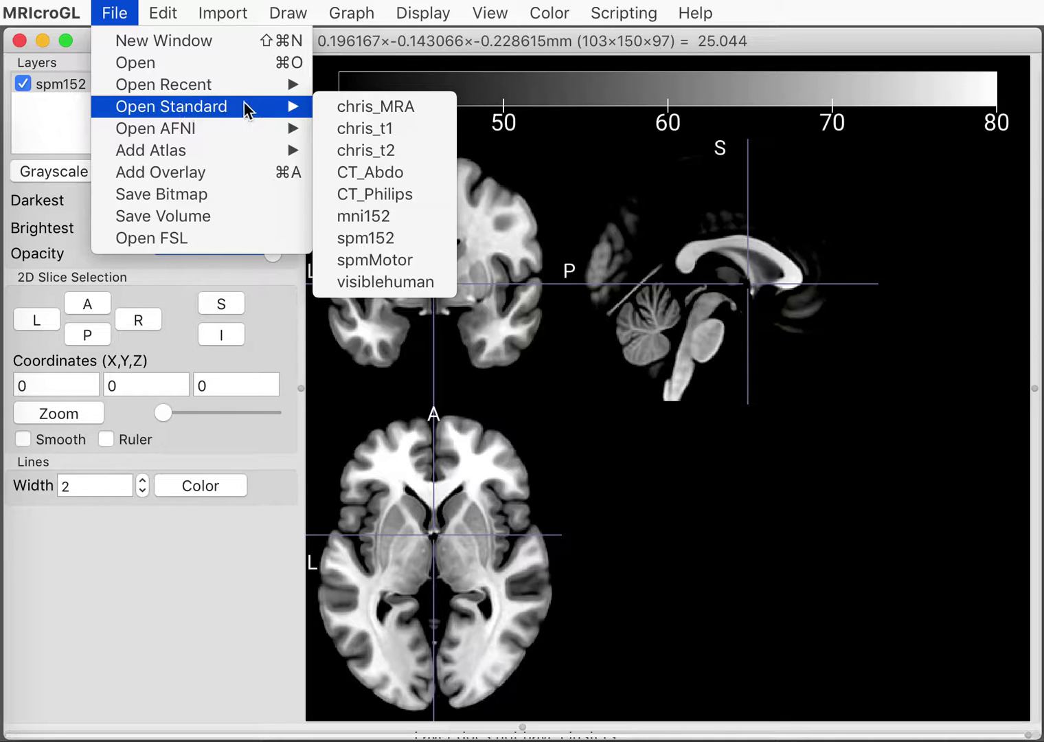
mouse_move(366, 128)
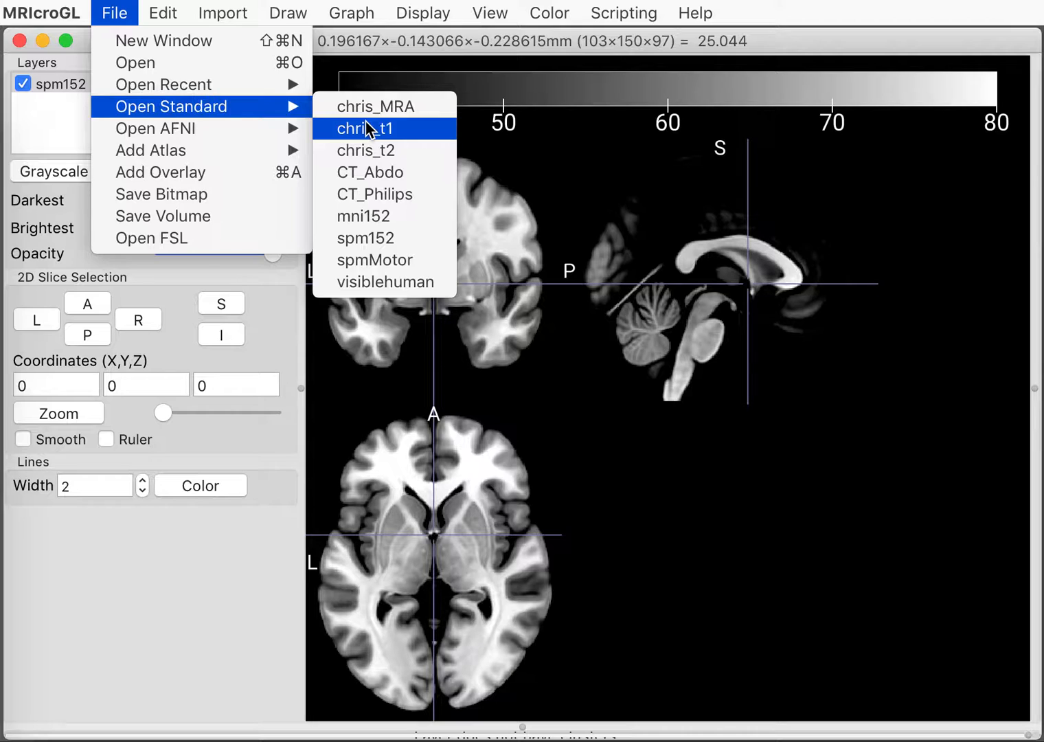
mouse_move(365, 127)
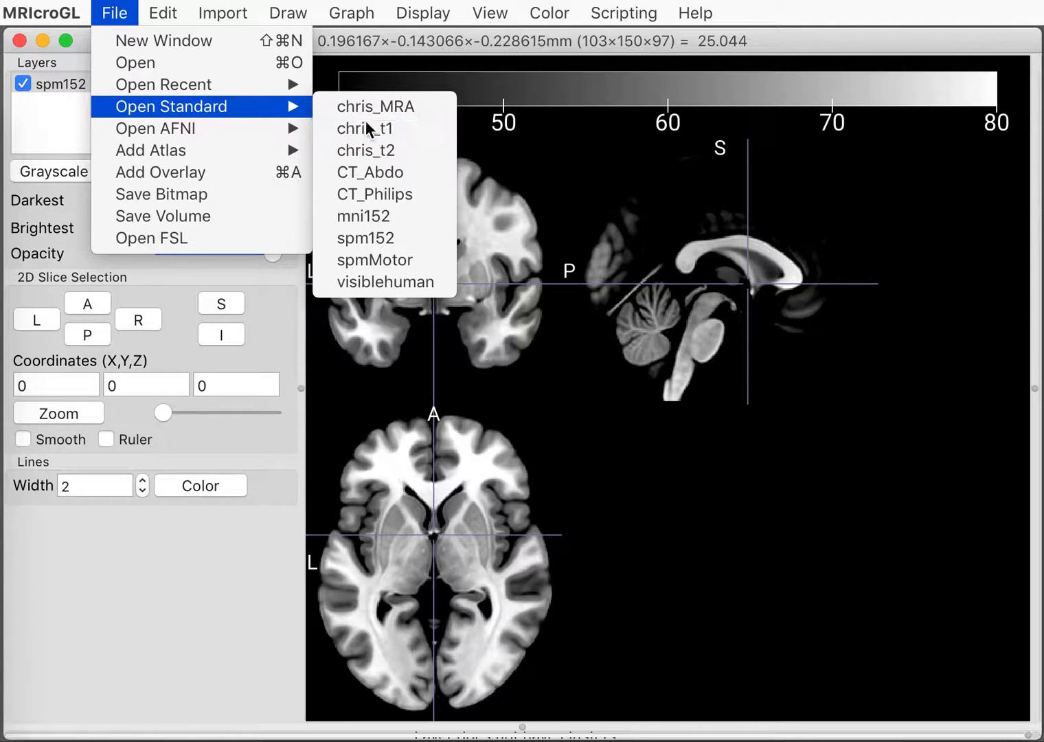
- Load the chris_t1 T1 scan and browse slices from top of head down to eye level and left side
left_click(366, 128)
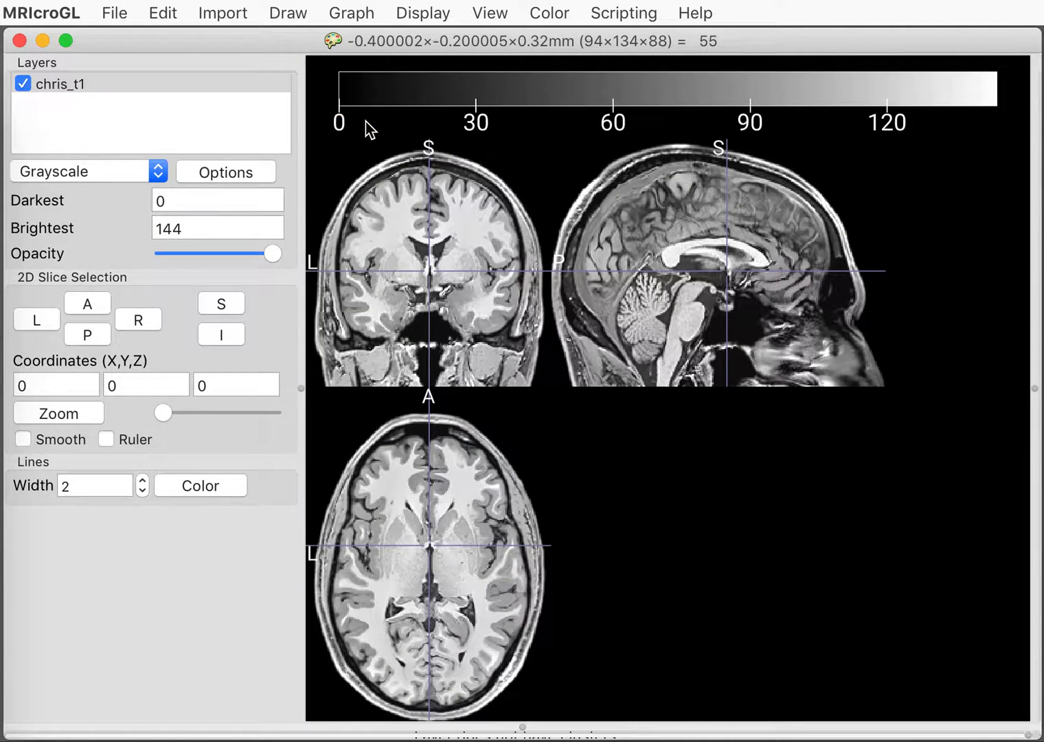
mouse_move(481, 225)
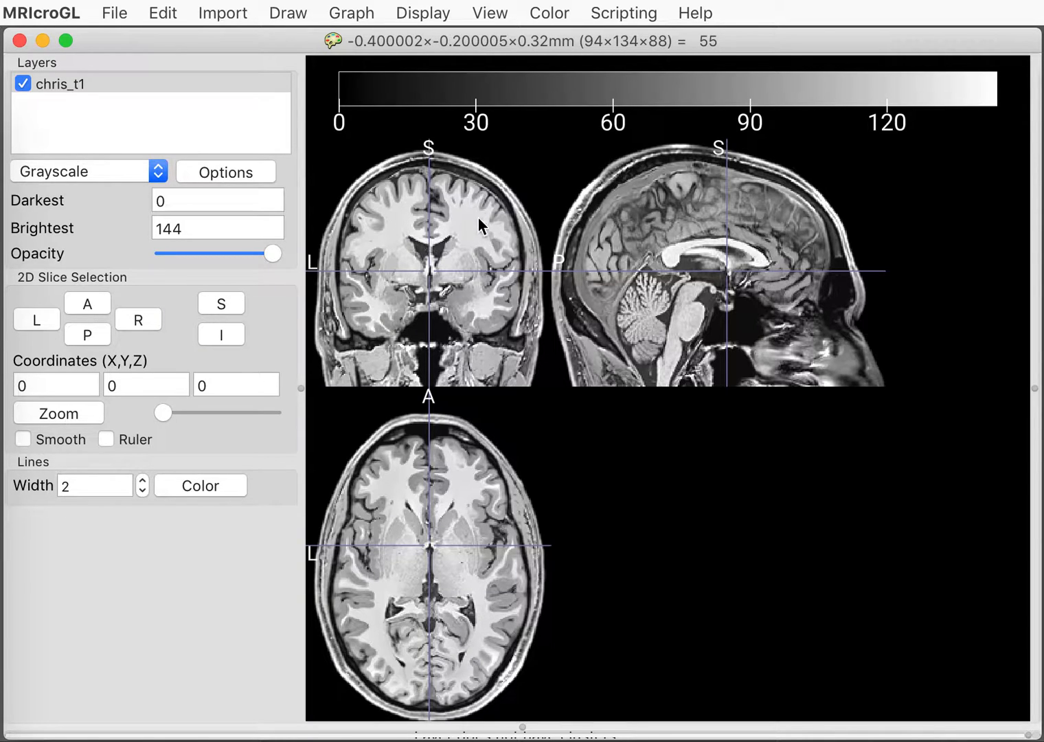
mouse_move(479, 253)
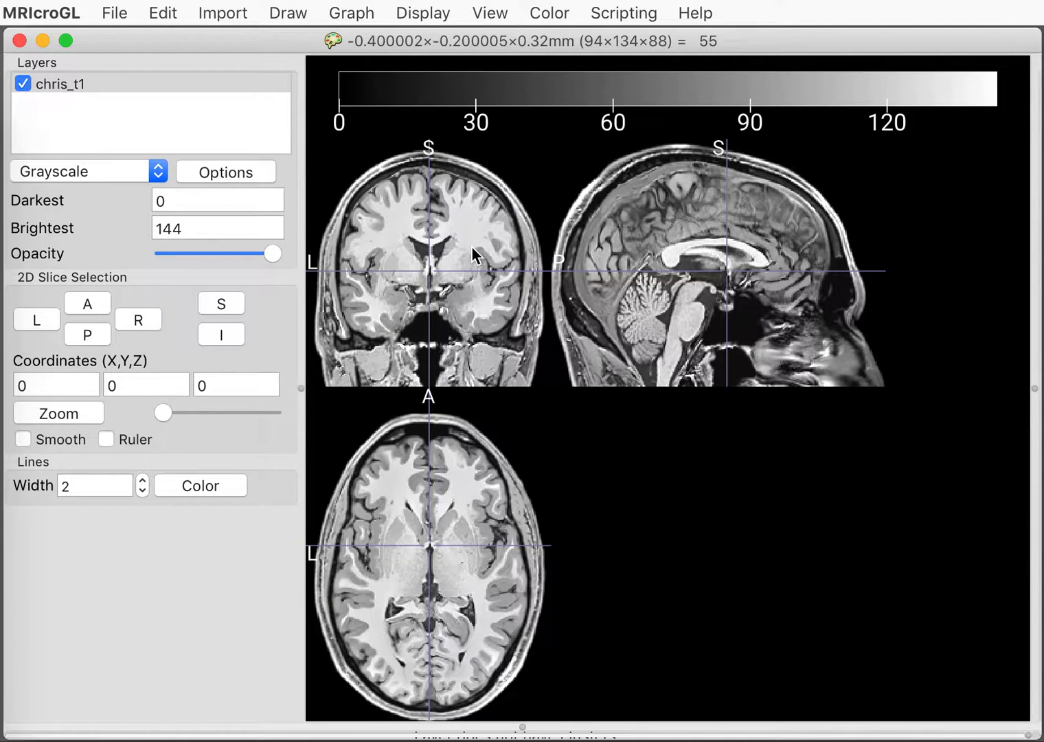
left_click(465, 239)
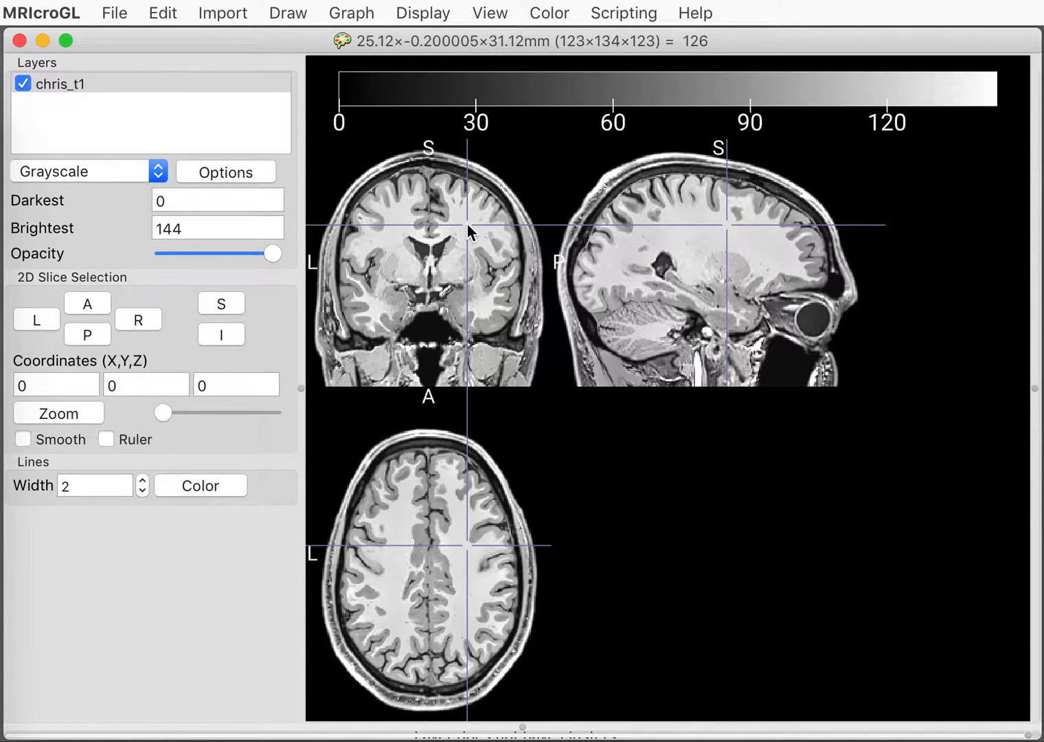
left_click(510, 200)
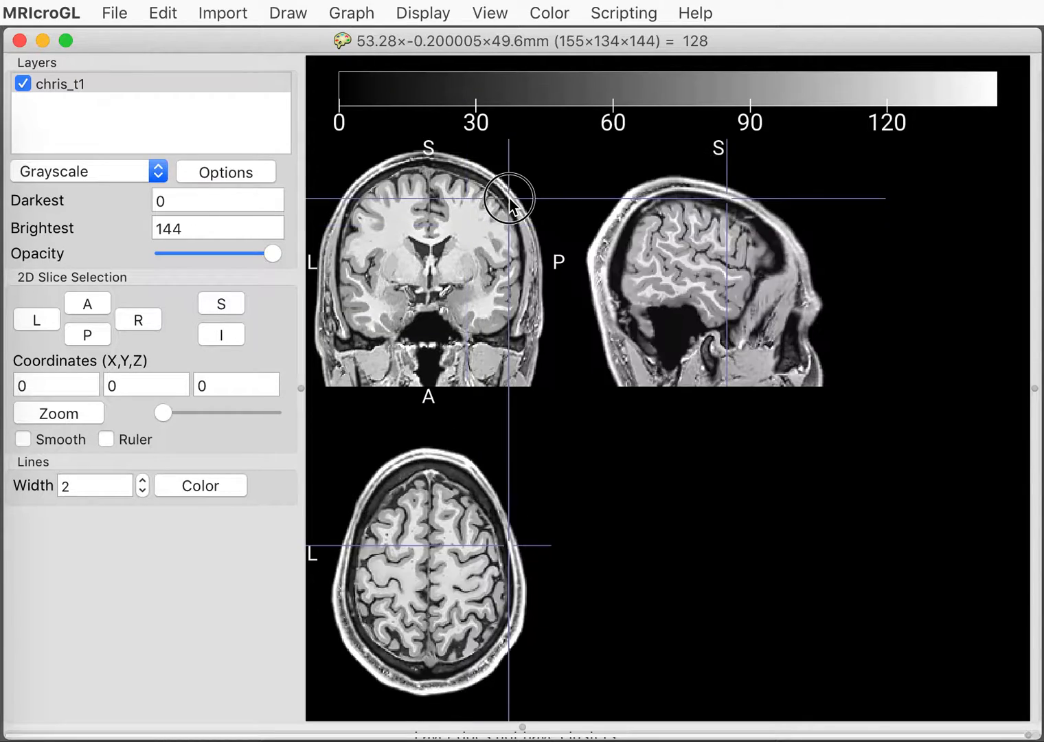
left_click(473, 309)
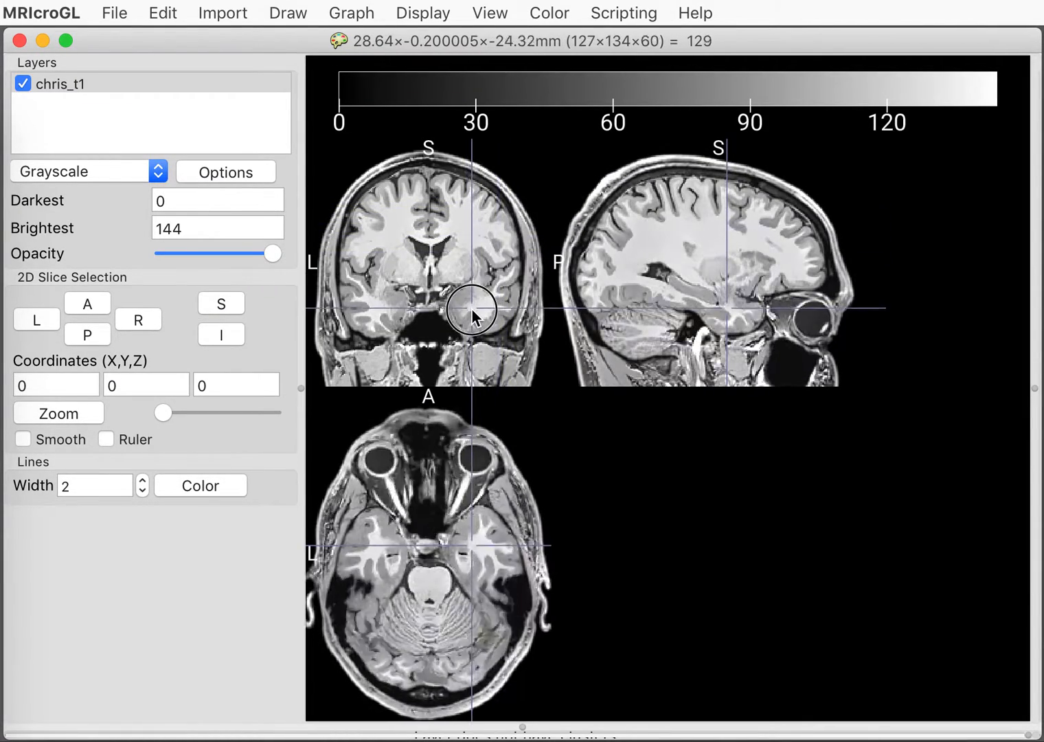
left_click(336, 480)
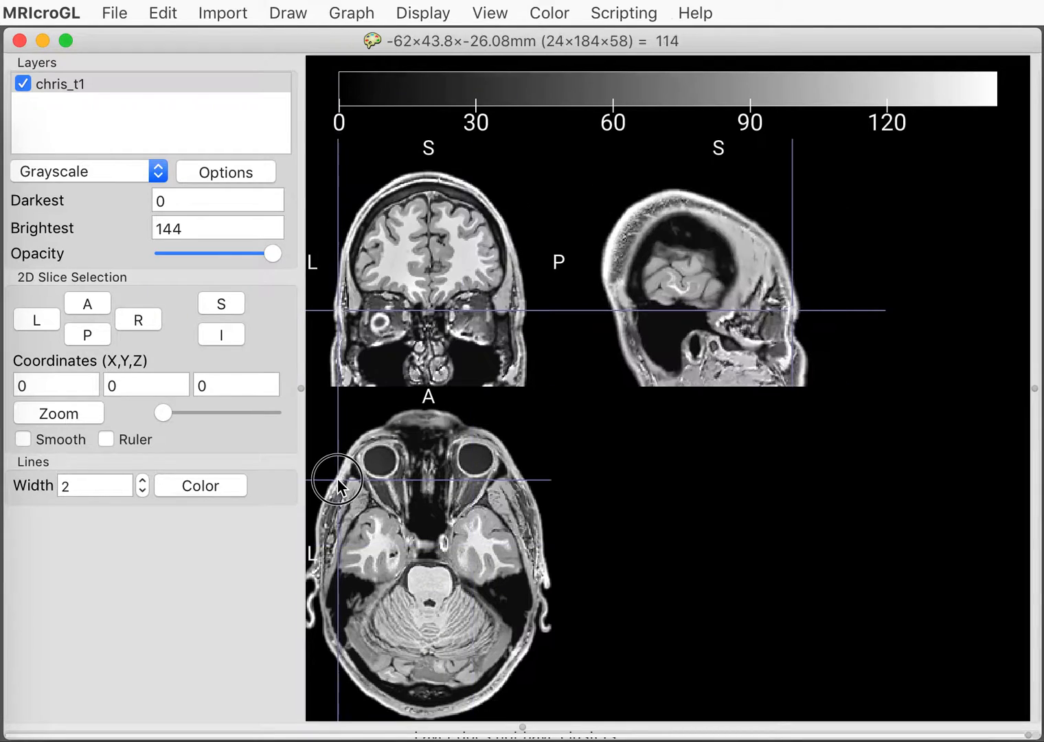
- Move through posterior and superior slices, then settle on the lateral ventricles and deep grey matter
left_click(618, 244)
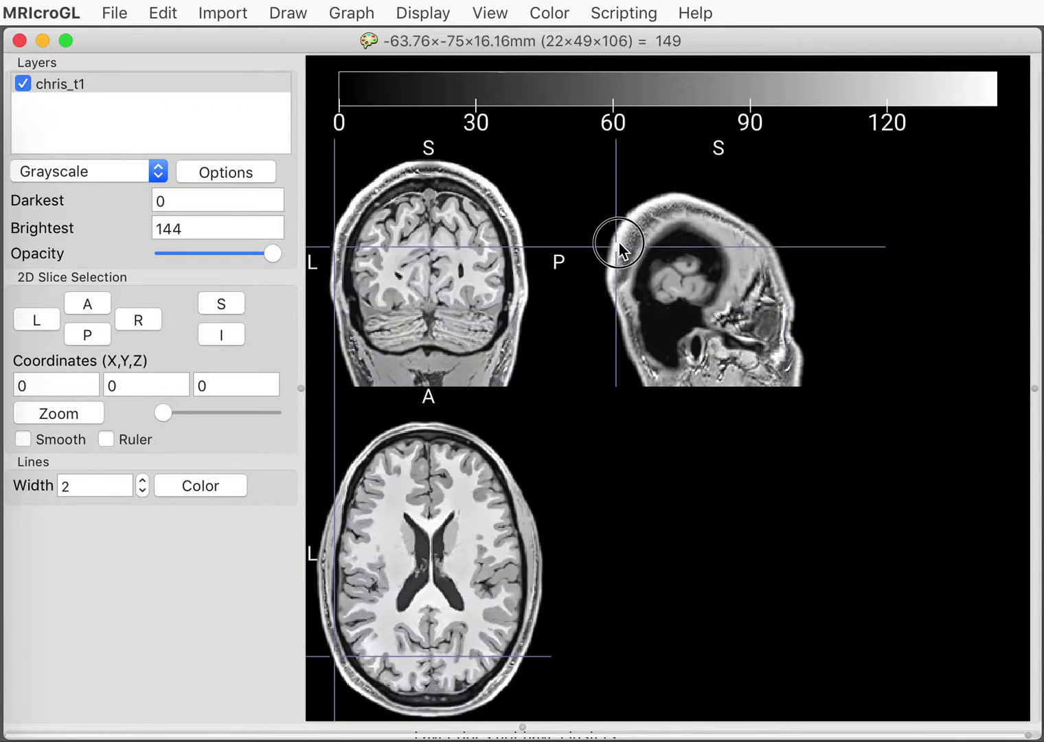
left_click(387, 574)
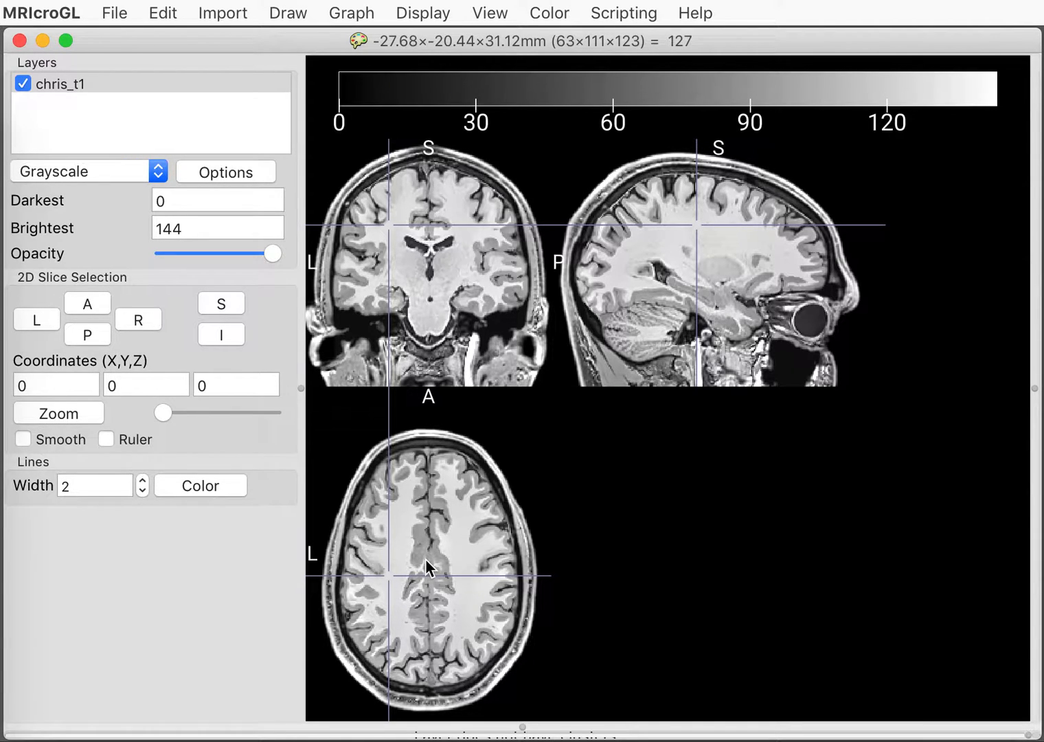
left_click(413, 242)
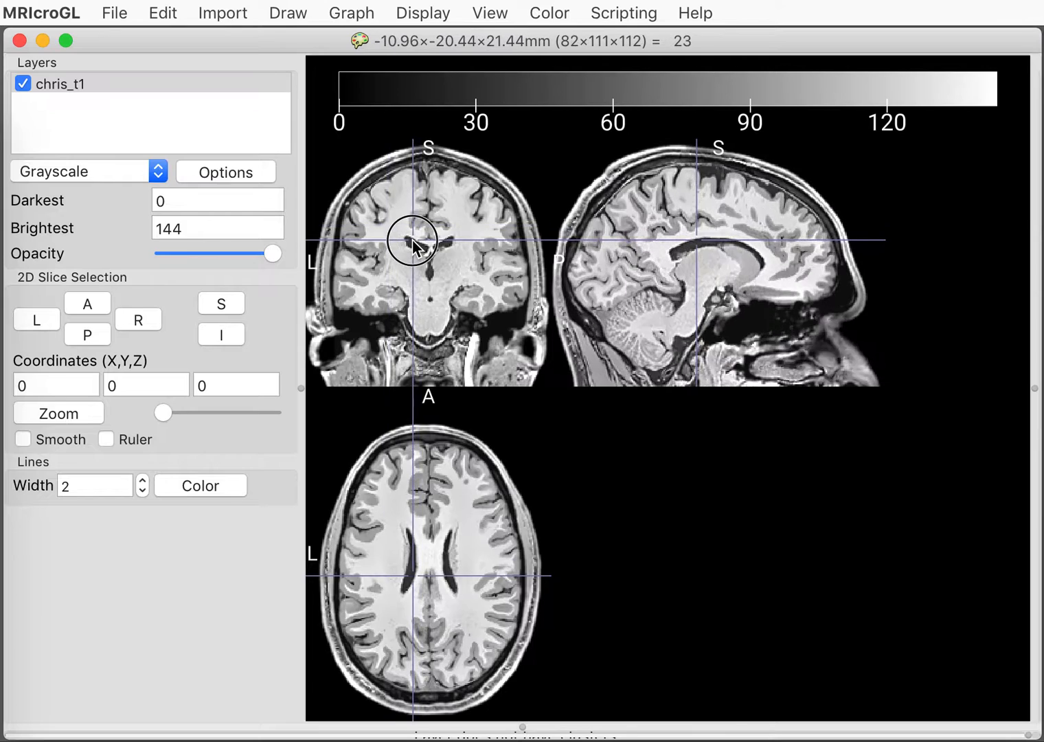
left_click(412, 245)
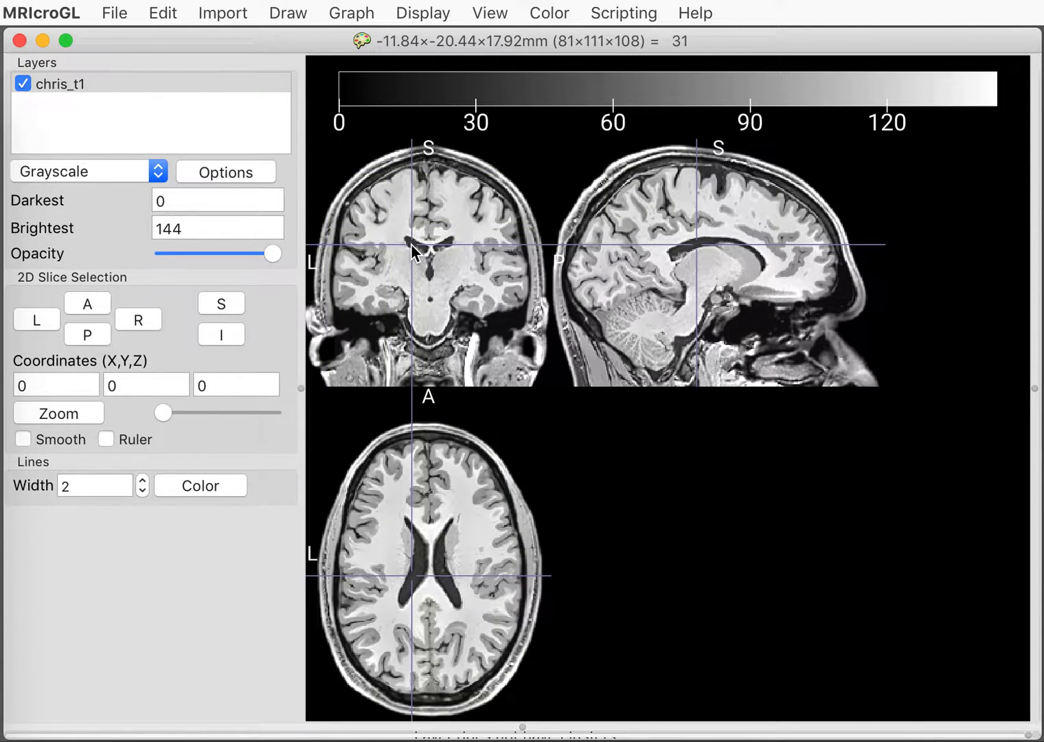
left_click(374, 266)
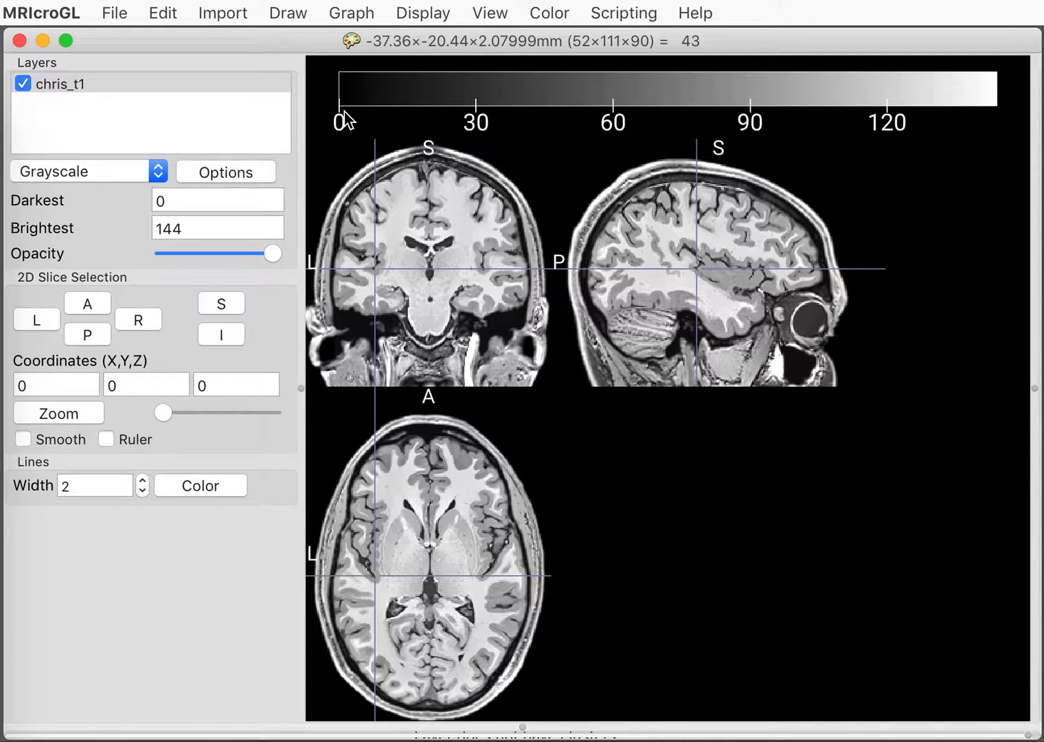
mouse_move(676, 112)
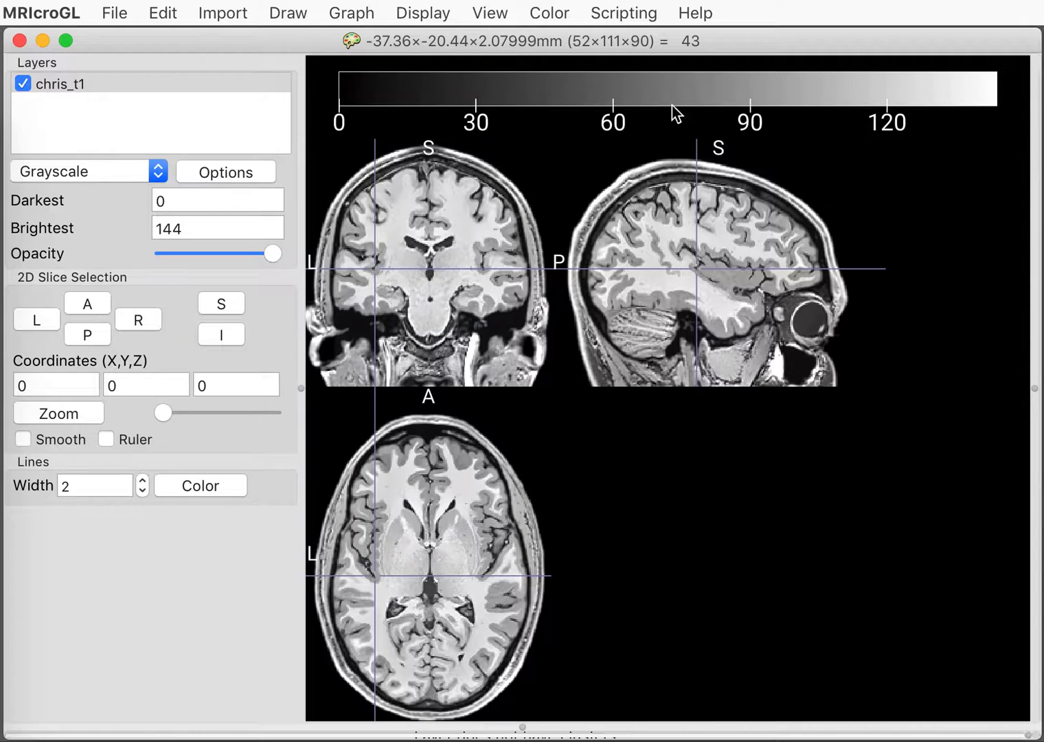
mouse_move(346, 131)
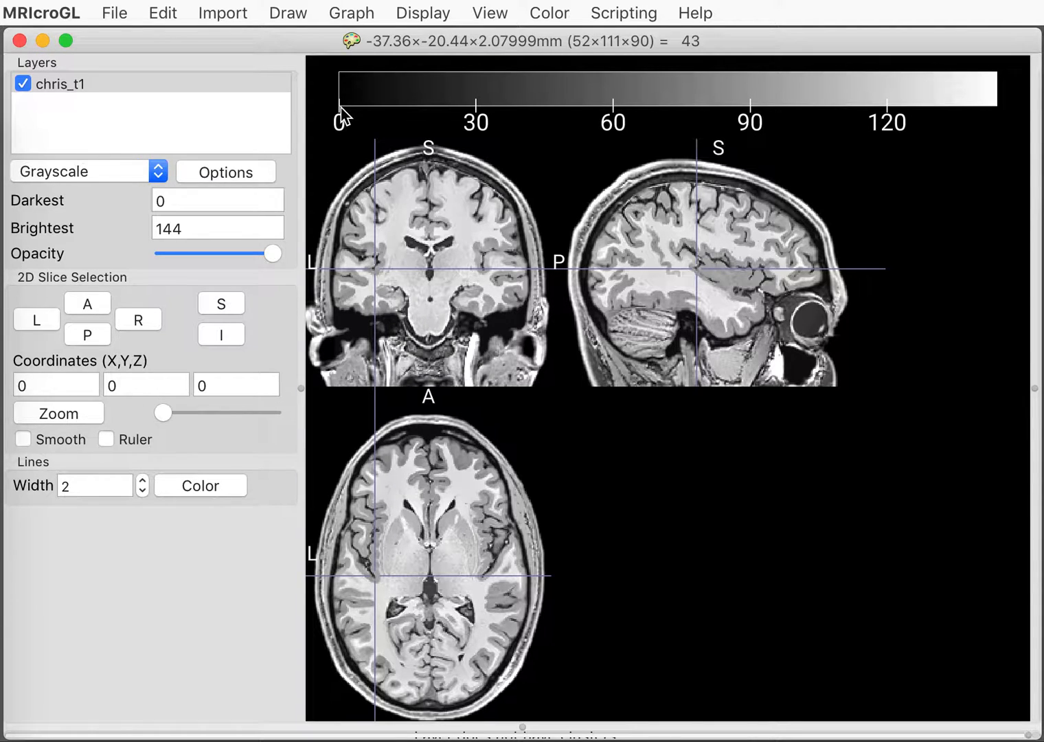
mouse_move(973, 140)
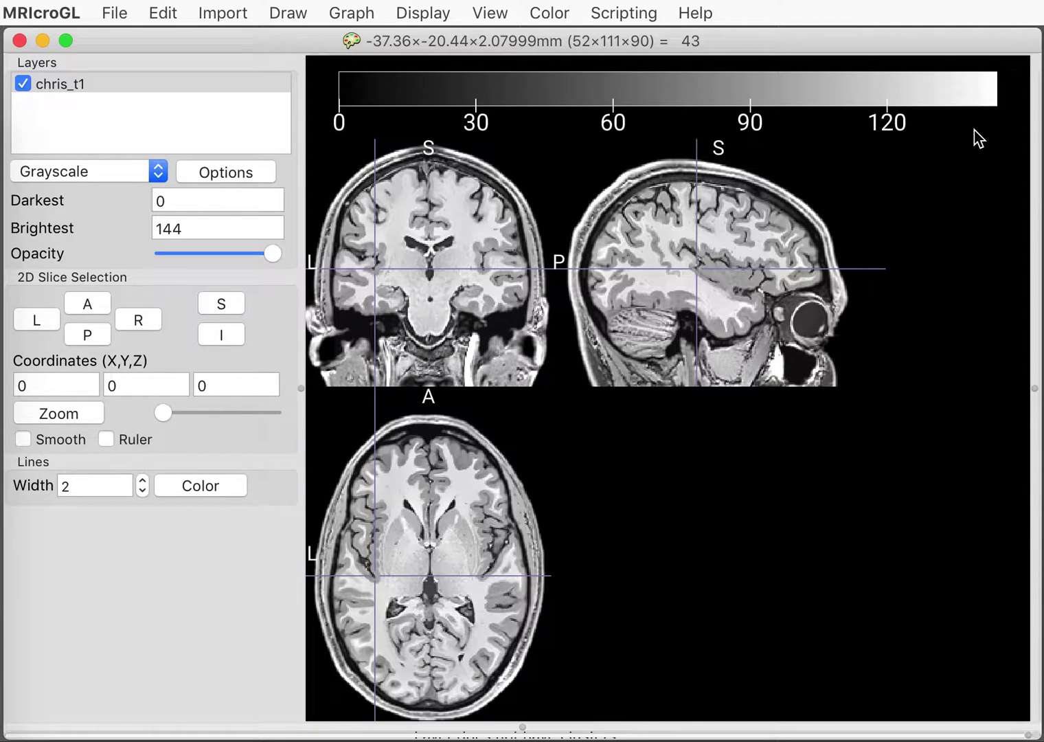
mouse_move(213, 195)
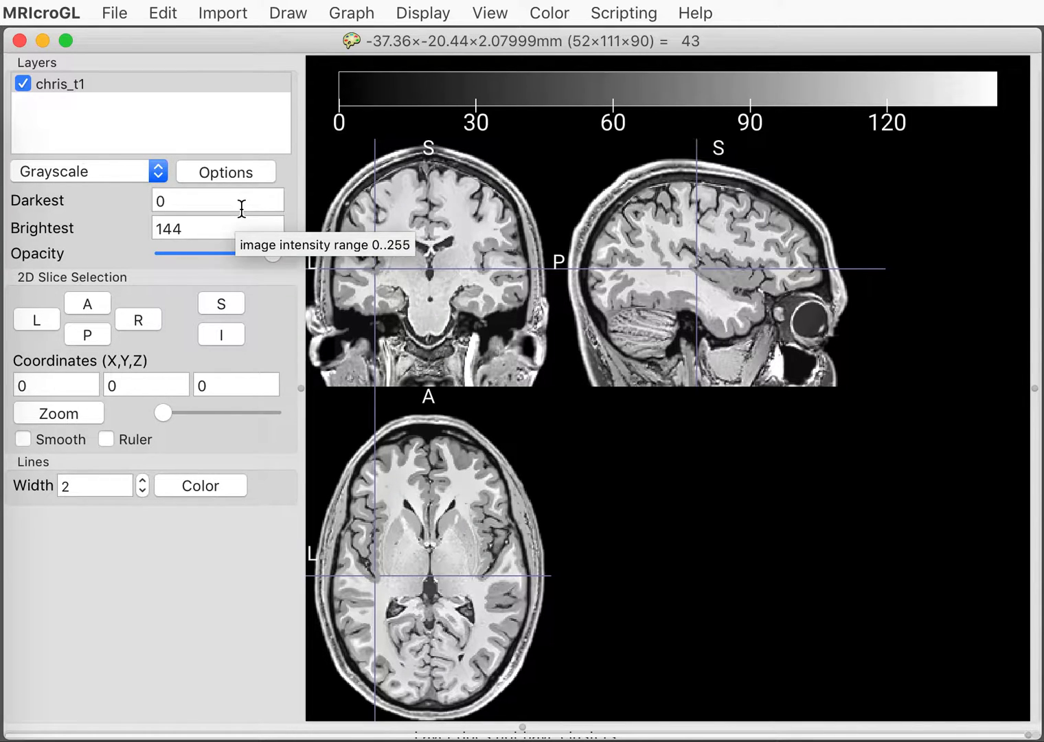
- Set Darkest to 30 and Brightest to 120, then recentre on the lateral ventricles
left_click(218, 201)
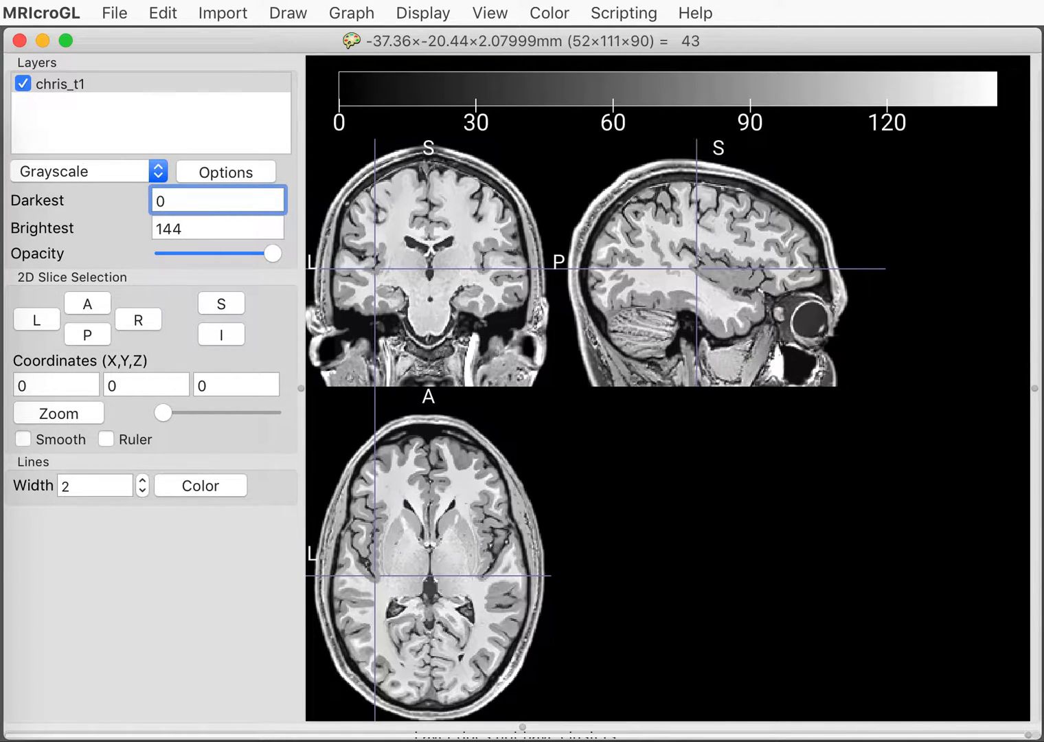
type("20")
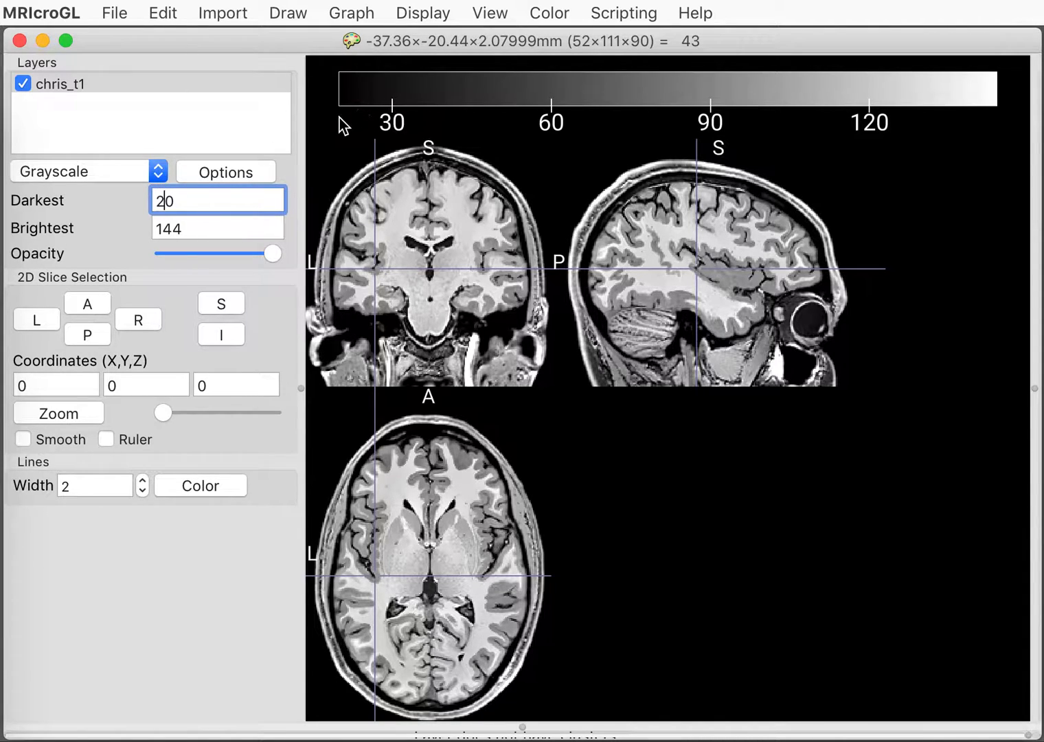
type("30")
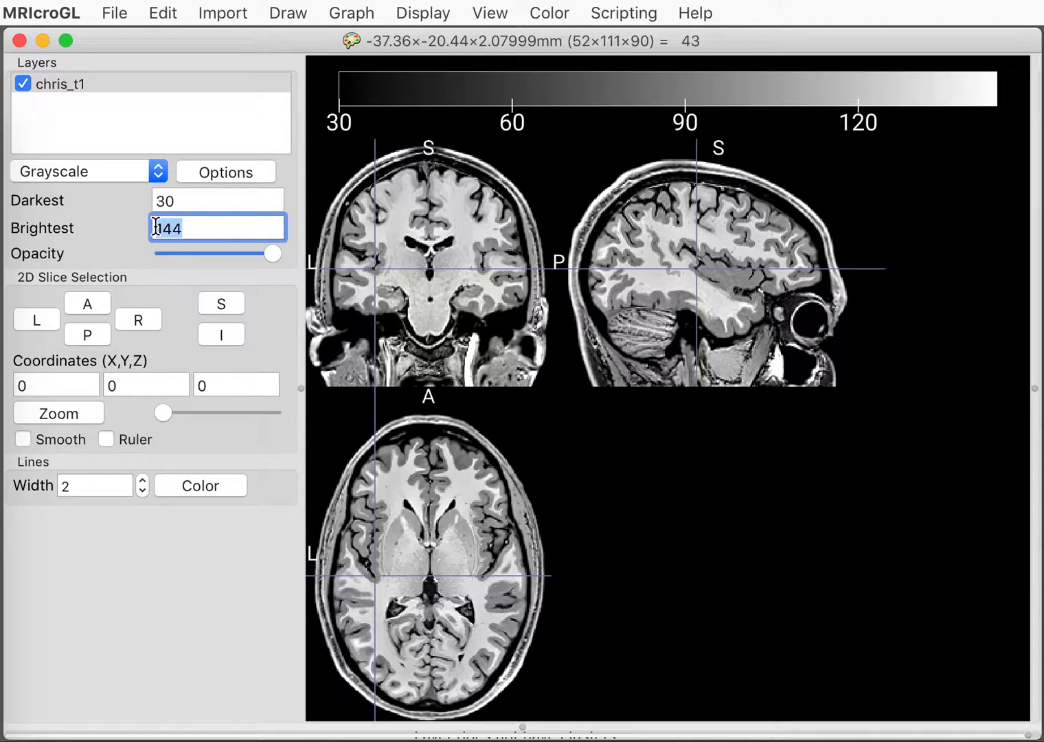
type("120")
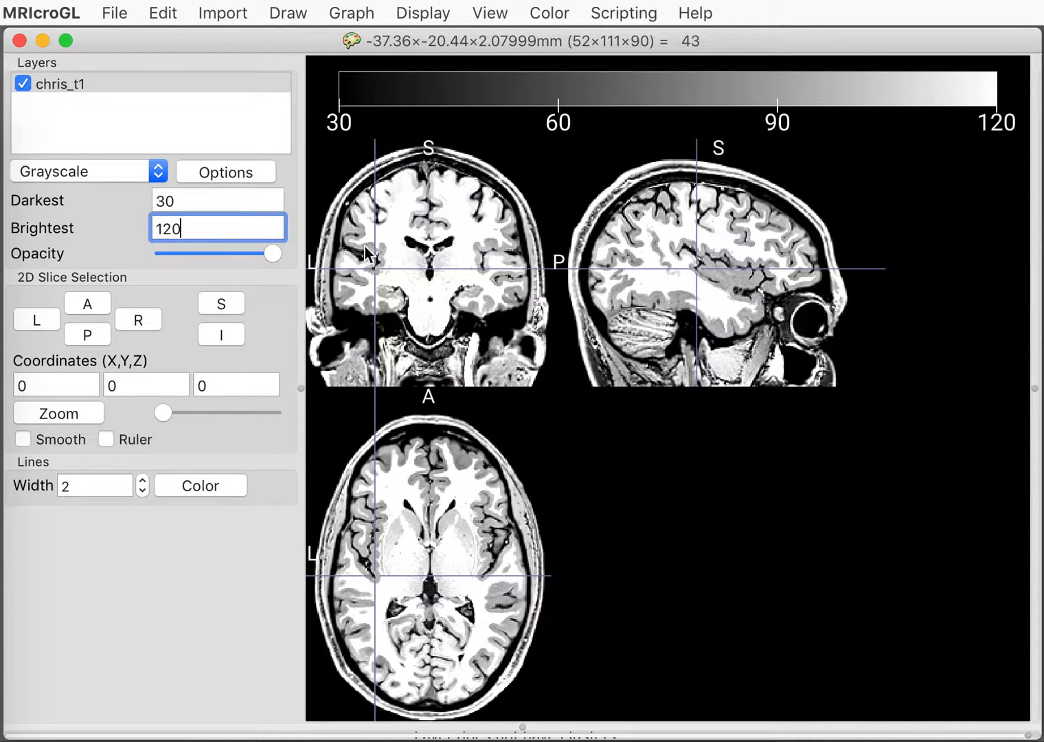
left_click(413, 253)
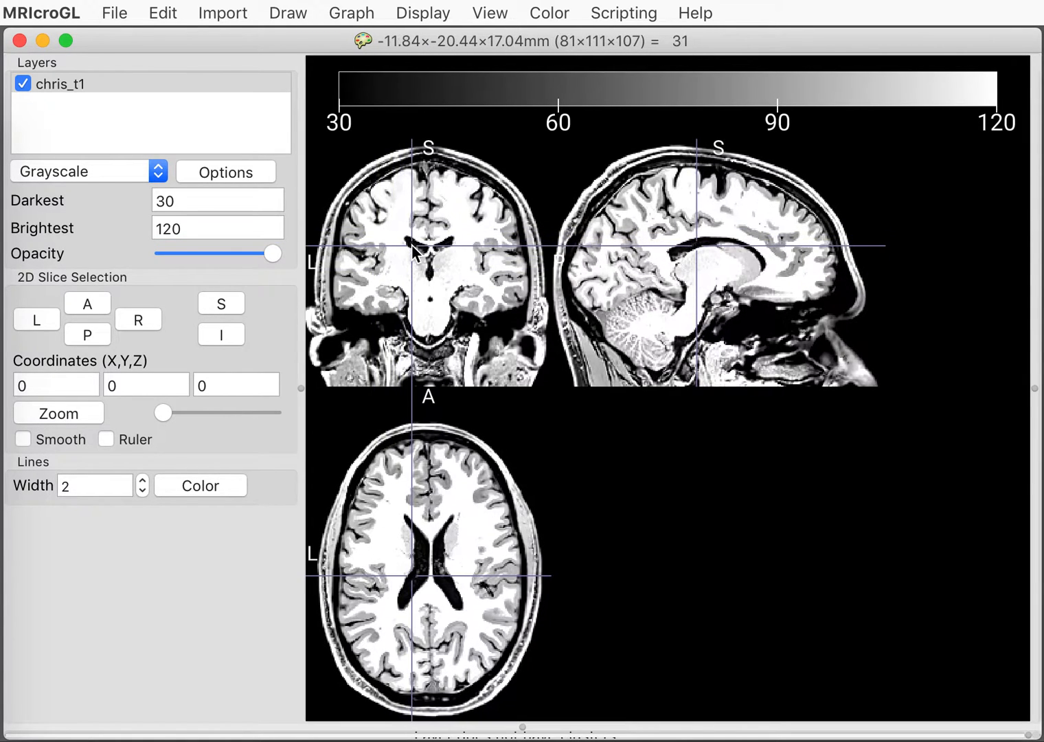
mouse_move(481, 107)
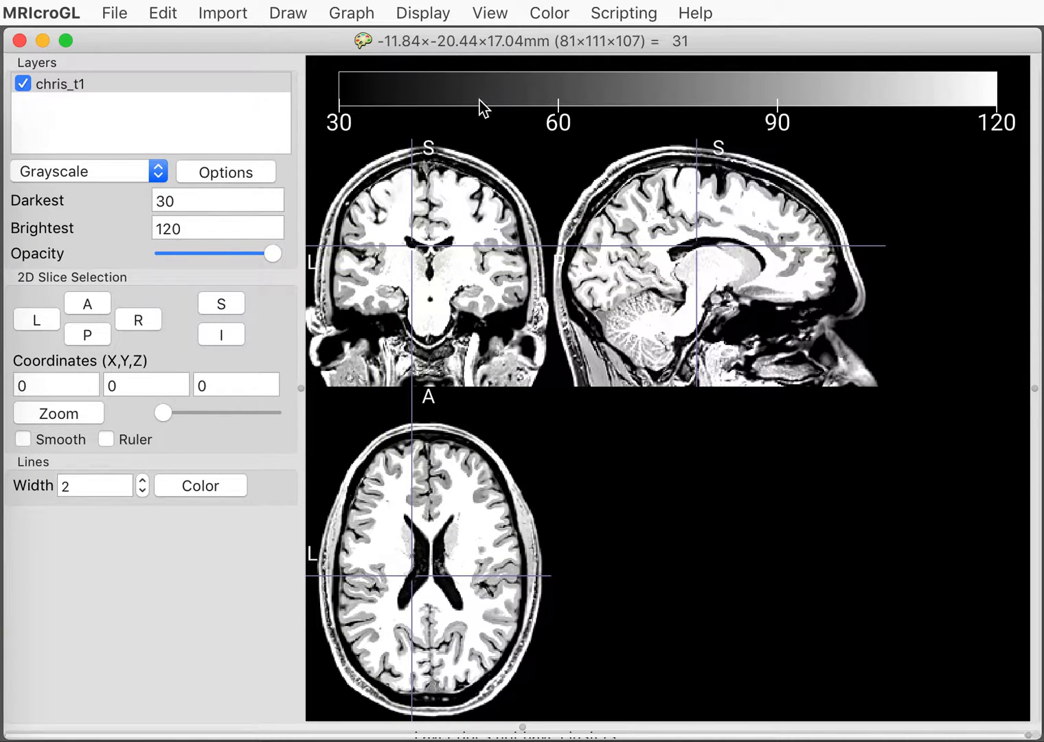
mouse_move(385, 217)
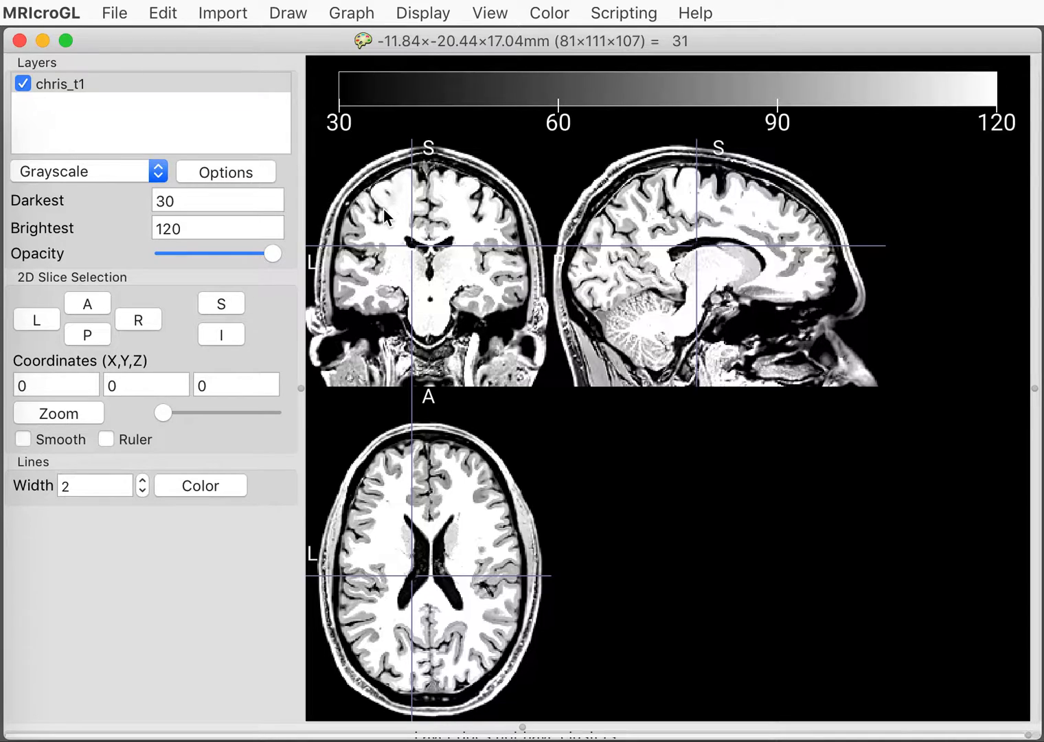
- Reposition the crosshair through eye level and upper brain, ending on the lateral ventricles at 19–142
left_click(411, 245)
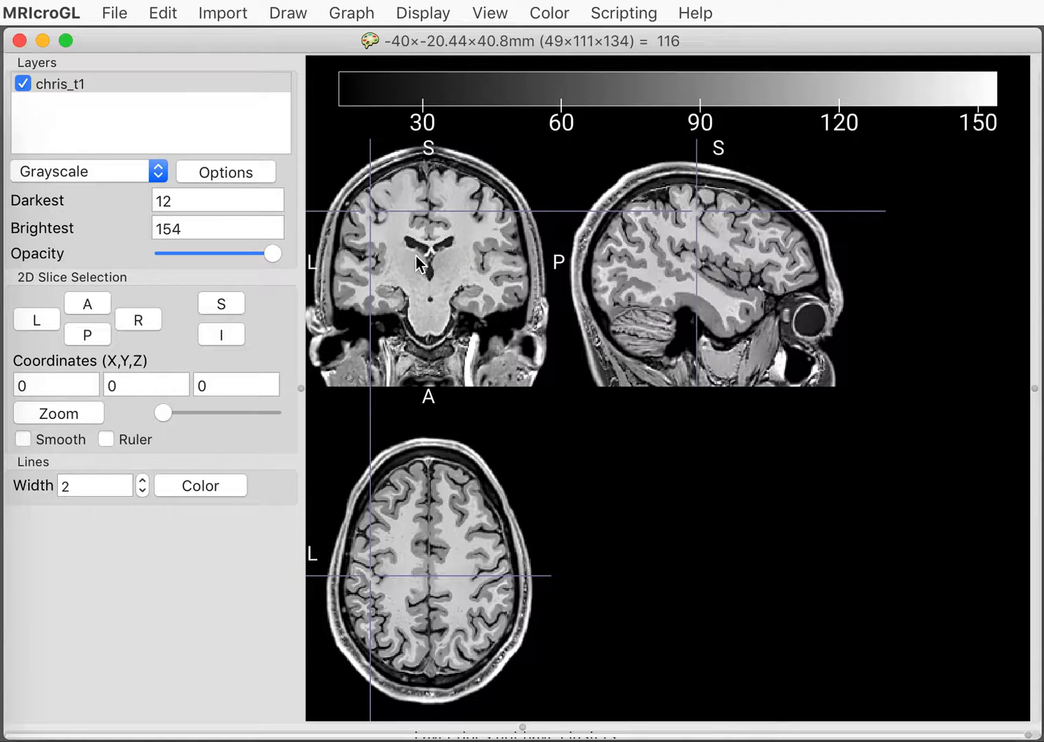
left_click(355, 322)
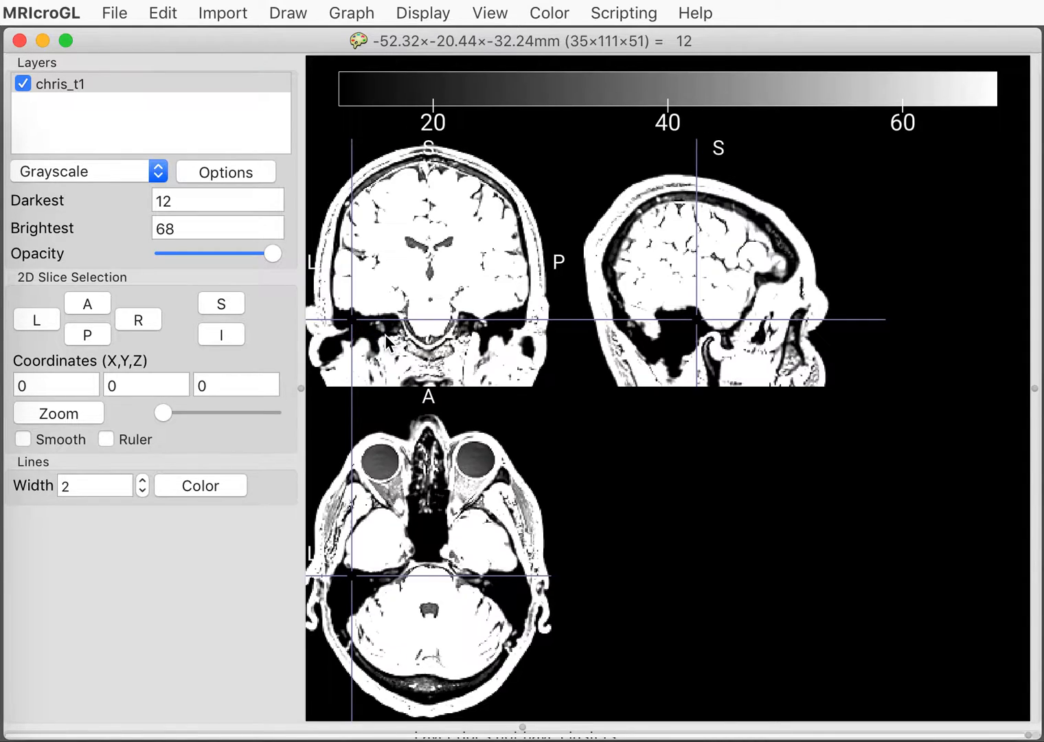
mouse_move(380, 336)
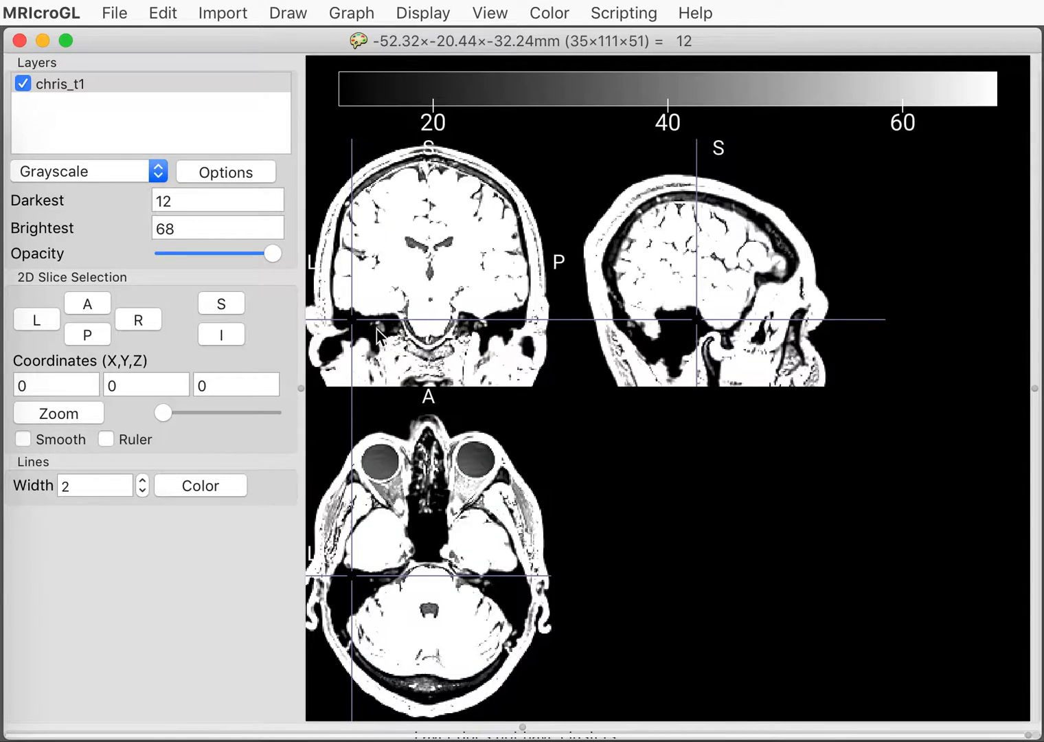
mouse_move(359, 333)
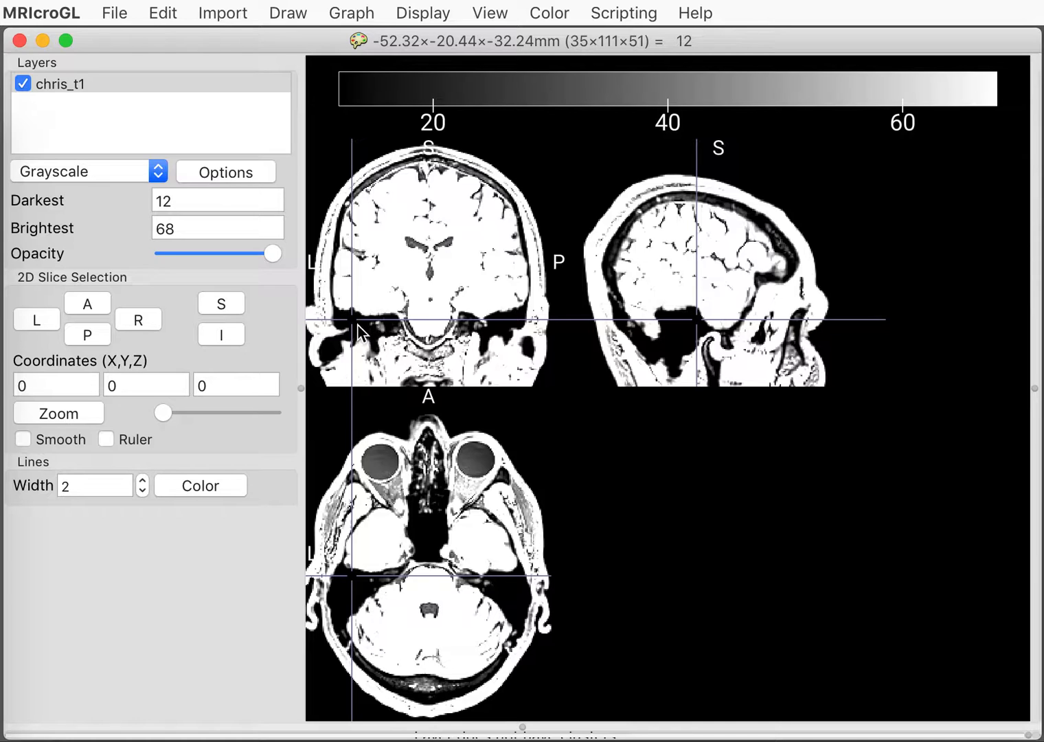
mouse_move(368, 327)
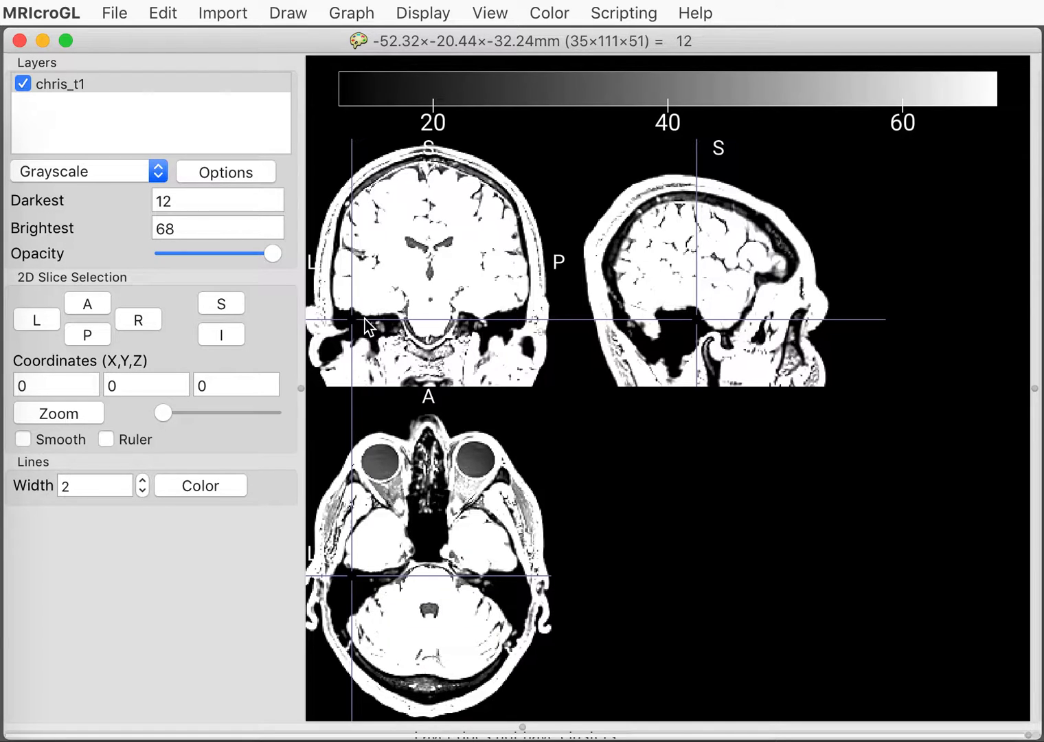
left_click(390, 204)
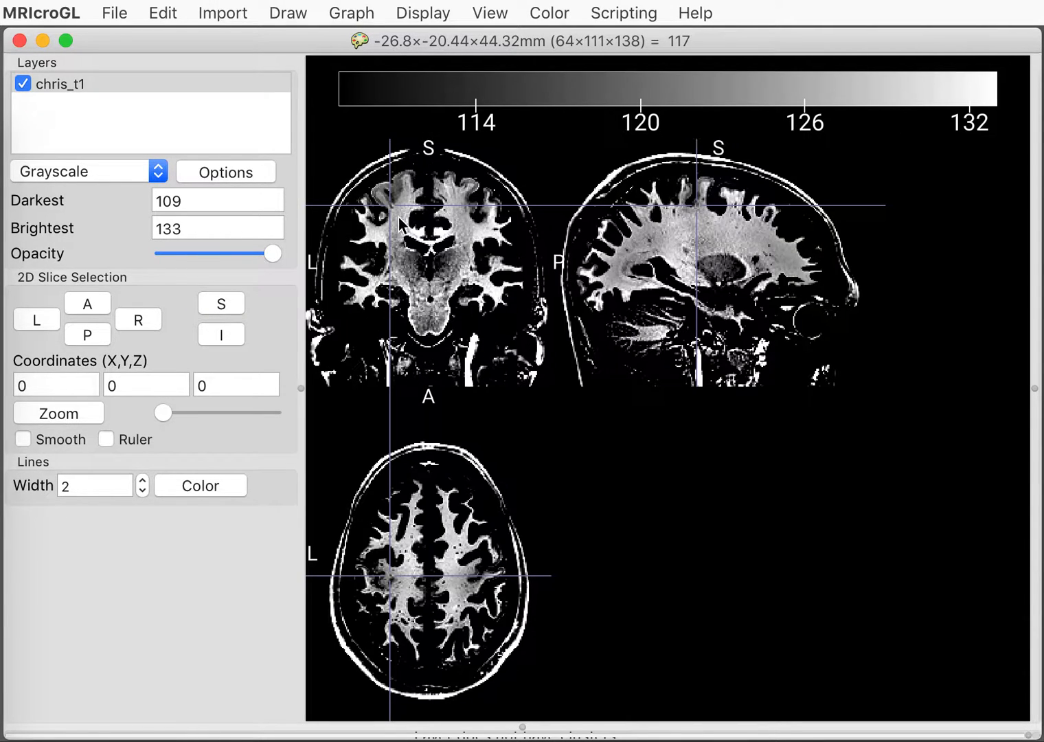
mouse_move(404, 233)
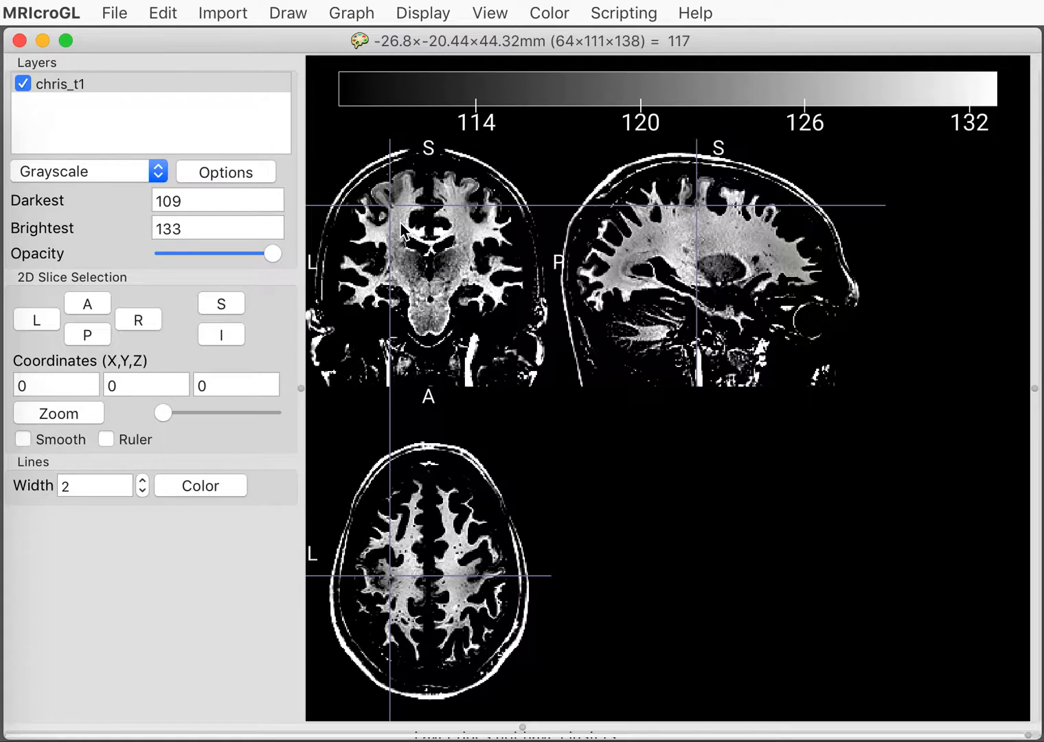
mouse_move(206, 201)
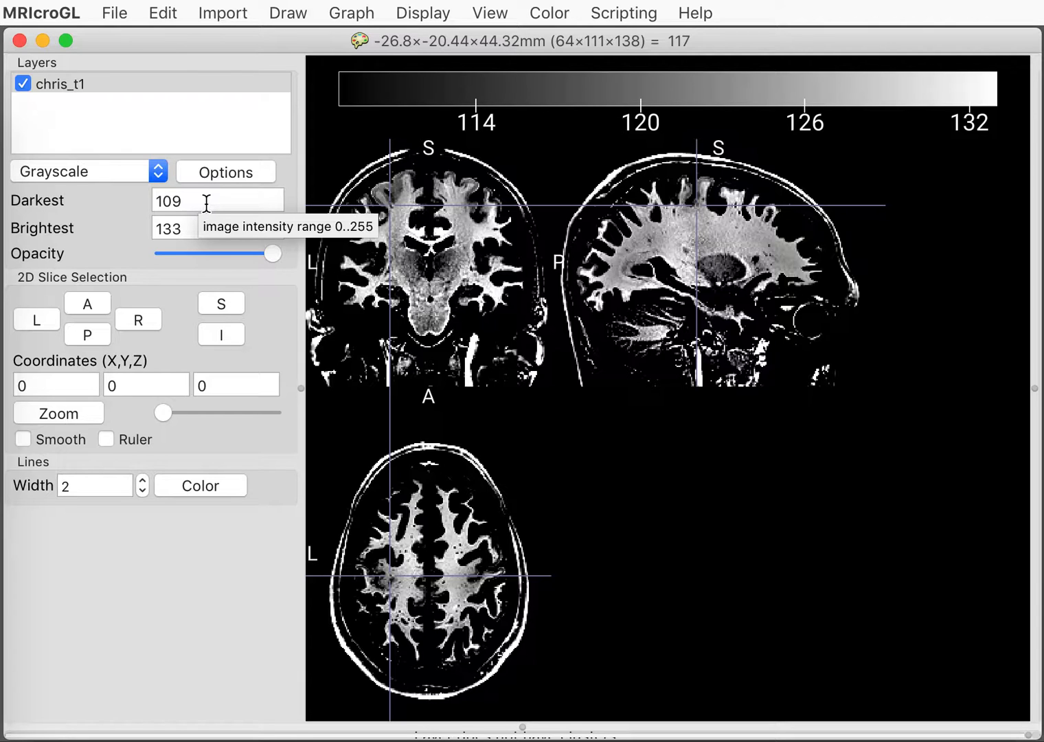
mouse_move(363, 214)
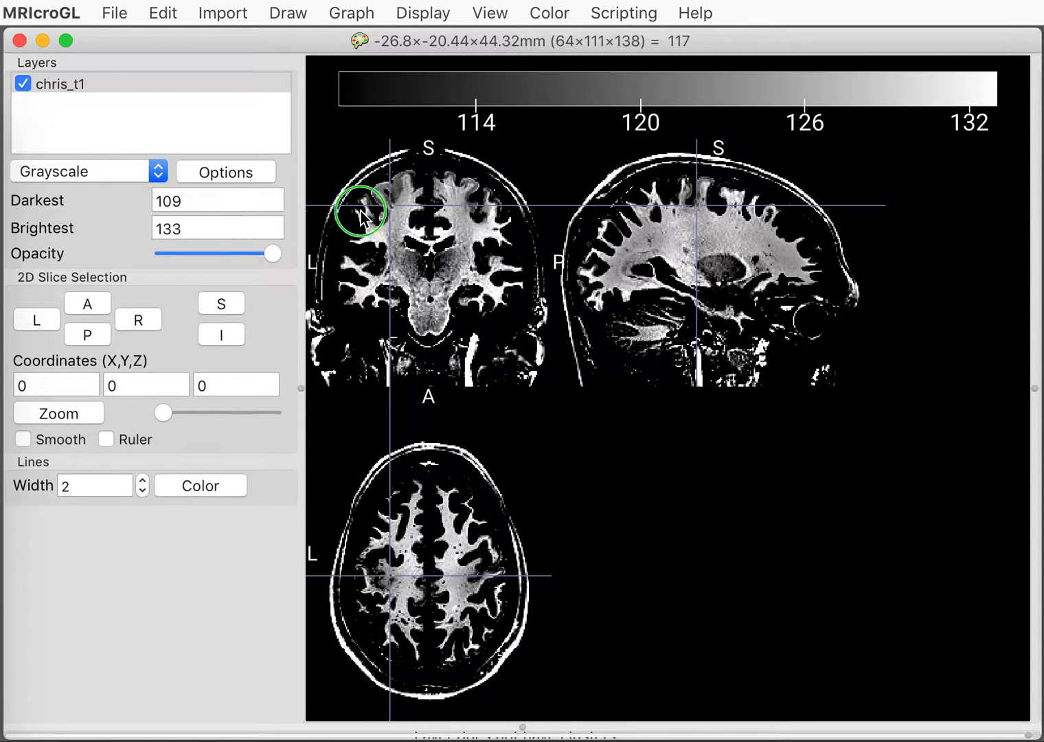
left_click(433, 277)
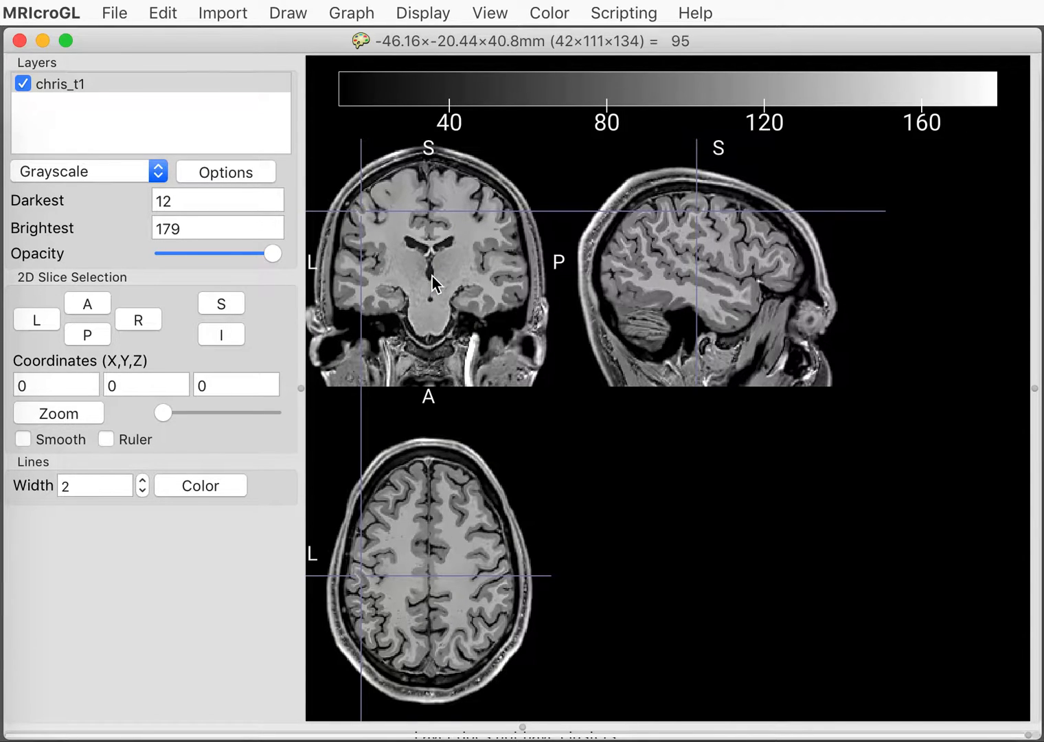
left_click(470, 284)
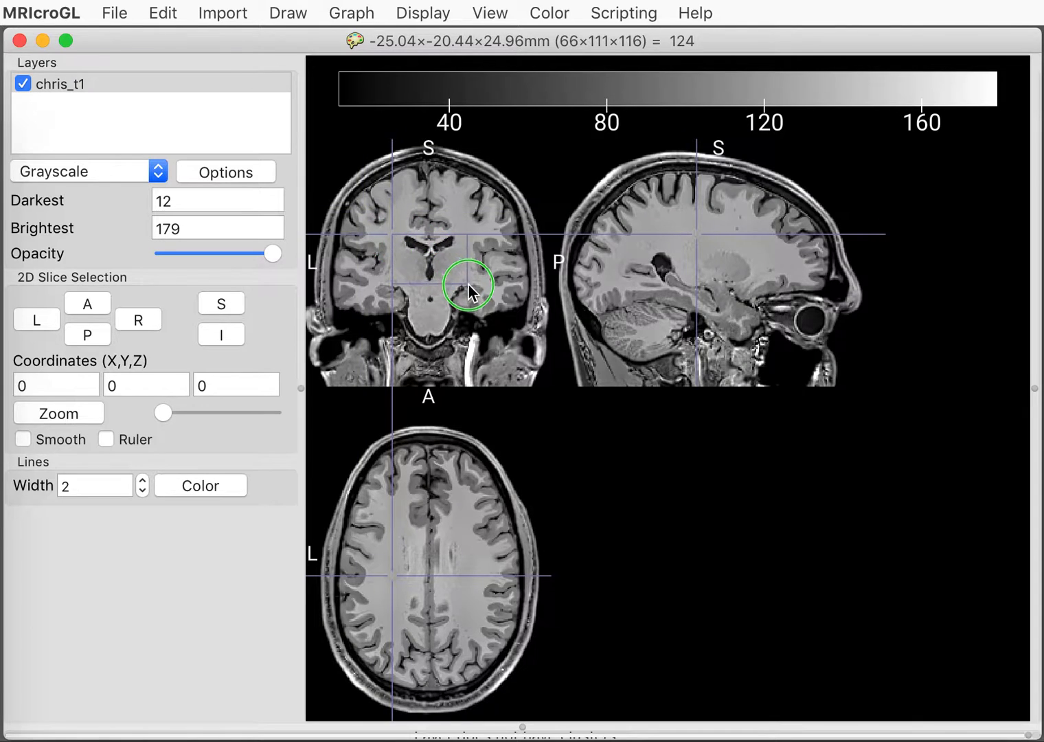
mouse_move(467, 296)
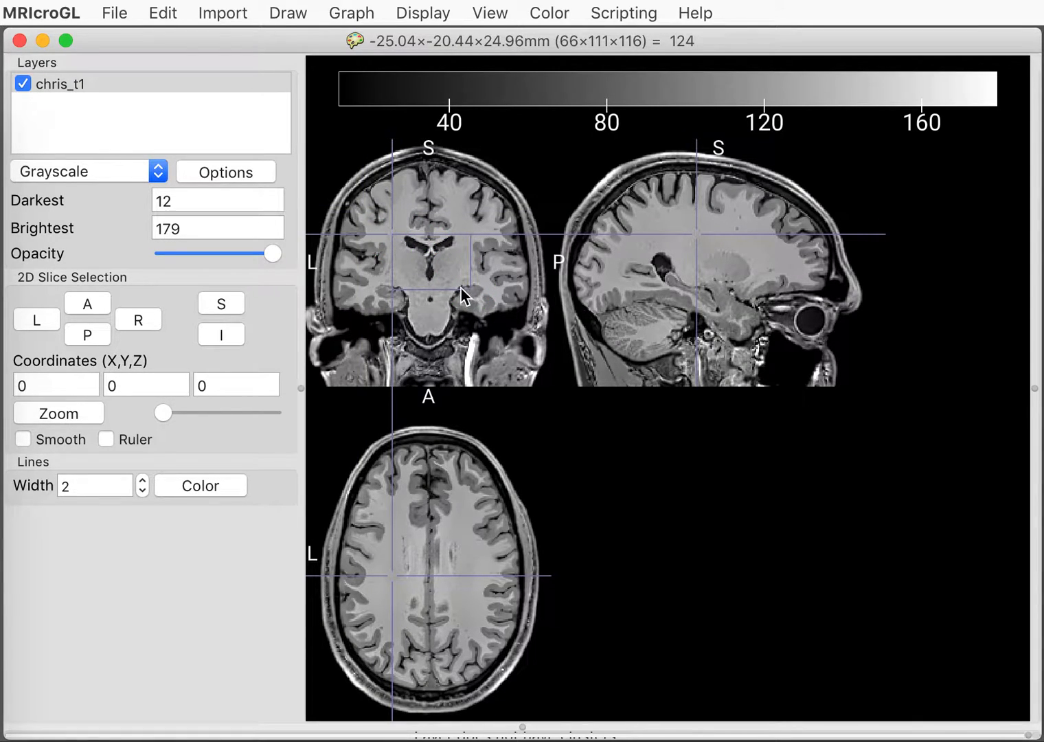
left_click(483, 304)
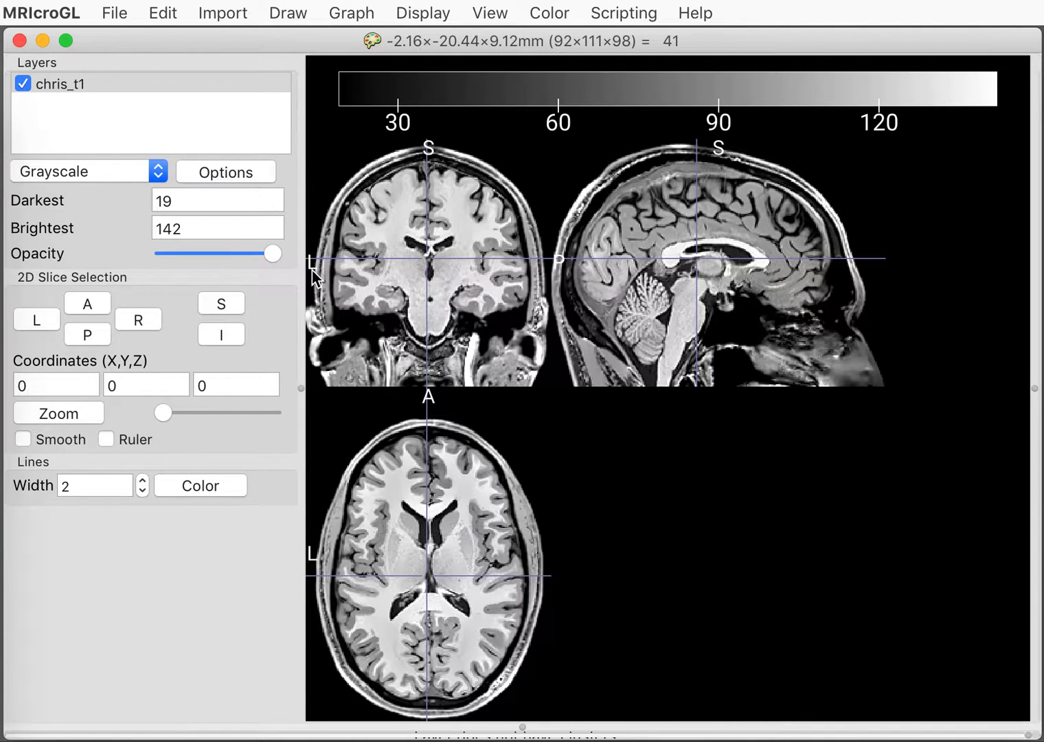
mouse_move(58, 172)
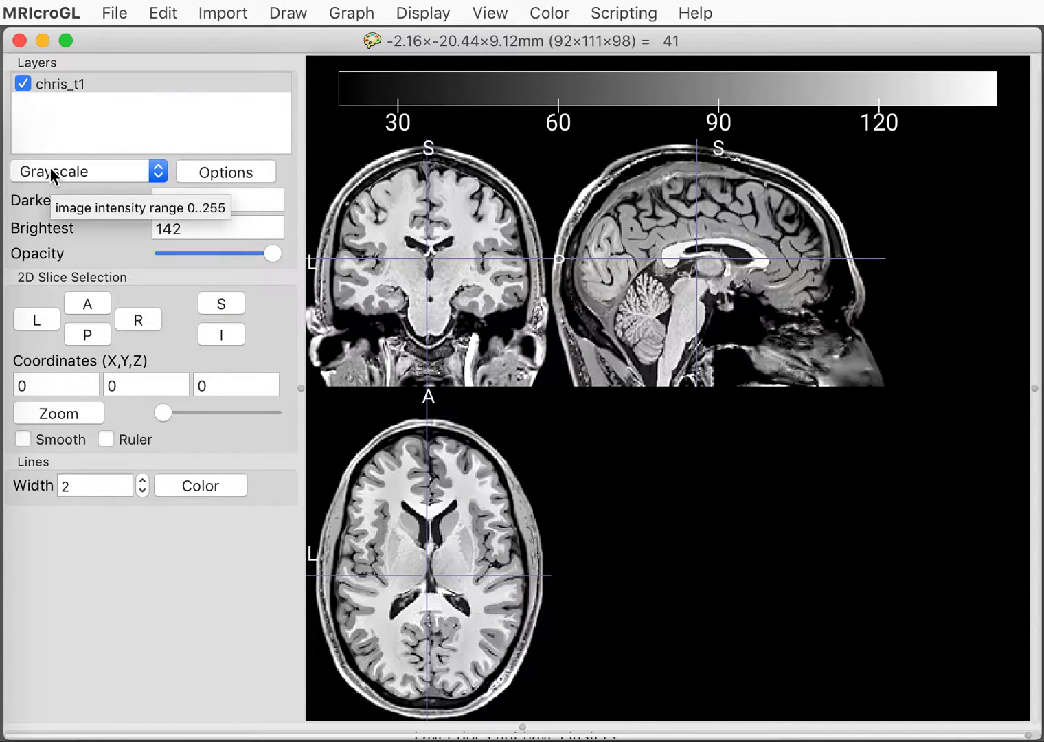
left_click(81, 171)
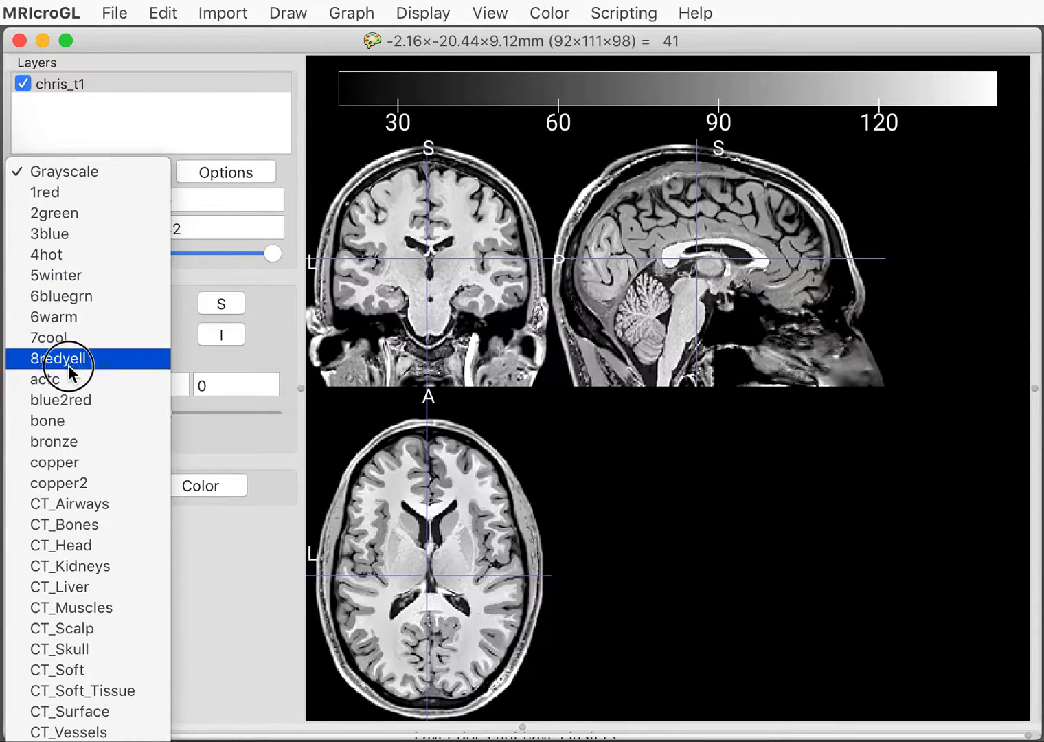
left_click(50, 379)
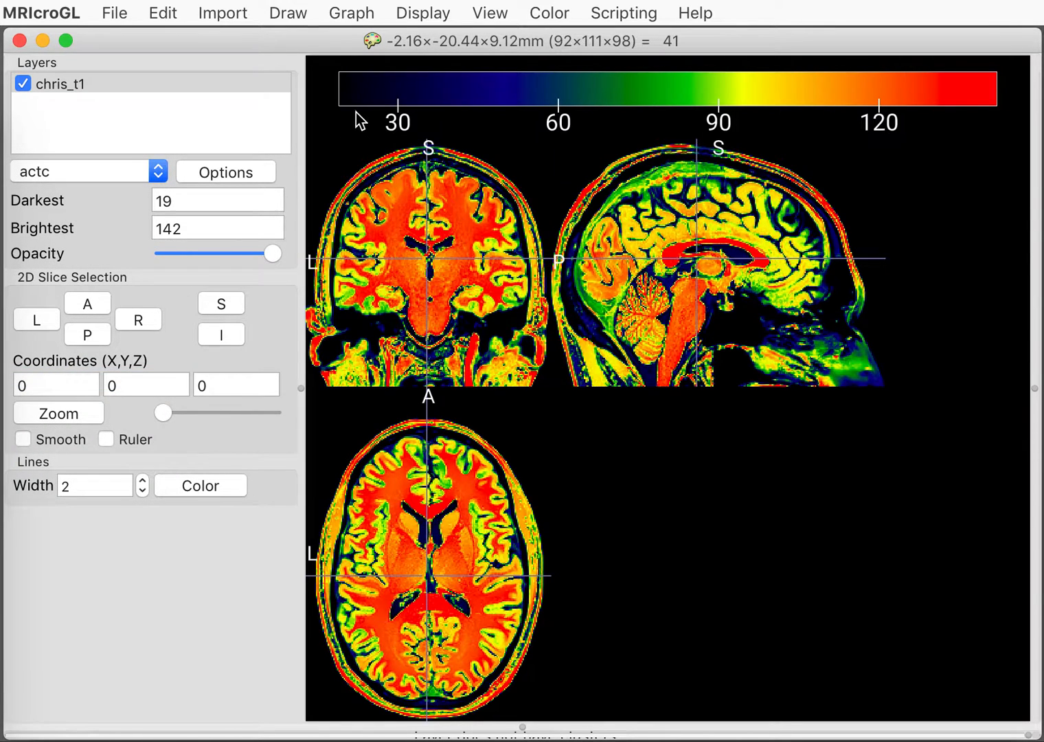
mouse_move(693, 113)
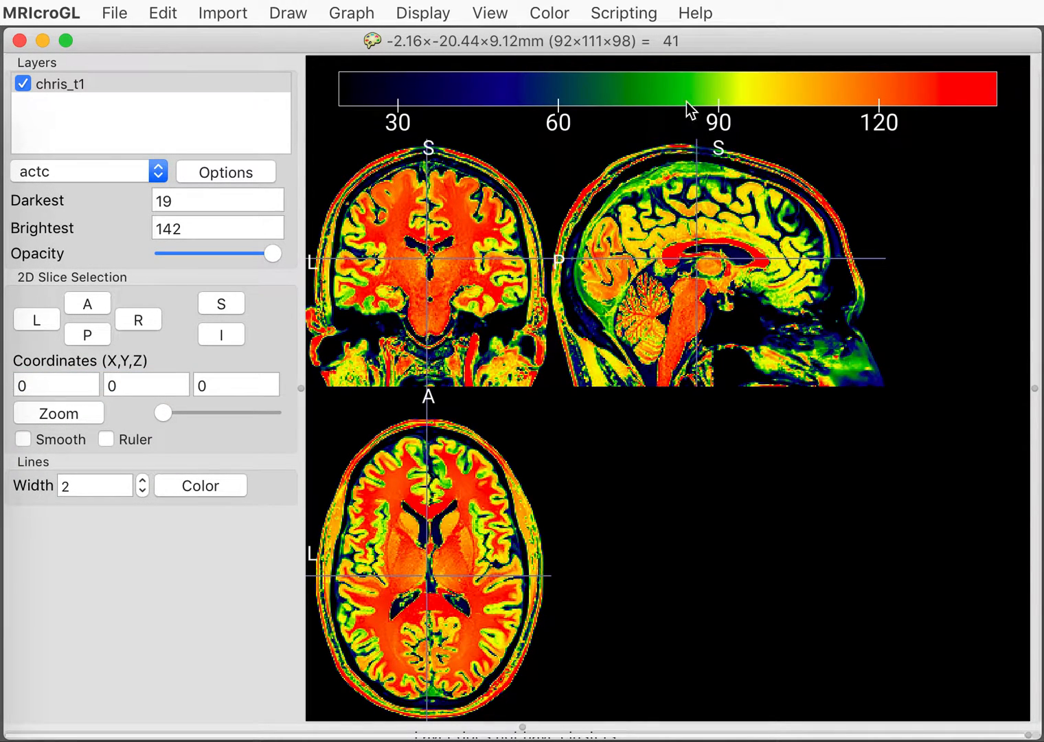
mouse_move(996, 108)
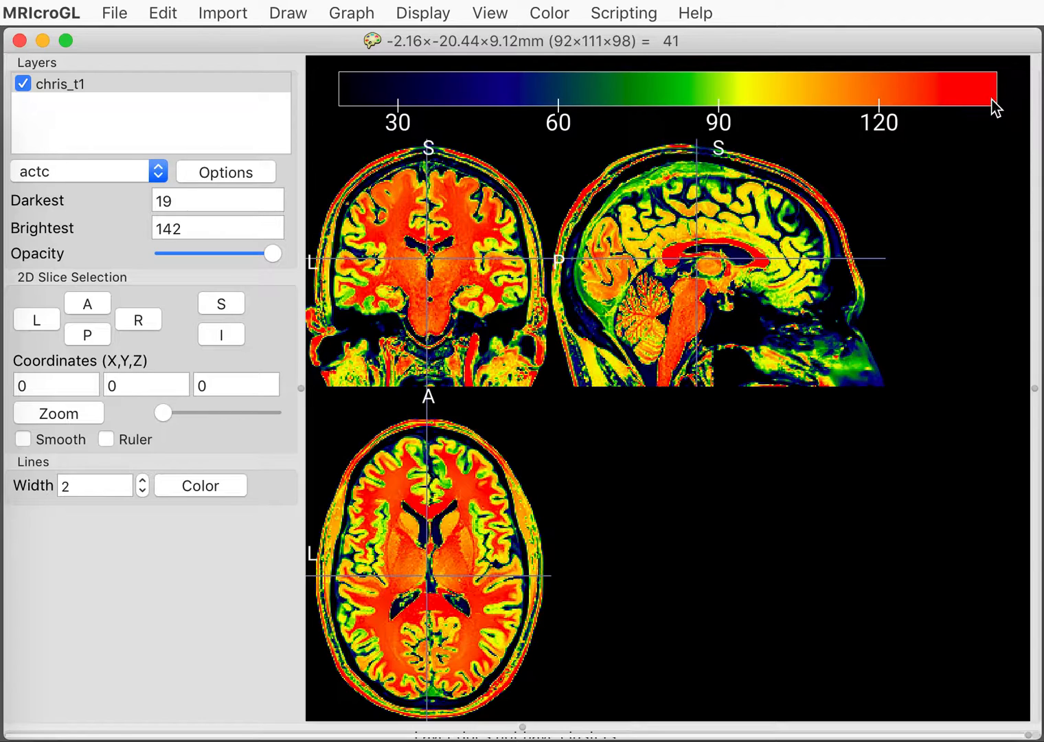
mouse_move(651, 110)
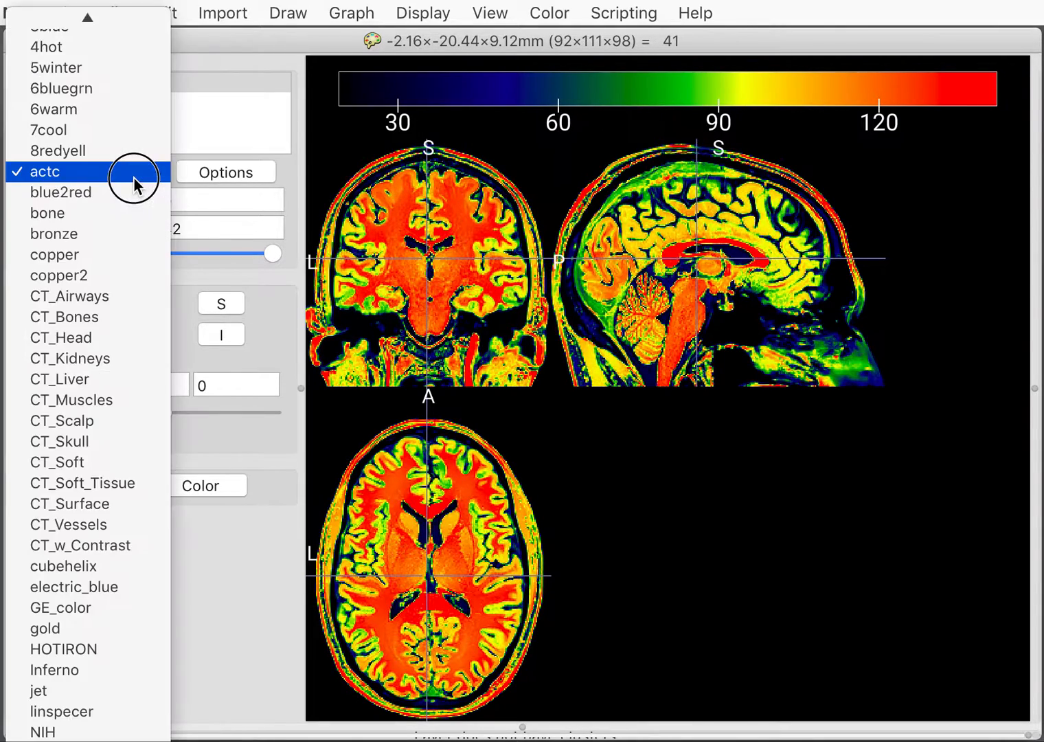
left_click(61, 192)
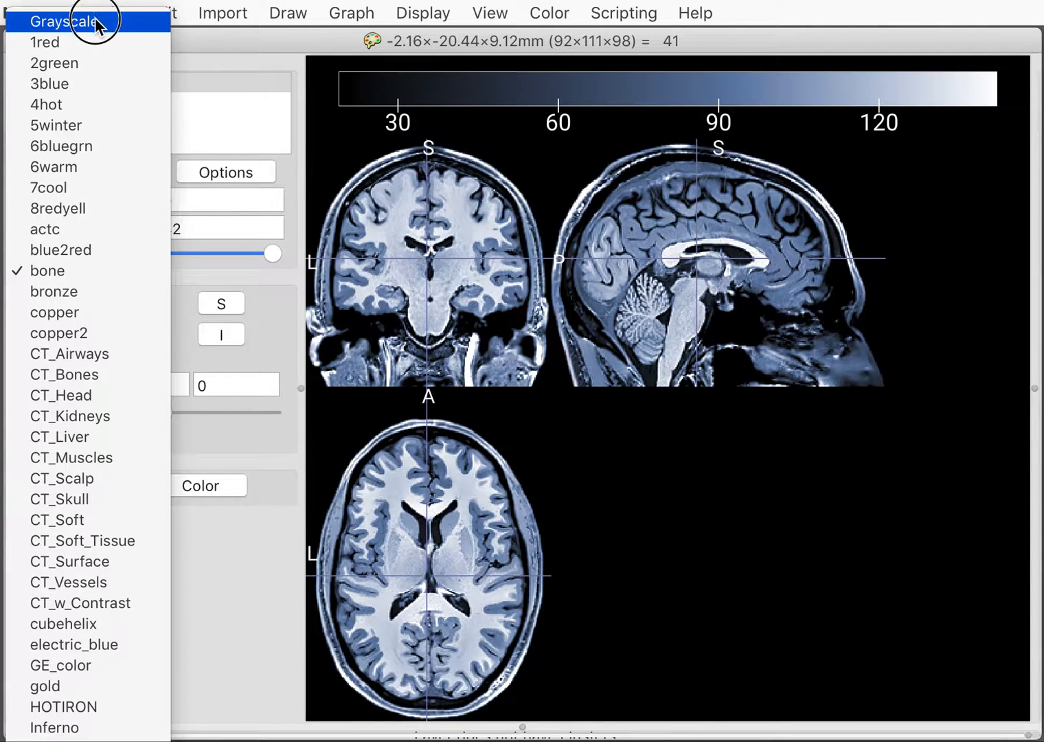
left_click(66, 21)
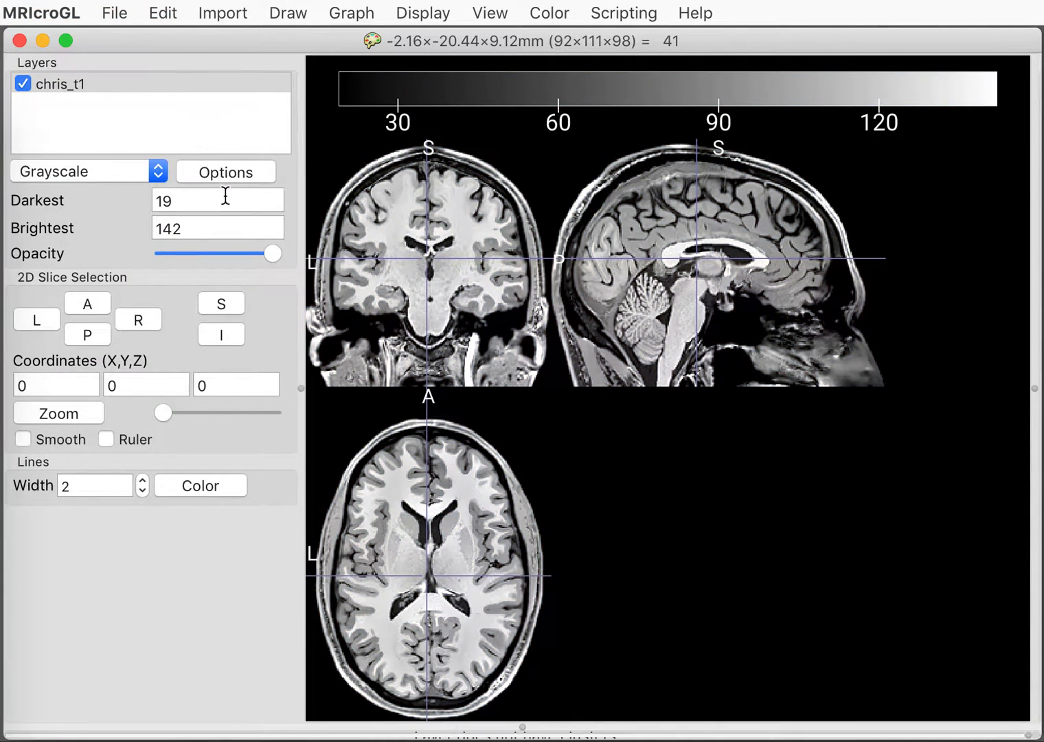
mouse_move(217, 228)
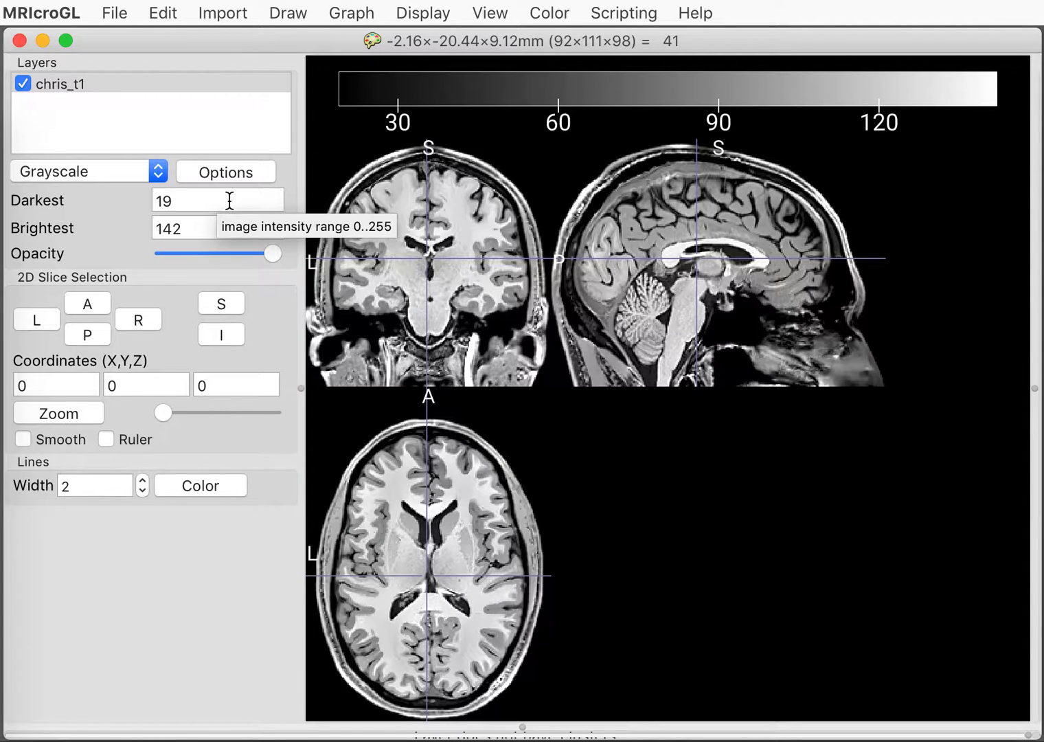
mouse_move(271, 349)
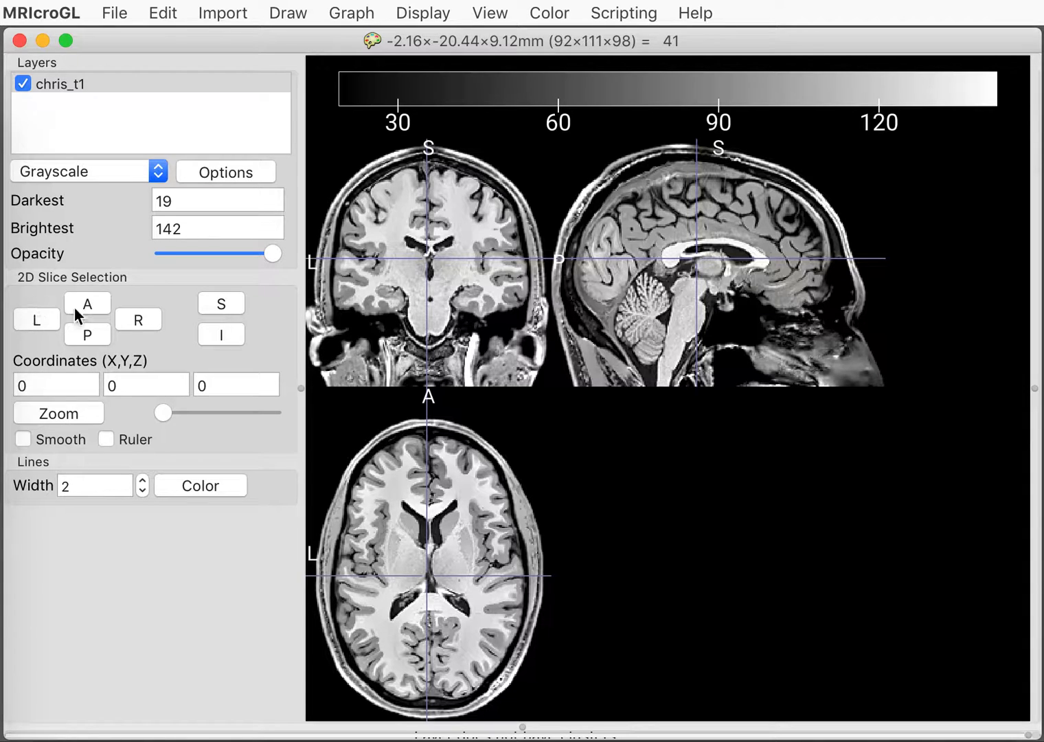
- Move the crosshair via the right hemisphere and eyeballs to the brain midline over the ventricles
left_click(380, 225)
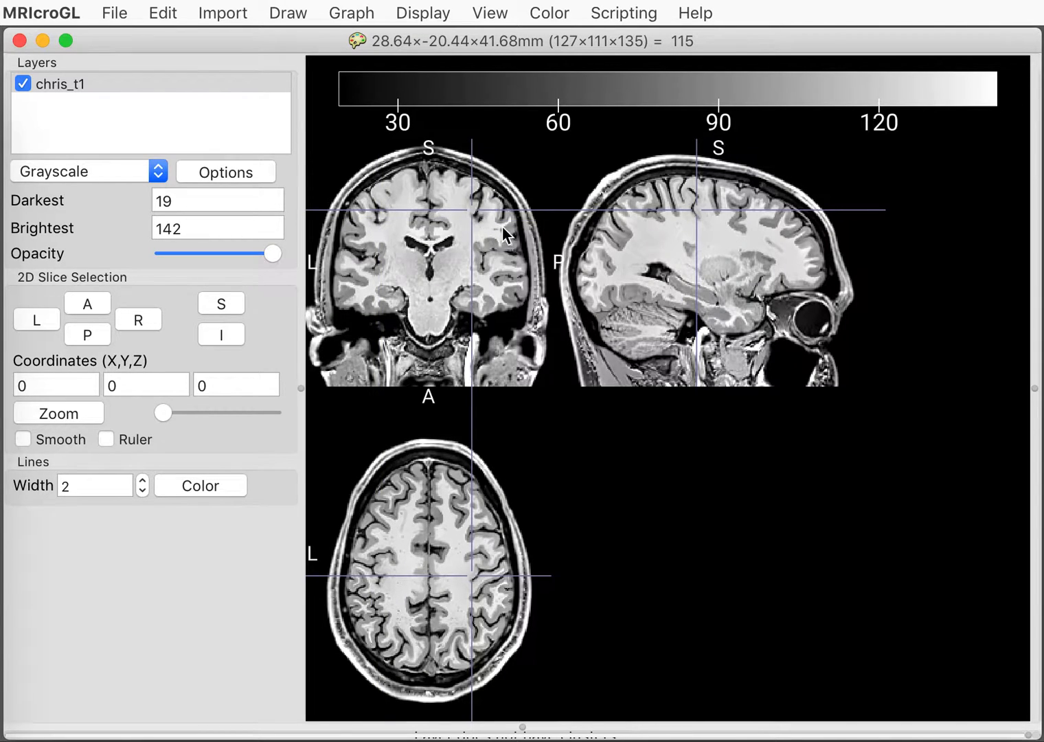
left_click(813, 330)
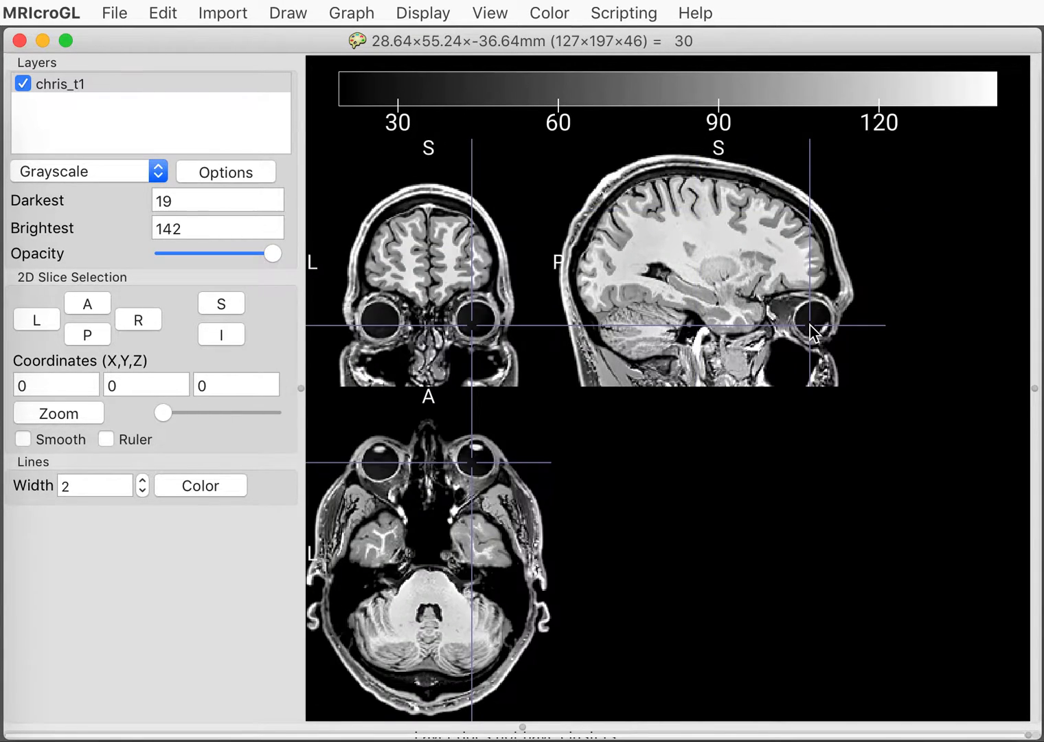
mouse_move(478, 388)
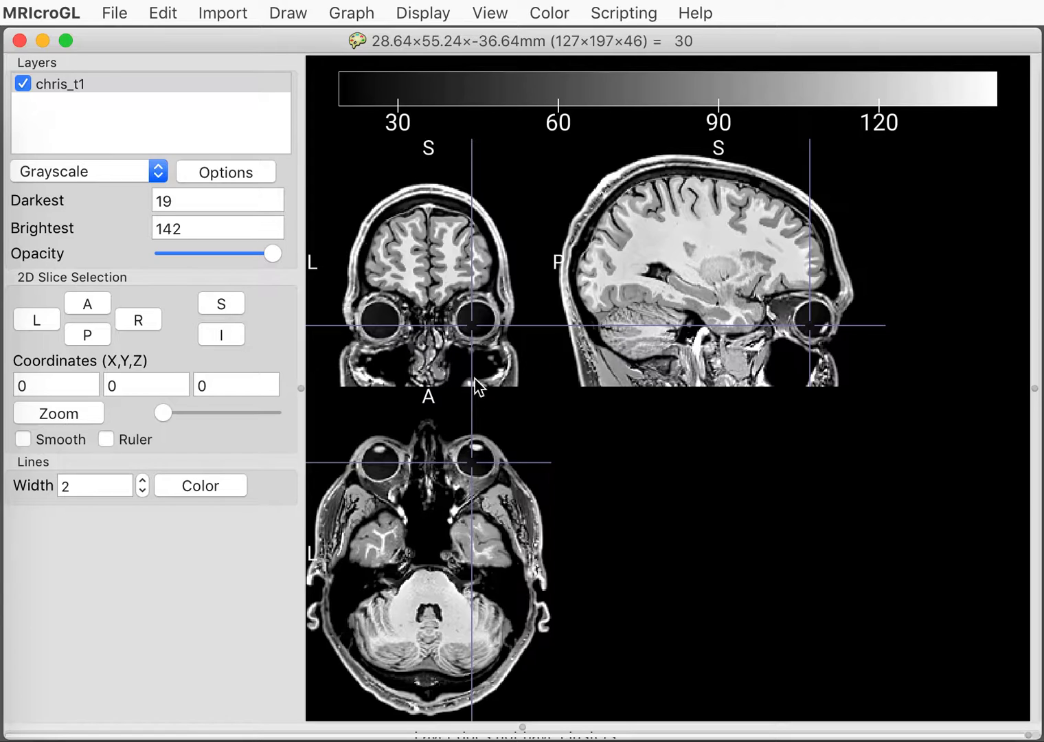
mouse_move(721, 245)
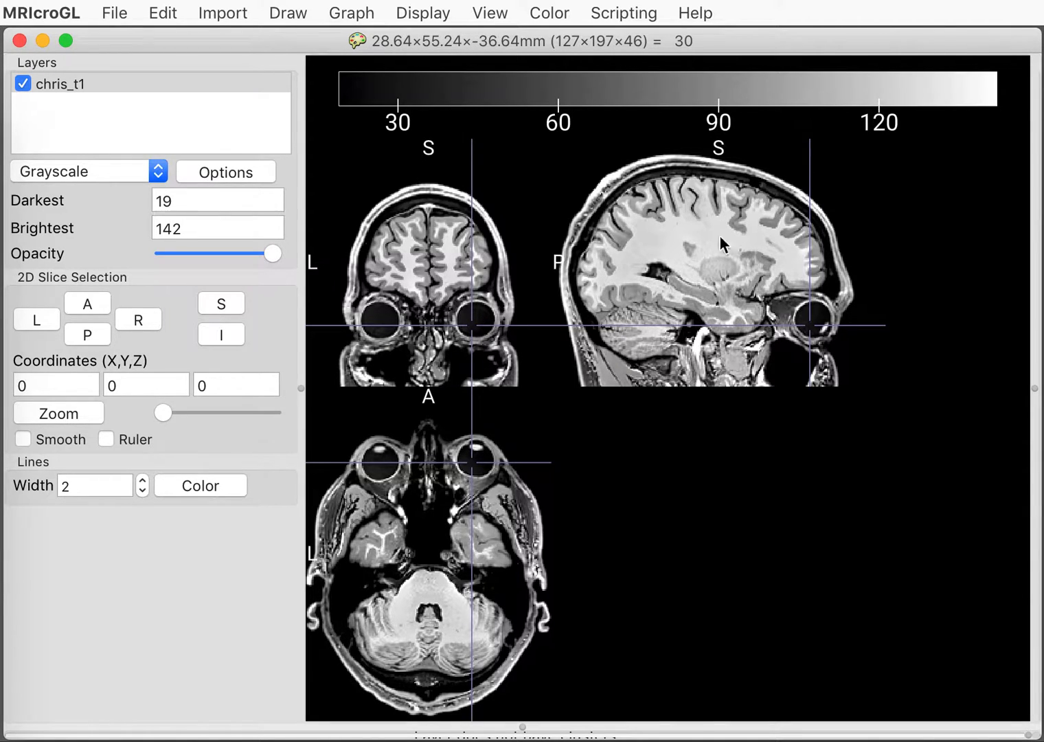
left_click(456, 278)
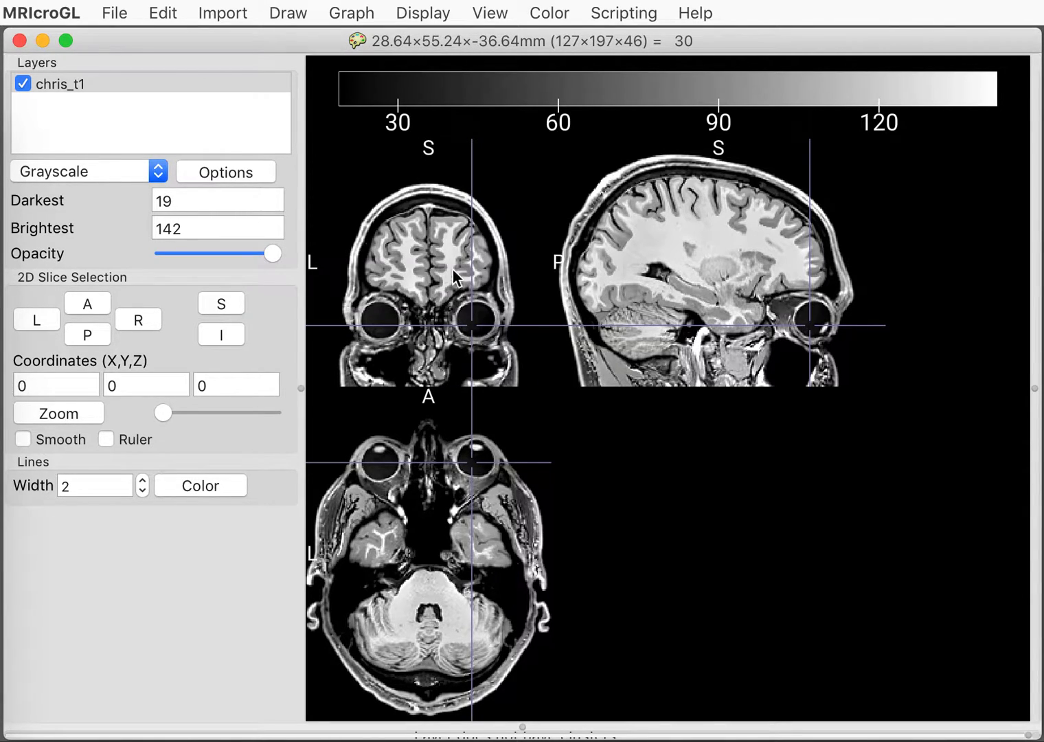
mouse_move(441, 302)
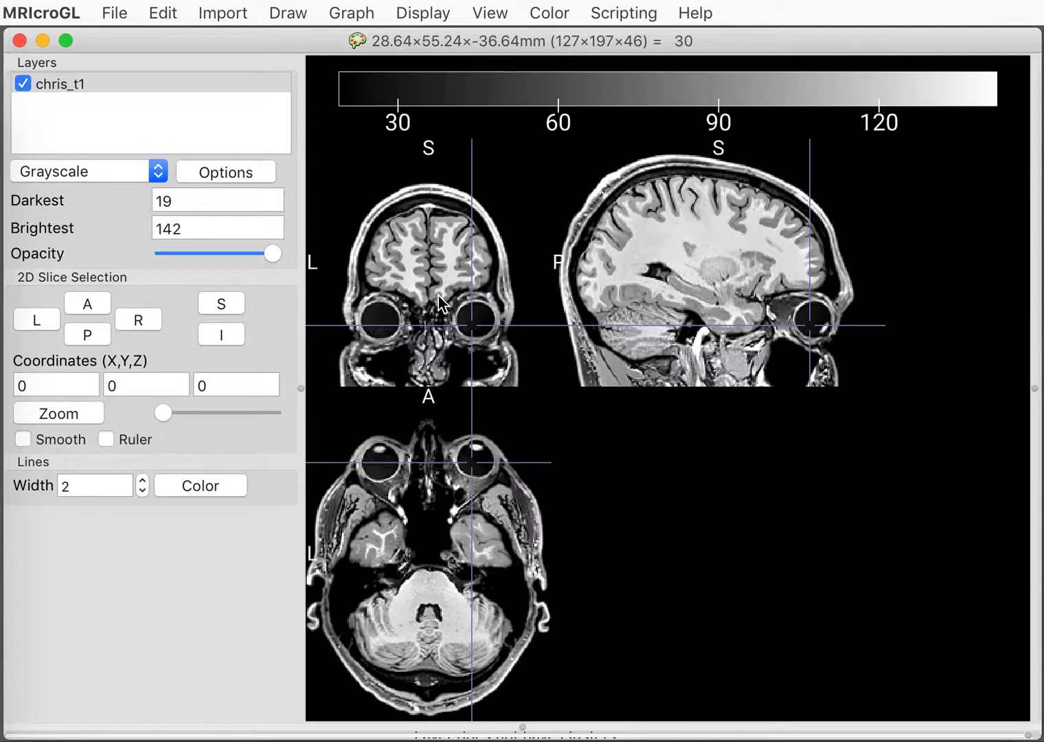
mouse_move(415, 549)
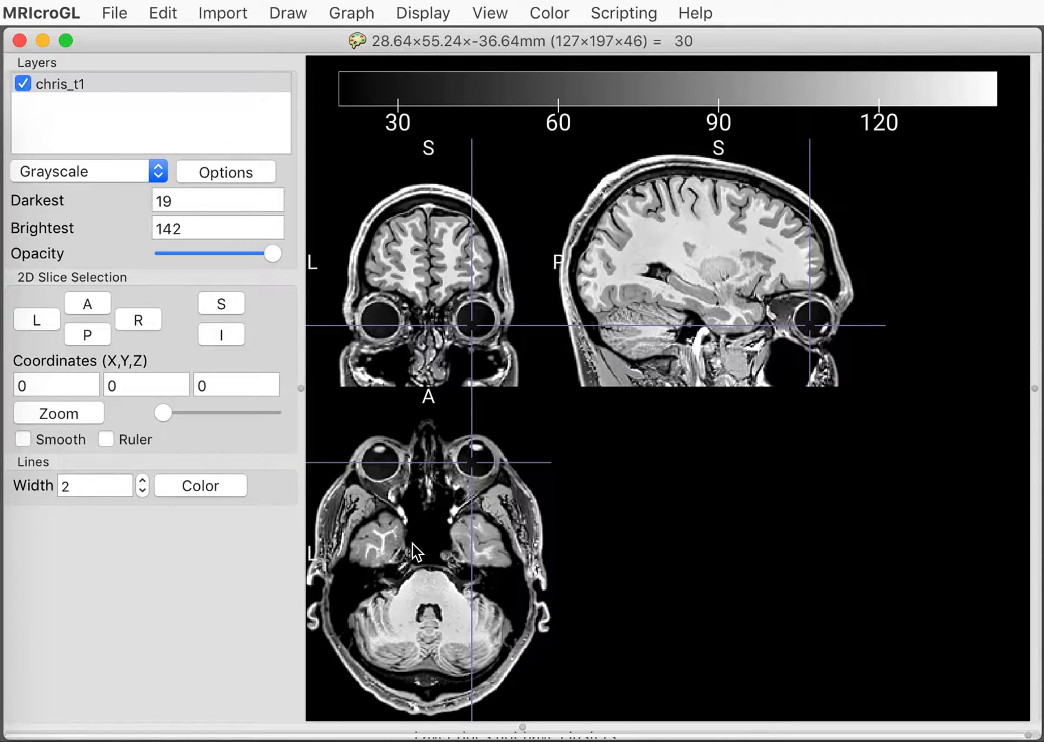
mouse_move(440, 323)
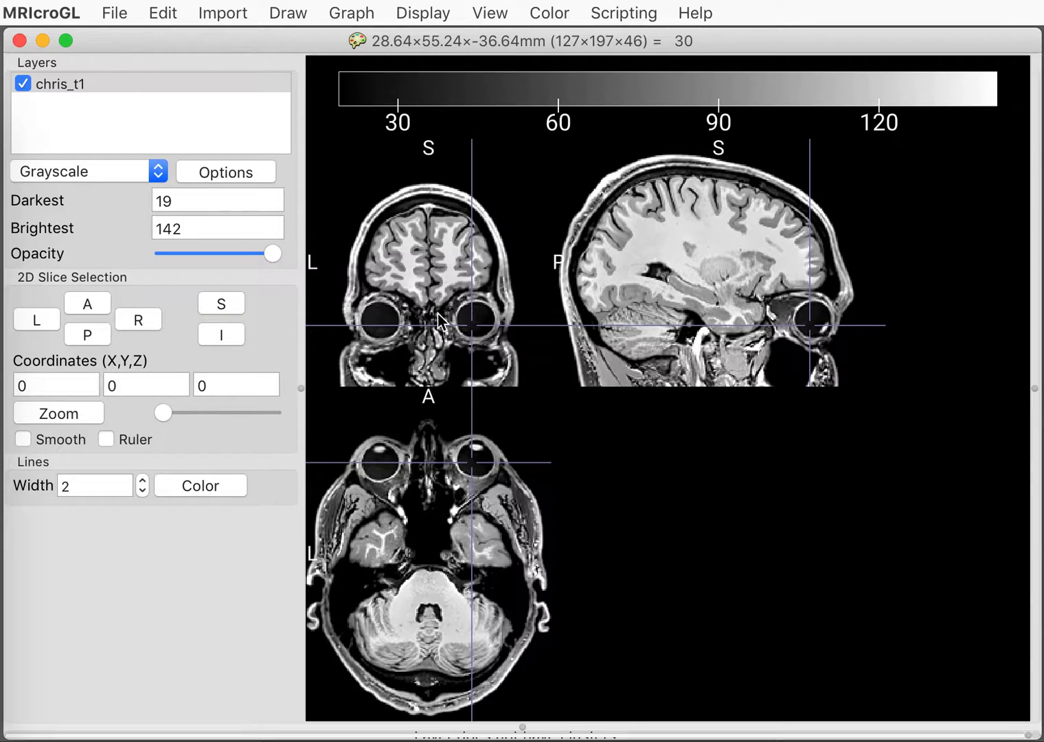
left_click(426, 268)
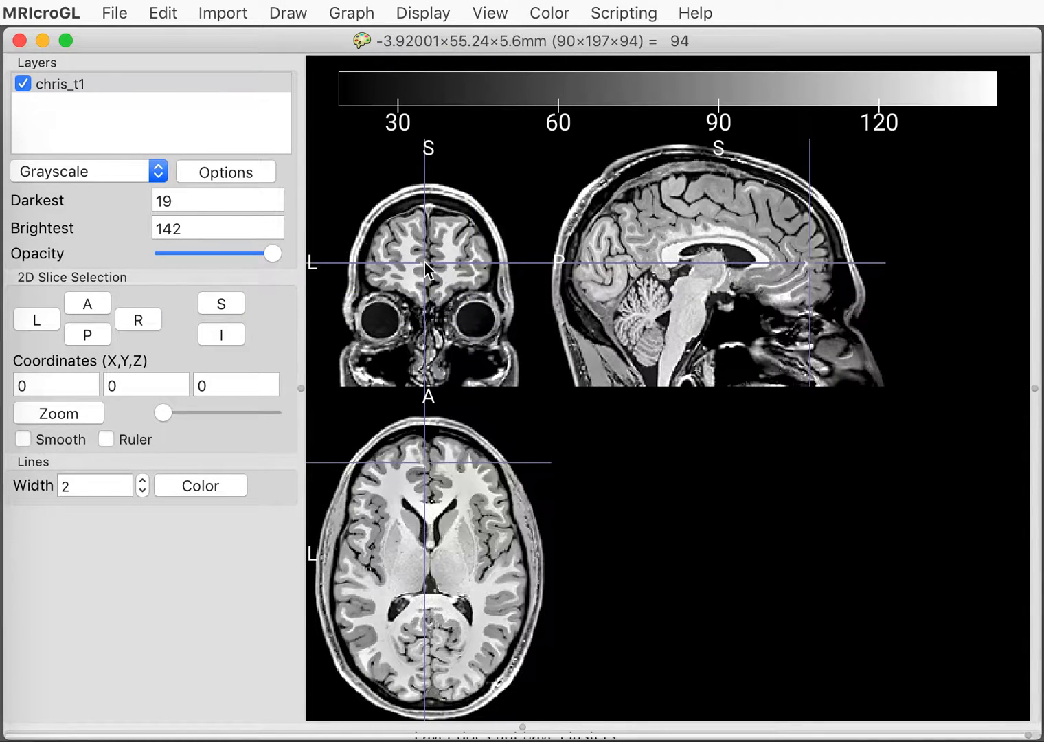
mouse_move(102, 315)
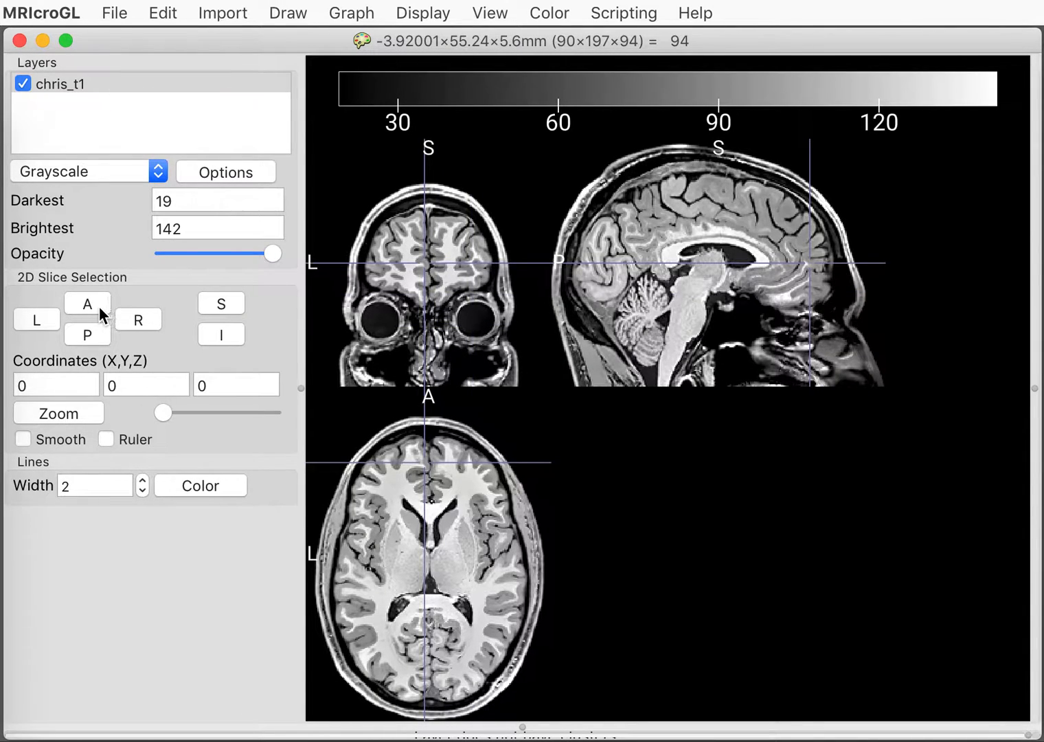
- Step the slices one voxel anterior, posterior, right, up twice and down twice
left_click(87, 305)
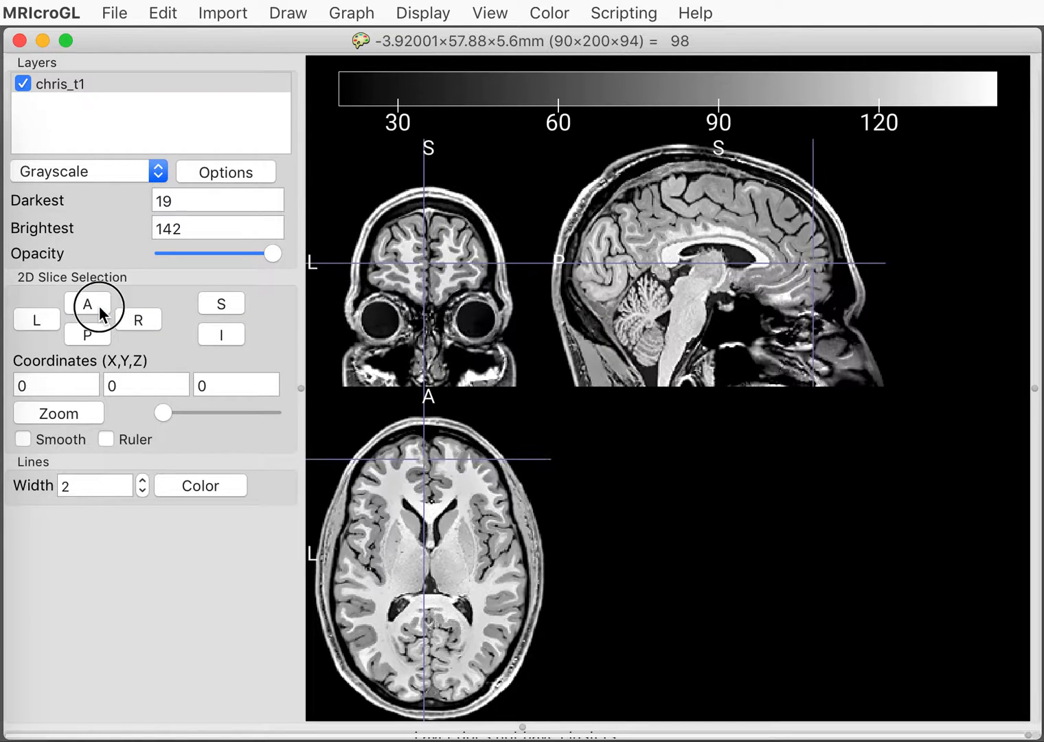
left_click(88, 335)
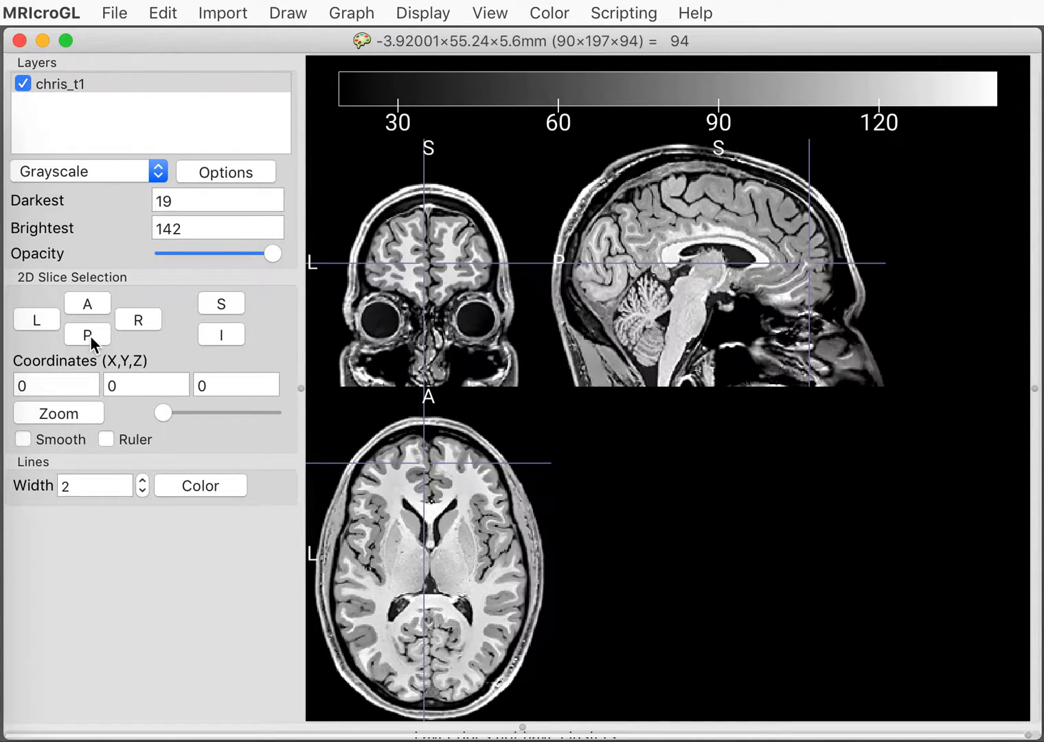
left_click(36, 319)
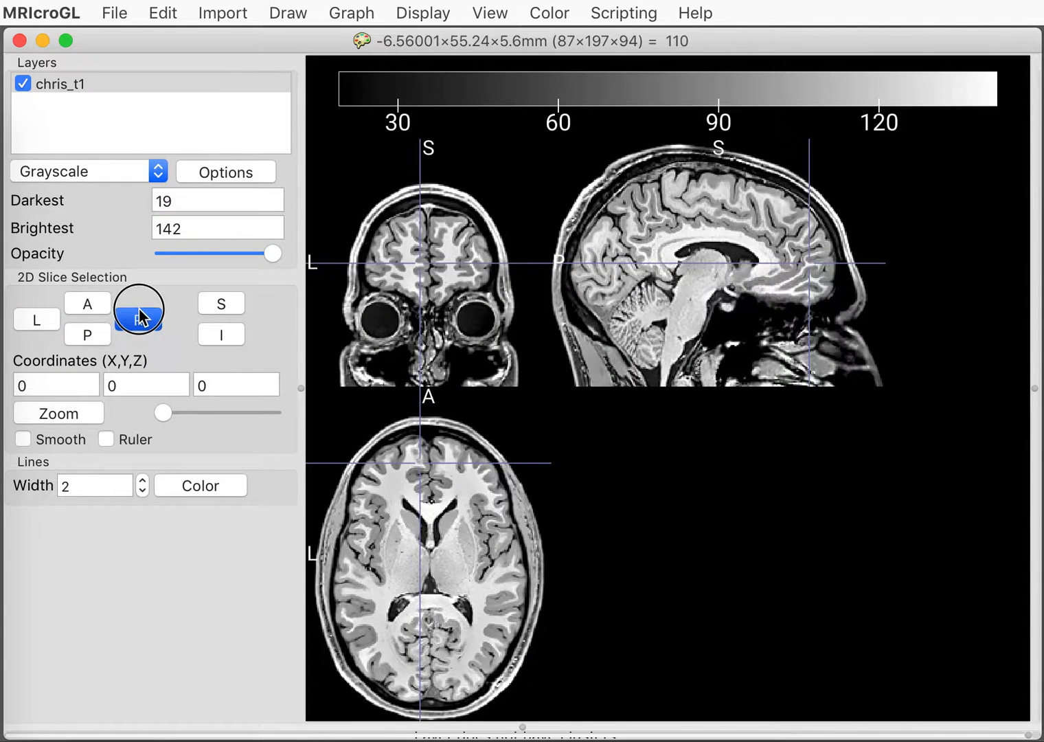
left_click(221, 302)
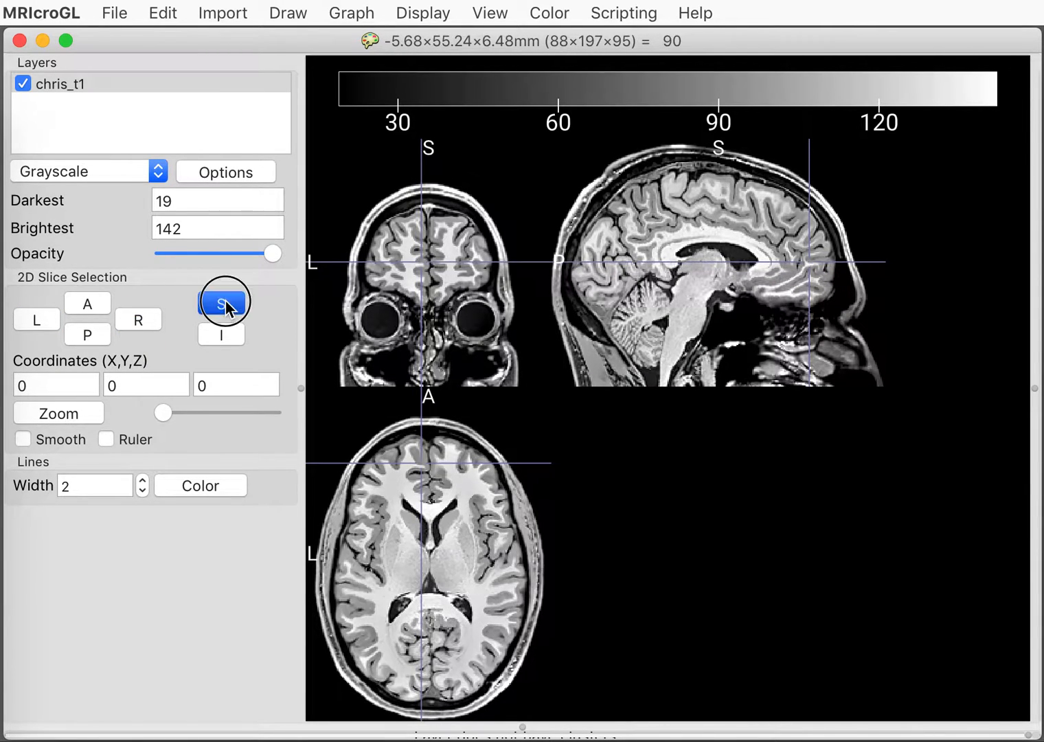
left_click(221, 302)
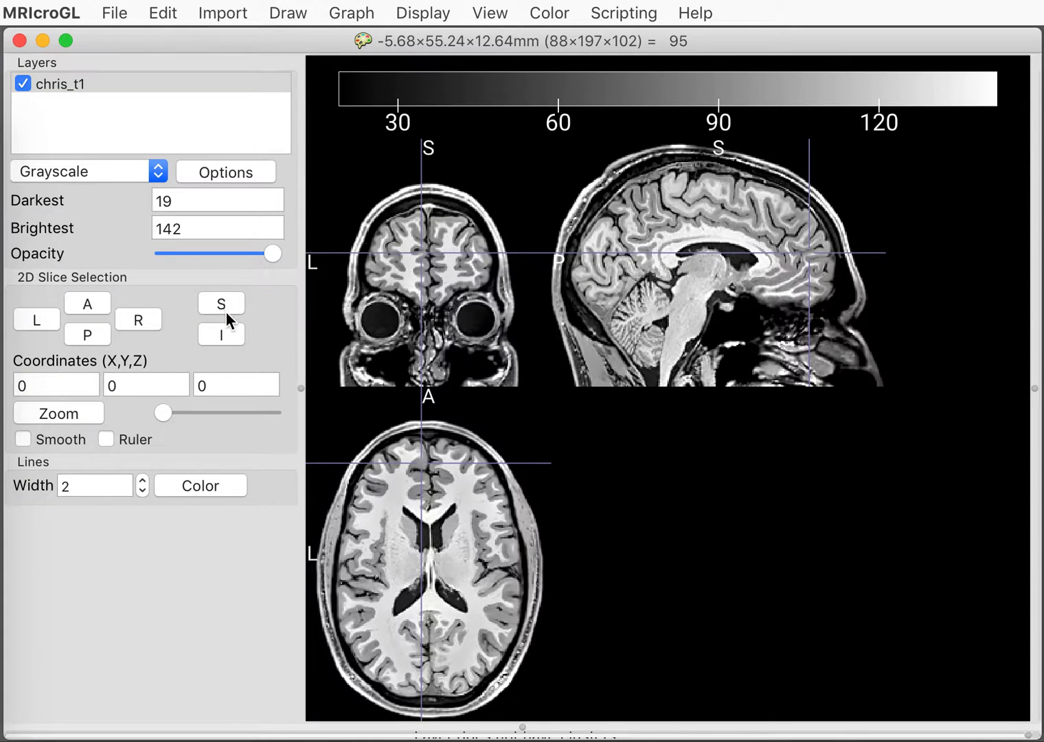
left_click(220, 335)
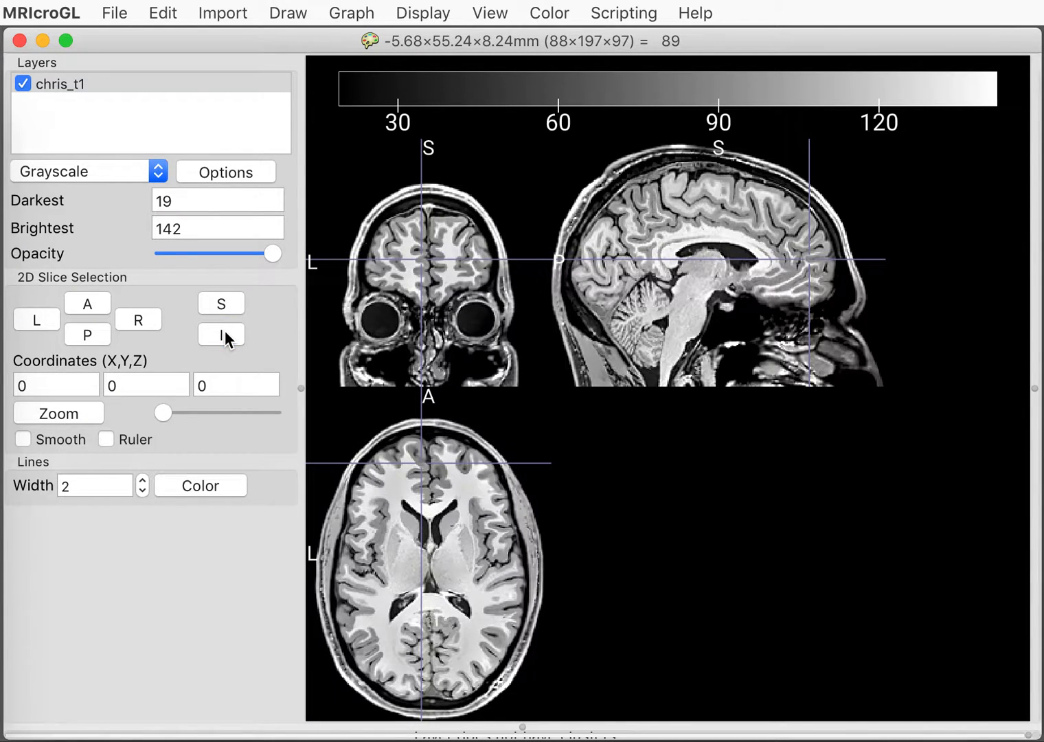
left_click(58, 384)
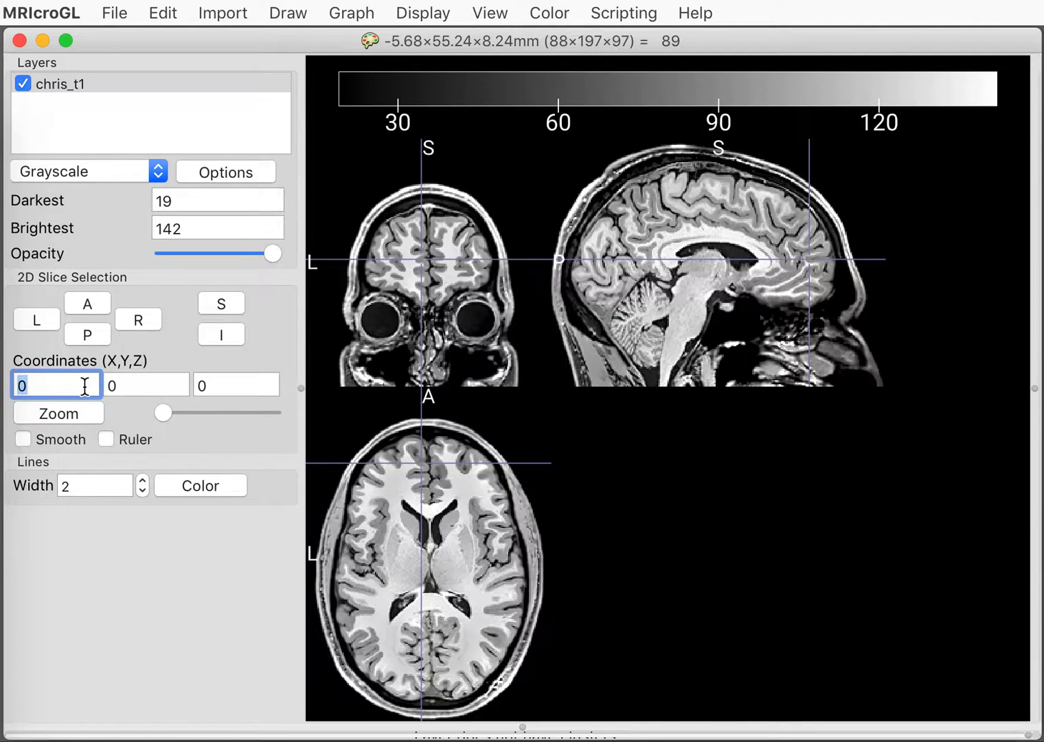
mouse_move(88, 371)
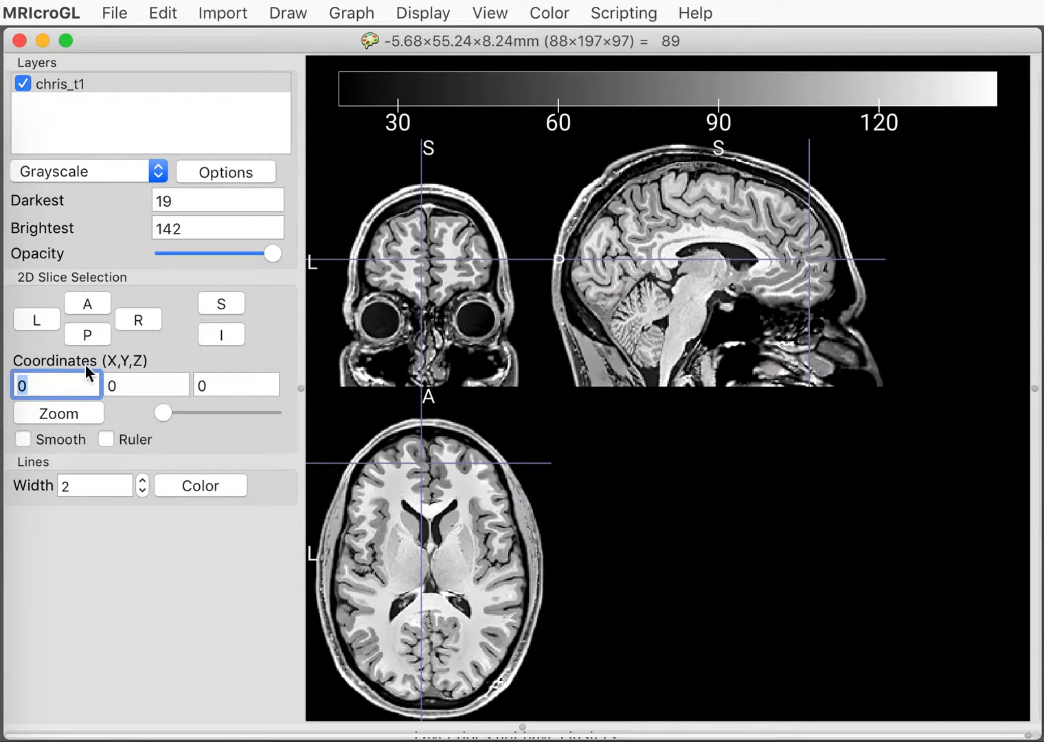
mouse_move(151, 371)
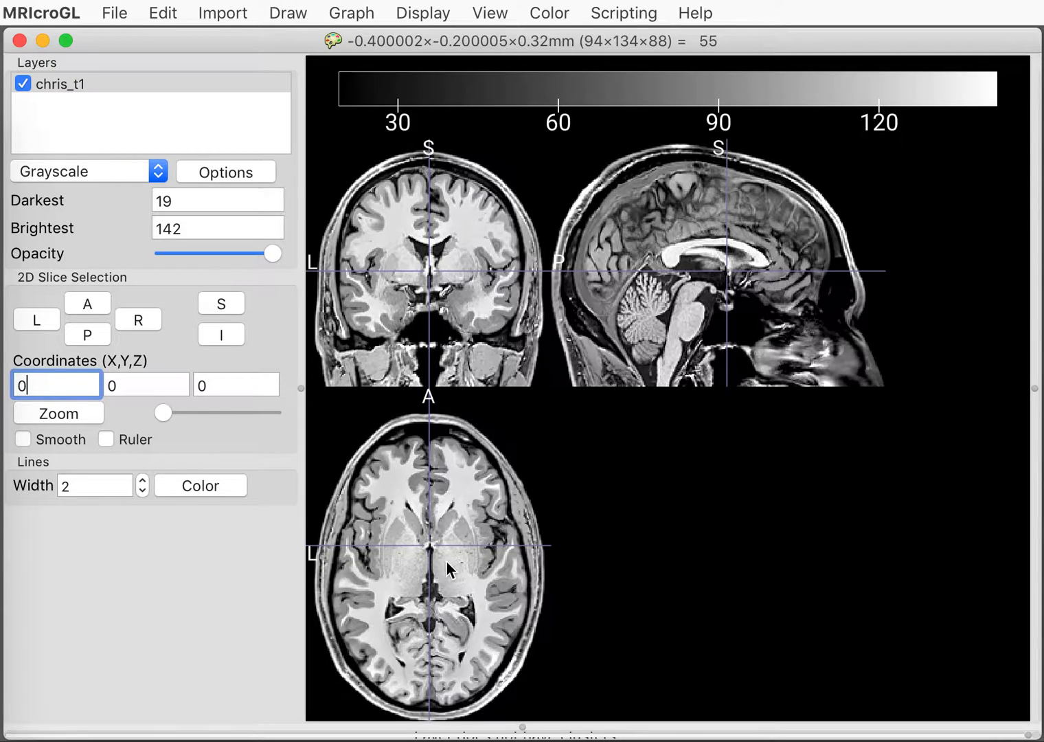
mouse_move(474, 519)
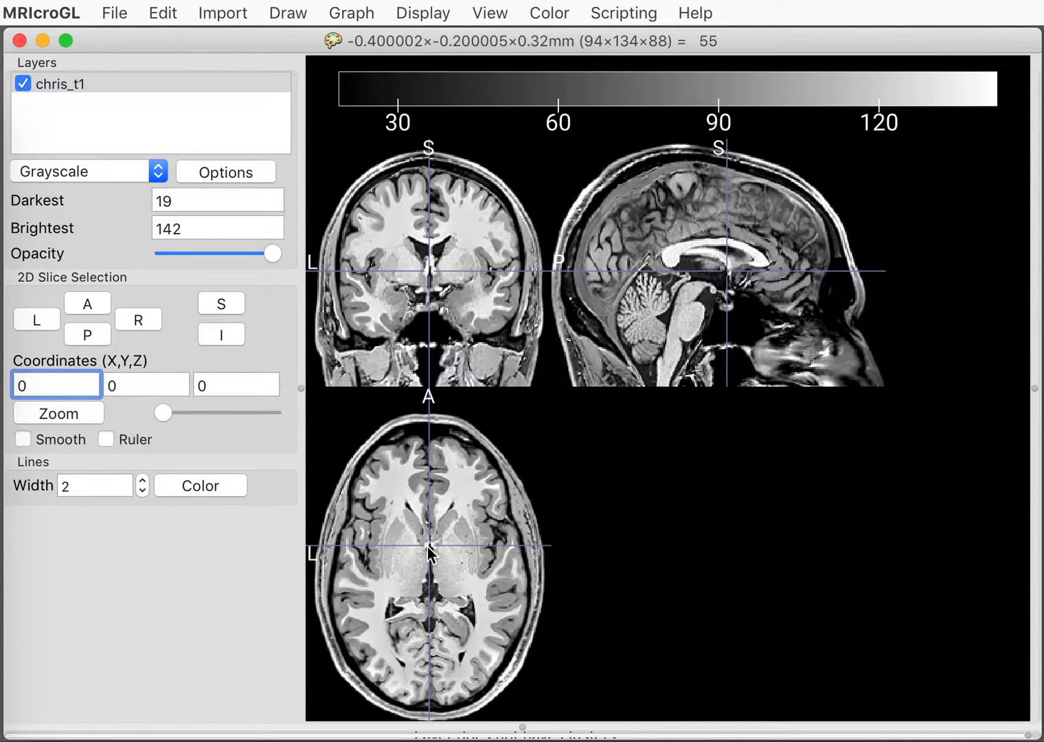
mouse_move(357, 539)
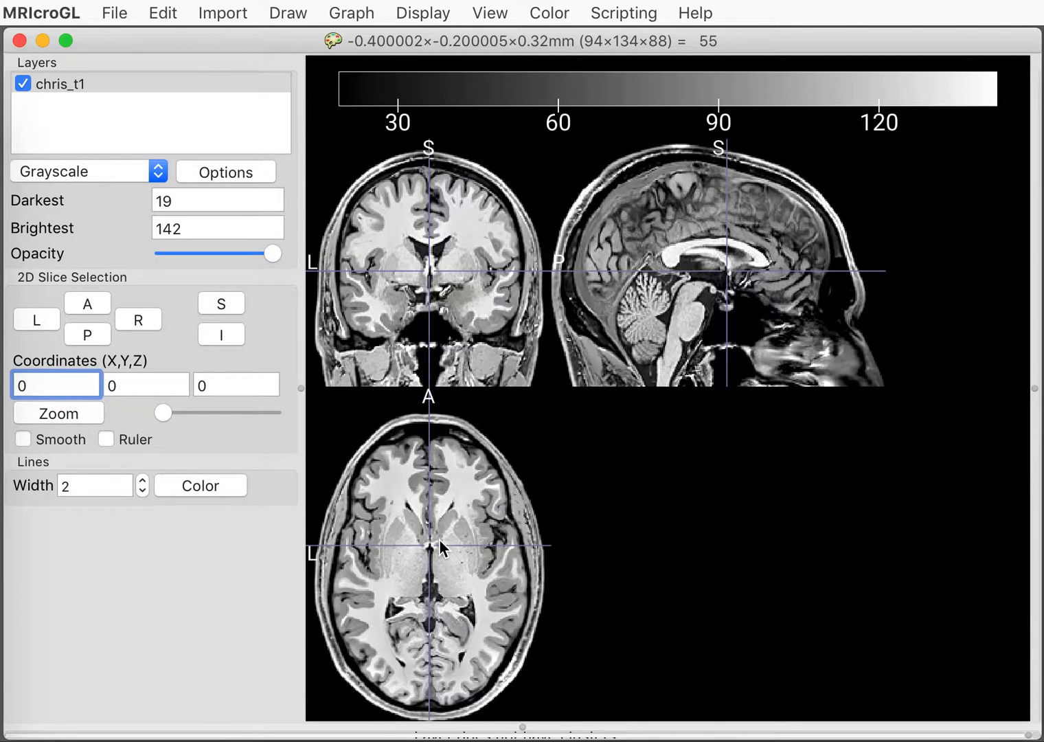
- Recentre the slices on the X,Y,Z origin 0,0,0
left_click(56, 385)
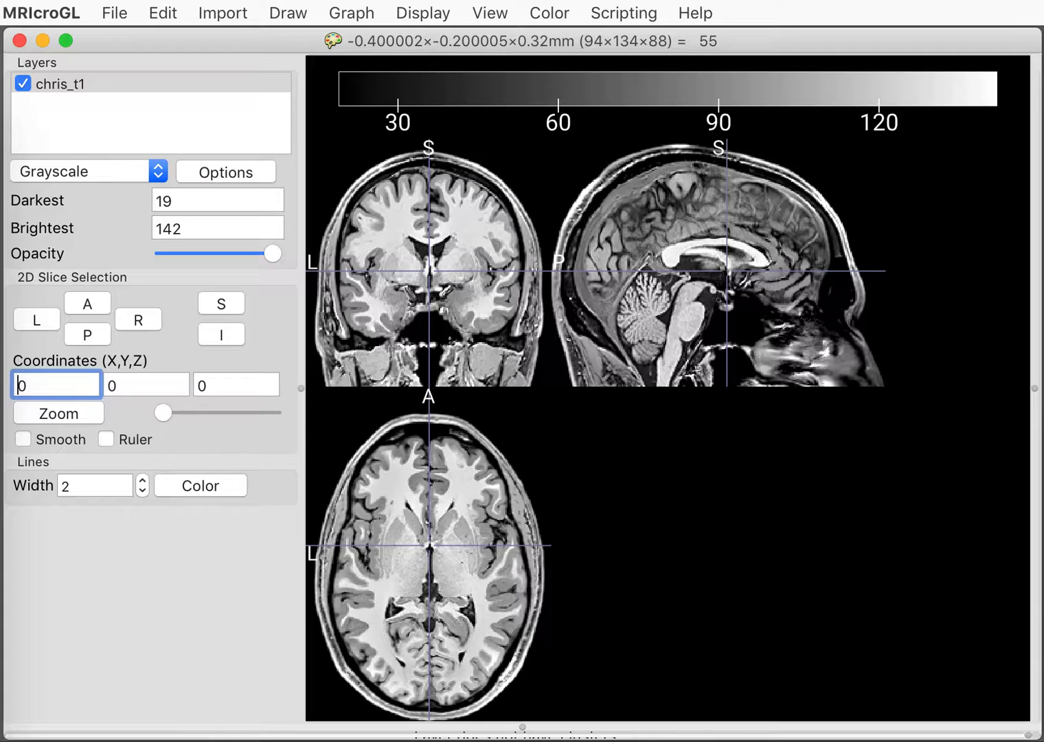
left_click(146, 384)
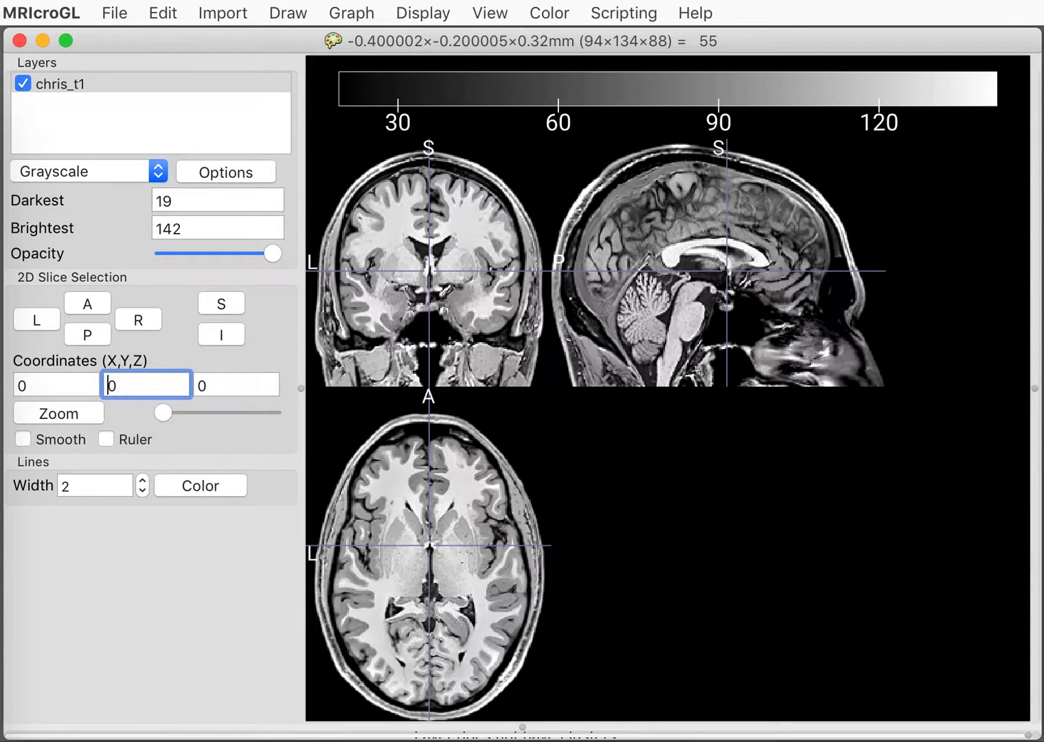
mouse_move(132, 382)
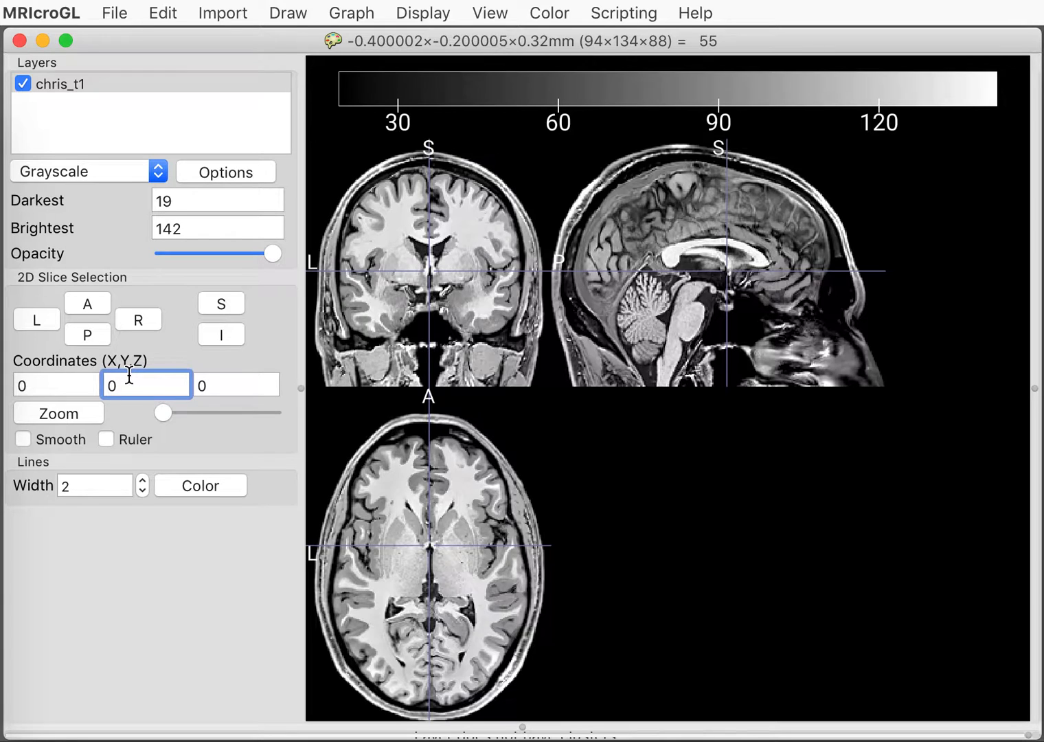
type("40")
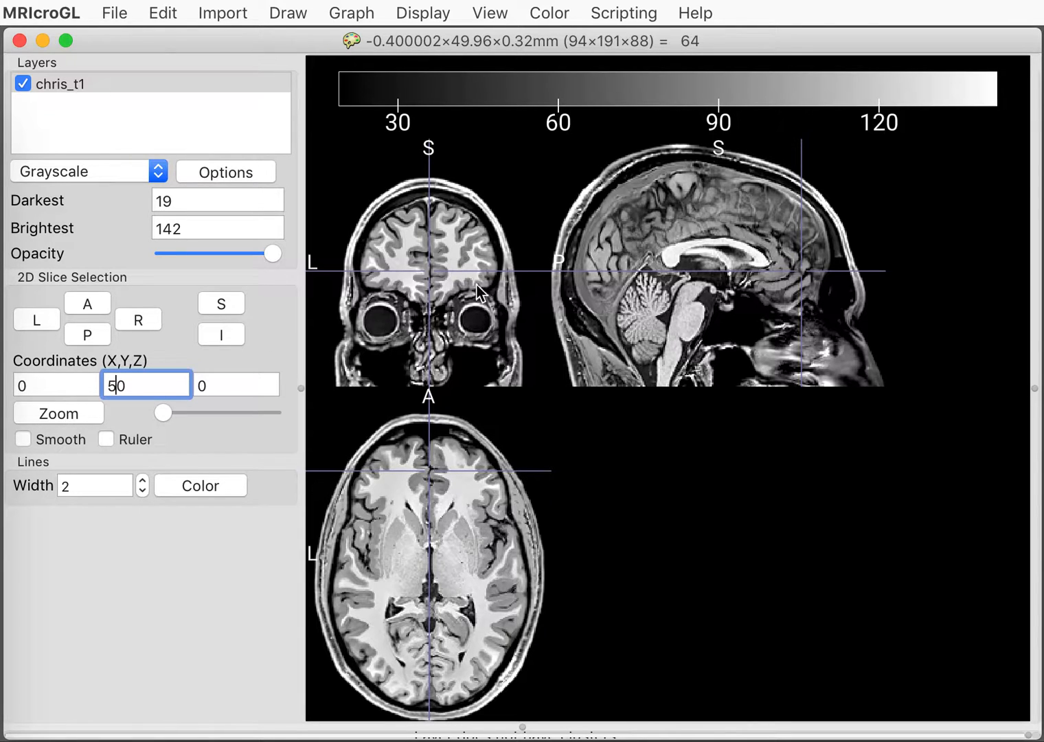
mouse_move(392, 327)
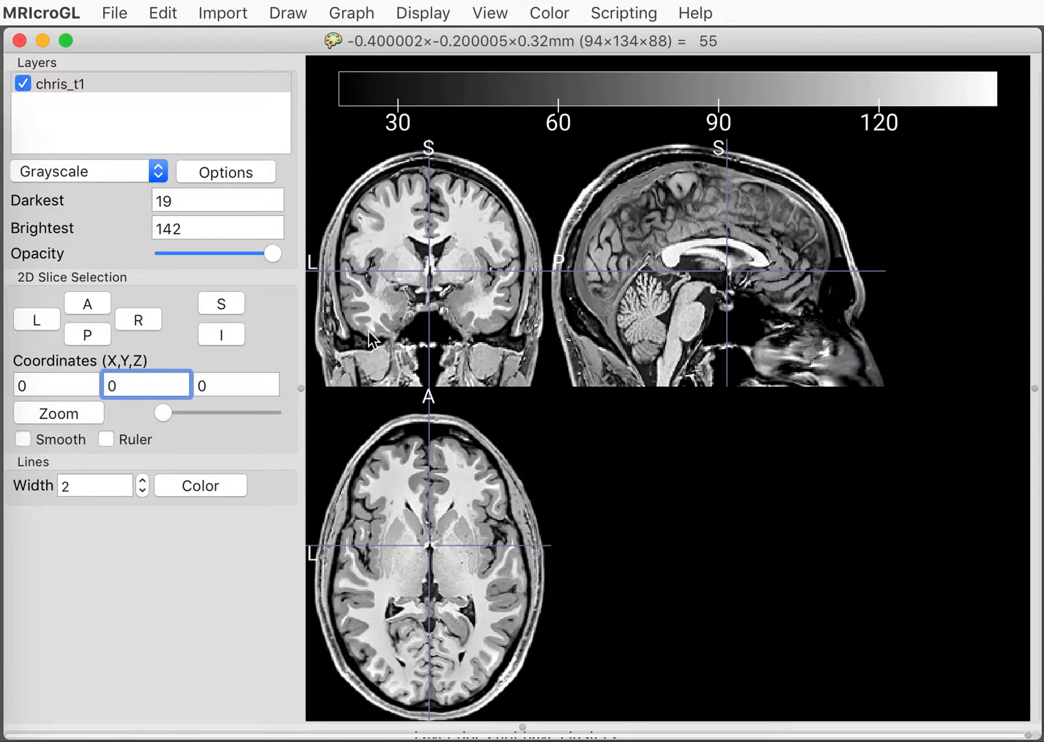
- Set the Z coordinate to -60, dropping the axial slice to the cerebellum
left_click(236, 385)
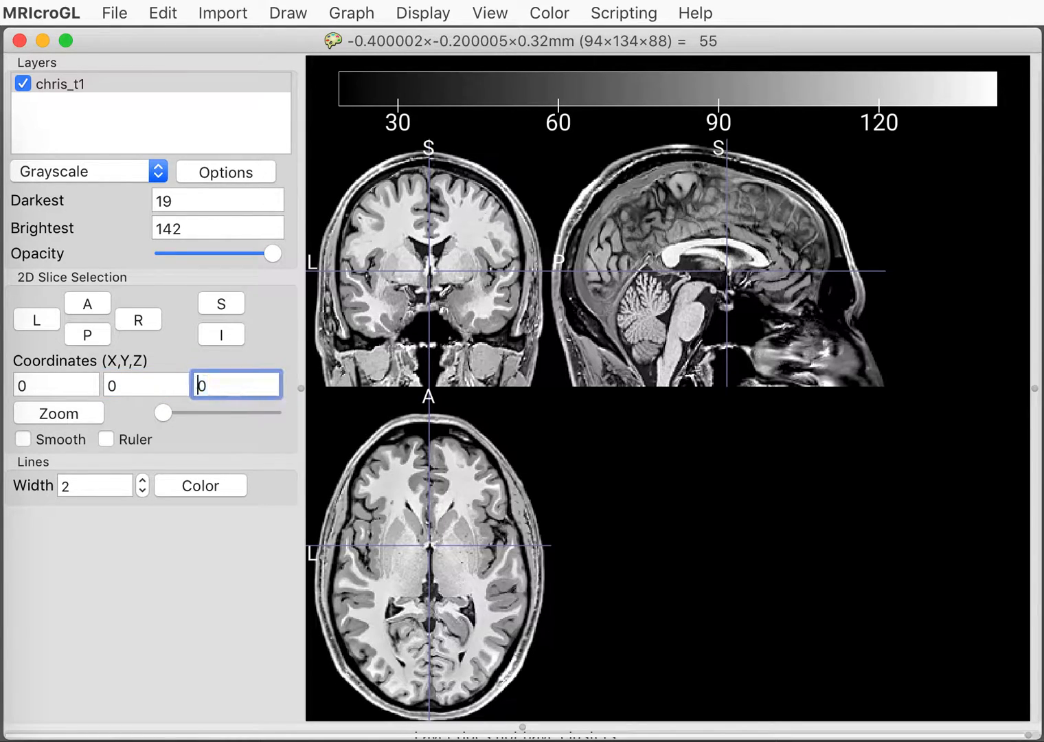
type("60")
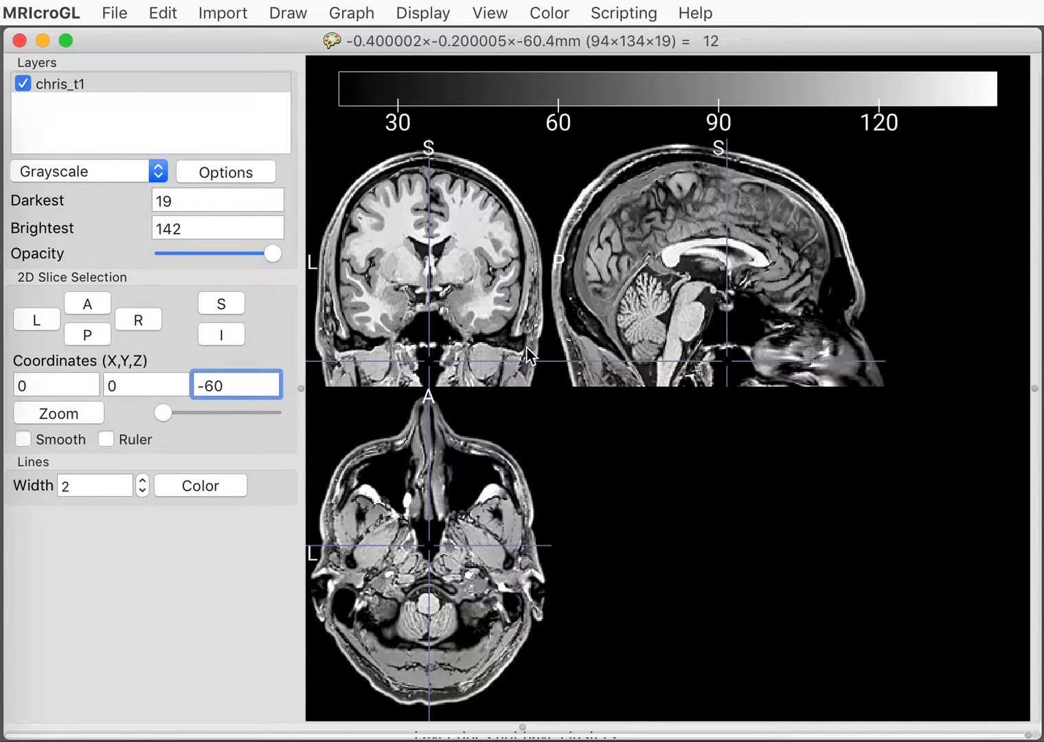
- Raise crosshair line width to 6 and recolour the lines pink
left_click(142, 481)
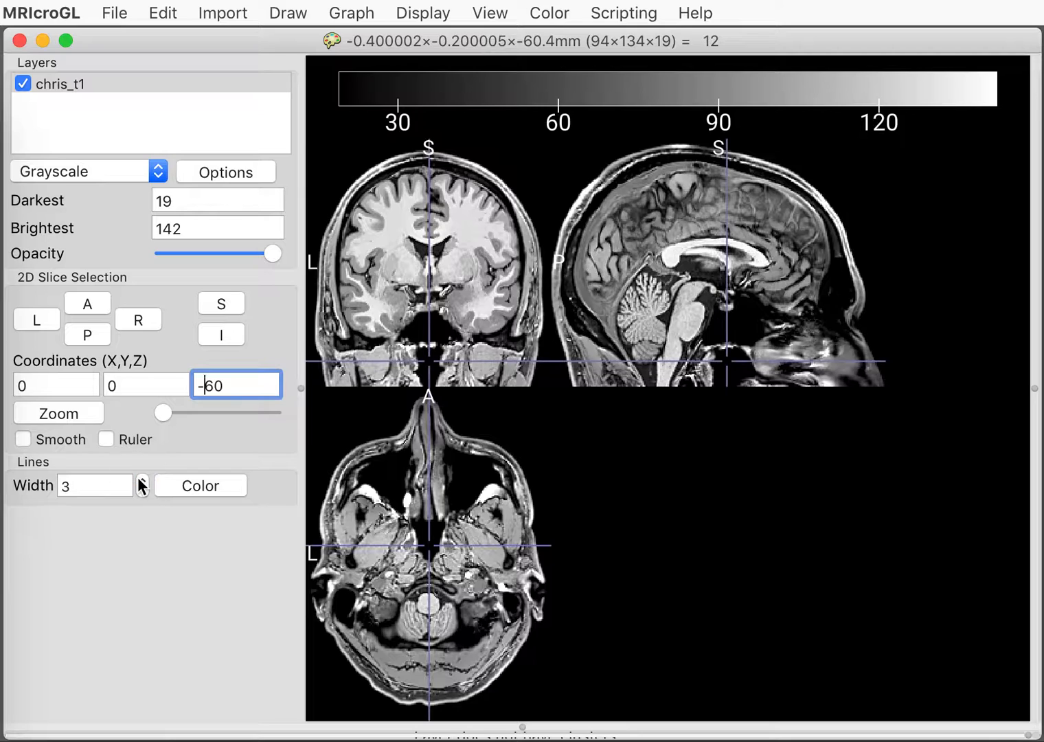
left_click(142, 481)
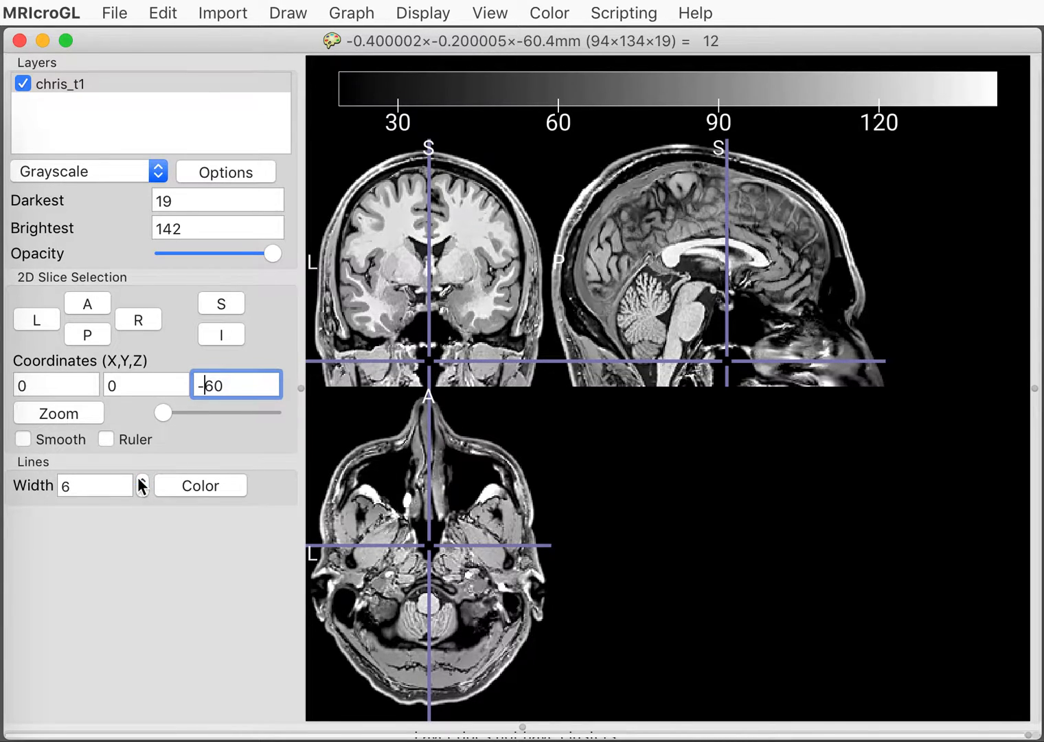
left_click(201, 485)
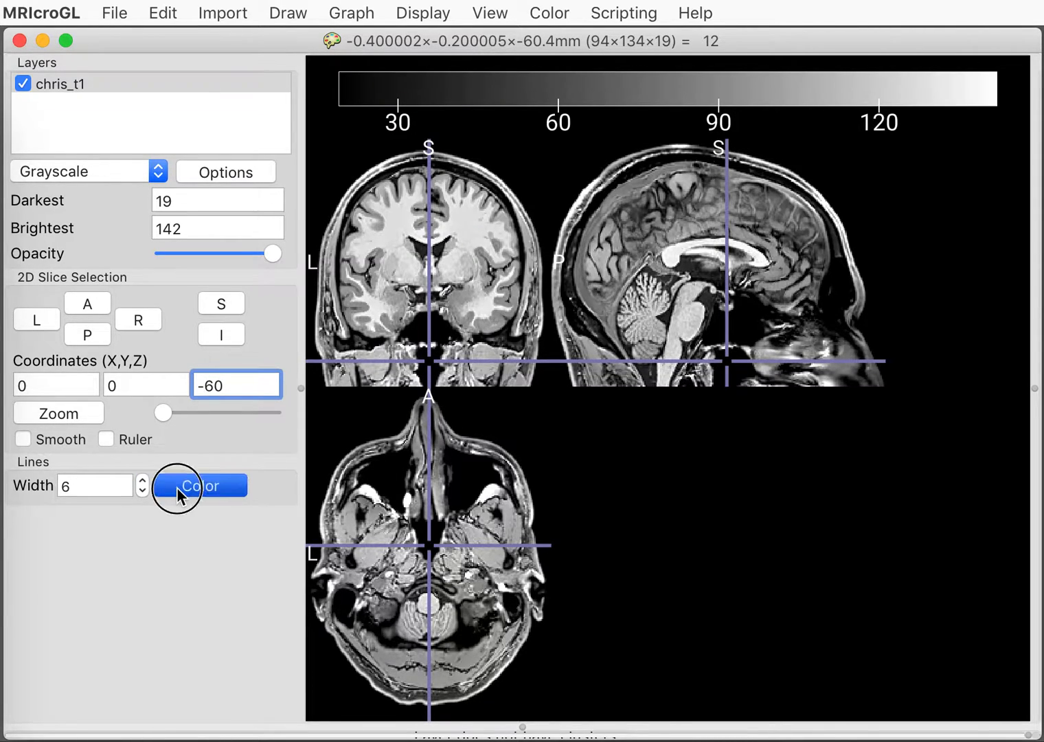
left_click(201, 485)
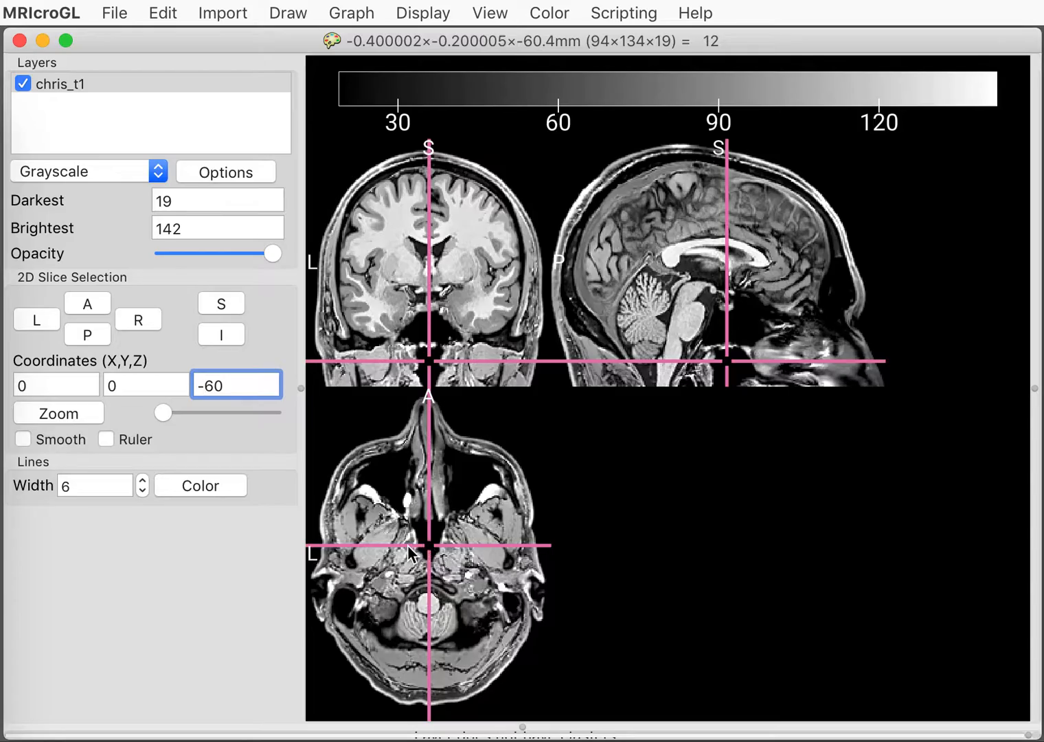
- Move the crosshair from skull-base points up to the brain centre at the lateral ventricles
left_click(469, 543)
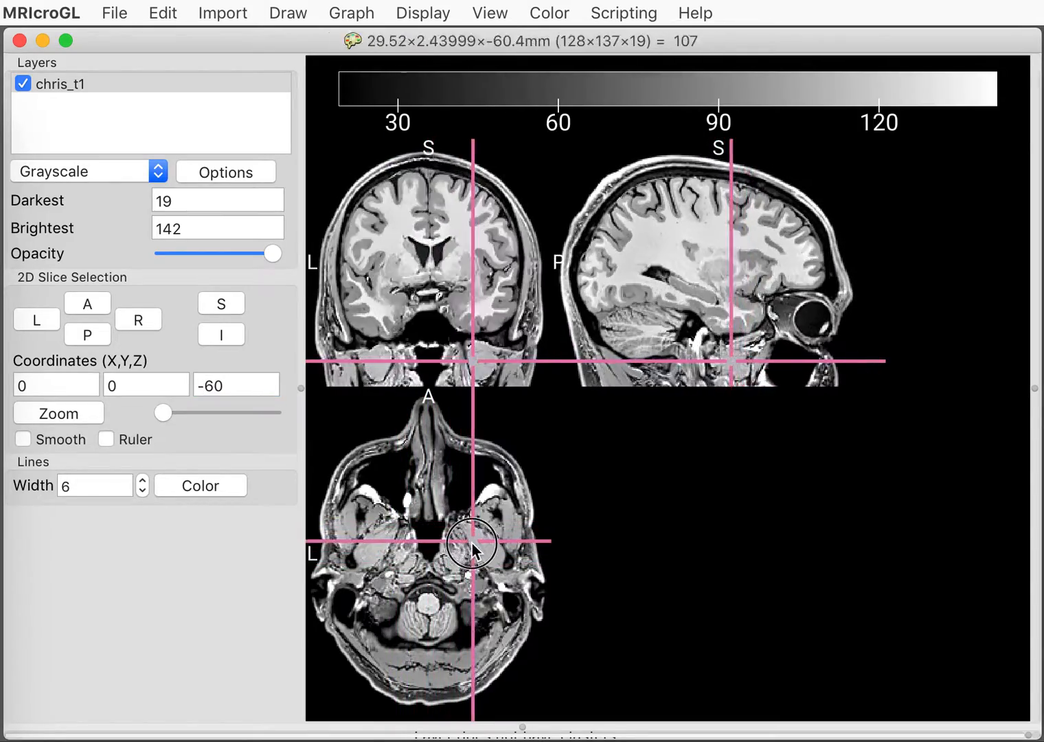
left_click(402, 569)
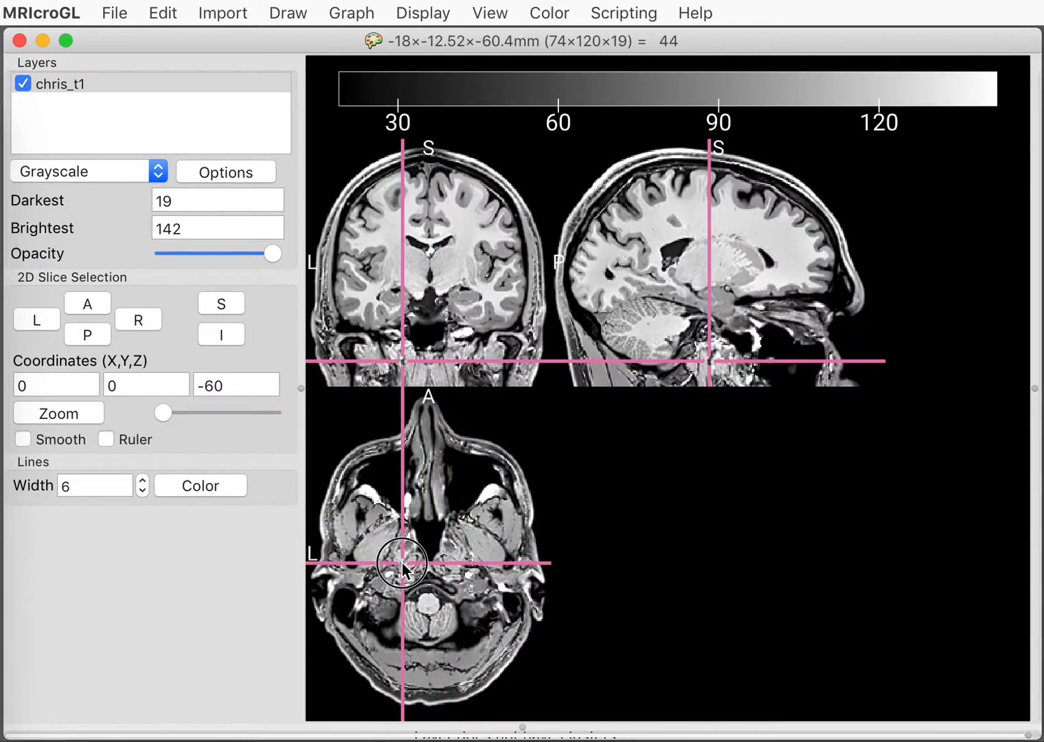
mouse_move(402, 55)
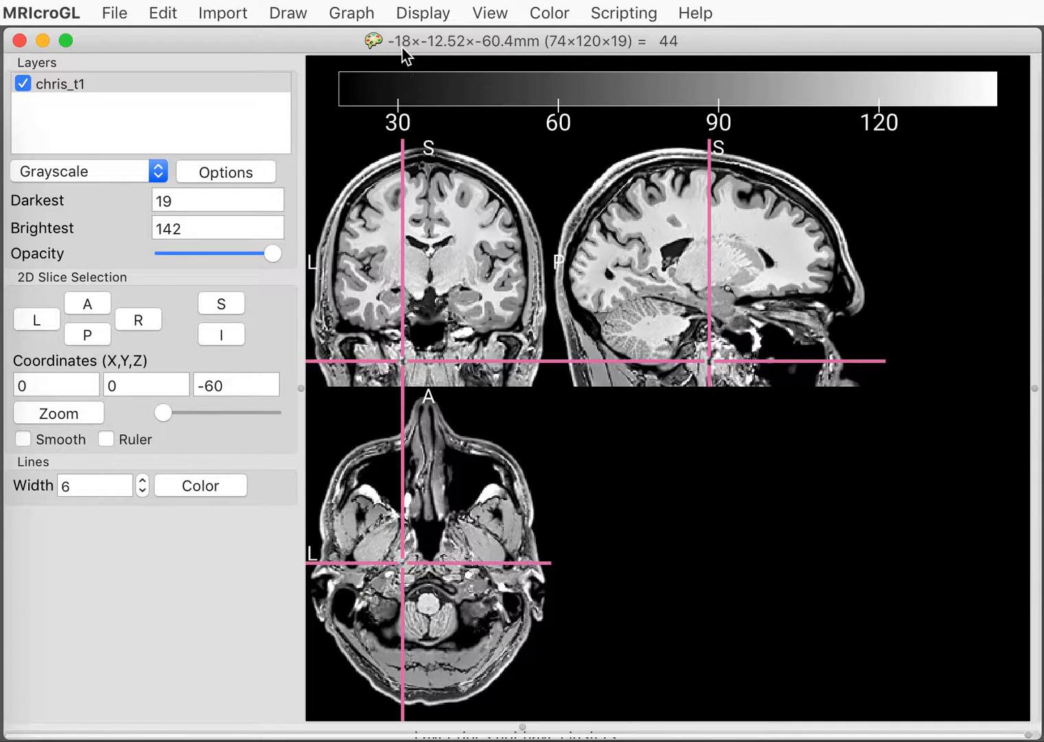
mouse_move(437, 53)
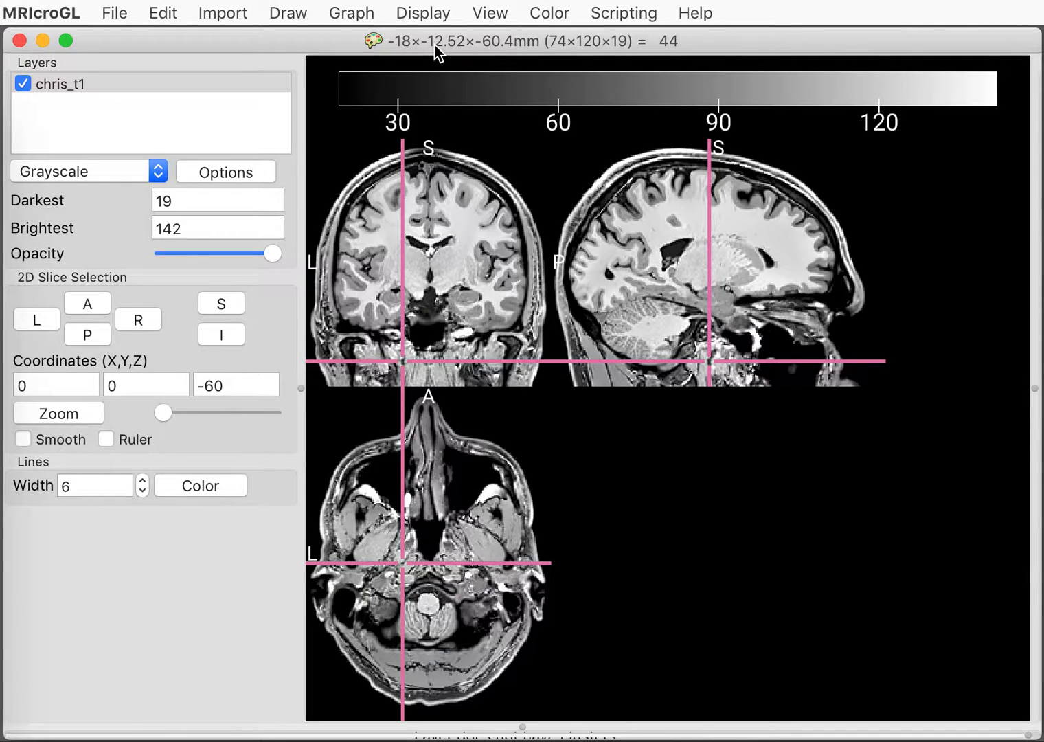
mouse_move(410, 55)
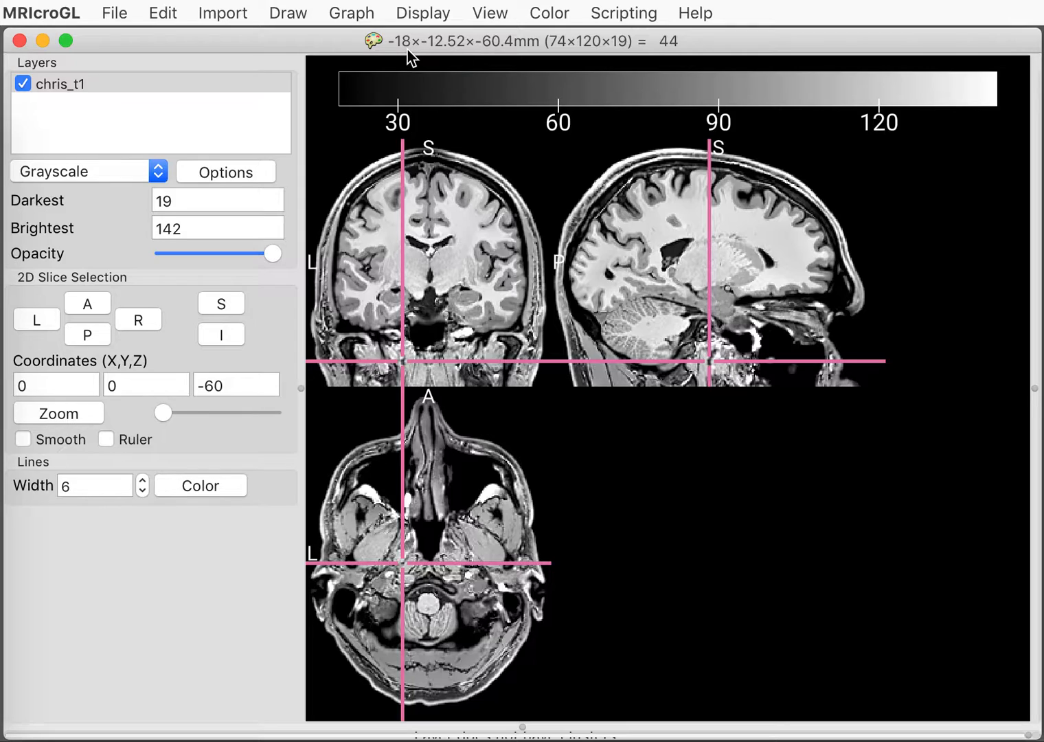
mouse_move(406, 58)
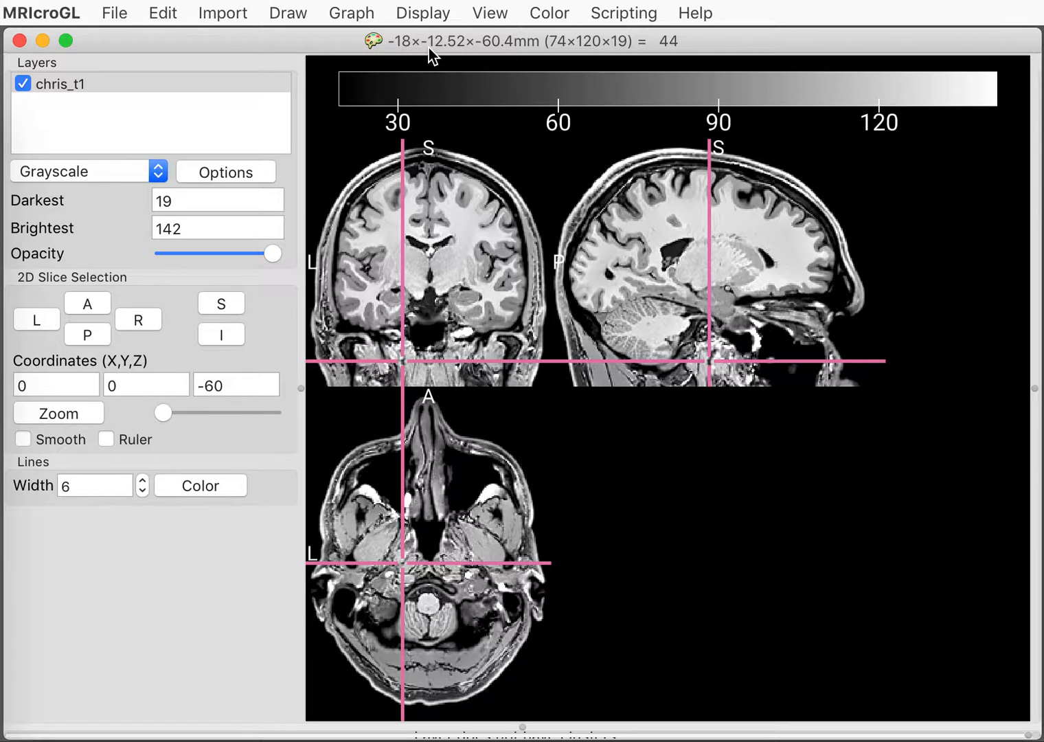
mouse_move(481, 55)
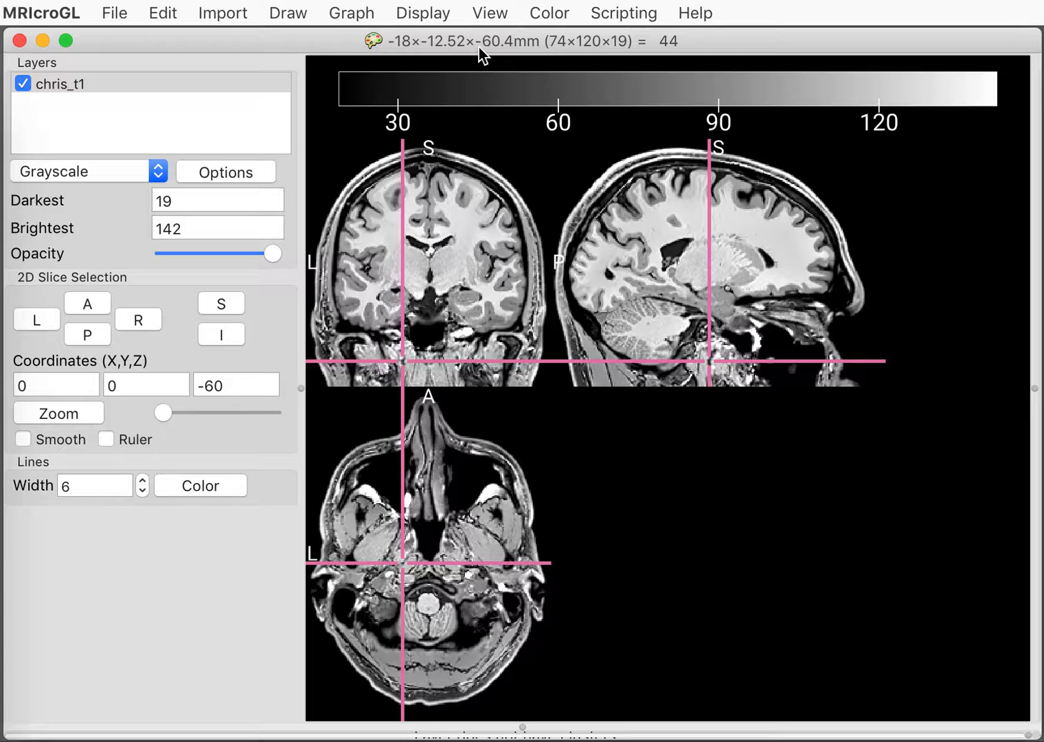
mouse_move(505, 149)
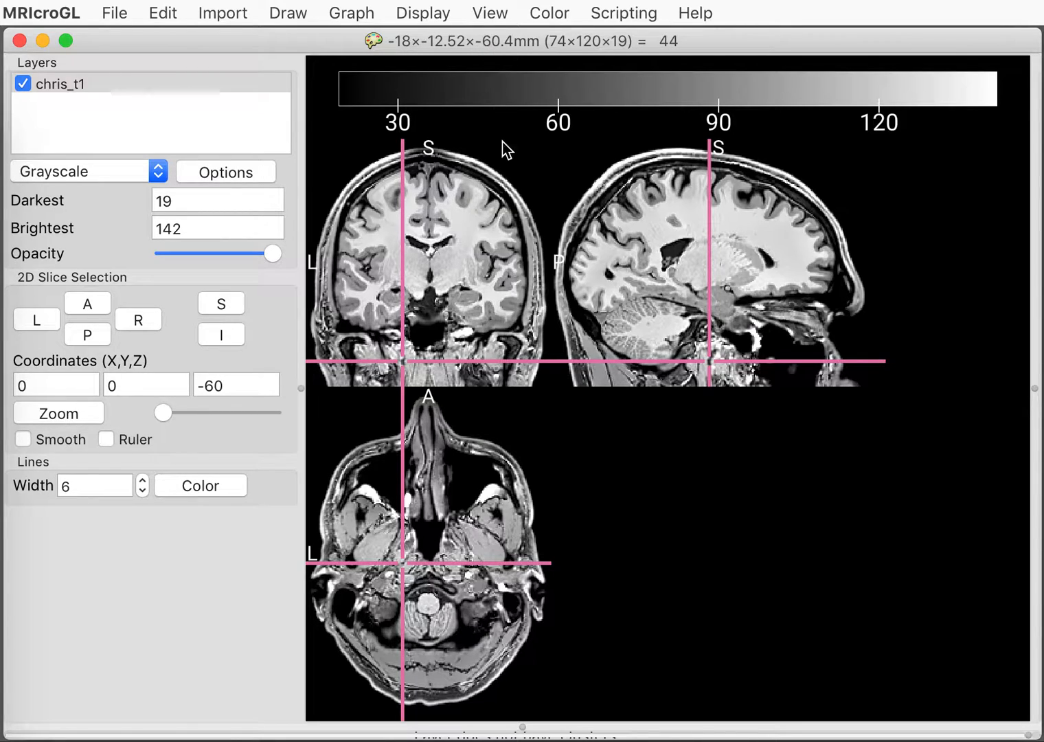
left_click(432, 267)
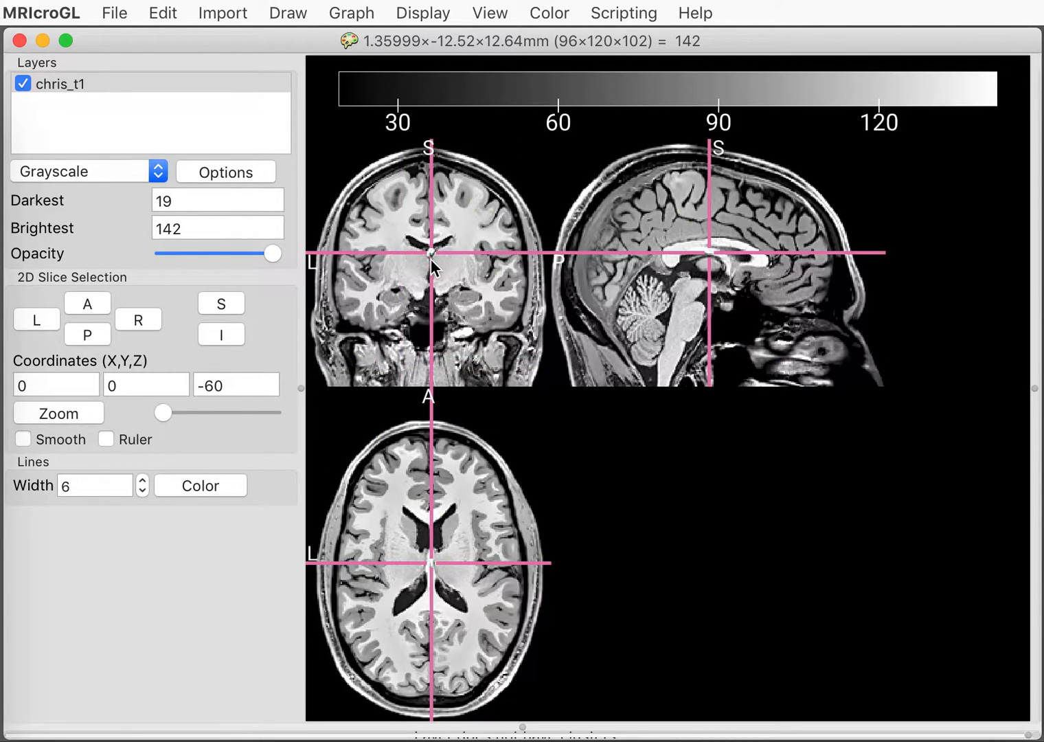
mouse_move(637, 50)
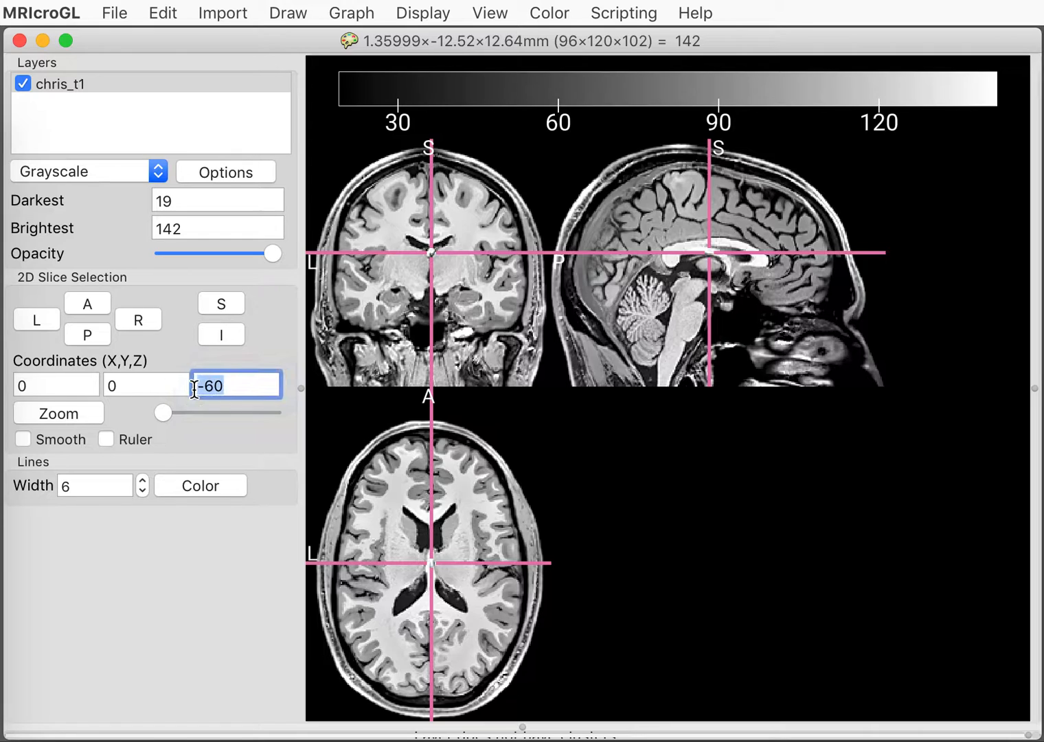
- Set the Z coordinate to 0 so the chris_t1 slices recentre on the origin (0, 0, 0)
type("0")
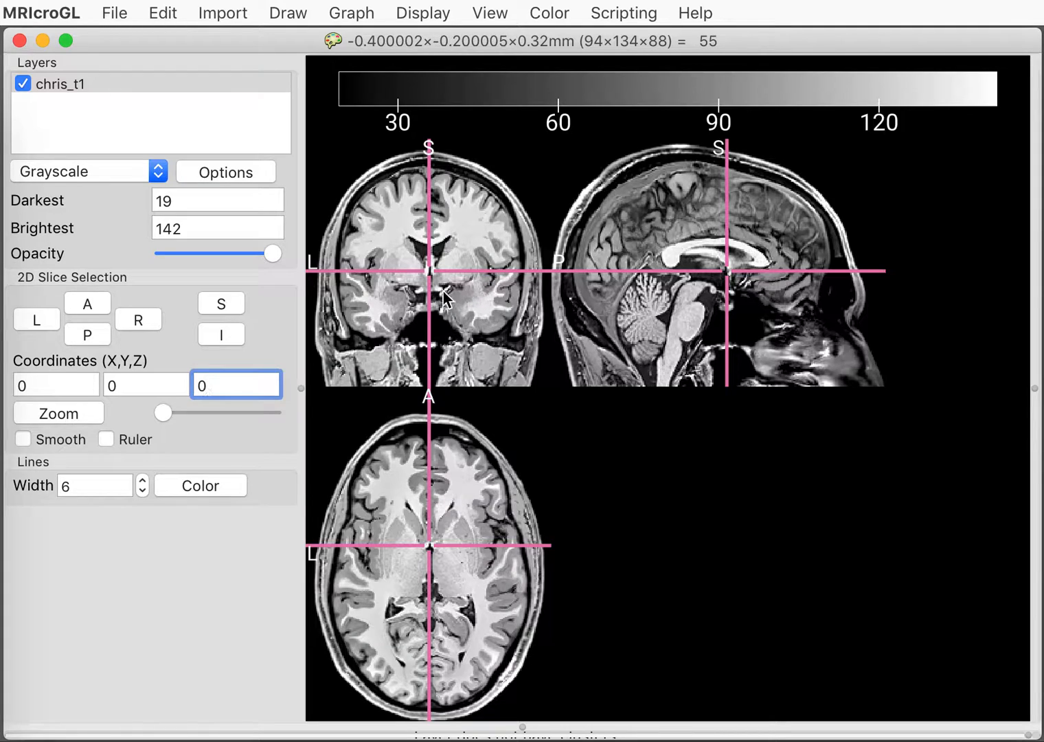
mouse_move(327, 272)
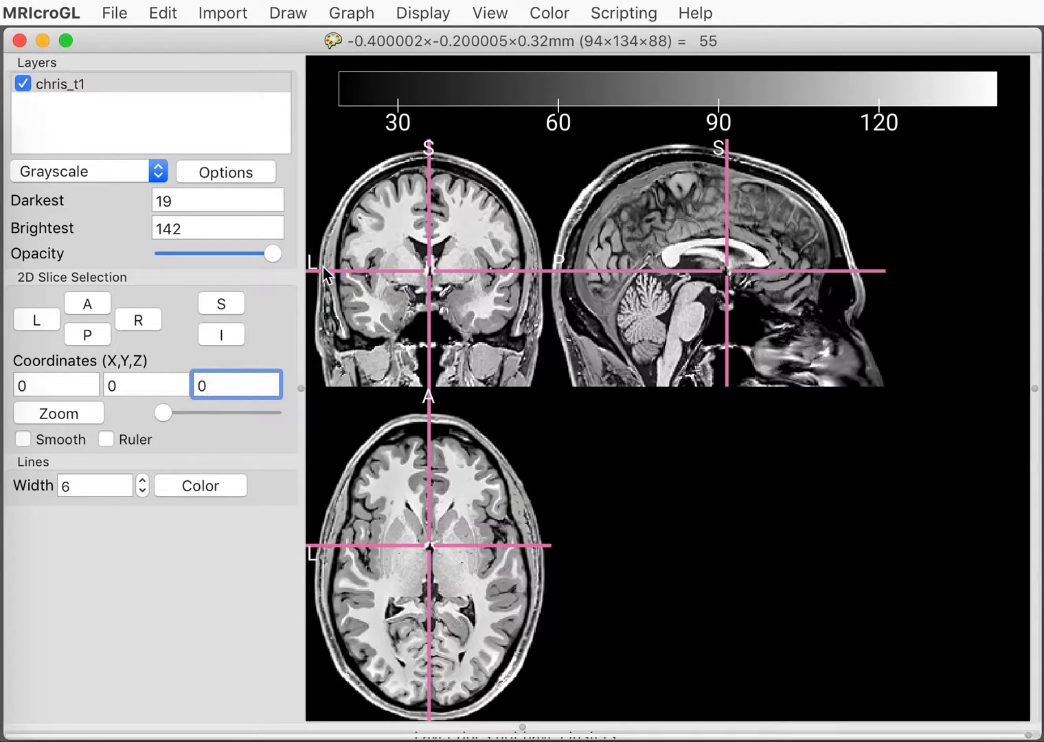
left_click(236, 385)
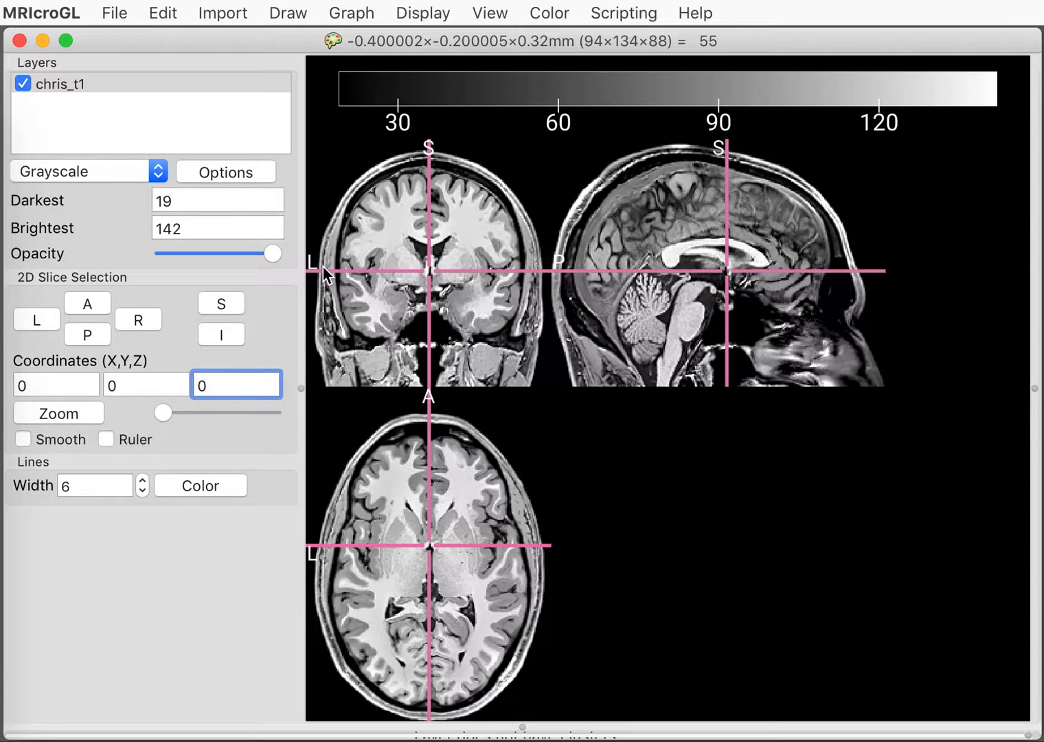
left_click(236, 384)
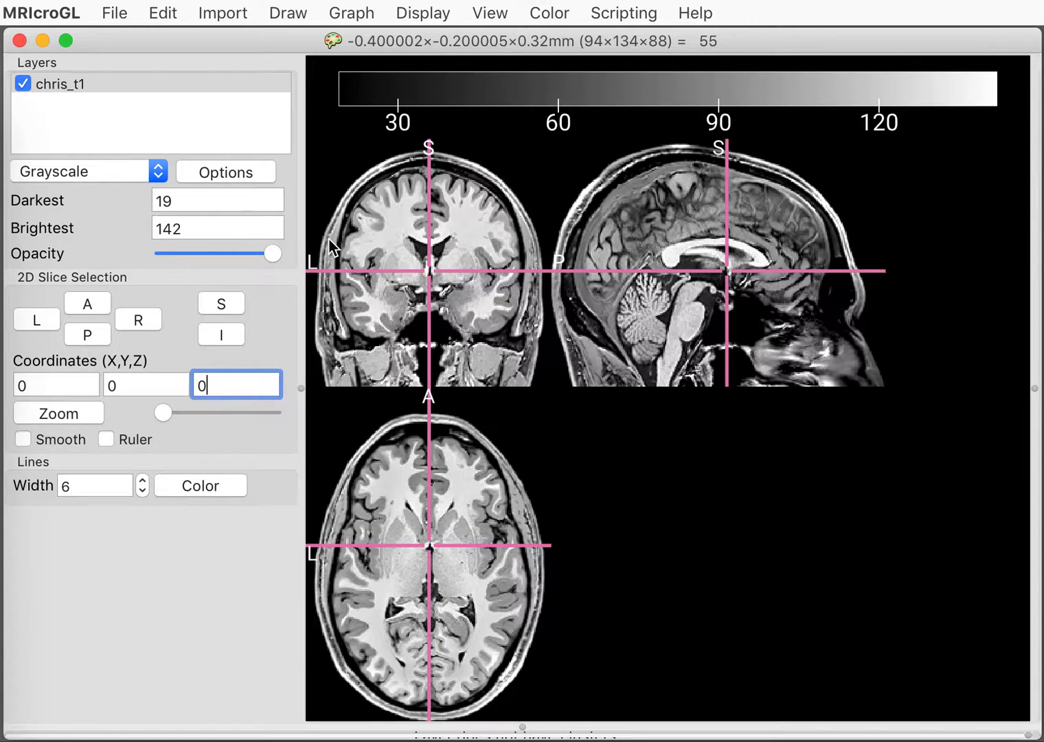
mouse_move(313, 277)
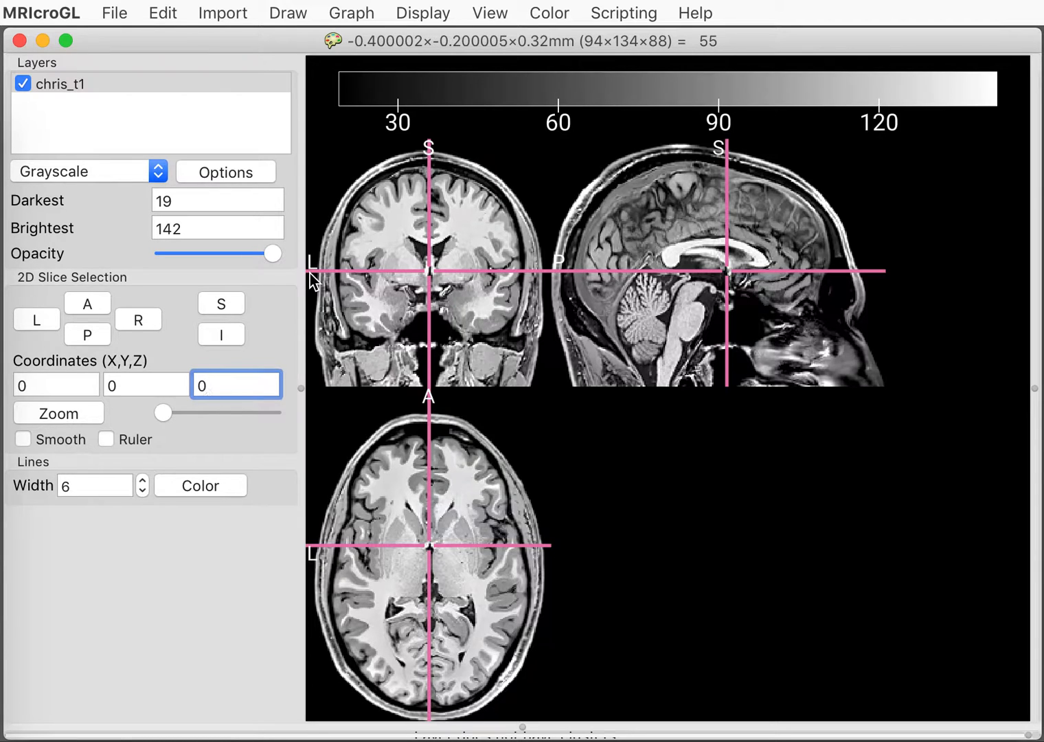
- Click the right hemisphere in the coronal view so the sagittal slice shows lateral temporal brain
left_click(515, 297)
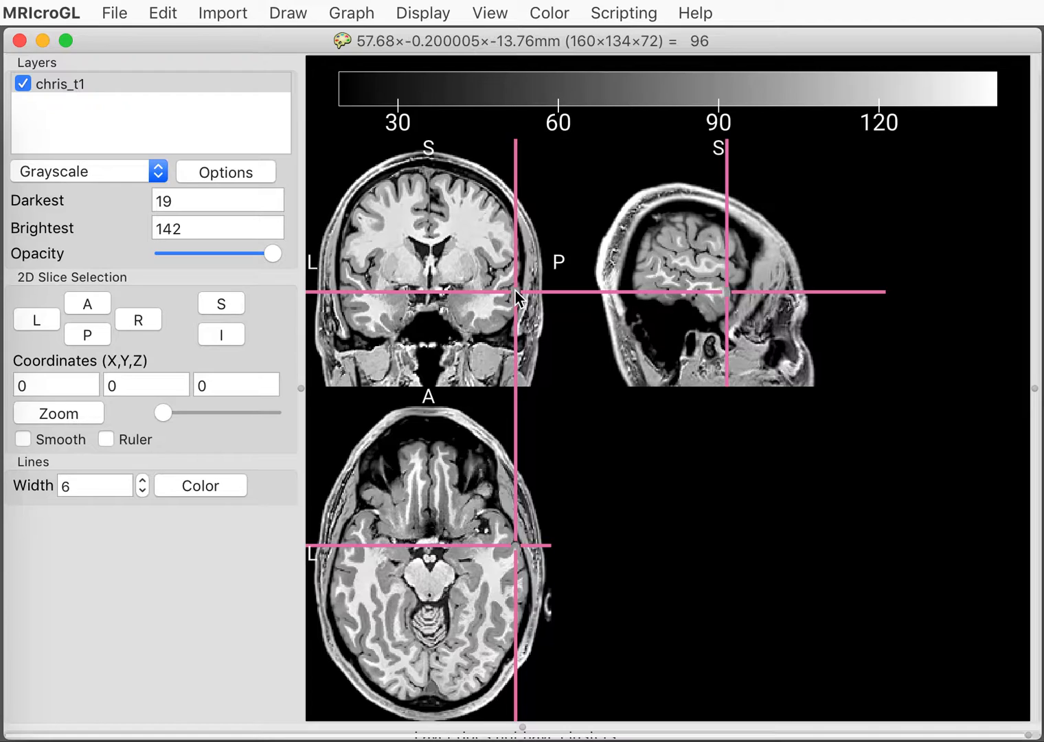
mouse_move(516, 294)
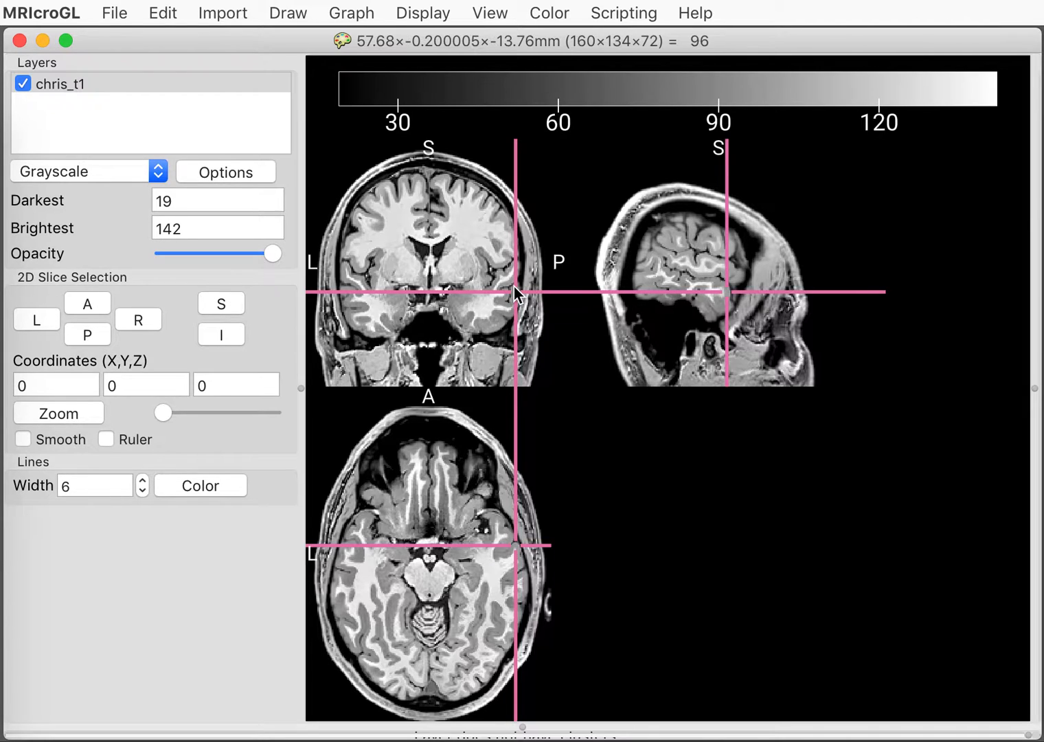
mouse_move(447, 206)
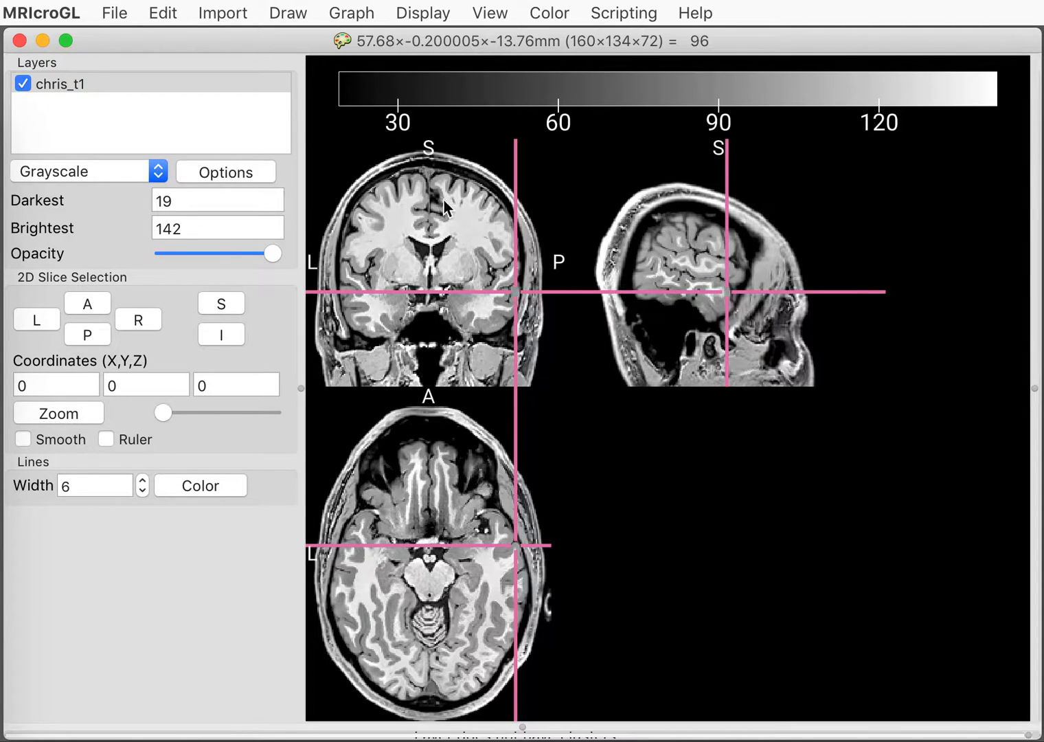
mouse_move(442, 206)
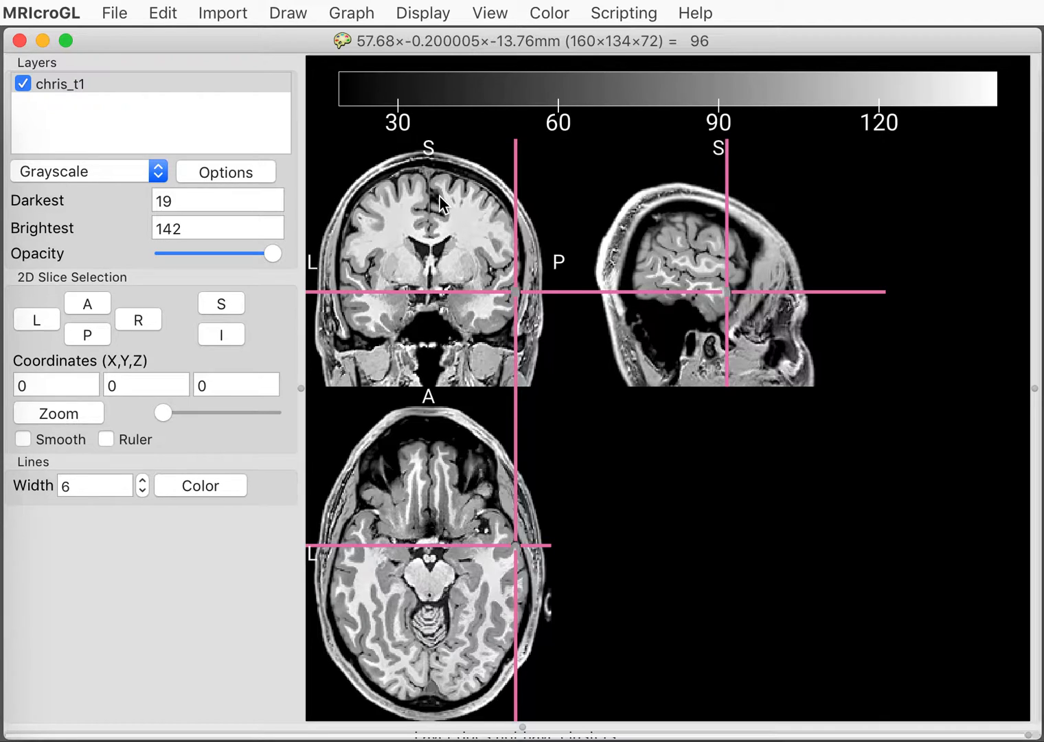
mouse_move(122, 7)
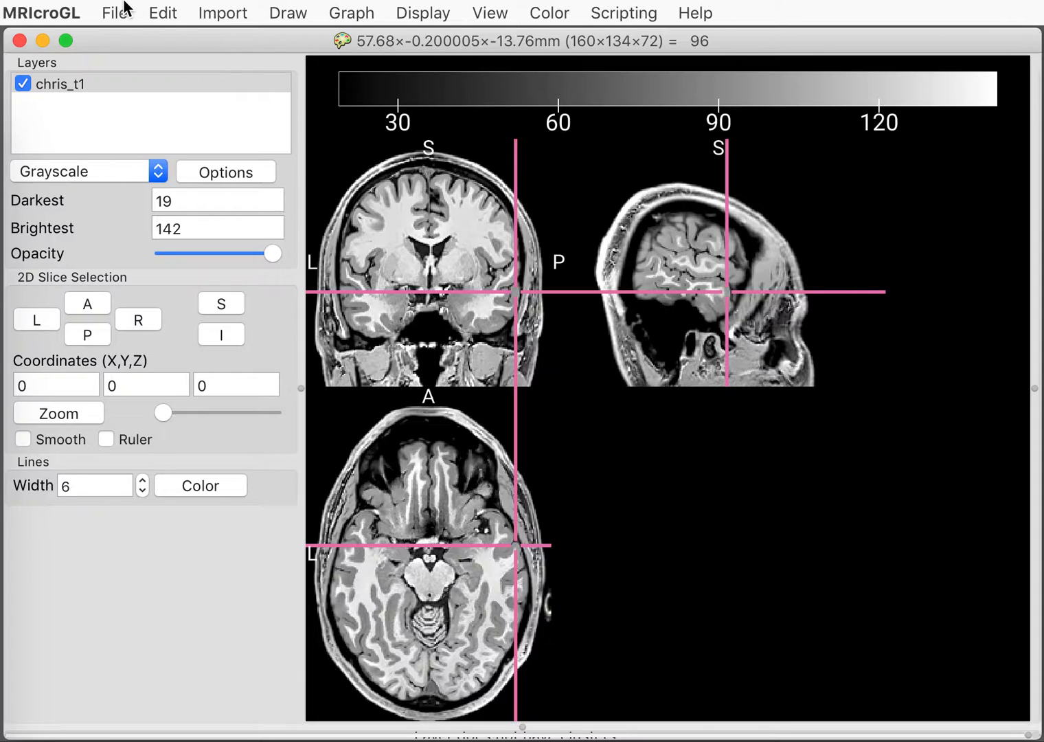
left_click(42, 12)
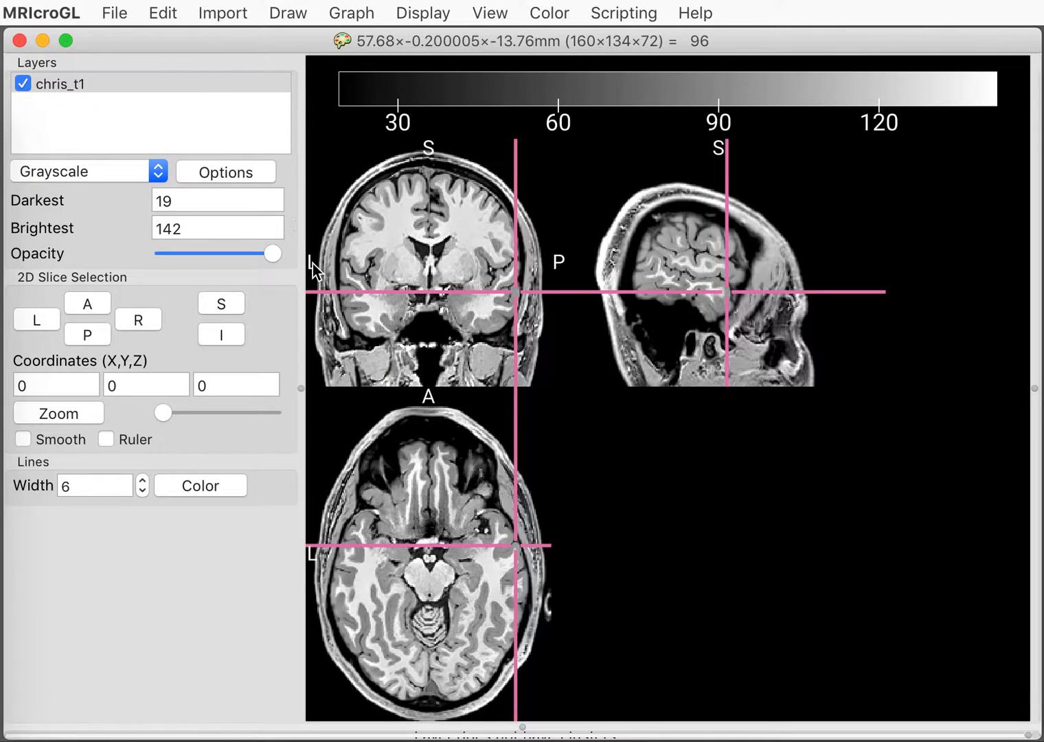
mouse_move(318, 566)
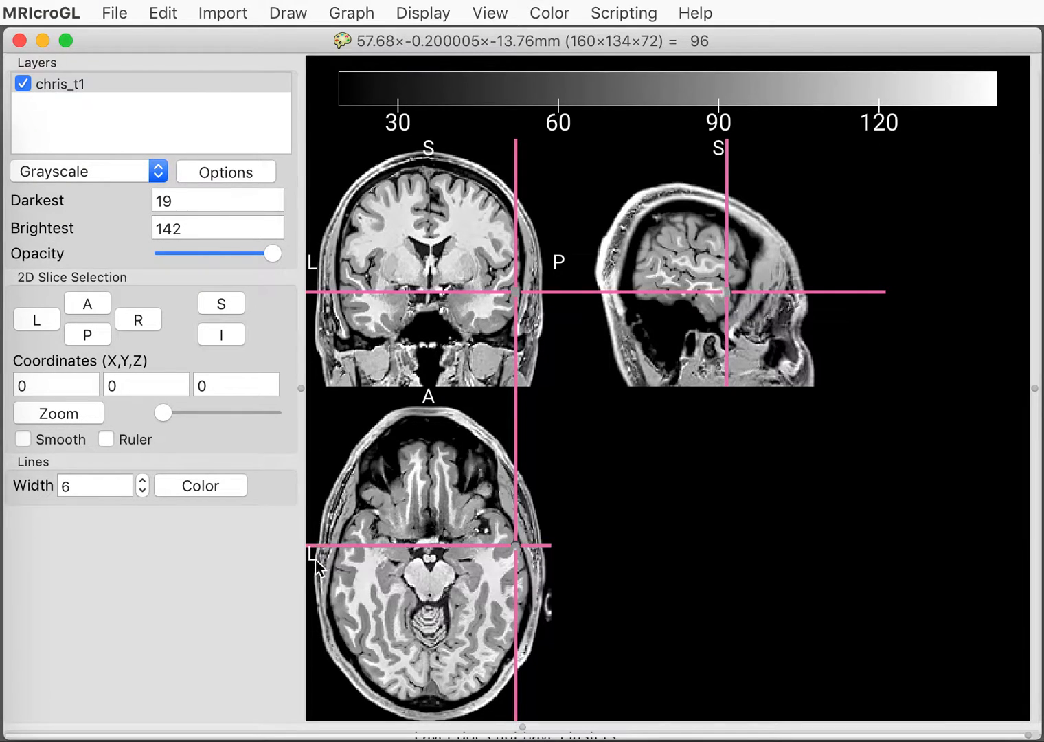
- Enable then disable the Radiological convention in Preferences, and place the crosshair in the left hemisphere
left_click(44, 13)
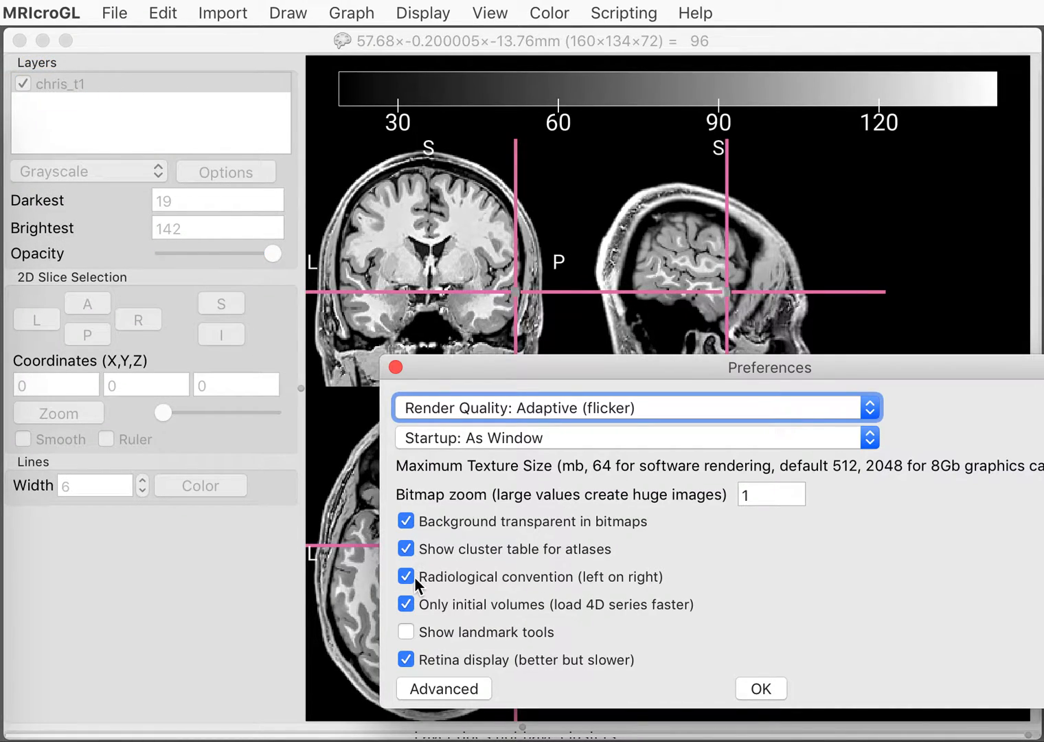
left_click(761, 688)
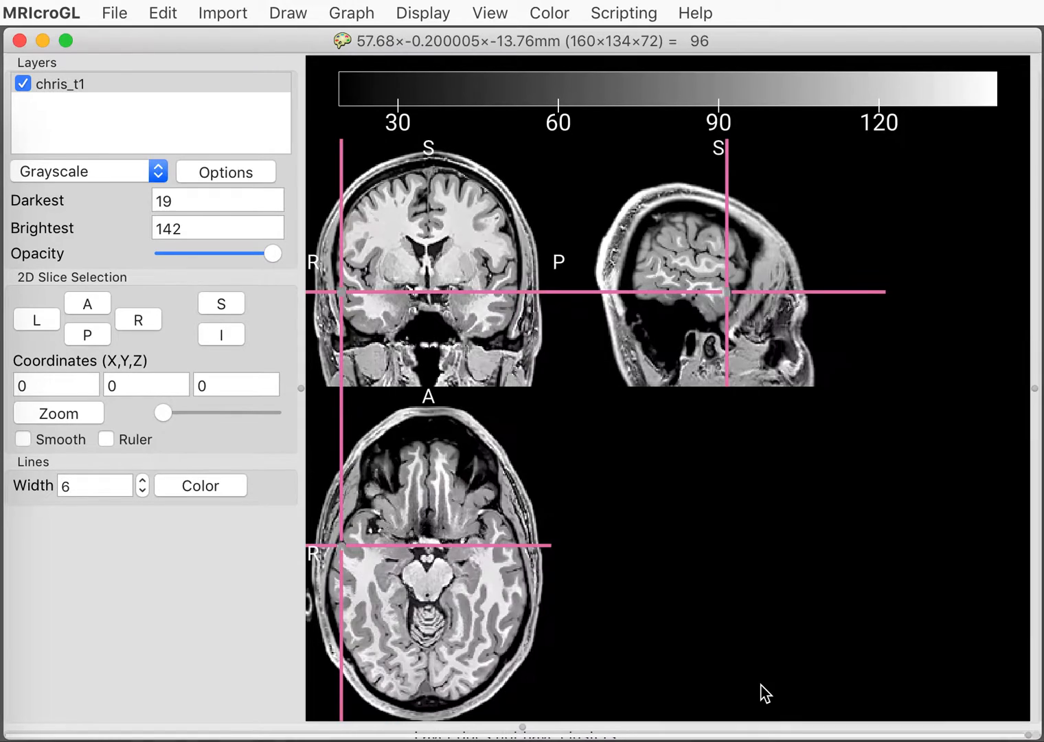
mouse_move(323, 282)
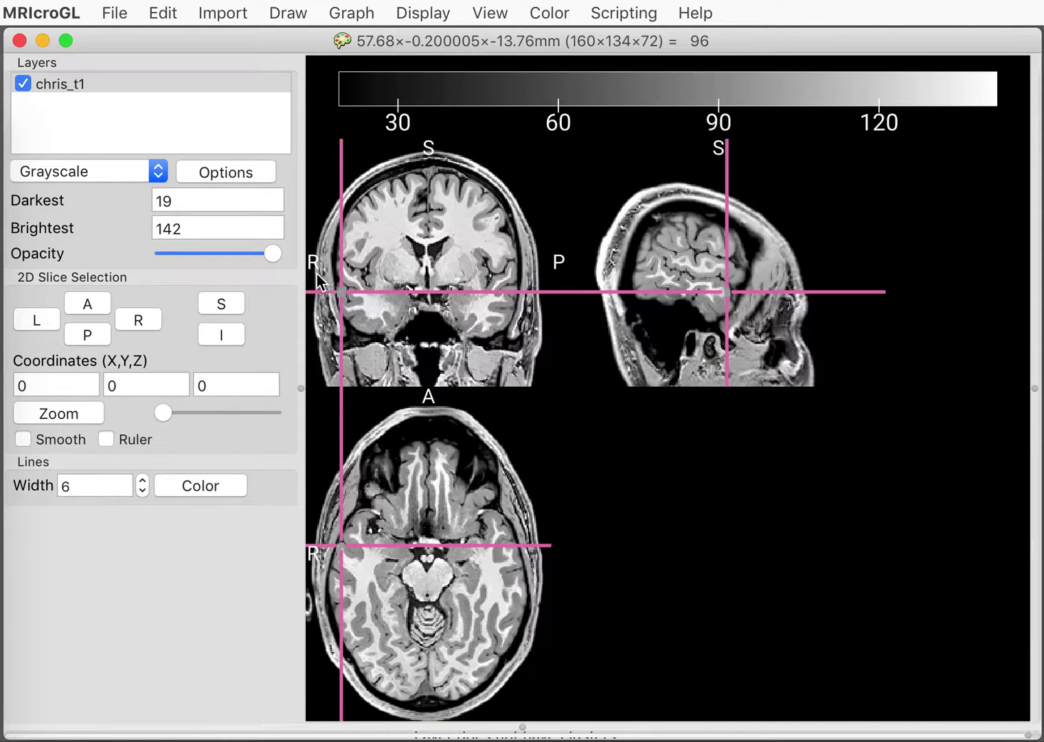
mouse_move(497, 269)
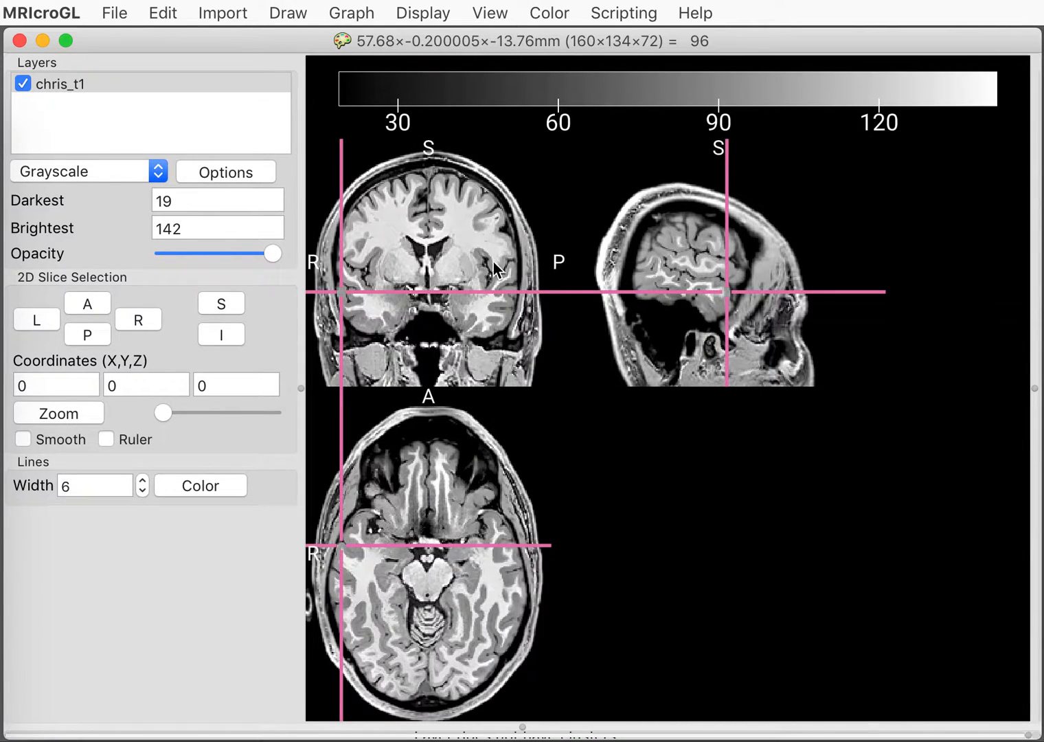
mouse_move(327, 277)
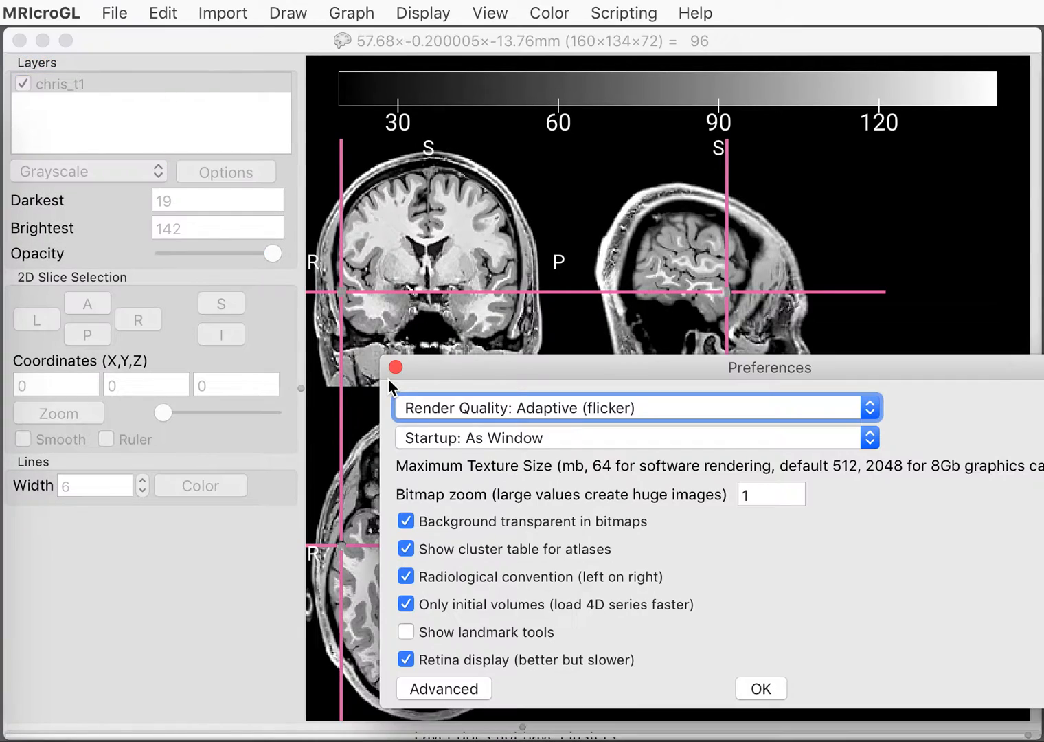
left_click(406, 577)
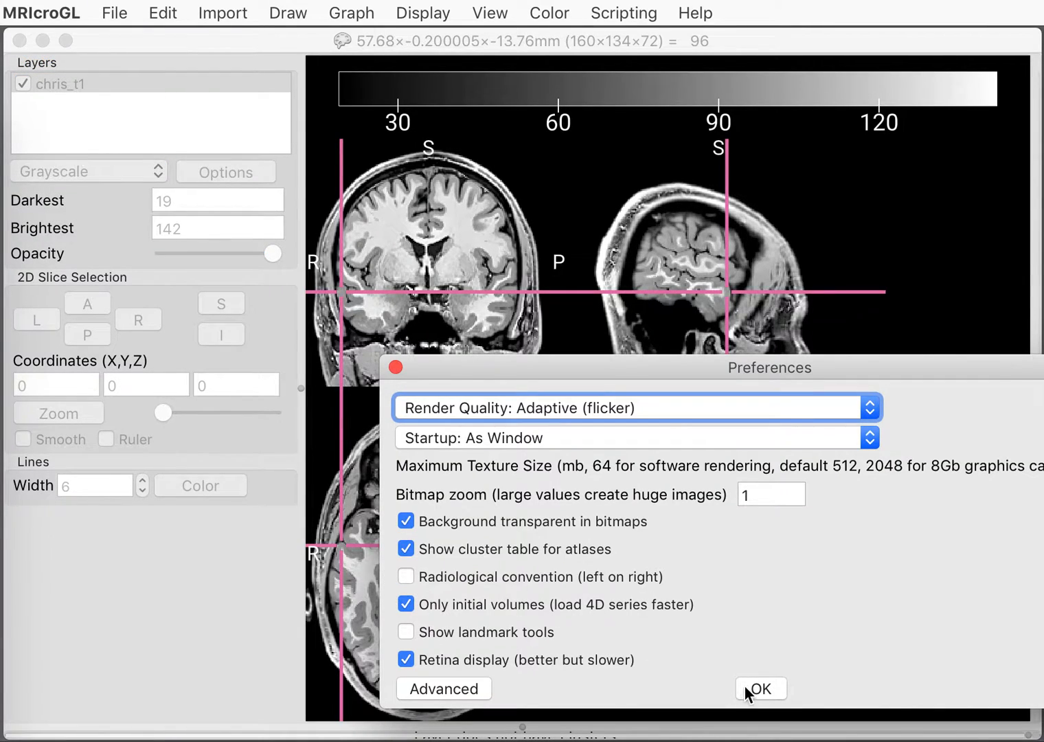
left_click(761, 688)
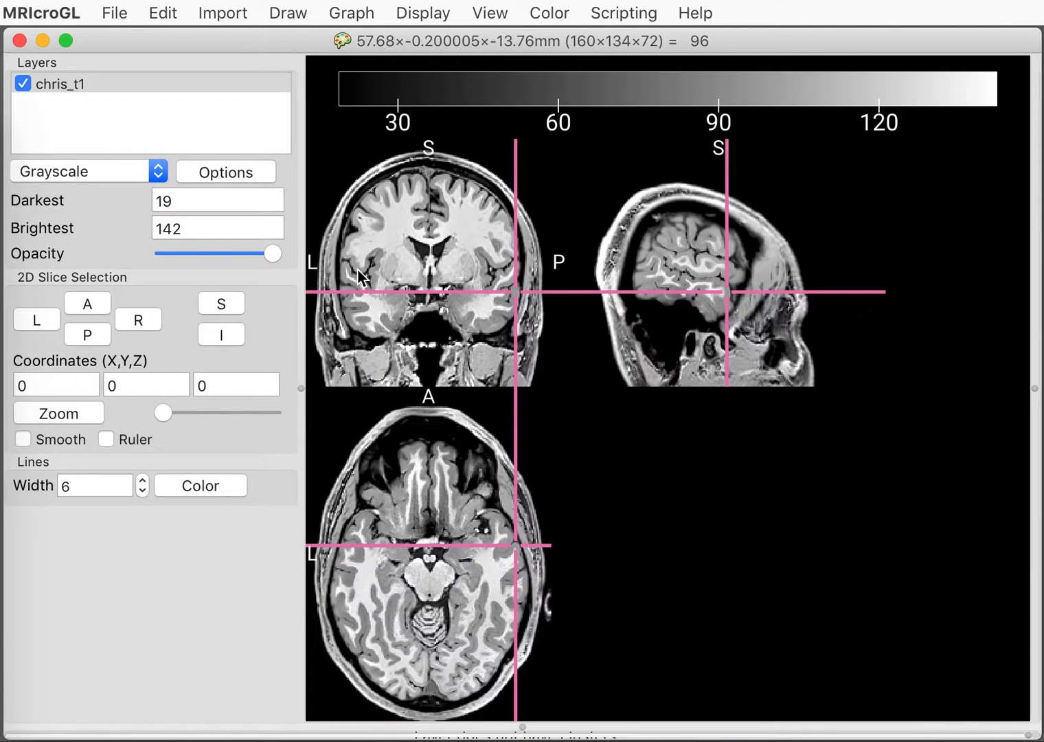
left_click(358, 272)
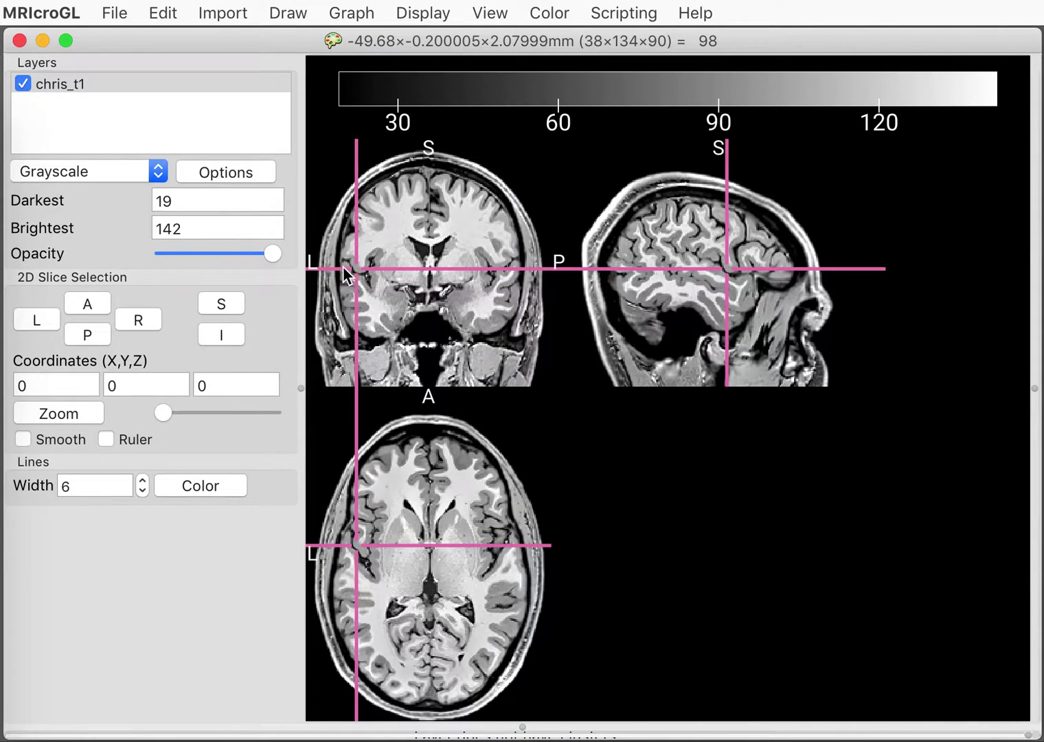
mouse_move(333, 285)
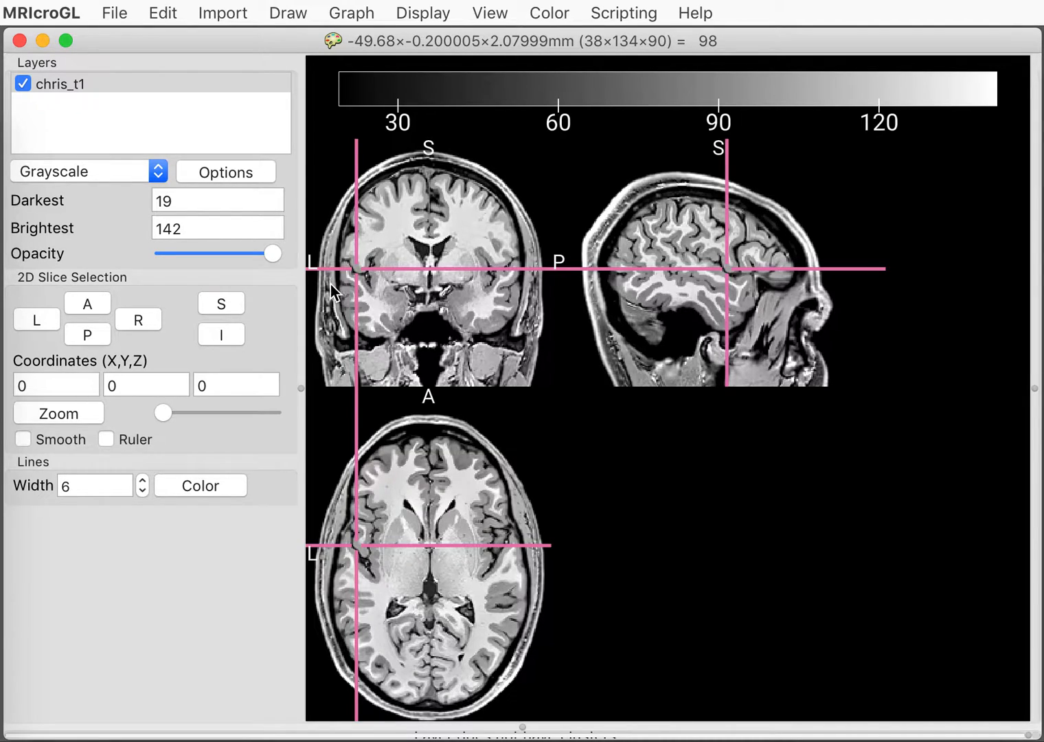
mouse_move(371, 280)
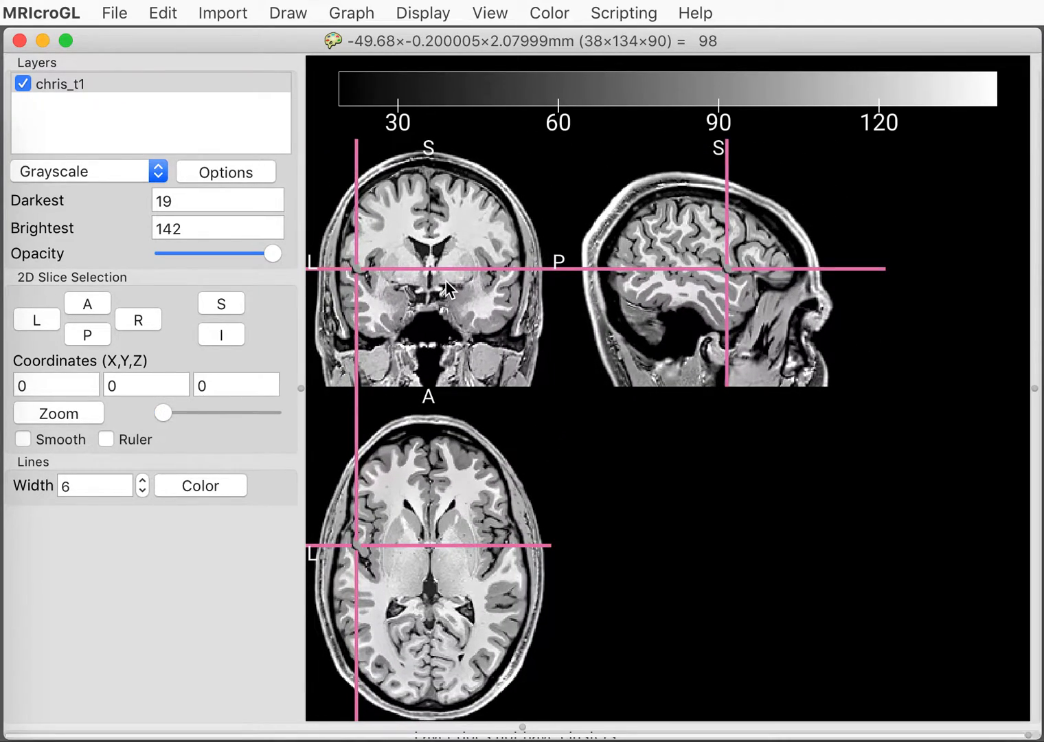
- Move the crosshair posteriorly to about Y = −28 mm, staying left of midline
left_click(442, 289)
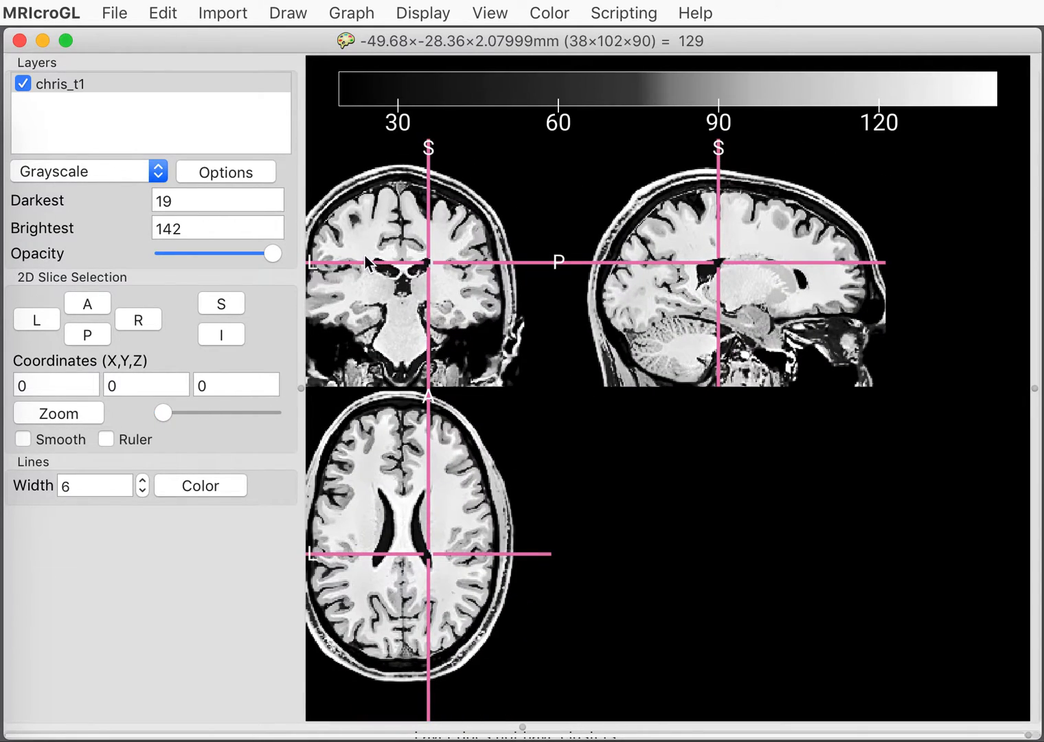
mouse_move(330, 241)
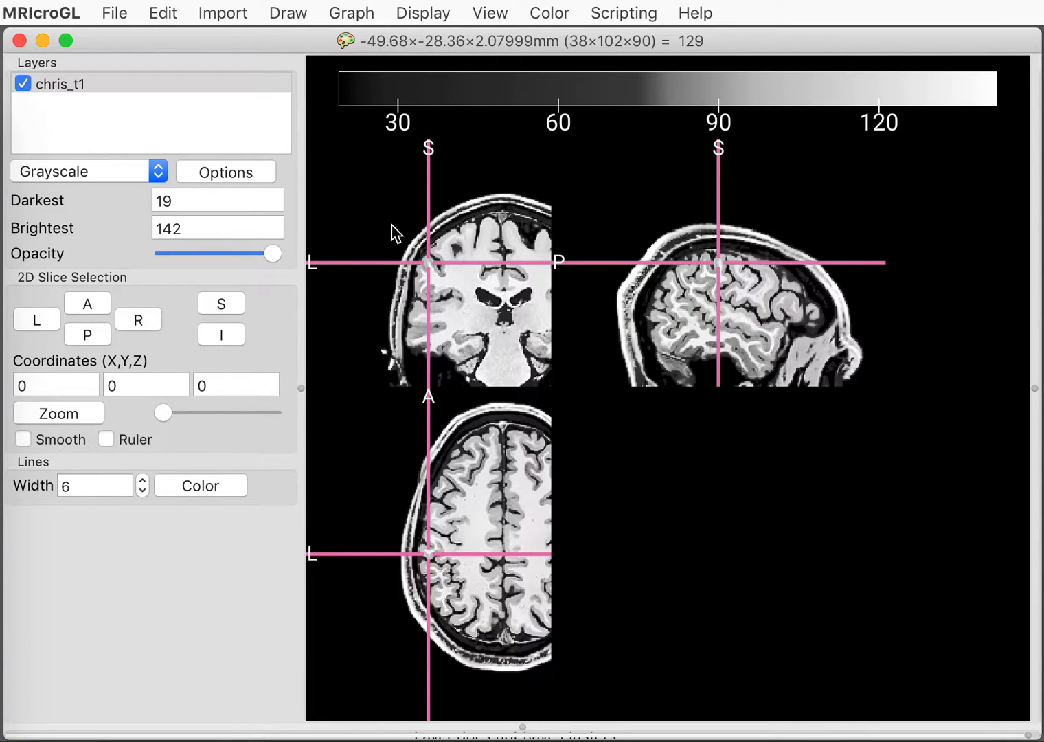
- Pan and magnify the slices, then leave the crosshair at the head's left edge near X −50, Y −28, Z 2 mm
left_click(427, 278)
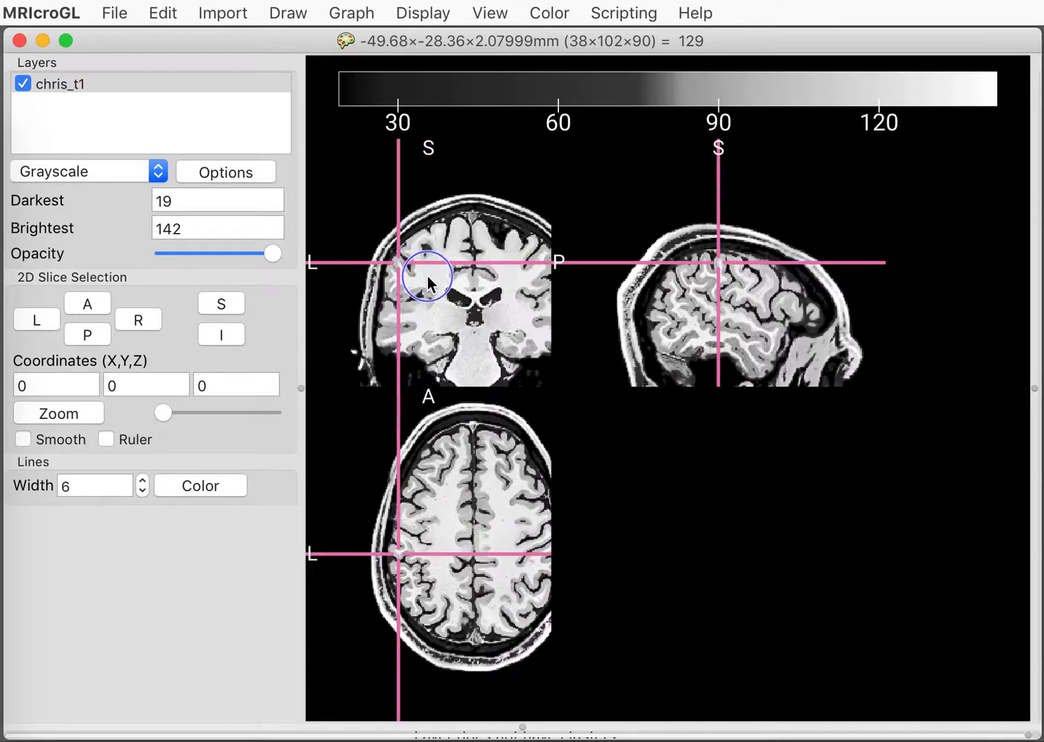
left_click(354, 247)
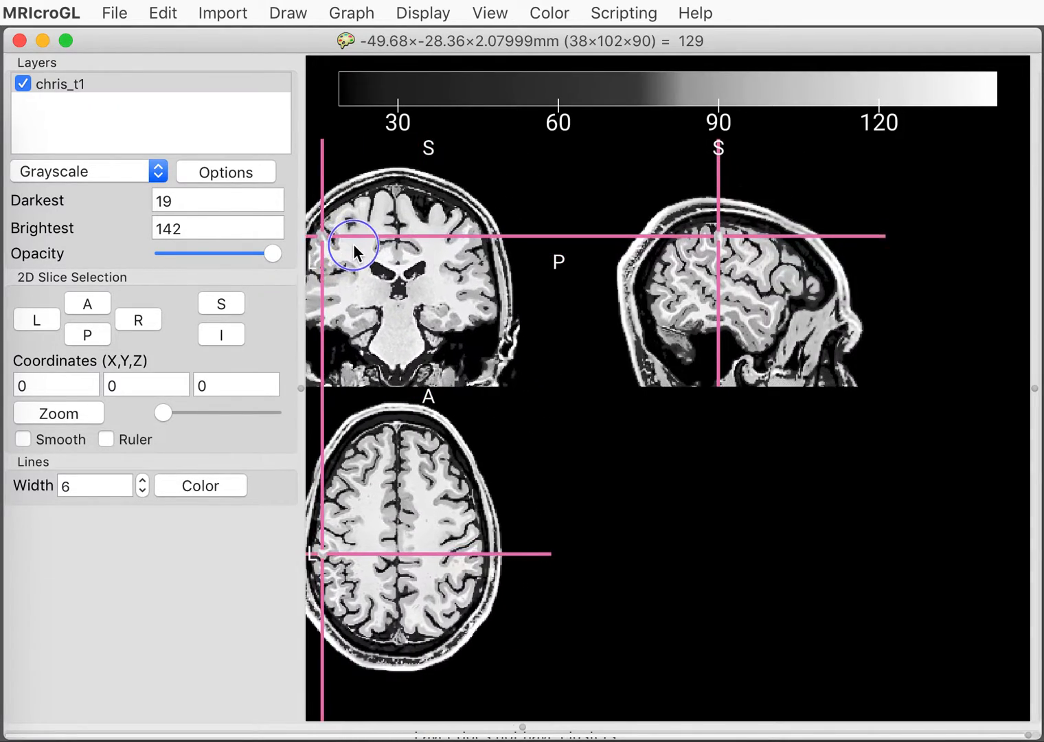
left_click(445, 241)
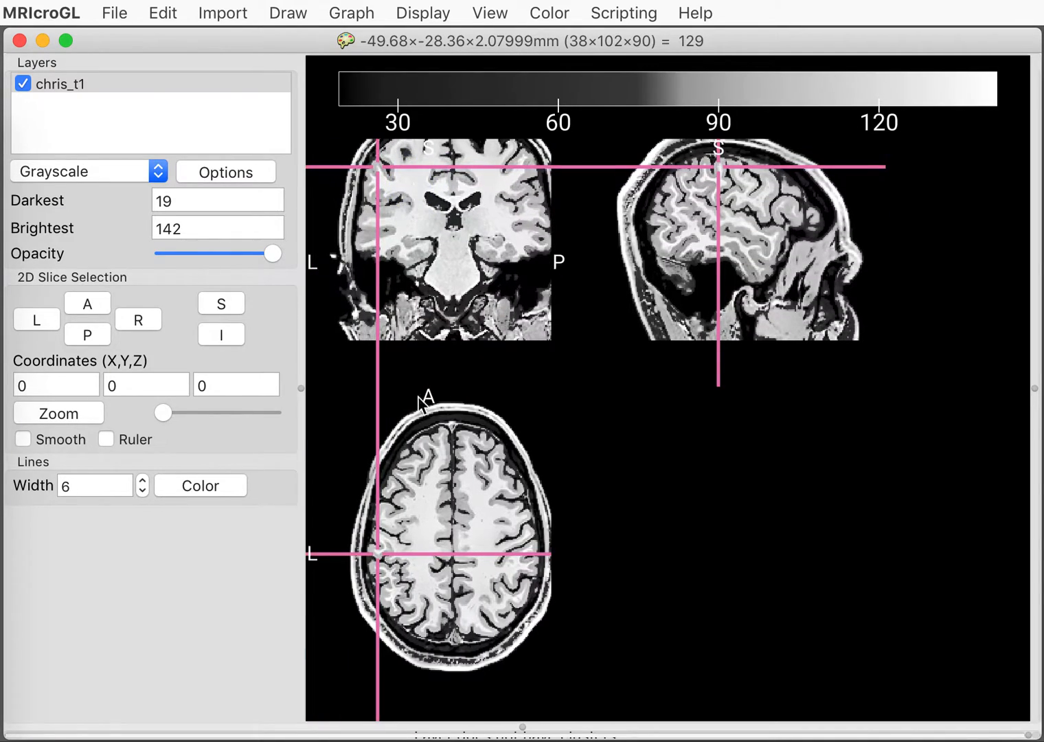
left_click(487, 412)
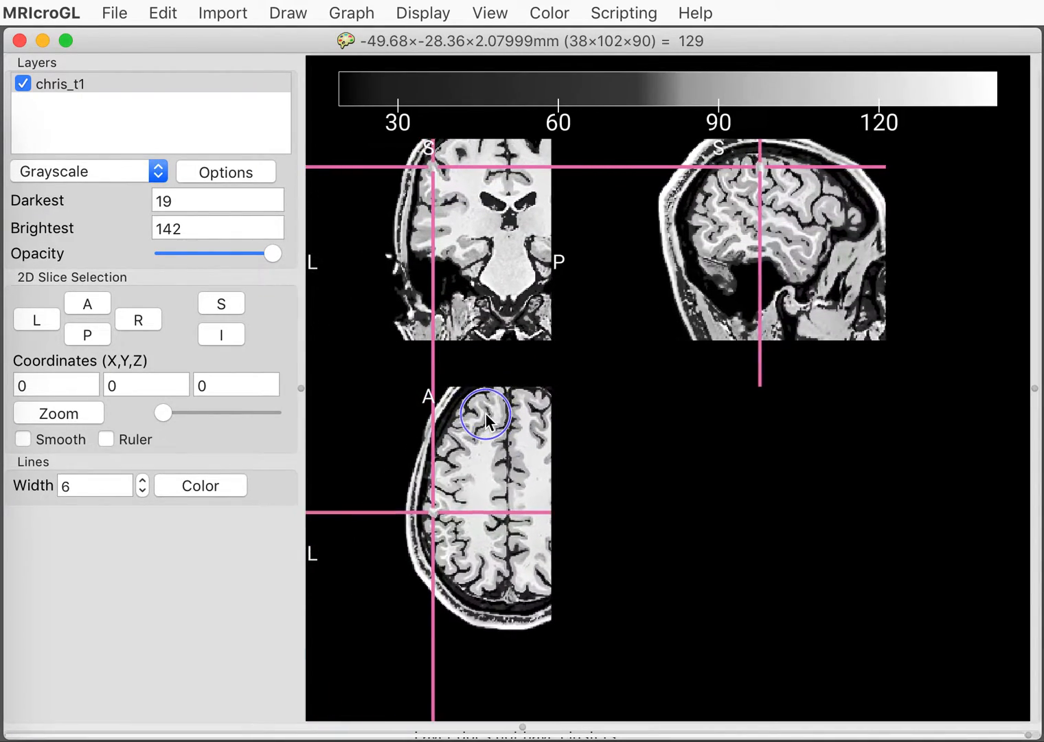
left_click(469, 421)
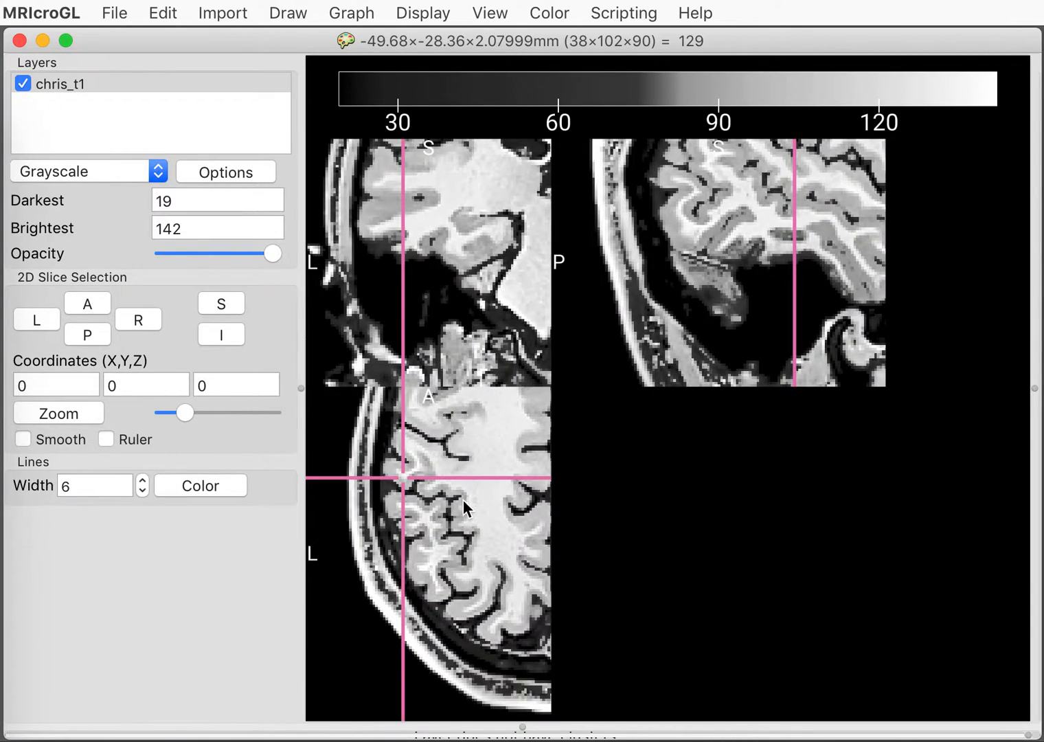
left_click(412, 509)
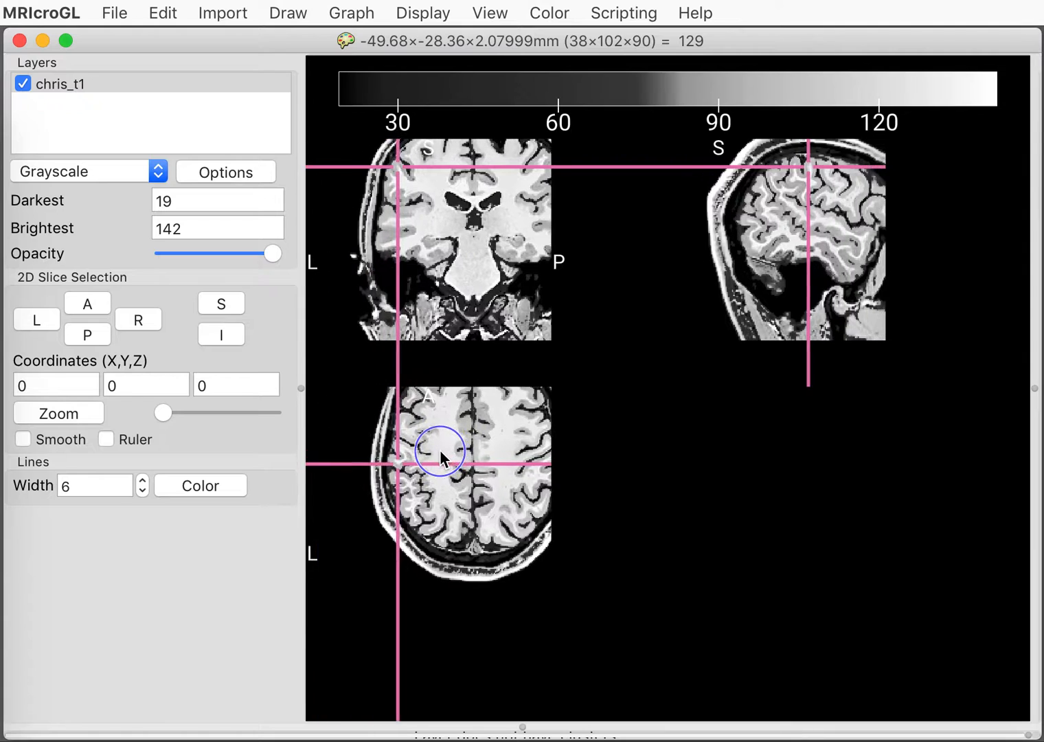
left_click(433, 481)
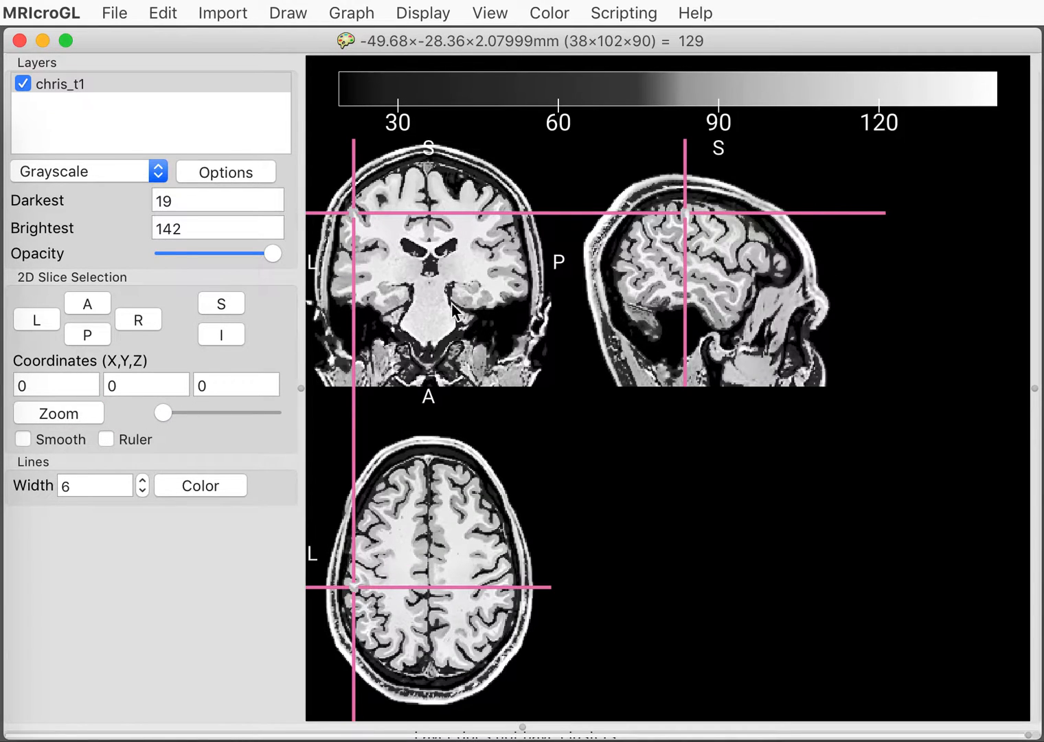
- Place the crosshair at about X −42, Y −28, Z 12 mm so the axial slice crosses the lateral ventricles
left_click(467, 272)
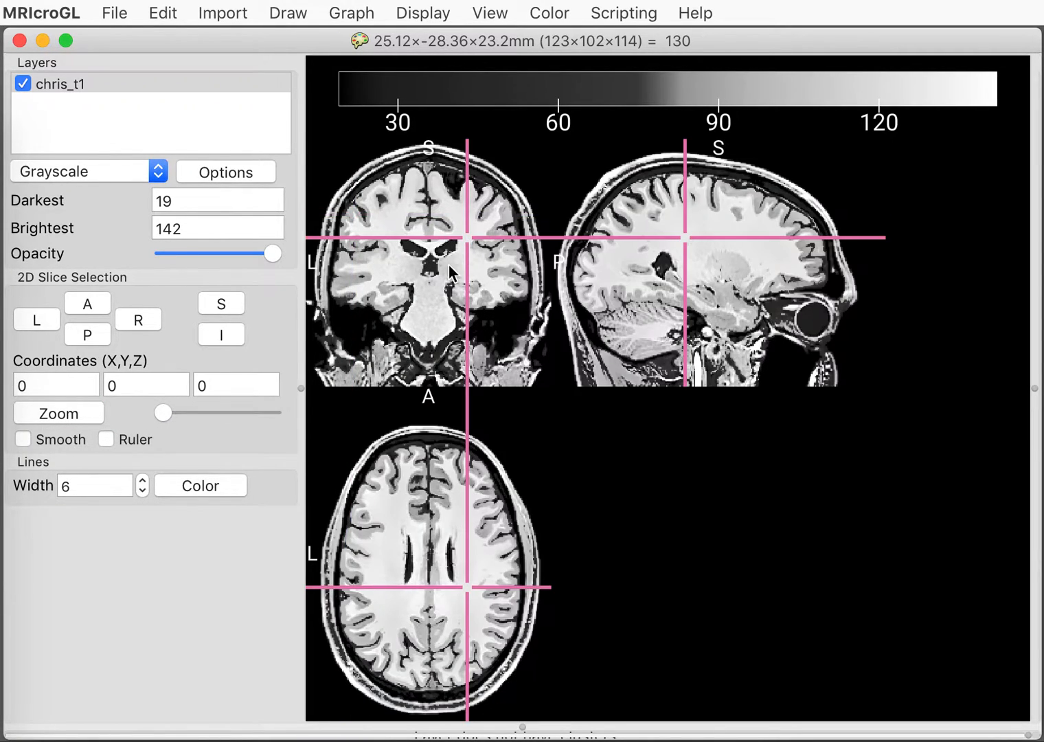
left_click(369, 261)
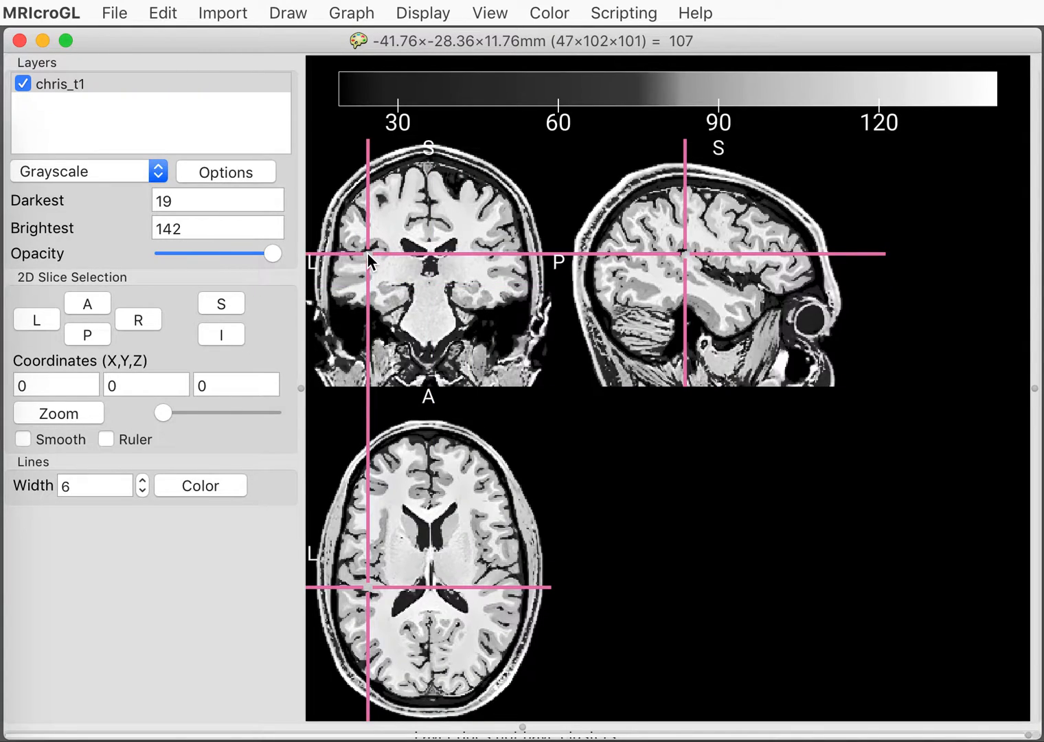
mouse_move(250, 336)
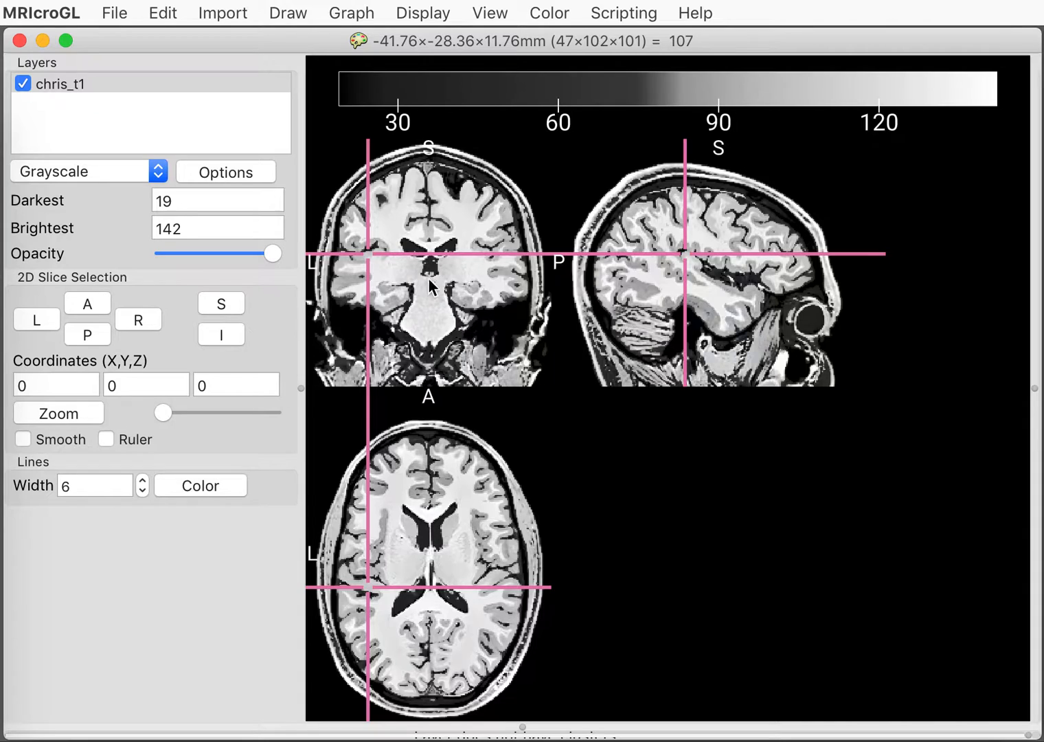
mouse_move(435, 212)
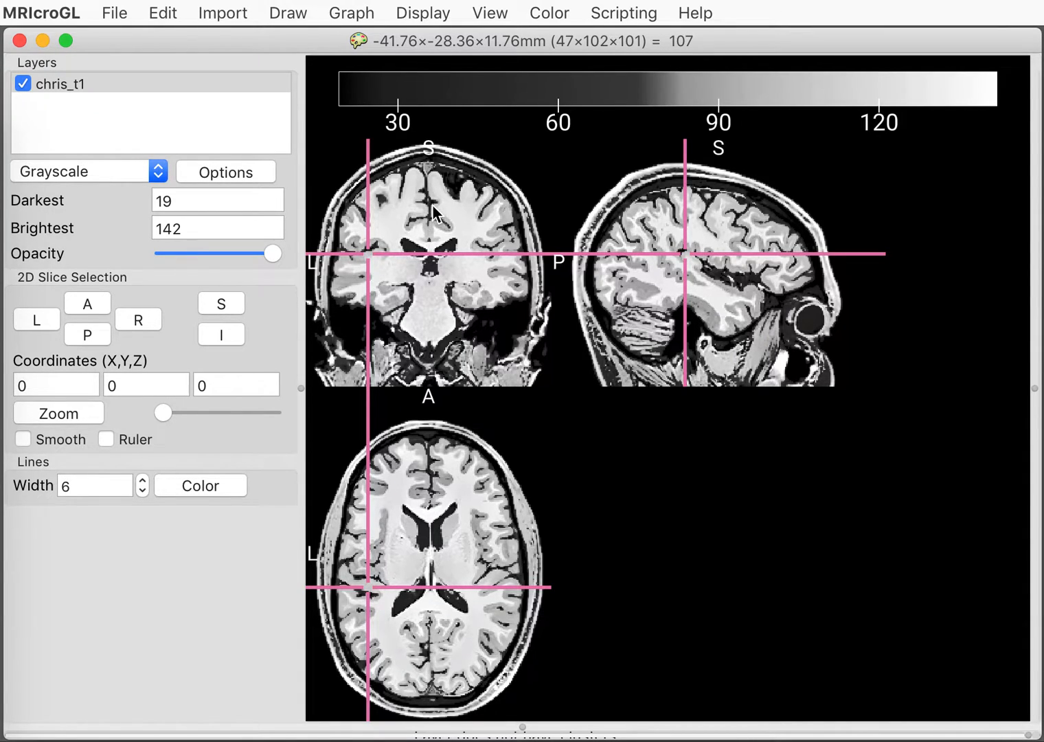
- Hide the intensity colour bar via Color > Colorbar > Visible
left_click(550, 12)
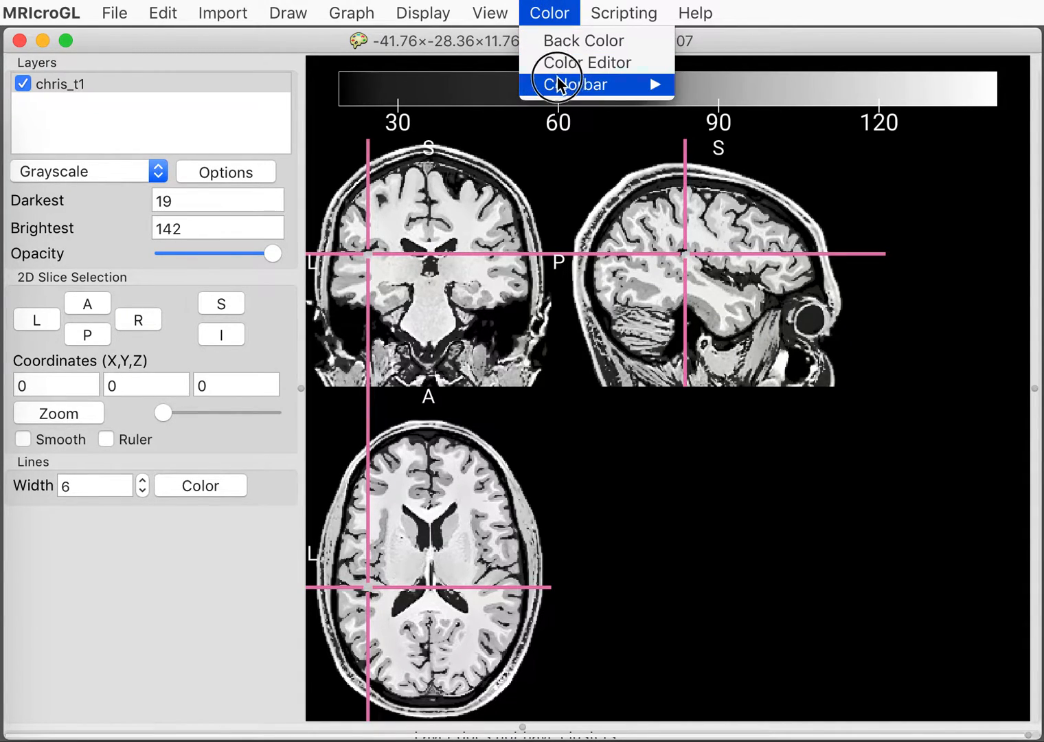
left_click(576, 85)
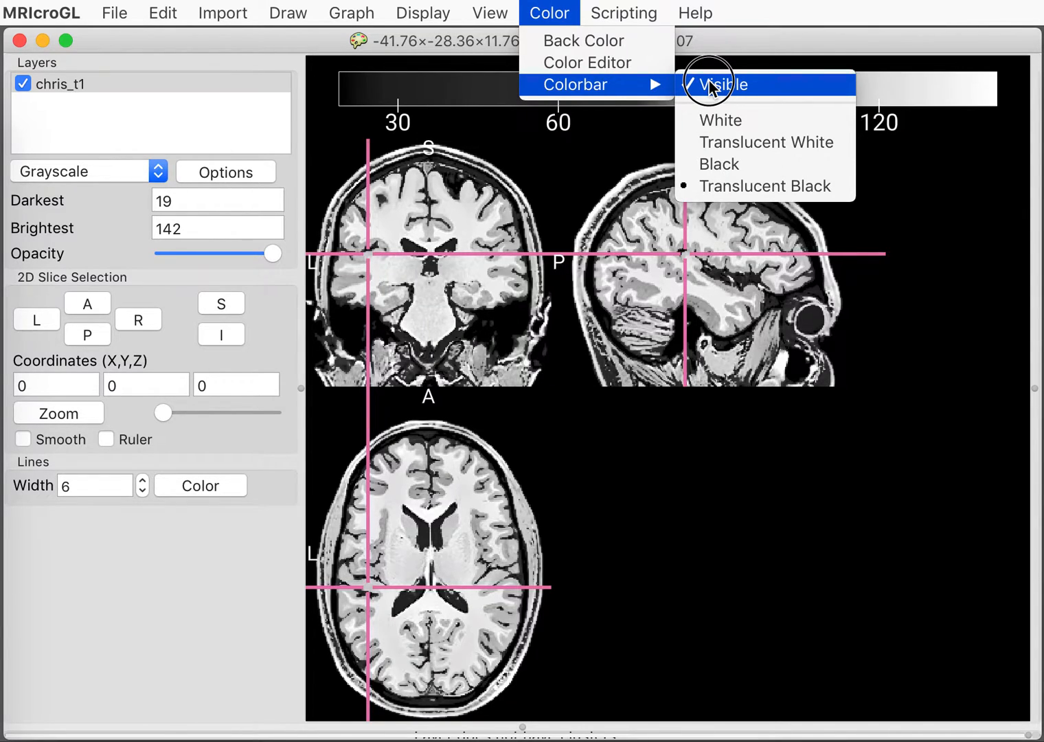
left_click(728, 85)
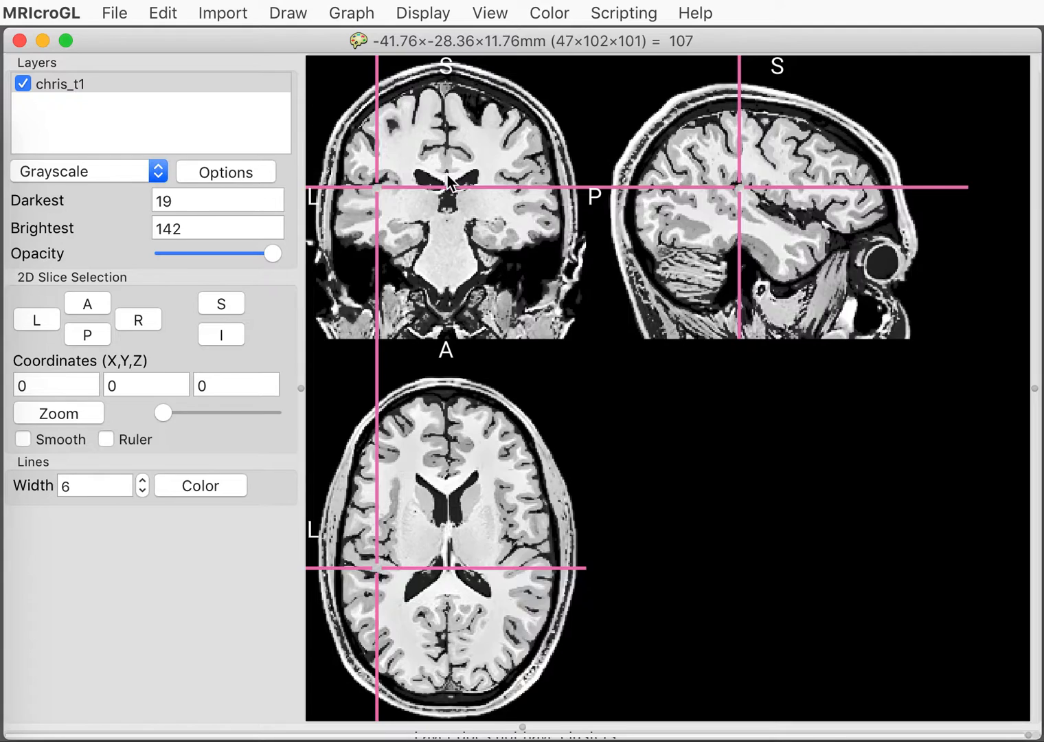
- Move the crosshair toward the deep nuclei at about X −17, Y −28, Z 2 mm
left_click(445, 180)
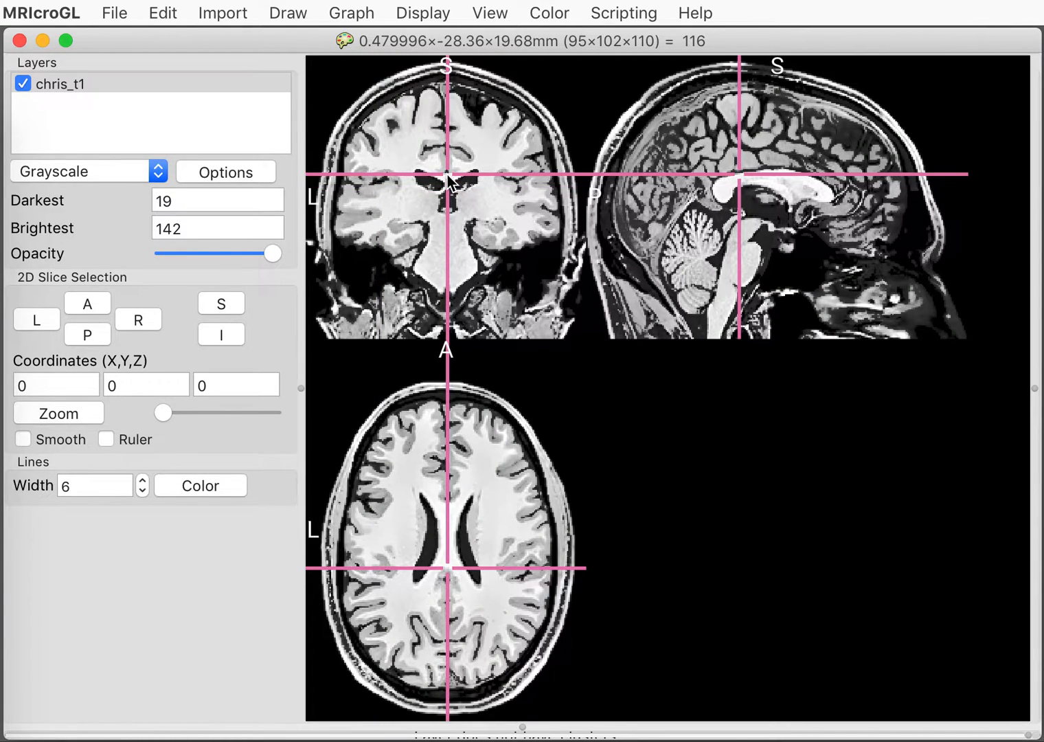
left_click(488, 187)
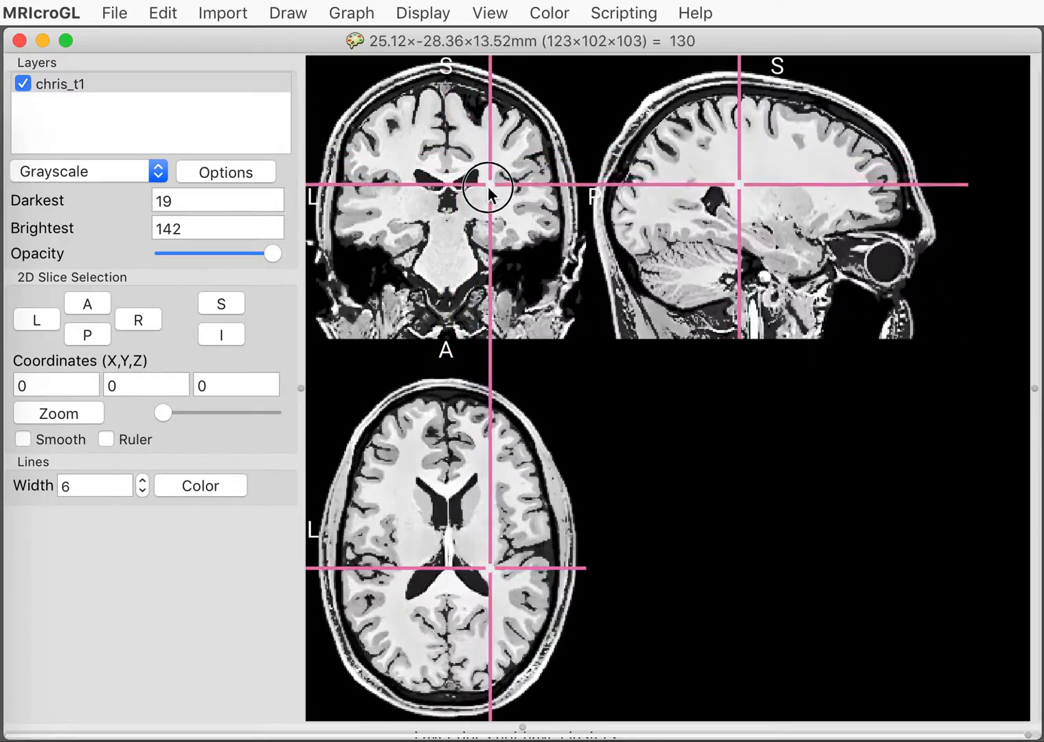
left_click(419, 185)
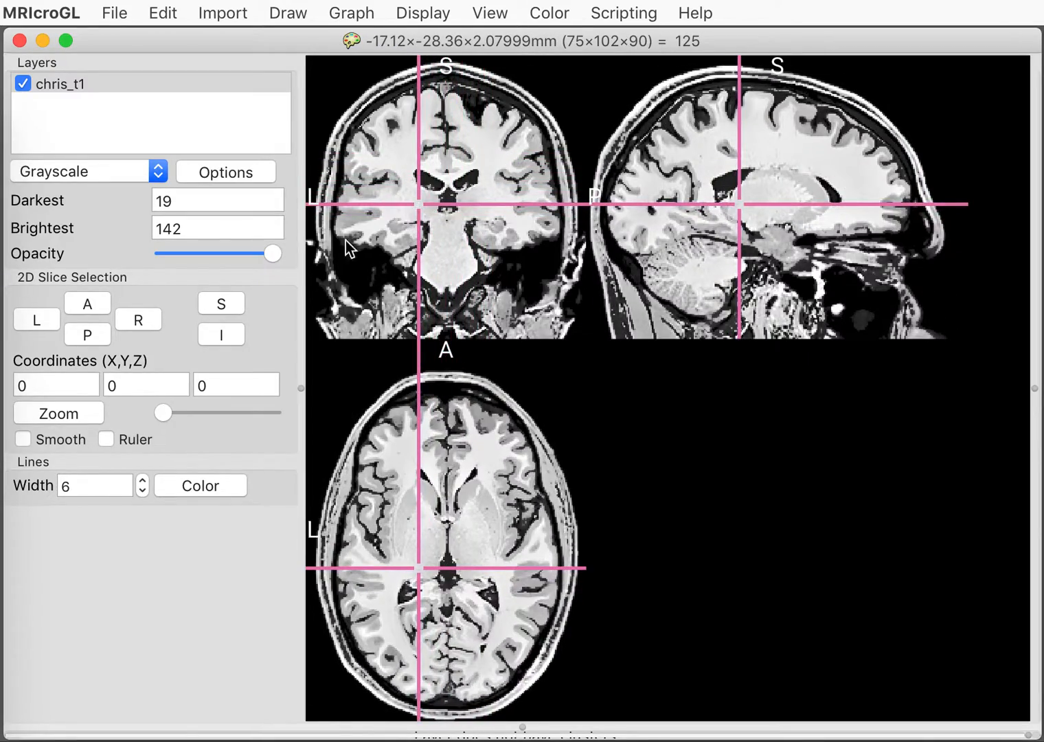
mouse_move(75, 419)
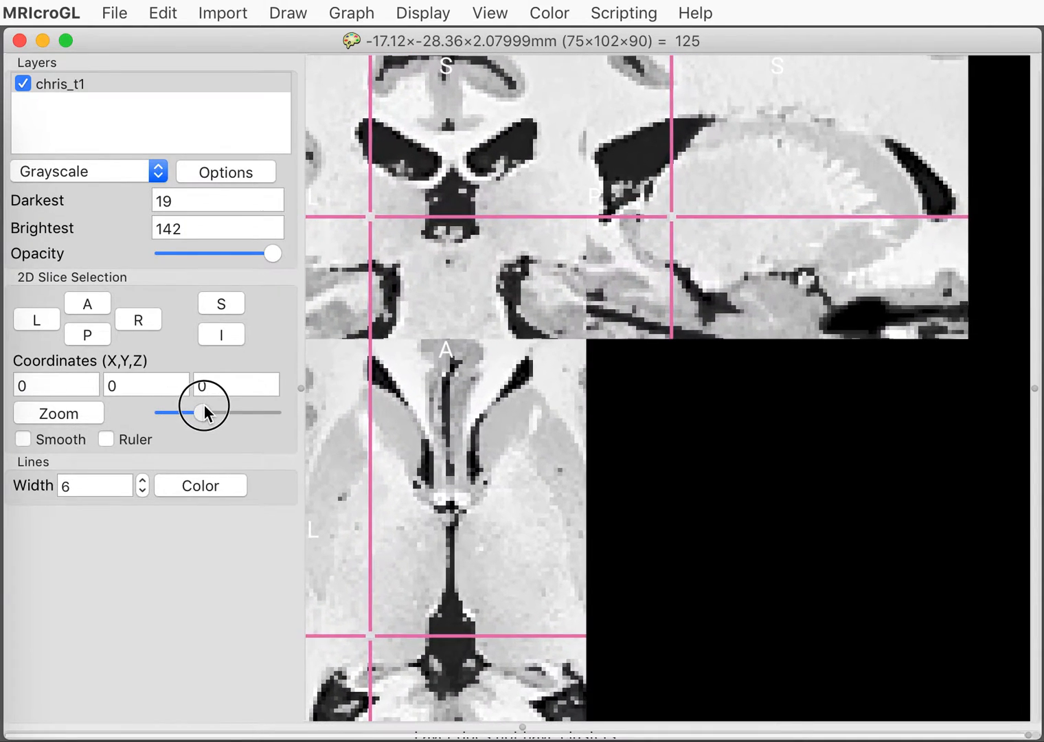
- Drag in the slice views to set the display window to Darkest 22, Brightest 153, crosshair near X −25, Y 2, Z 7
left_click(346, 152)
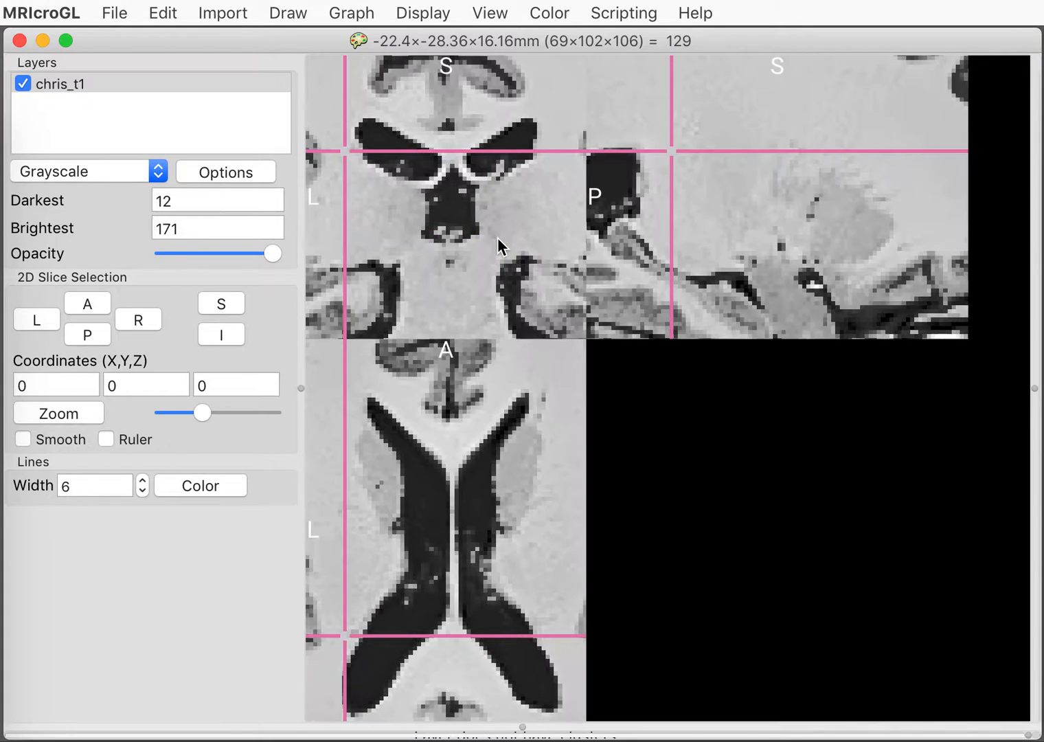
left_click(415, 264)
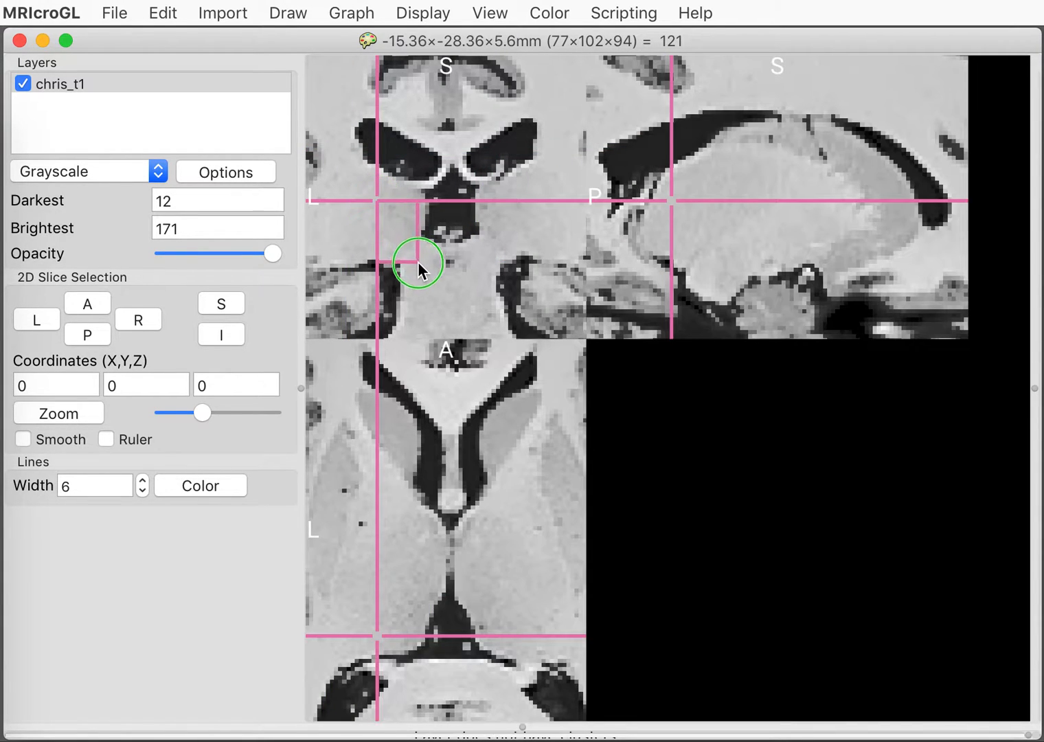
left_click(369, 220)
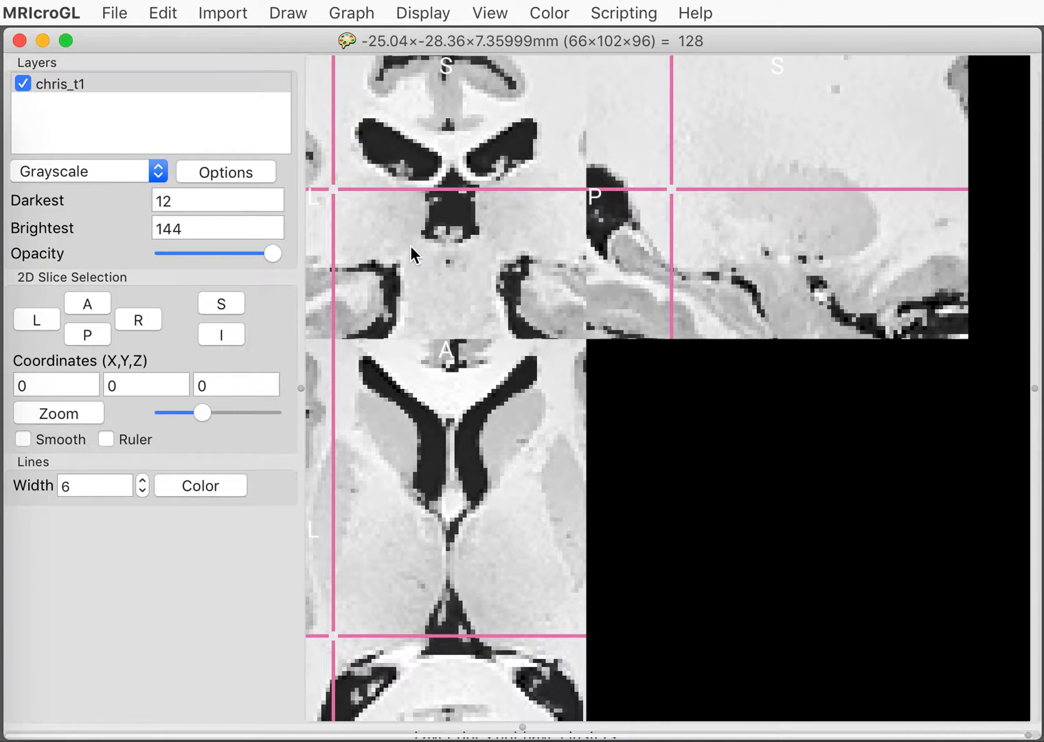
left_click(417, 588)
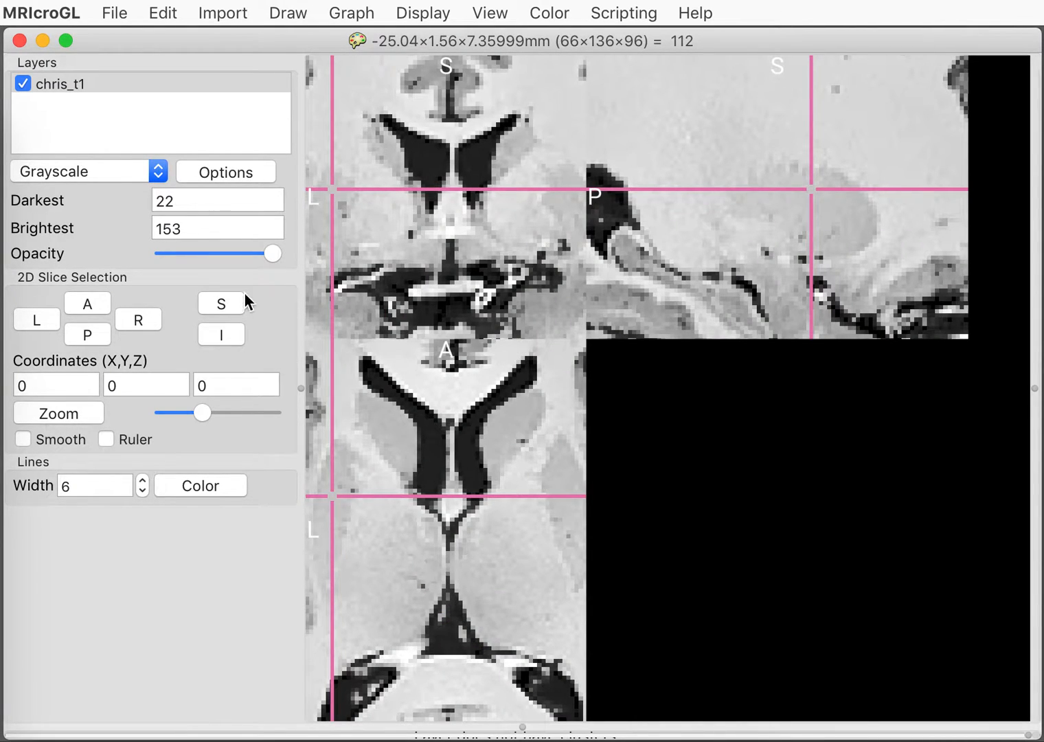
left_click(22, 439)
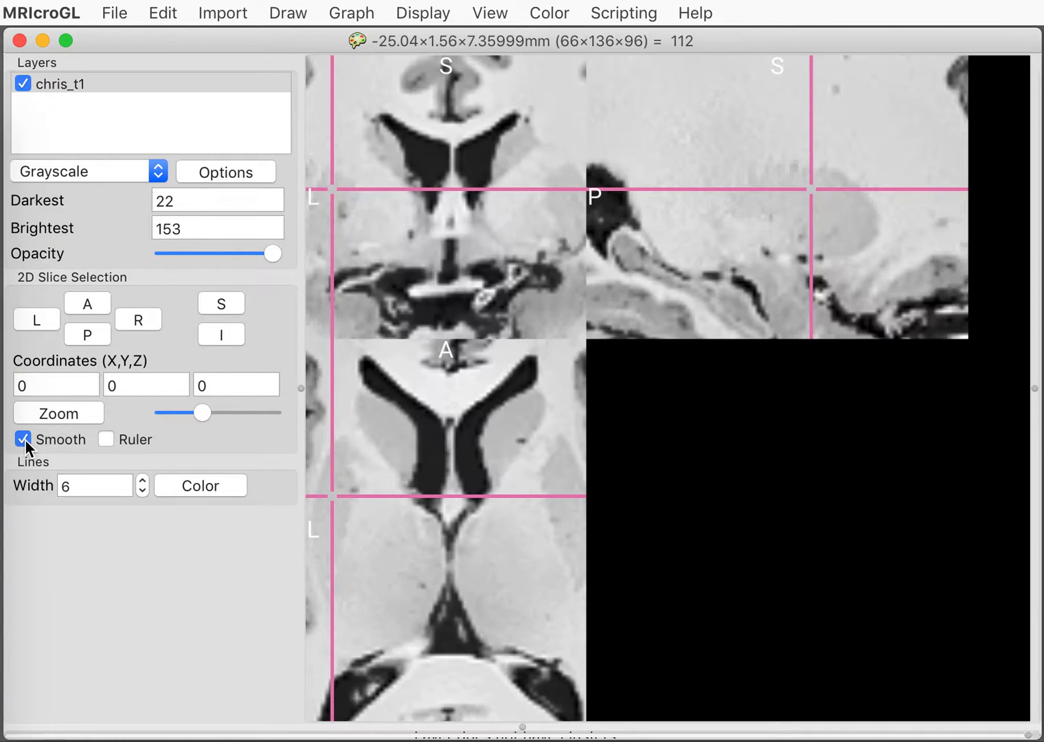
left_click(22, 439)
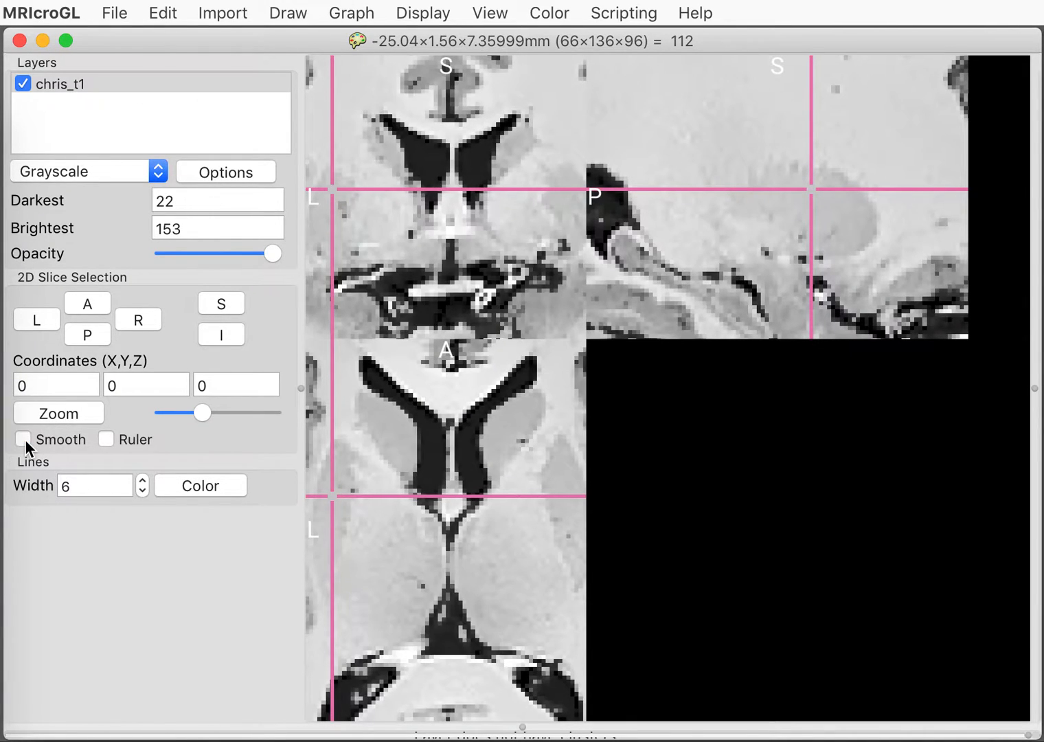
left_click(22, 440)
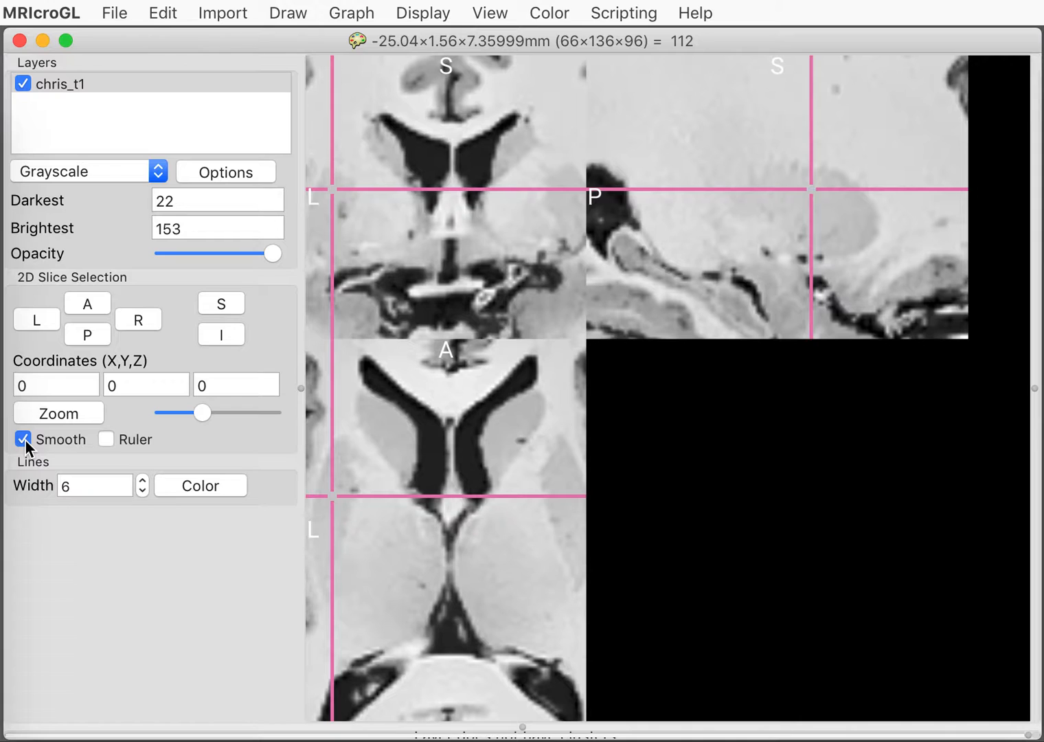
left_click(22, 439)
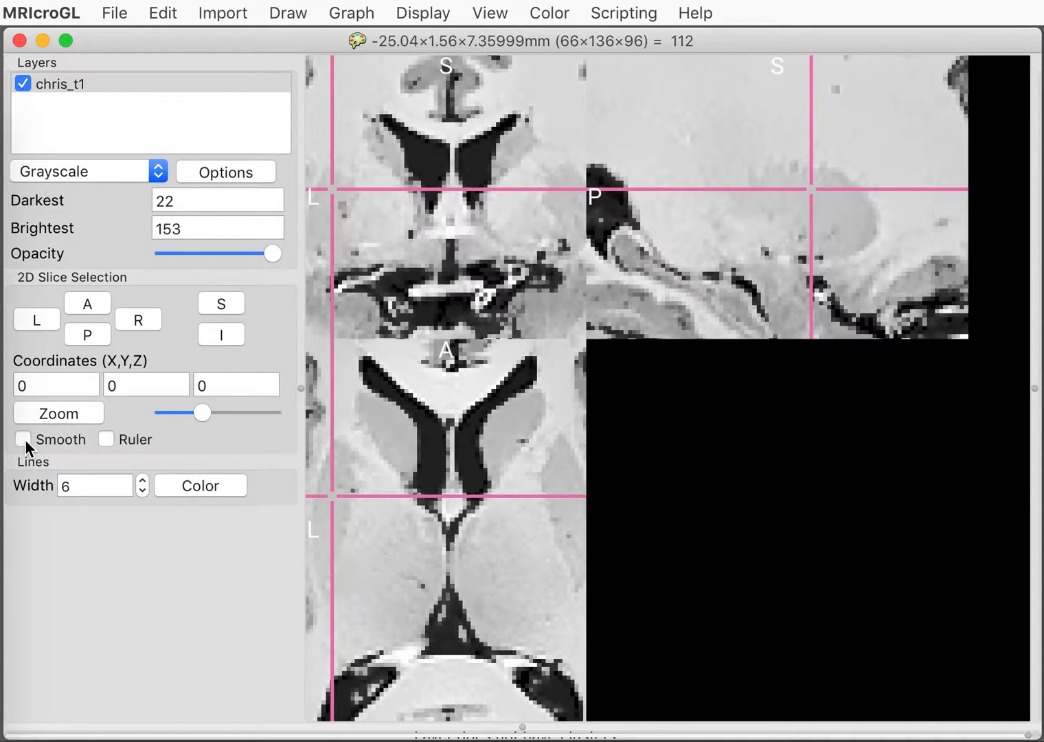
left_click(22, 440)
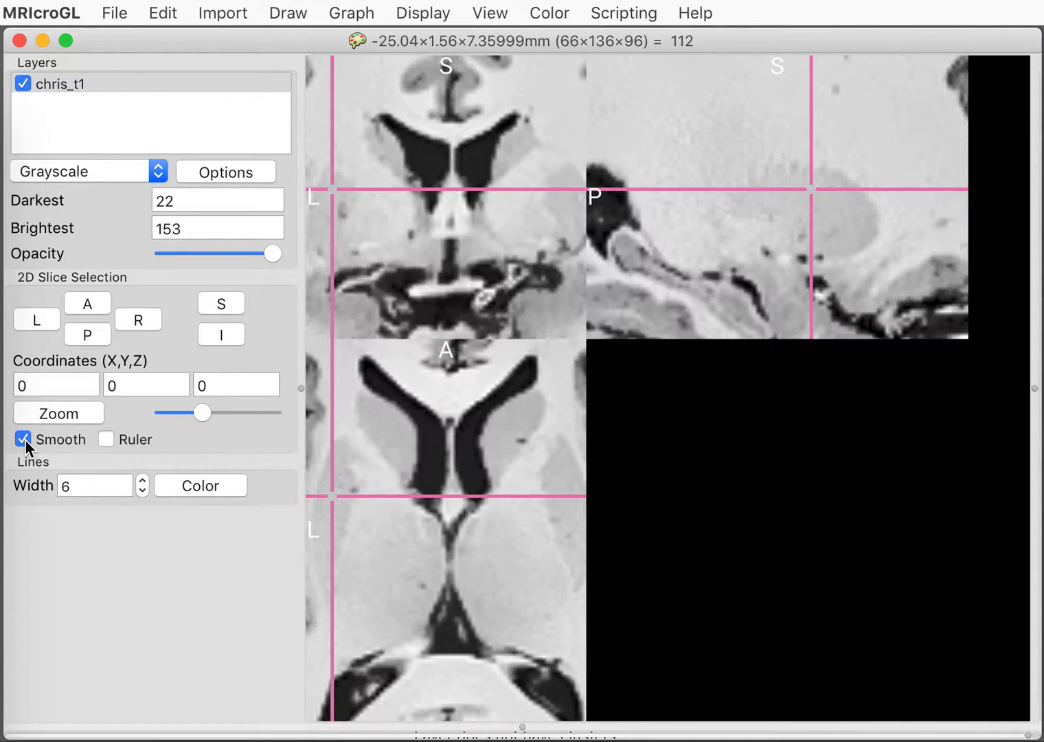
left_click(22, 440)
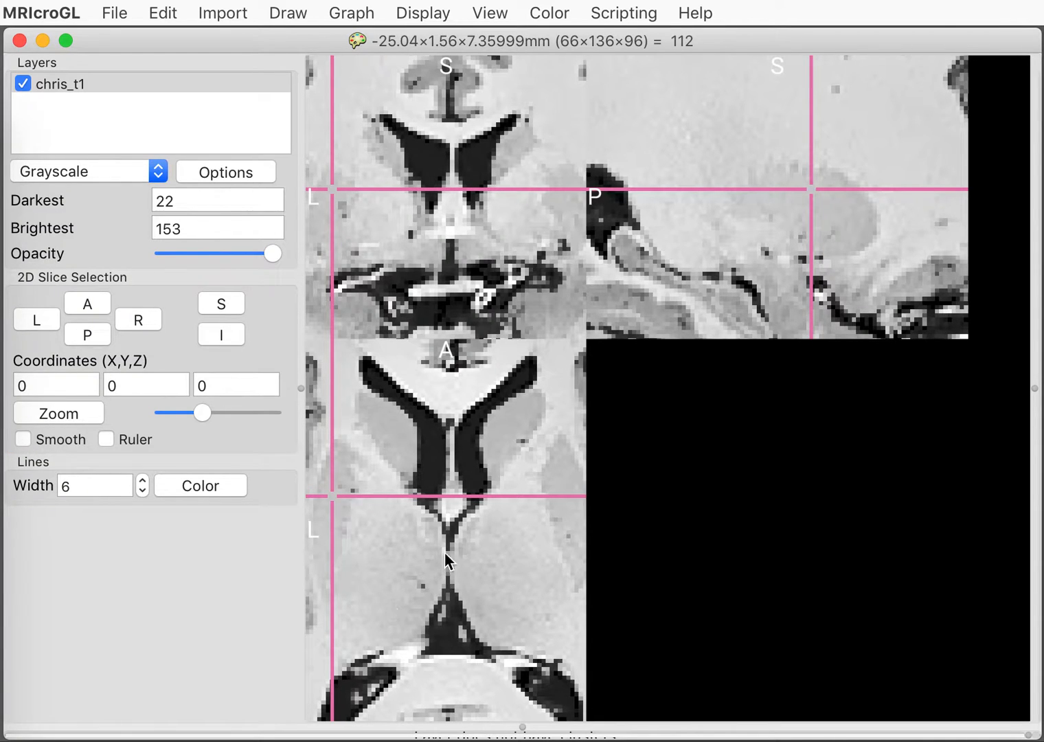
mouse_move(380, 400)
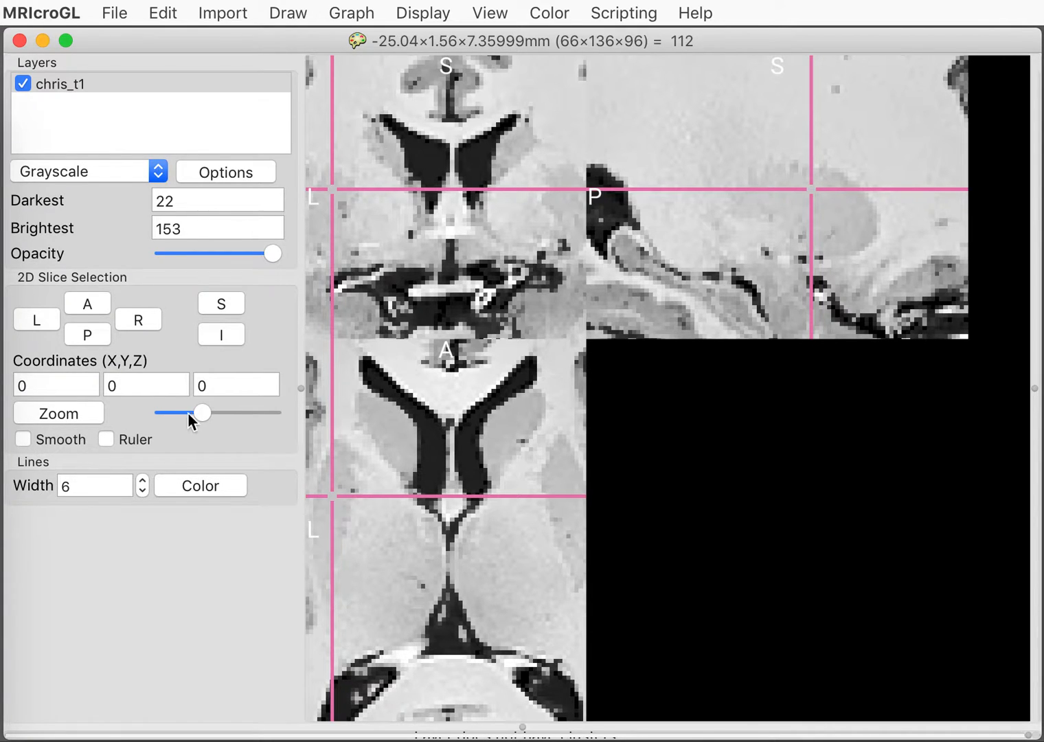
mouse_move(112, 446)
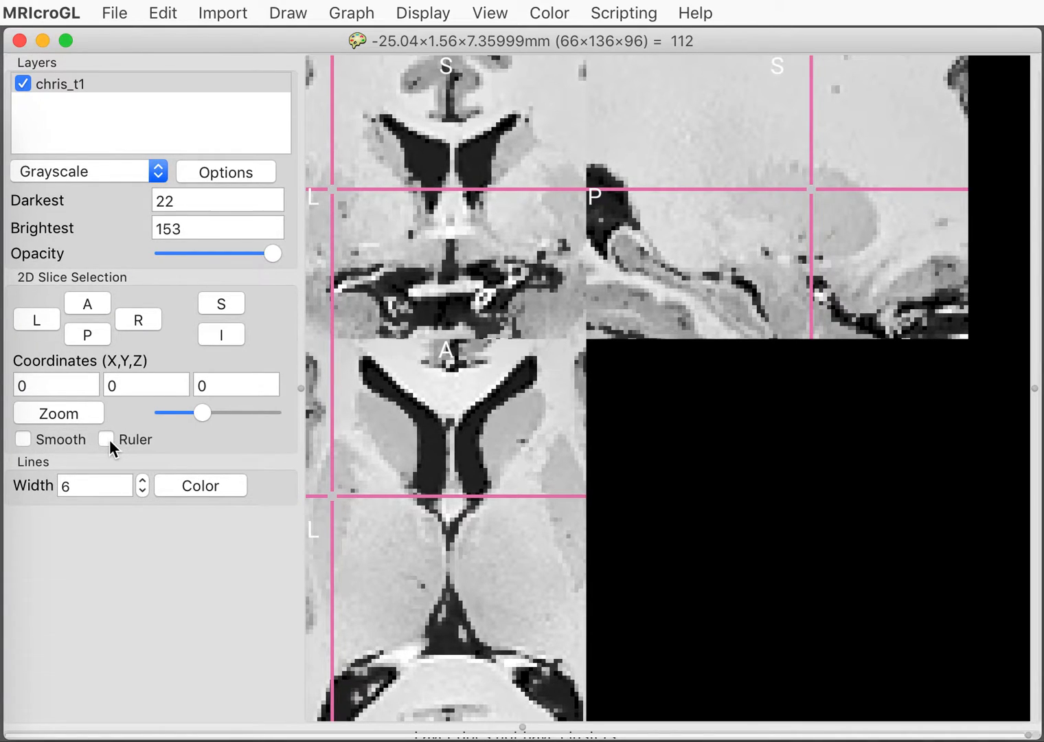
- Show a measurement ruler over the slices and return them to default magnification
left_click(107, 440)
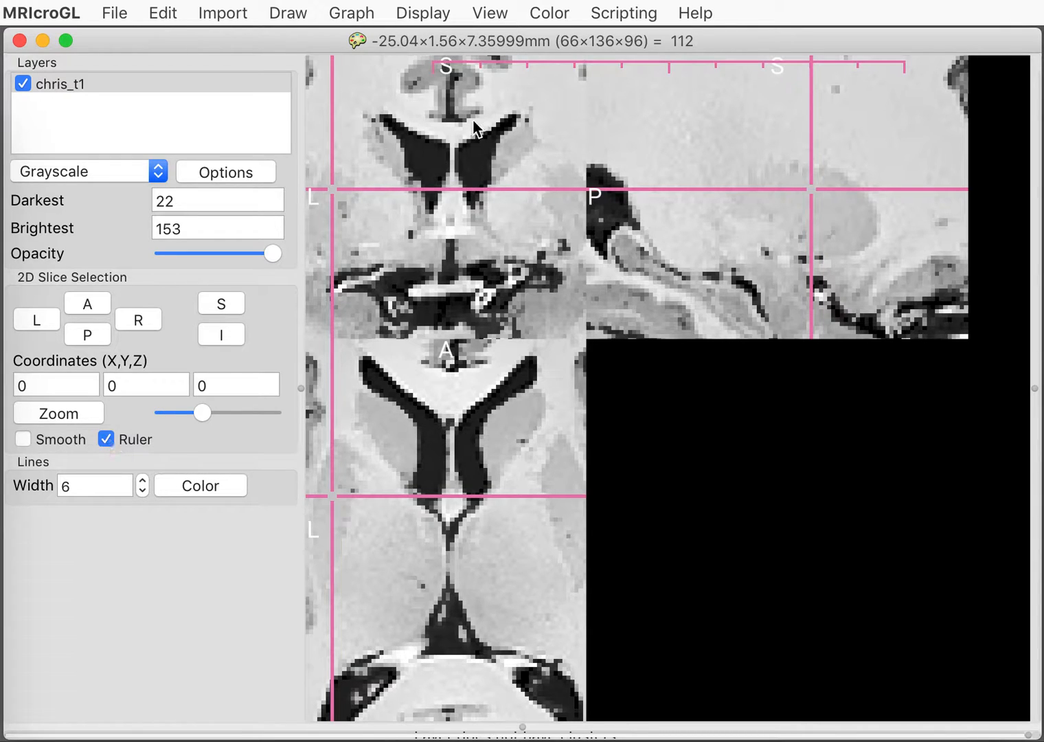
mouse_move(836, 63)
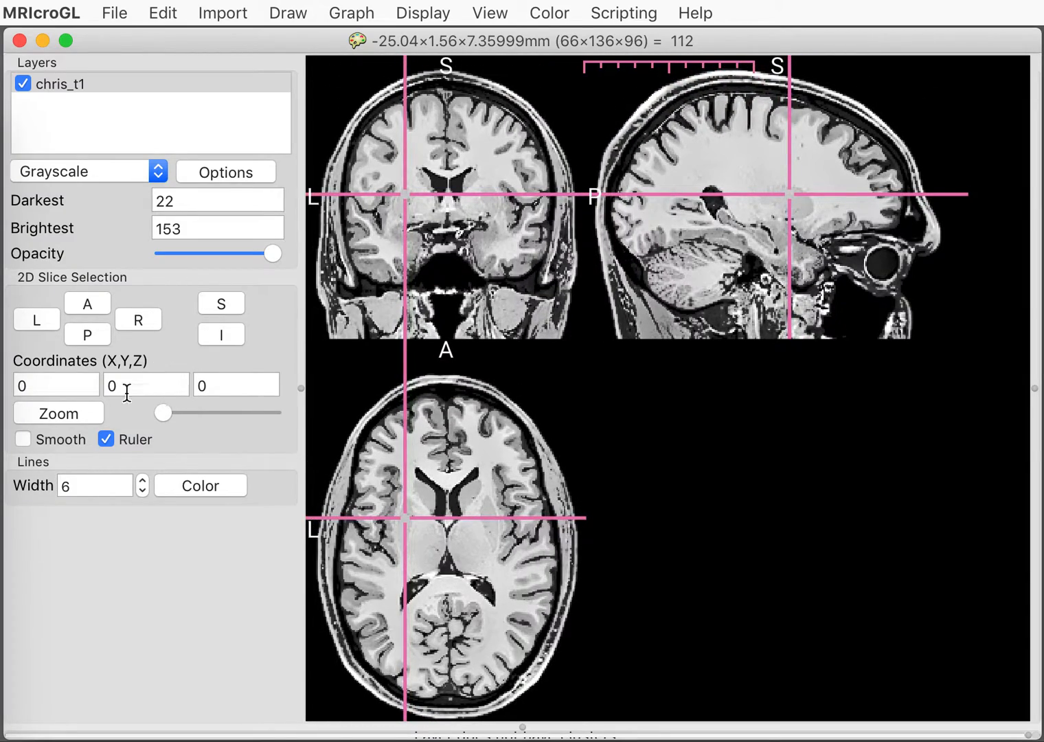
left_click(58, 412)
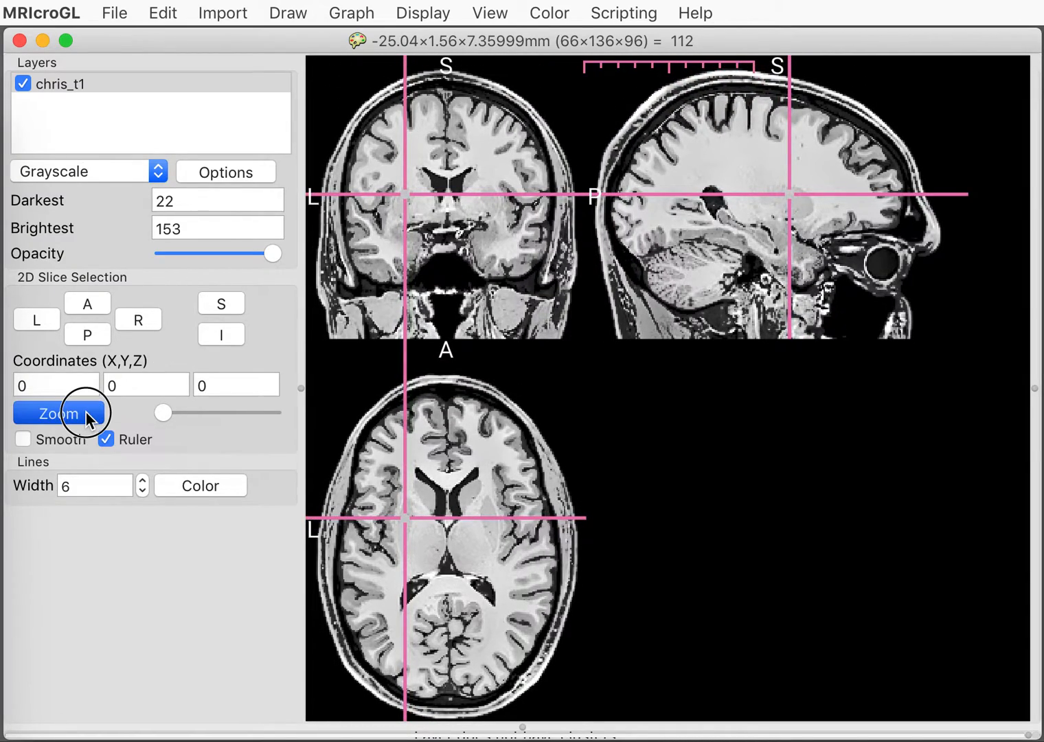
left_click(58, 413)
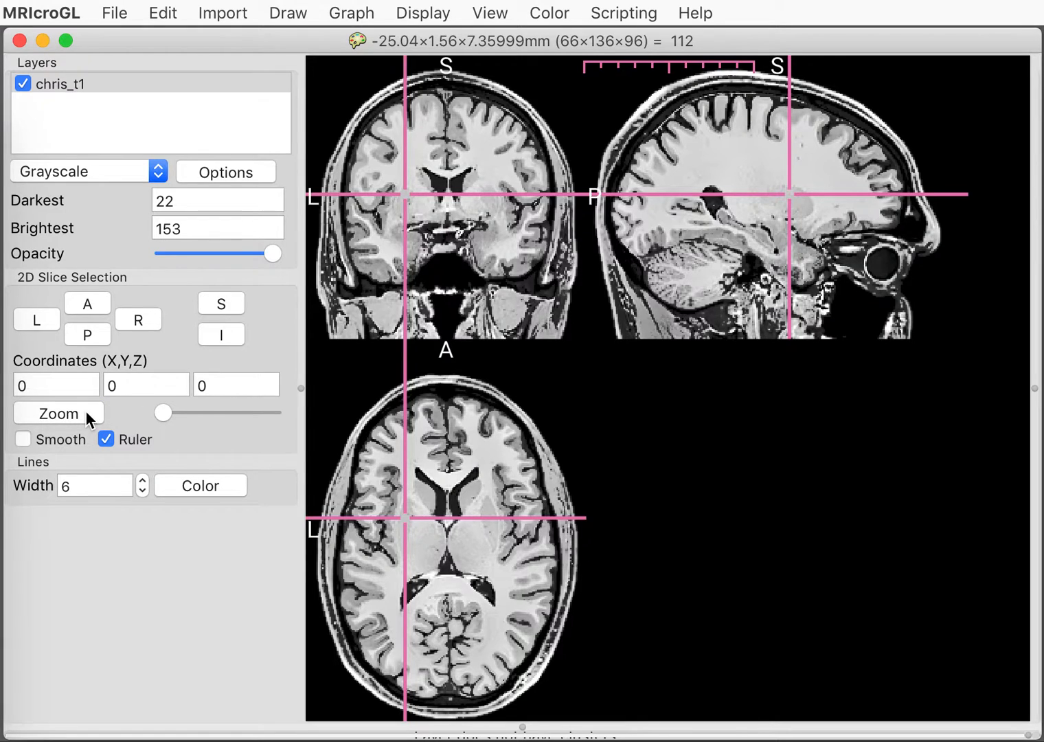
mouse_move(143, 487)
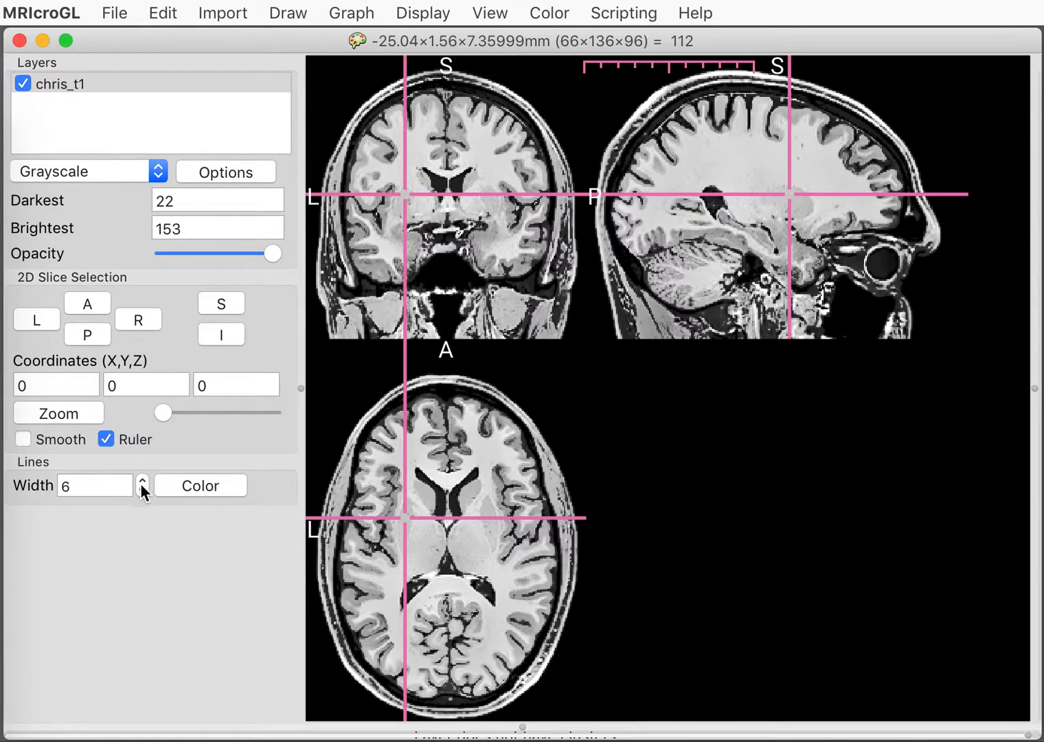
- Set the crosshair lines to width 5 in blue and move the crosshair up to about X 22, Y −14, Z 41 mm
left_click(142, 490)
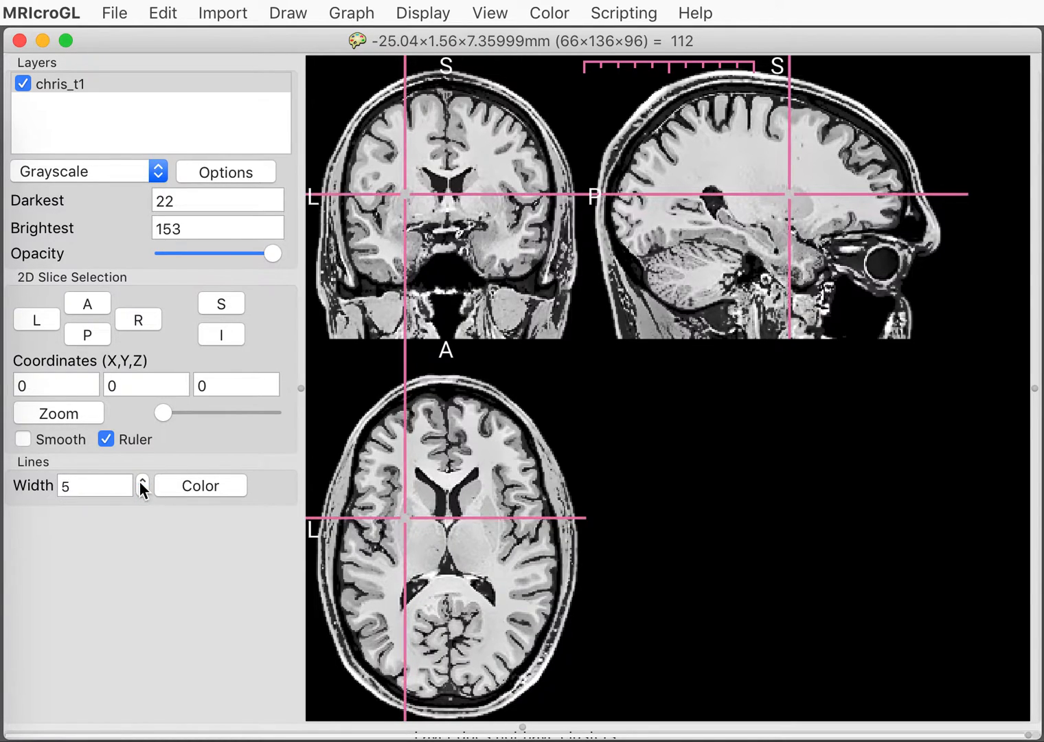
left_click(201, 485)
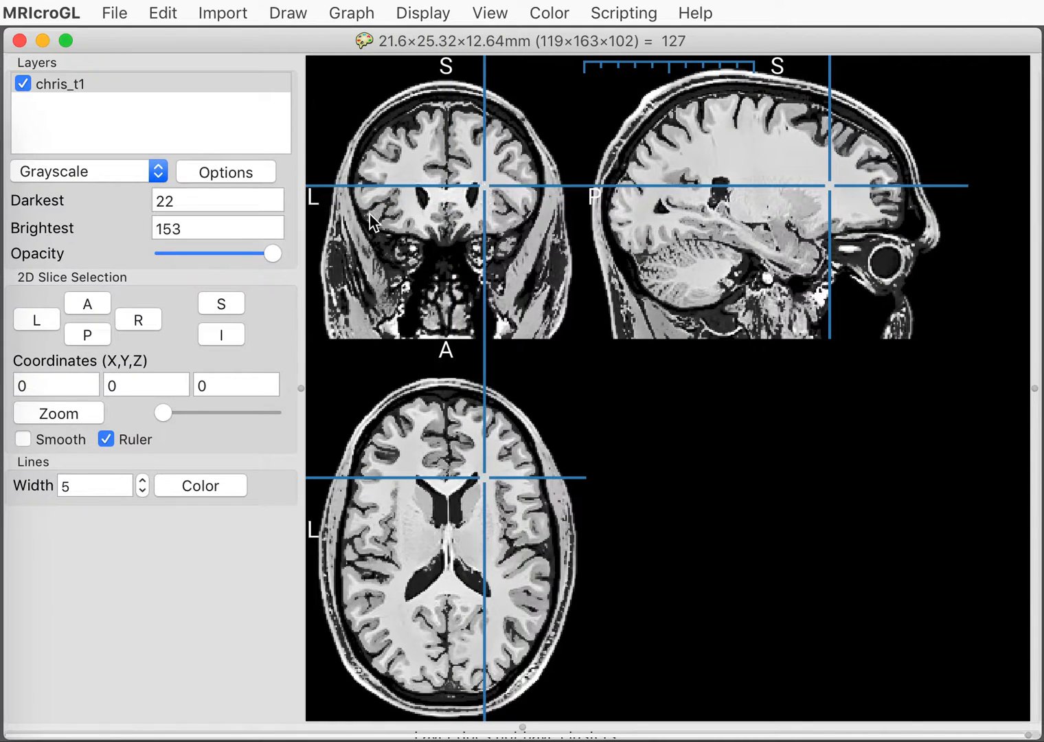
mouse_move(418, 195)
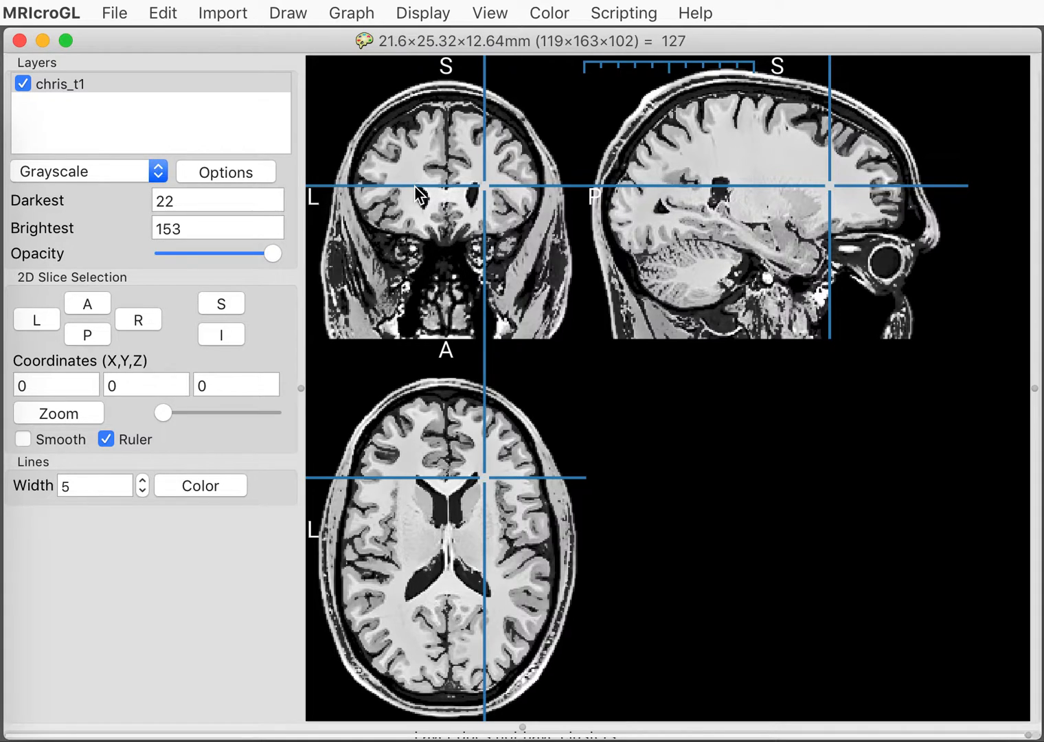
mouse_move(637, 137)
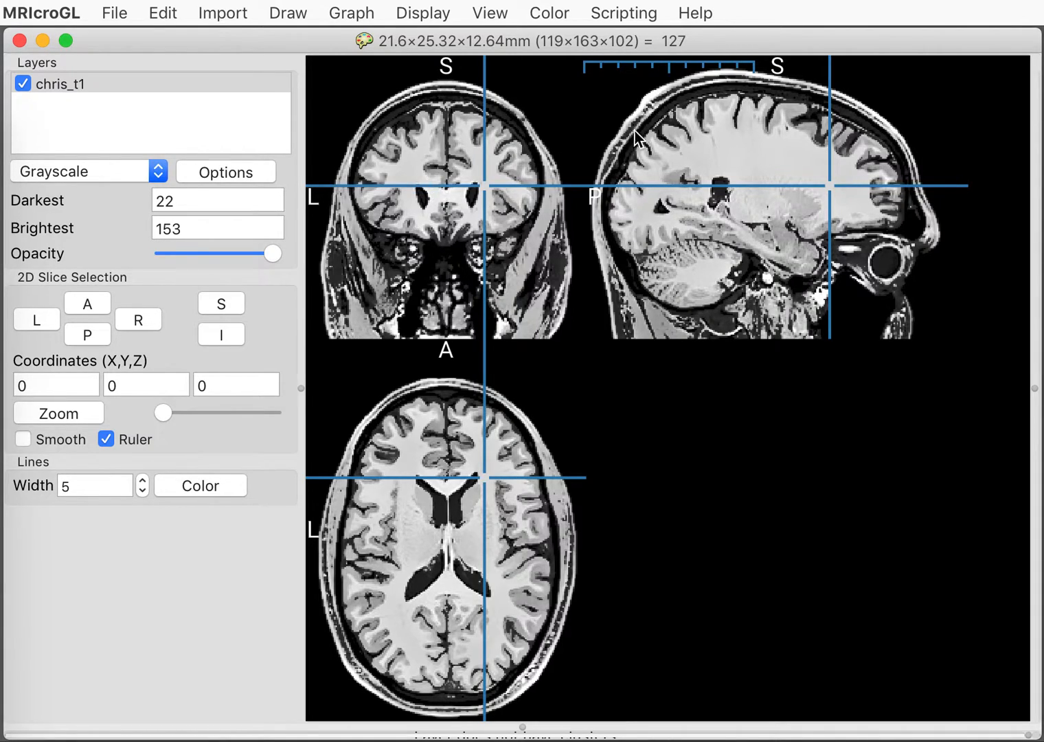
left_click(768, 145)
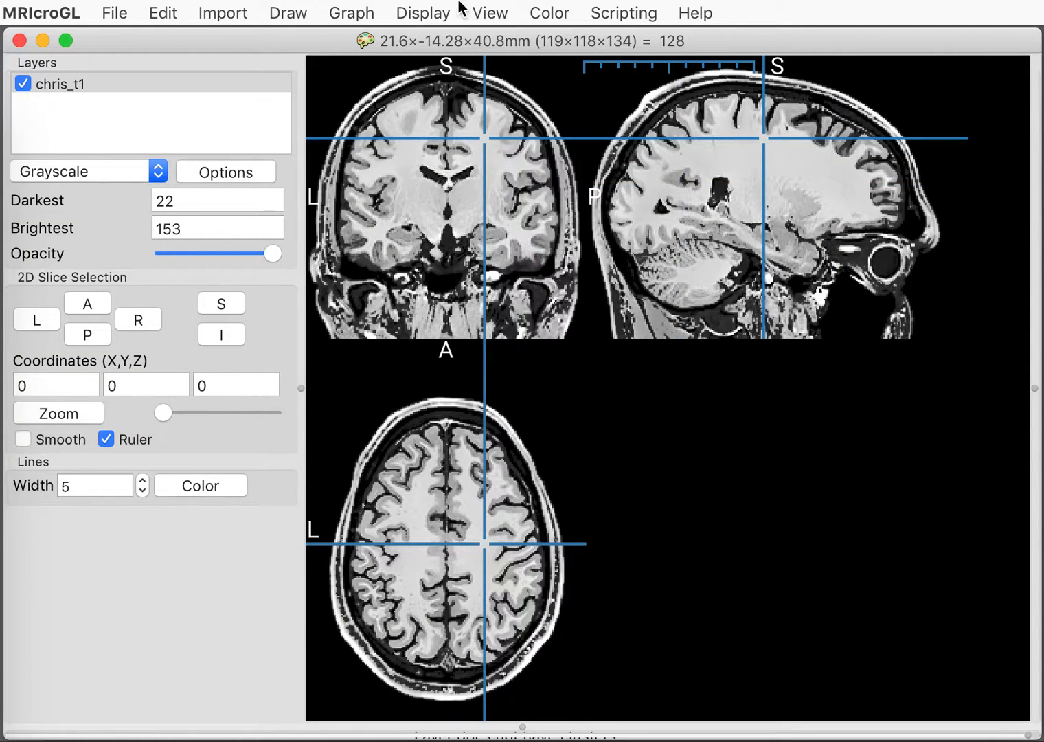
- Switch the layout to a single axial slice and scroll down to a lower slice
left_click(423, 13)
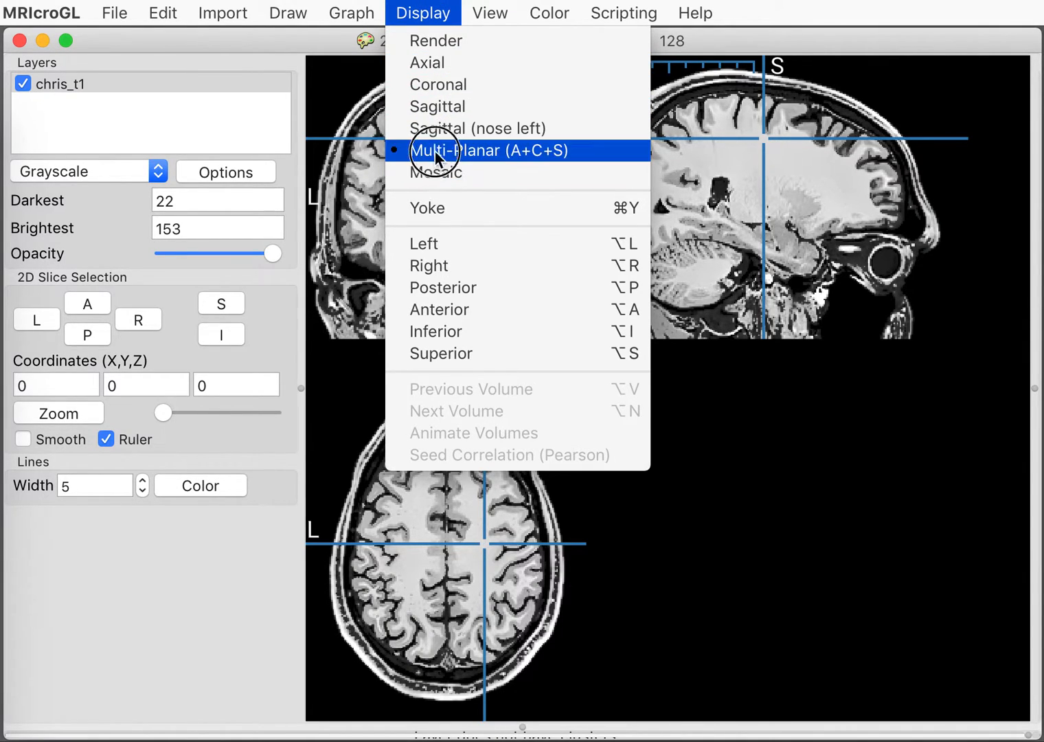
mouse_move(496, 157)
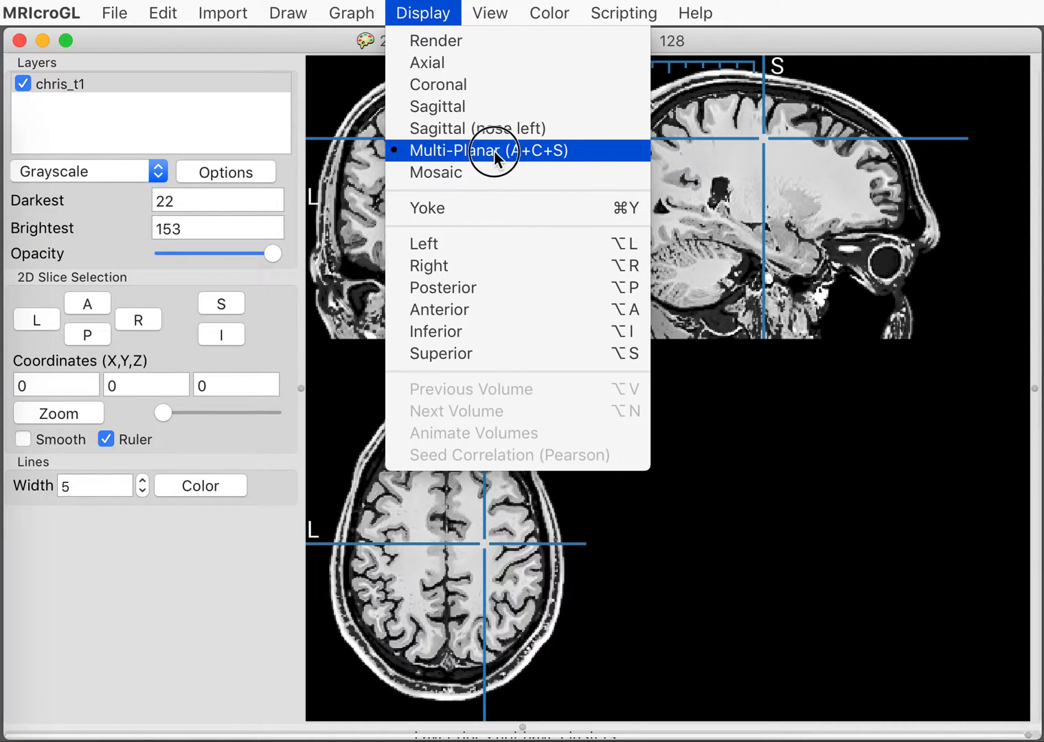
mouse_move(557, 157)
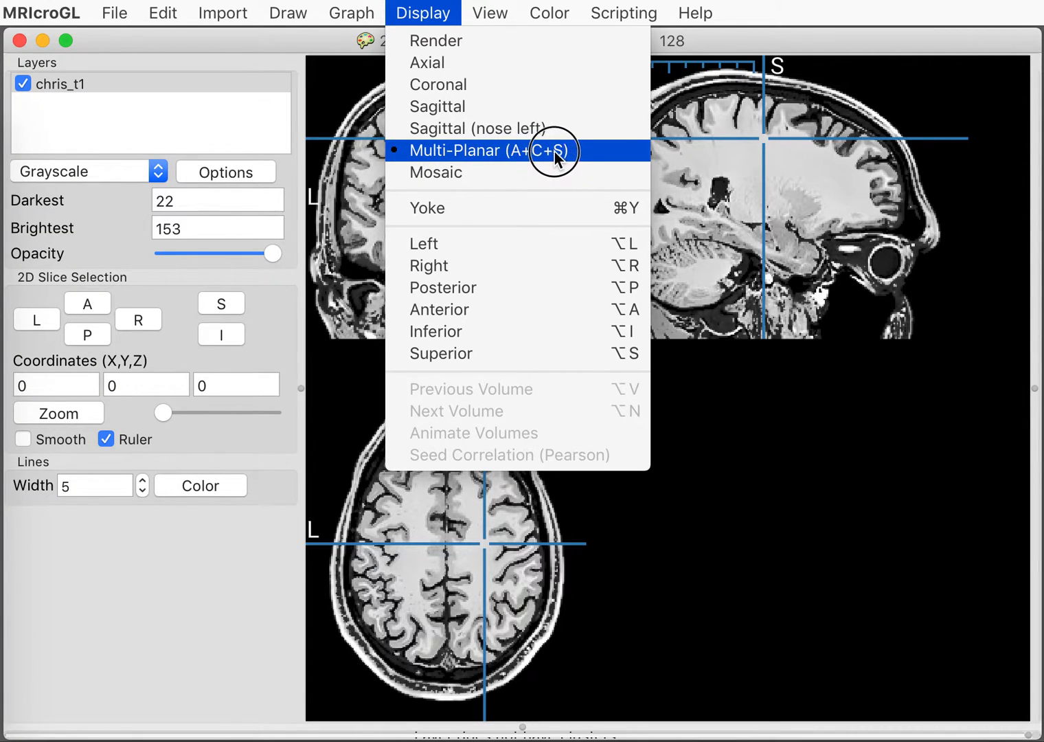
left_click(427, 62)
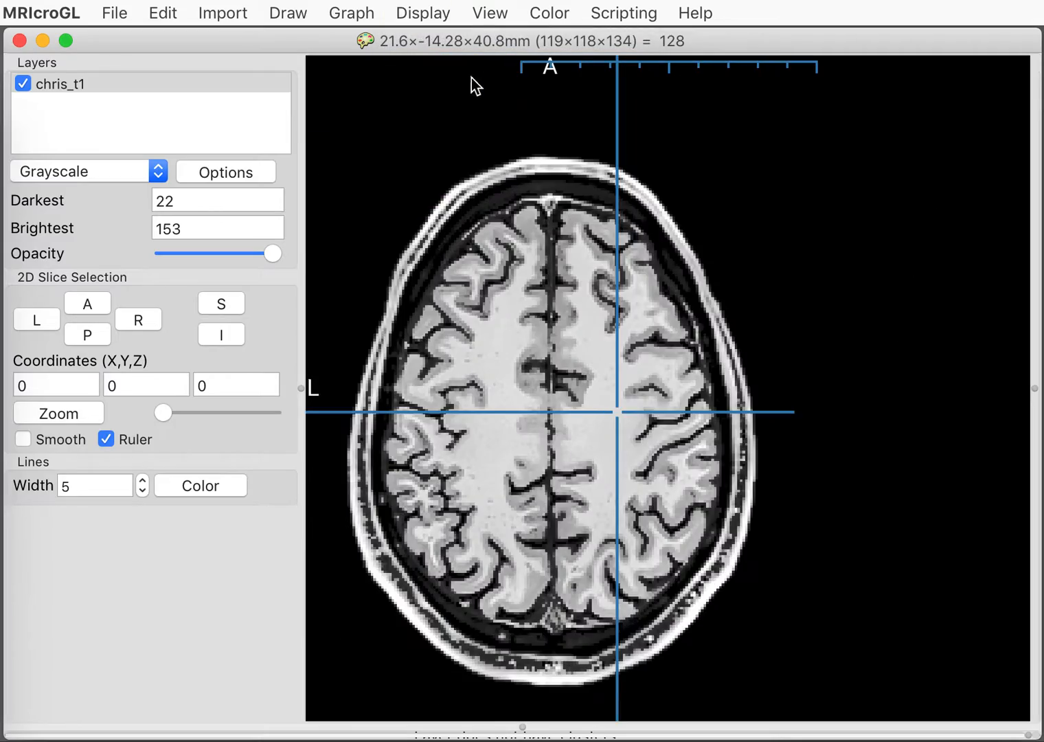
mouse_move(539, 376)
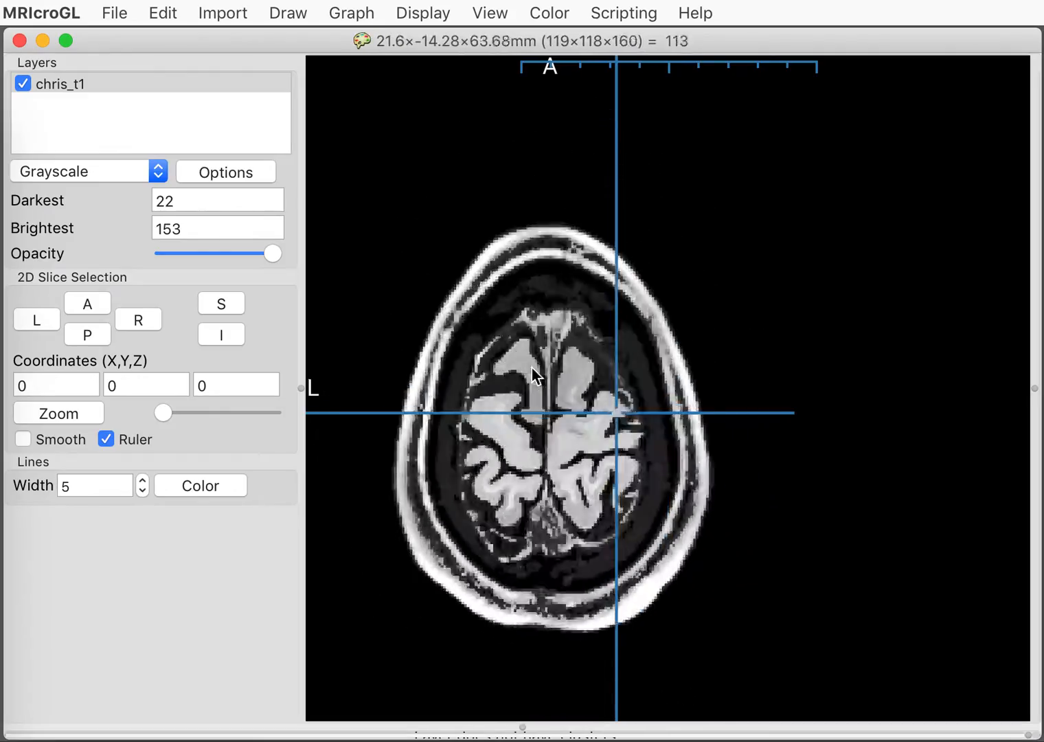
scroll("down", 3)
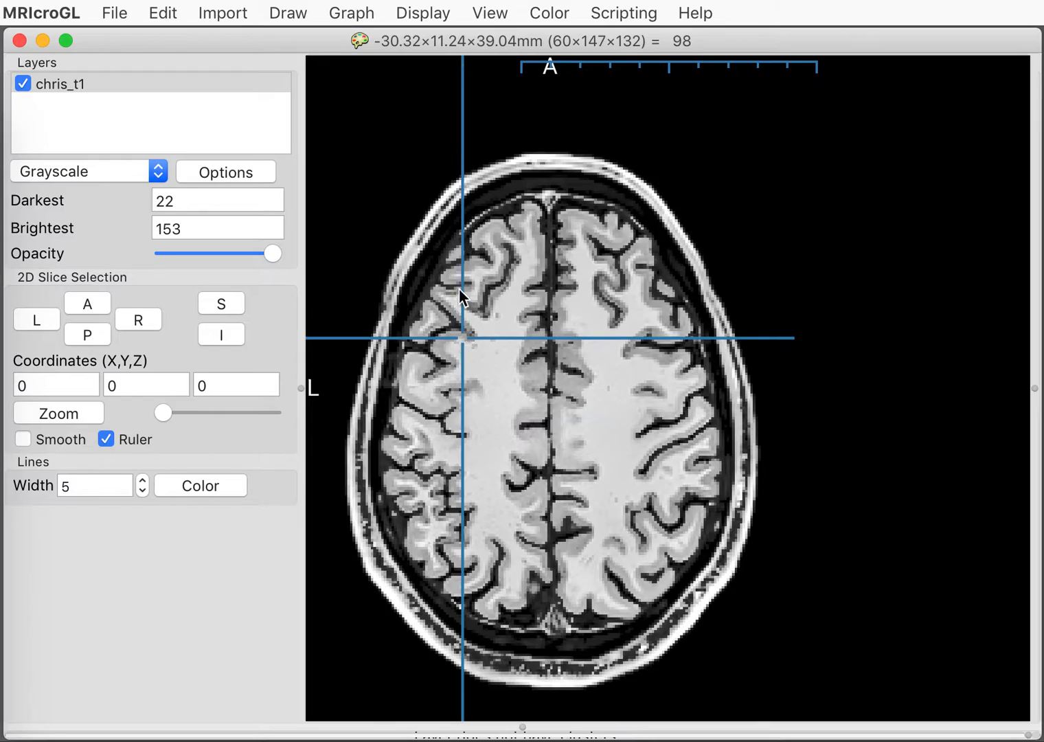
- Place the crosshair in the frontal area near X −12, Y 32, Z 1 mm through the ventricles
left_click(599, 259)
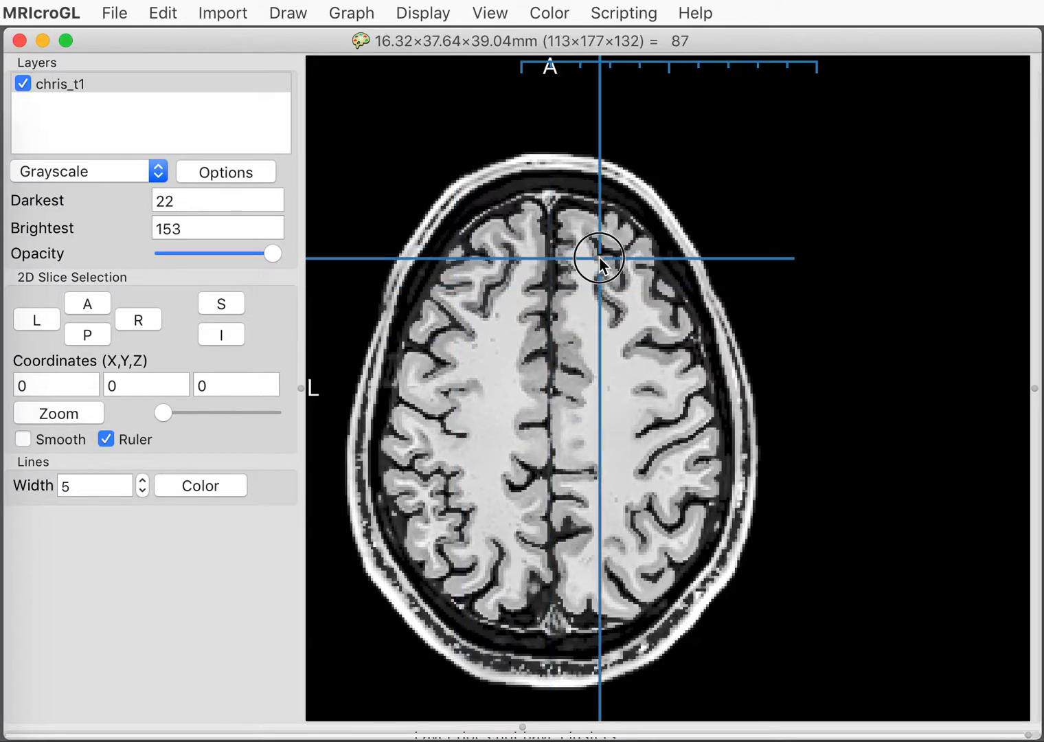
left_click(638, 367)
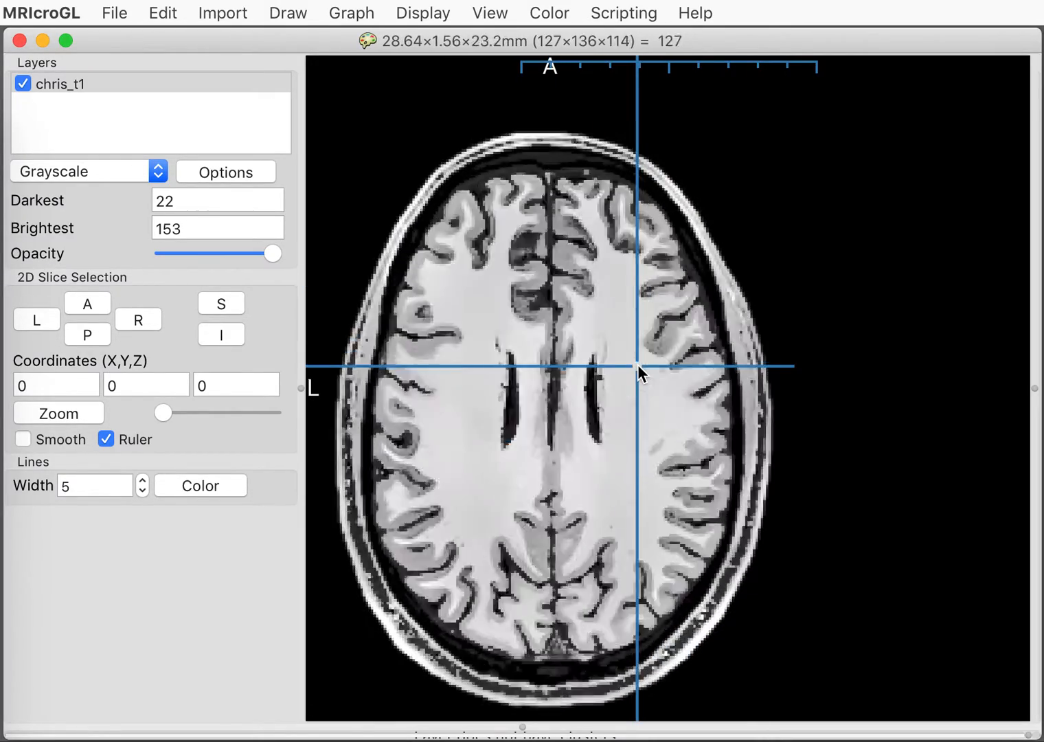
left_click(436, 365)
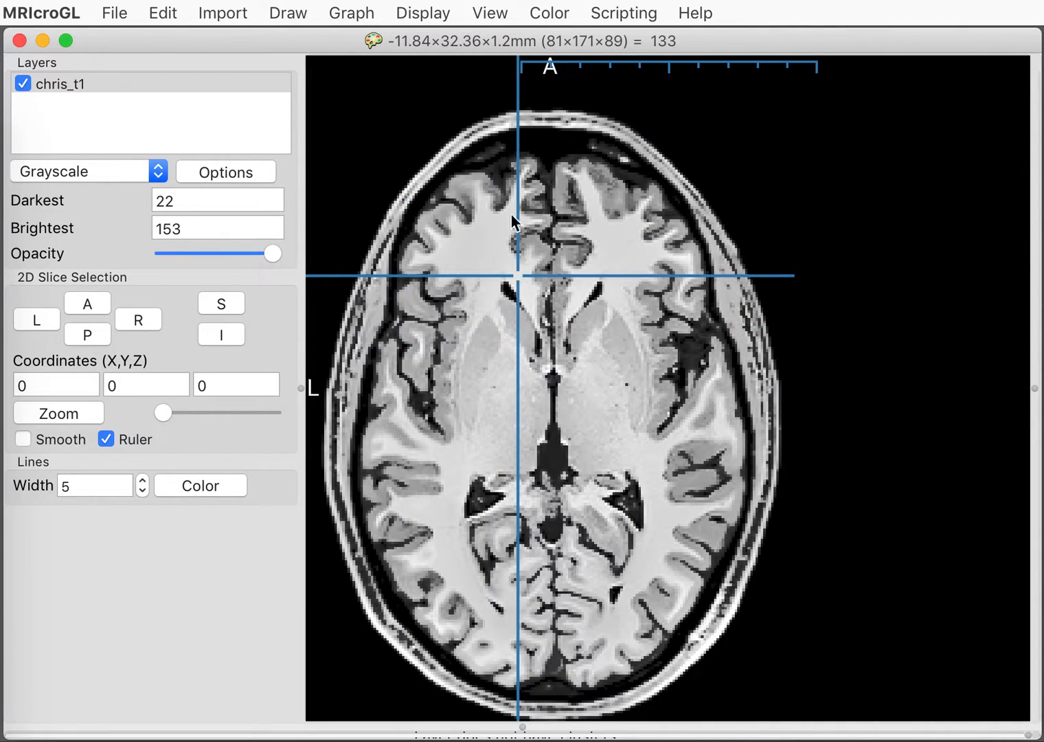
- Switch to a single coronal slice with the crosshair in the upper right cortex near X 24, Z 41 mm
left_click(423, 12)
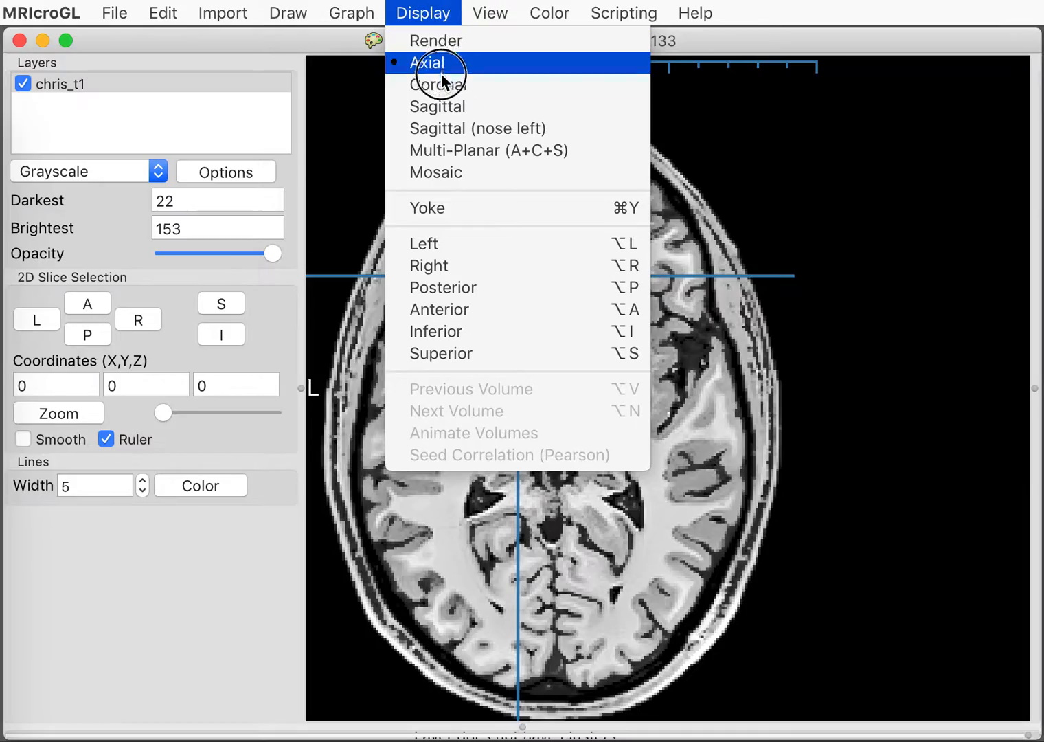
mouse_move(437, 85)
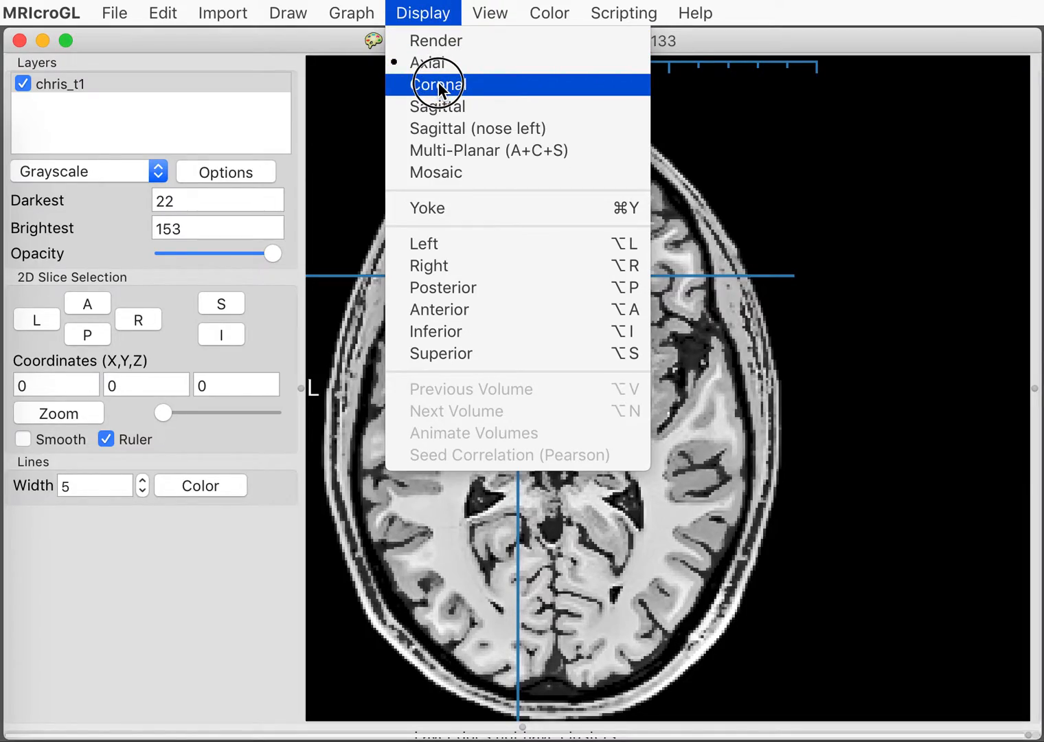
left_click(437, 85)
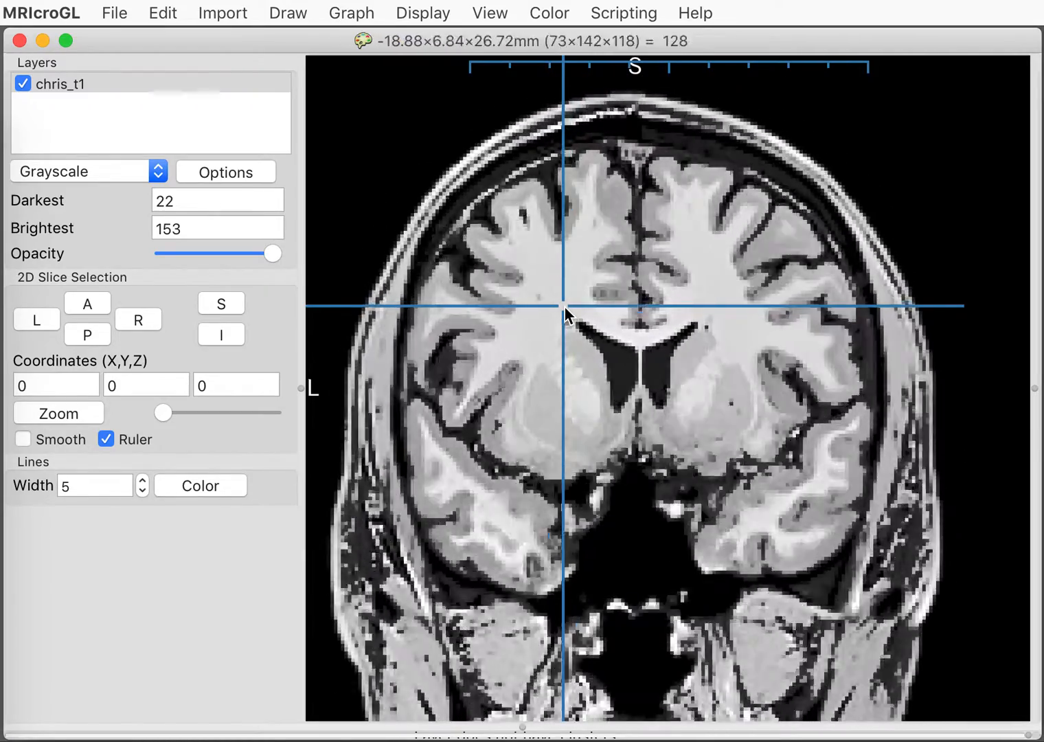
left_click(500, 364)
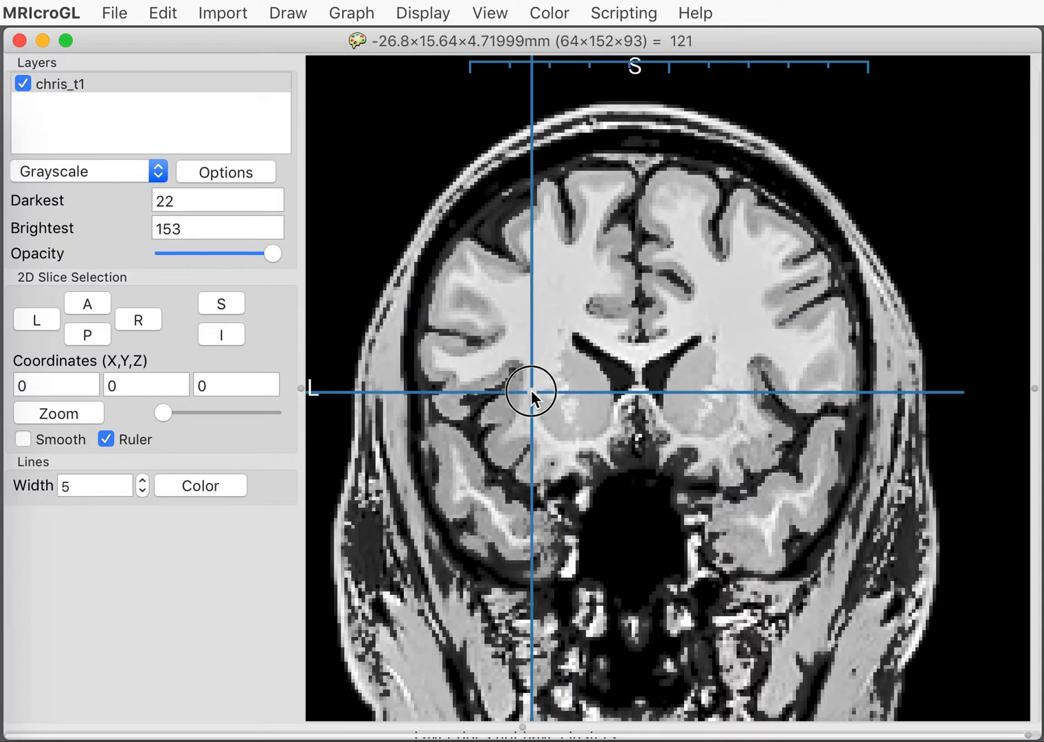
left_click(735, 248)
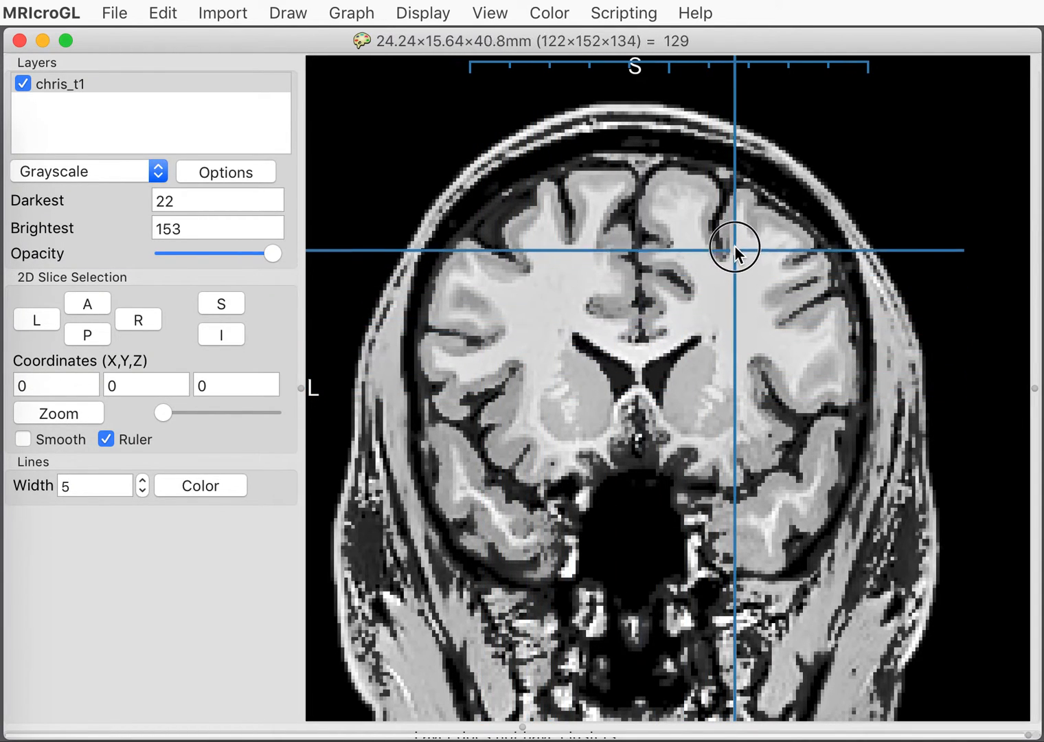
left_click(487, 12)
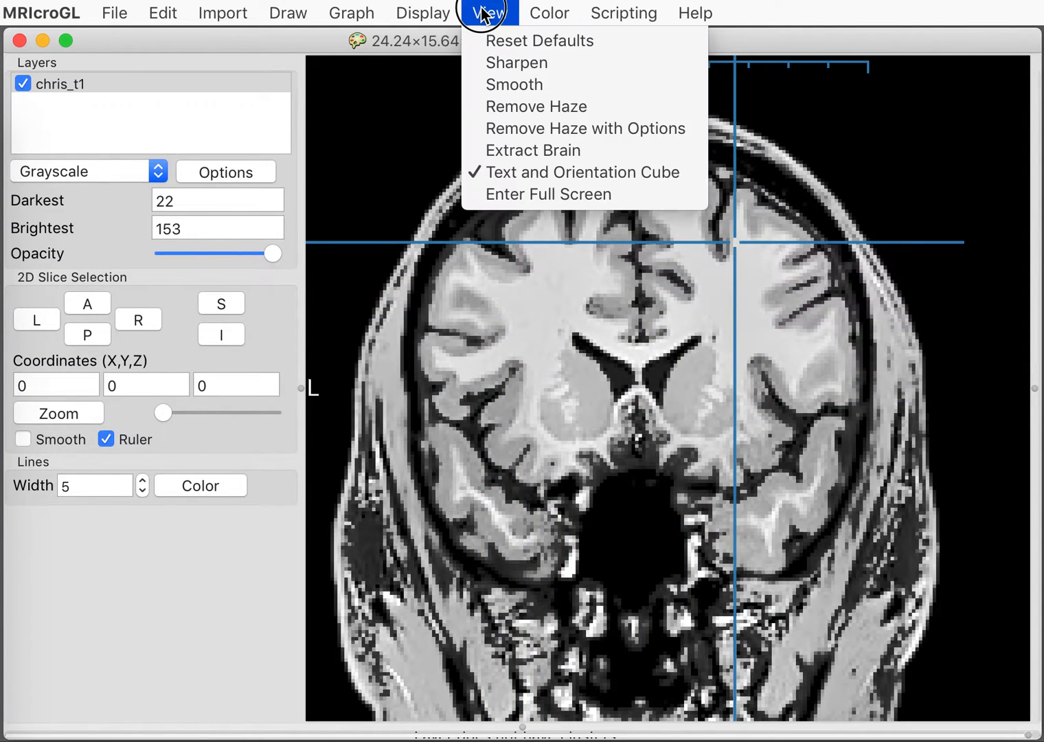
- Switch to a single sagittal slice with the crosshair above the cerebellum near X −33, Y −18, Z 18 mm
left_click(424, 12)
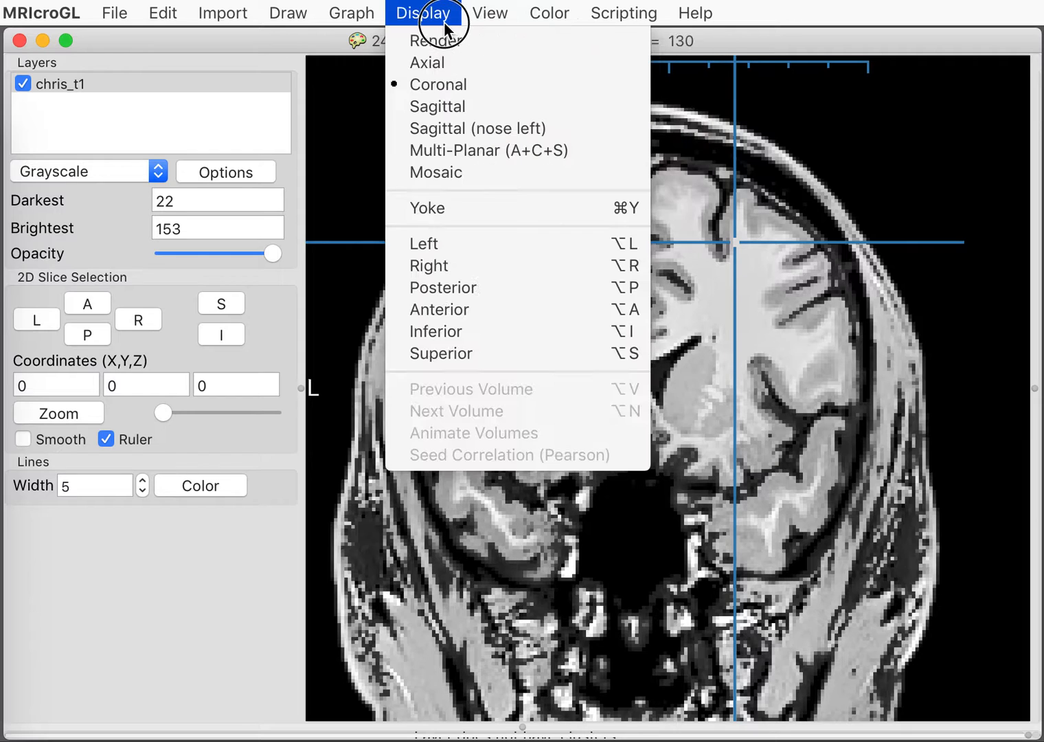
left_click(436, 106)
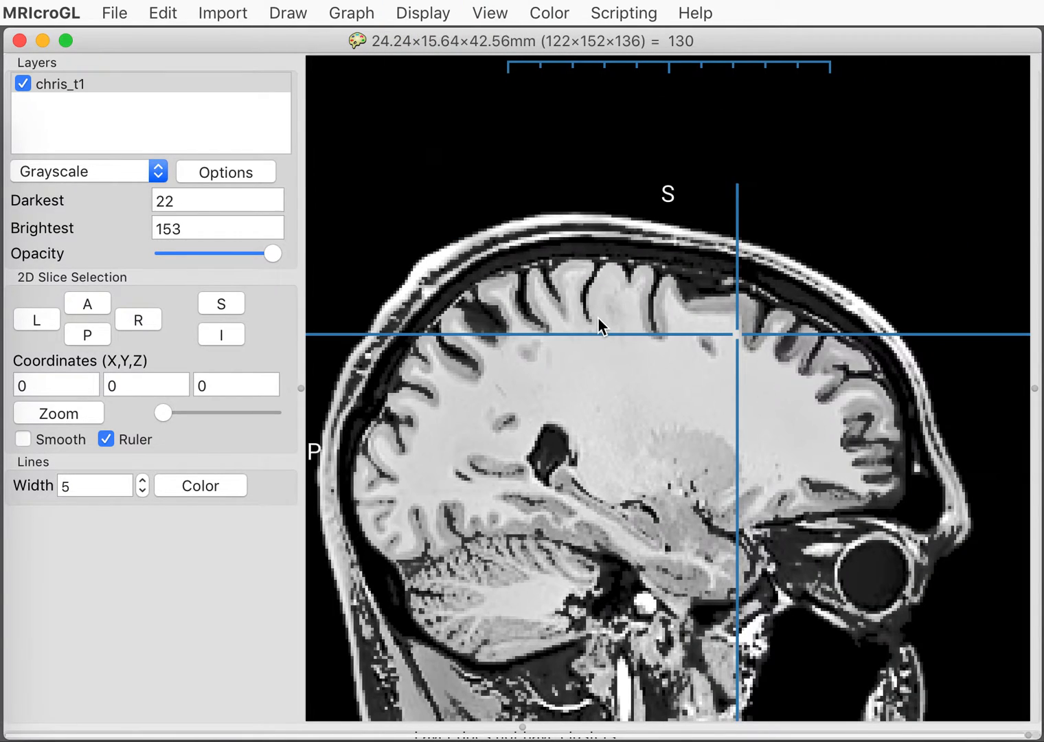
left_click(561, 399)
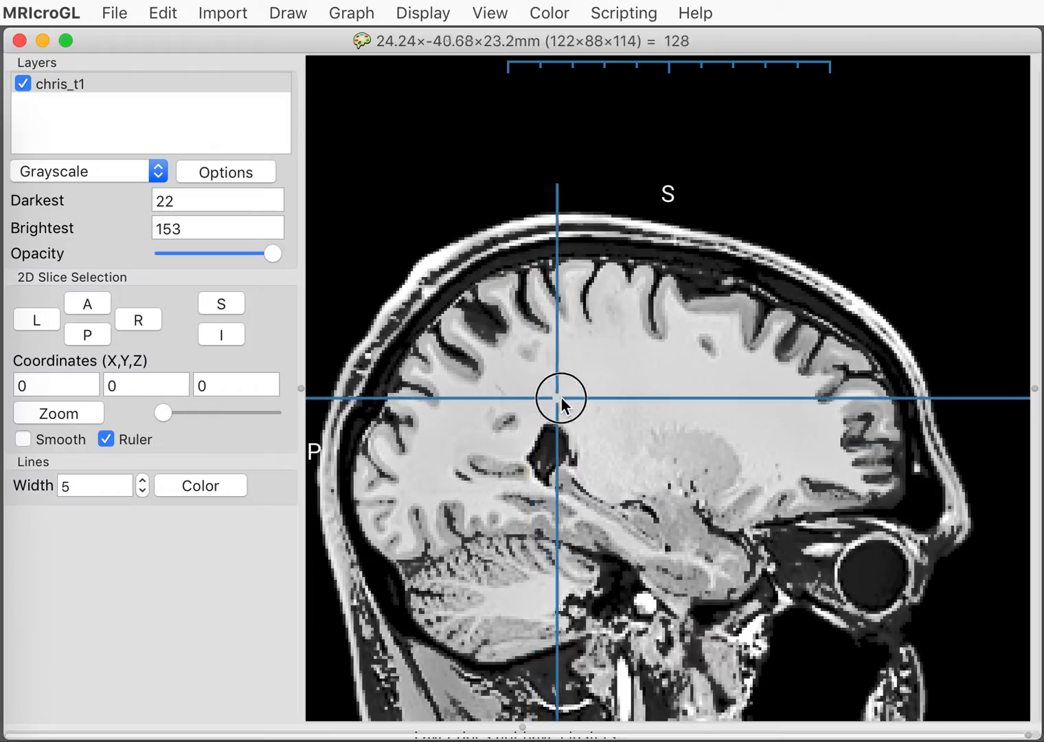
left_click(638, 402)
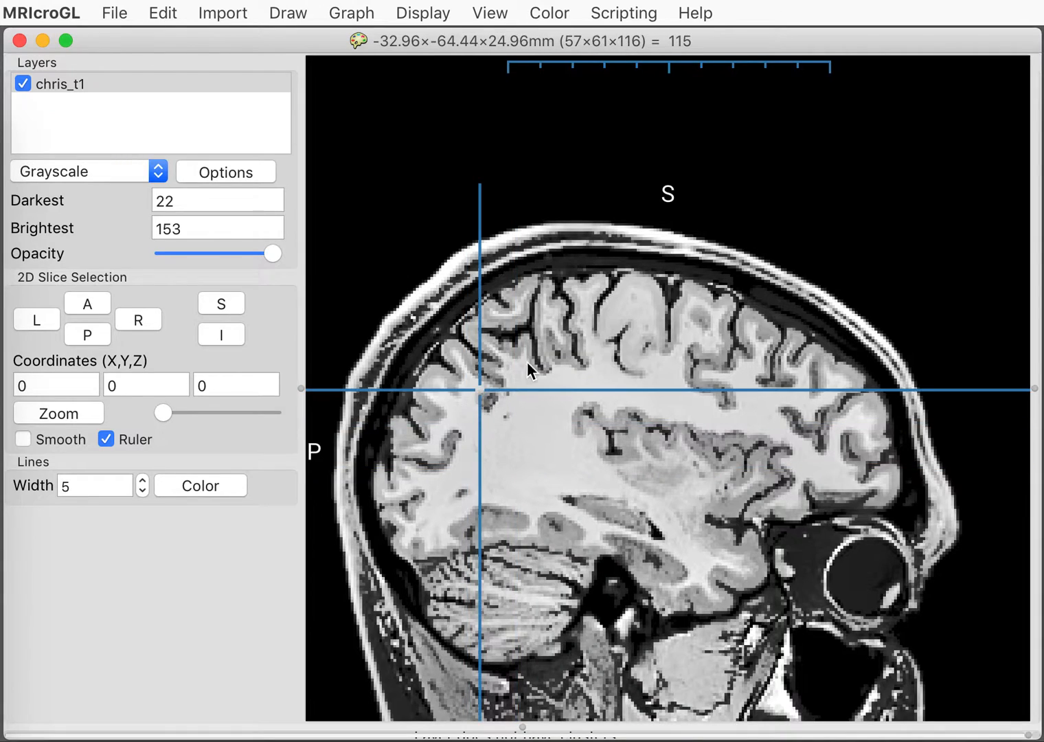
left_click(629, 413)
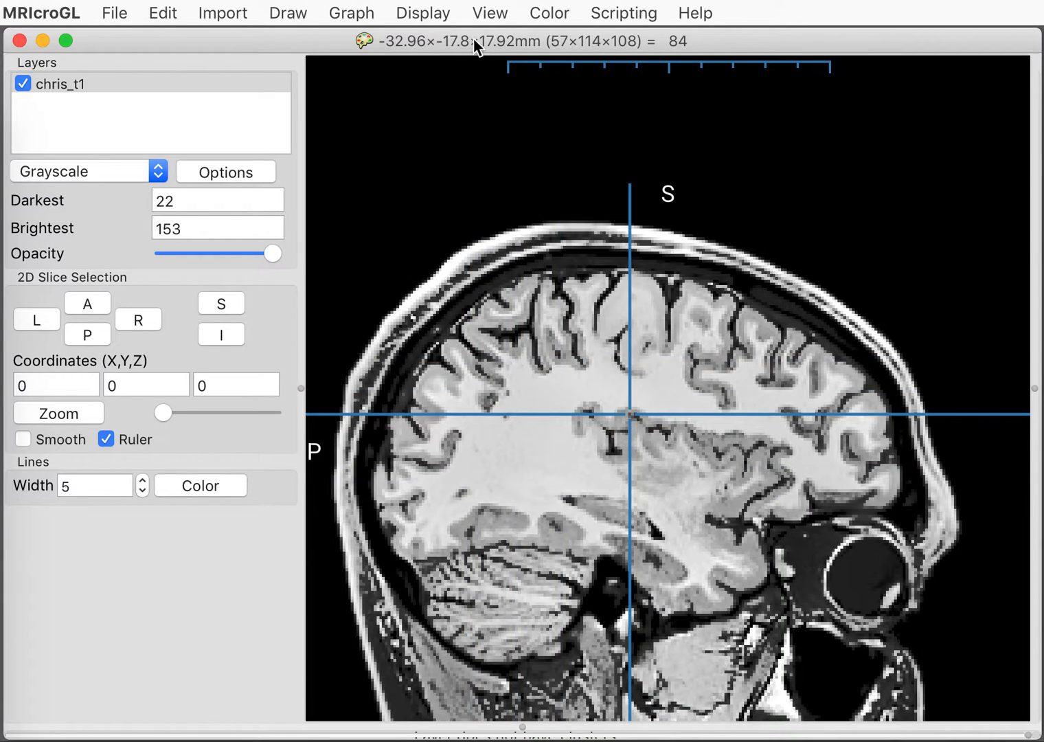
left_click(421, 12)
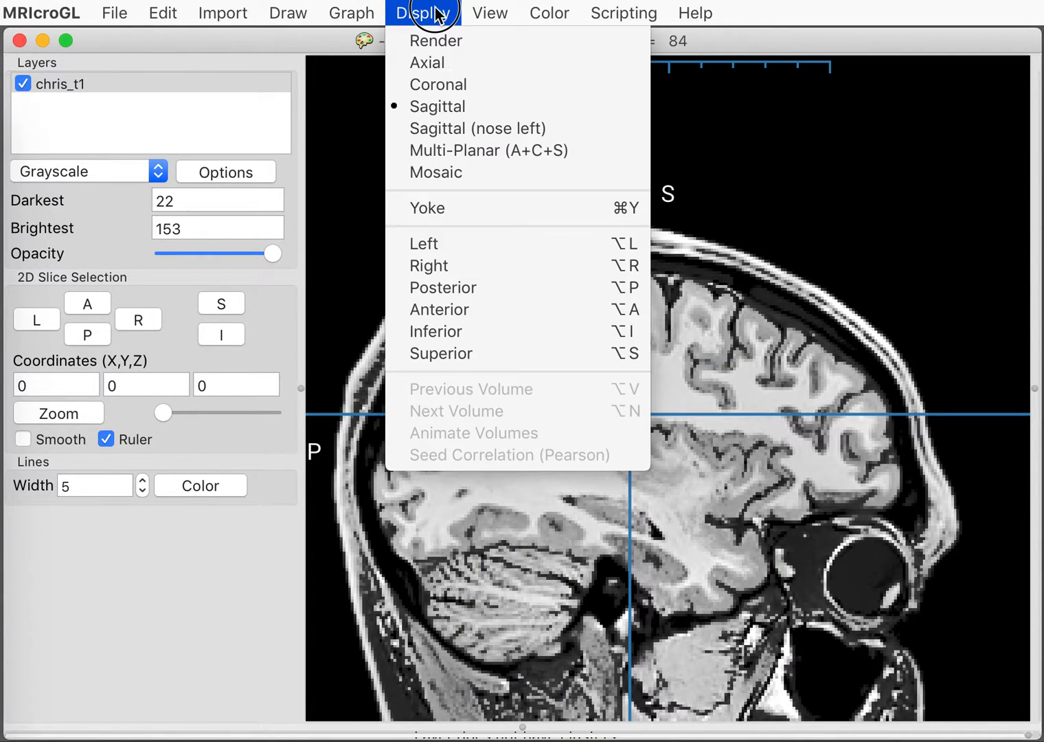
- Show chris_t1 as a shaded 3D volume rendering of the whole head
left_click(436, 107)
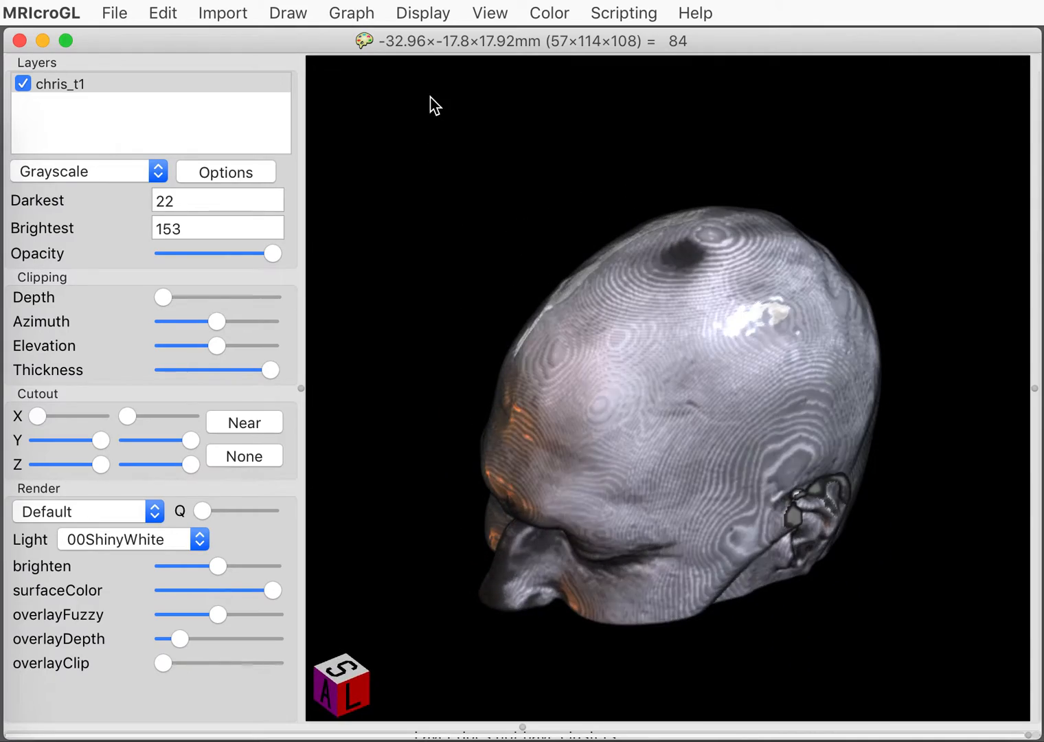
left_click(423, 12)
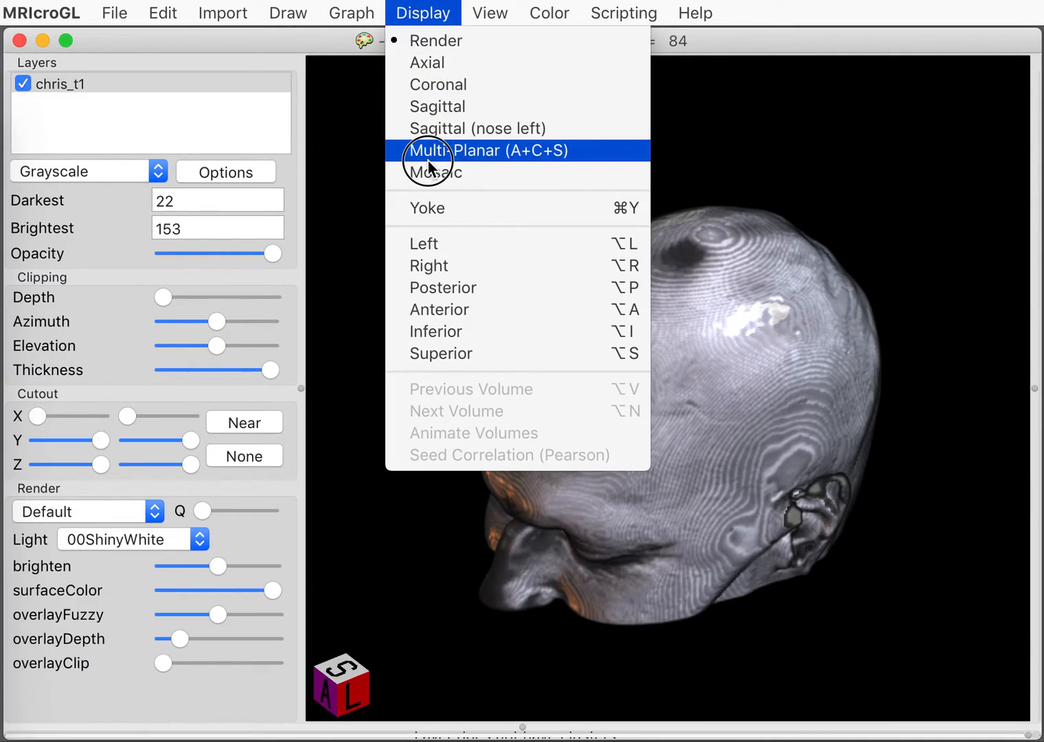
- Show the labelled axial mosaic and append 'C 40' after 'S 0' in the mosaic script
left_click(434, 173)
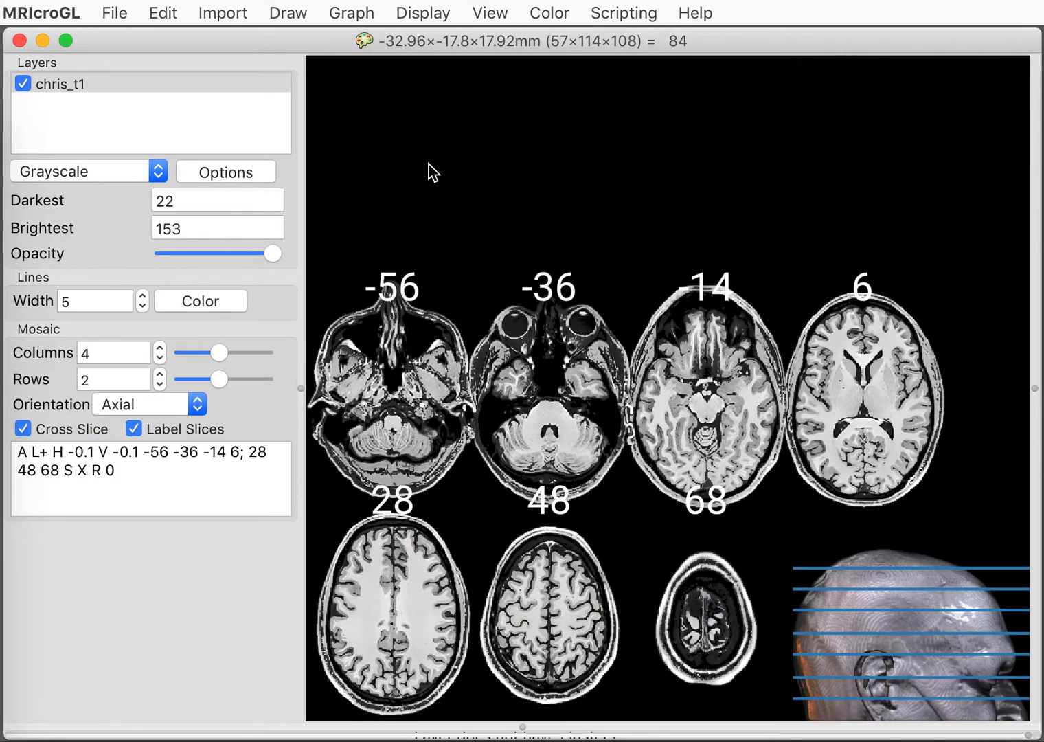
mouse_move(437, 354)
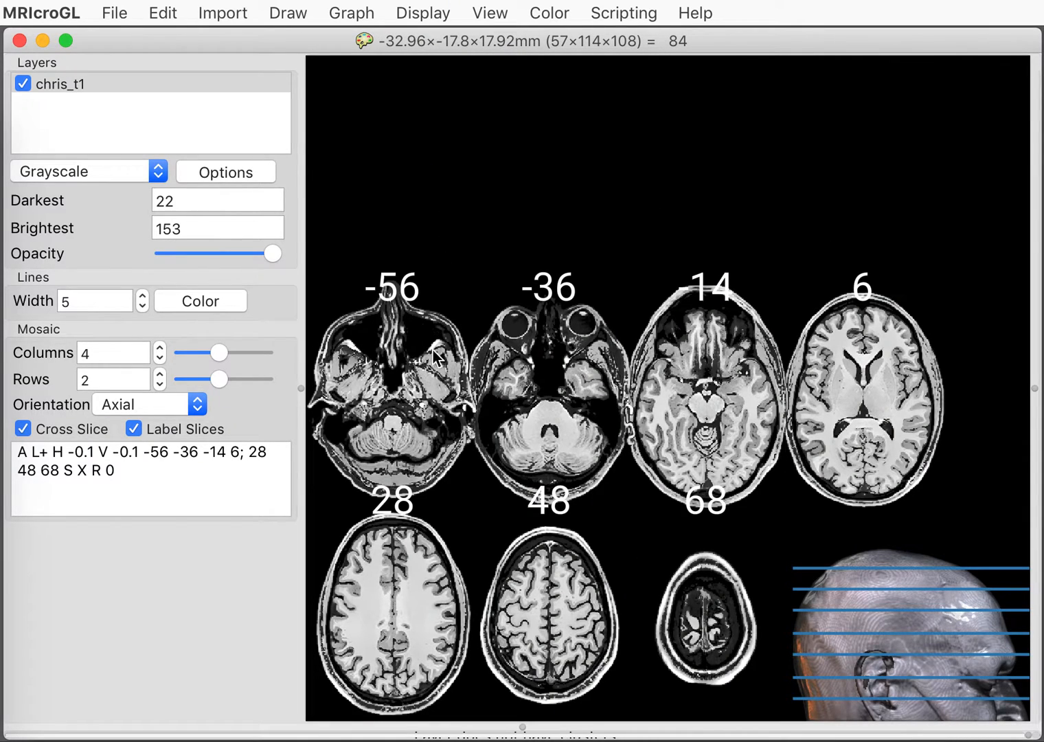
mouse_move(244, 364)
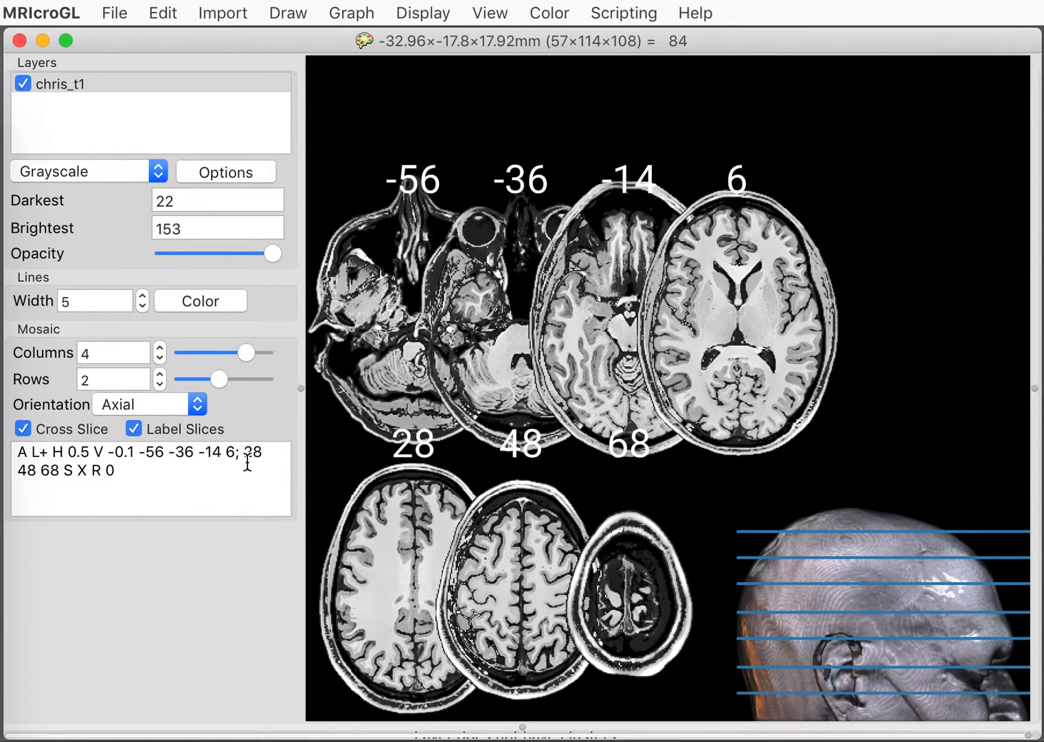
mouse_move(163, 420)
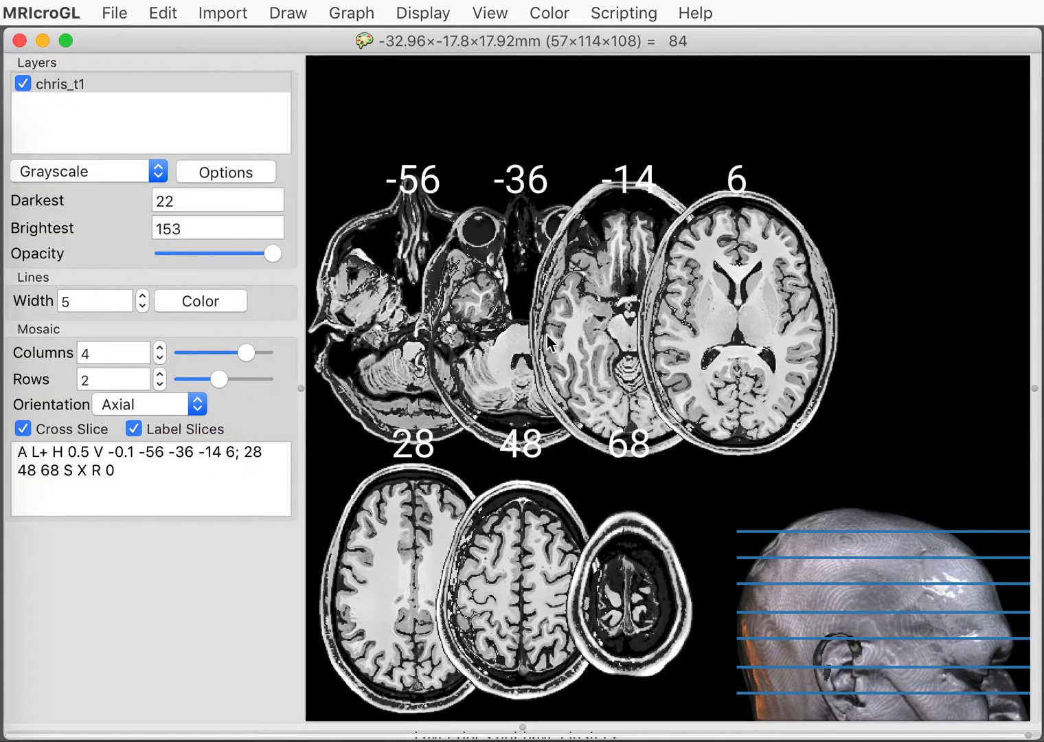
mouse_move(354, 470)
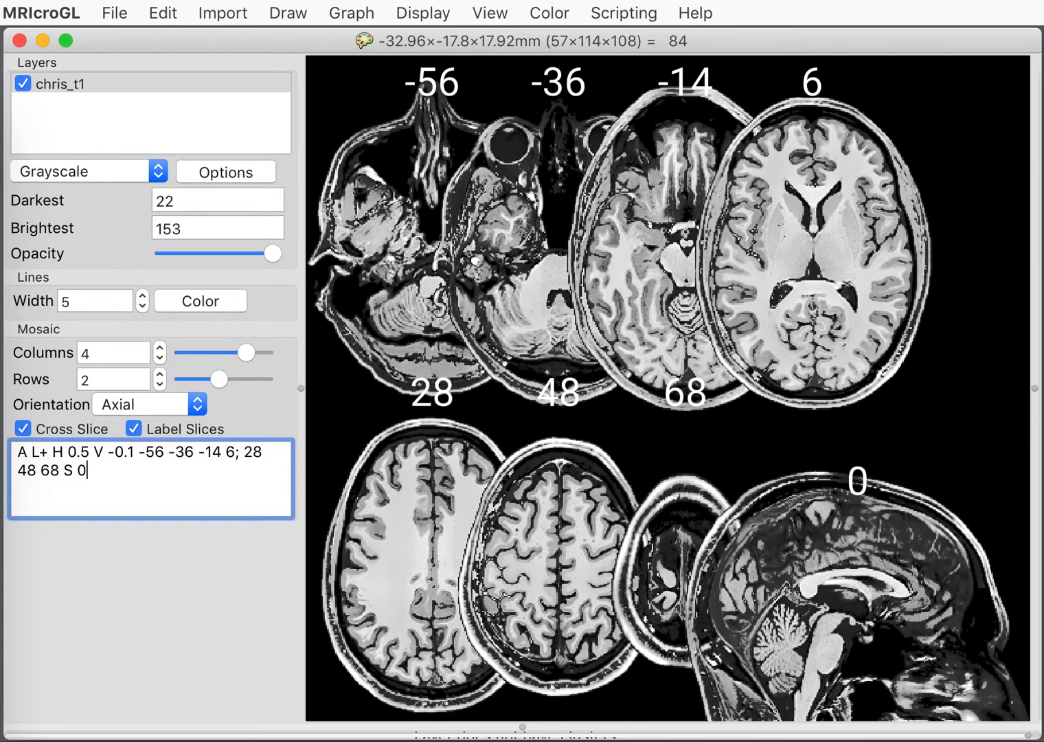
type("C")
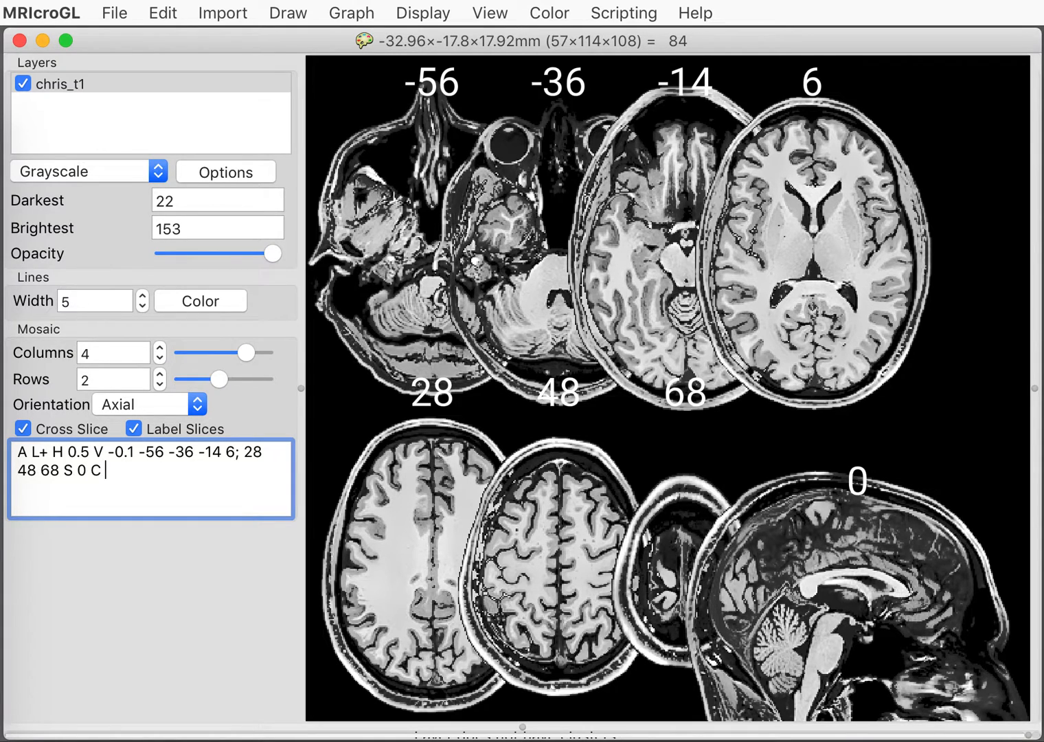
type("40")
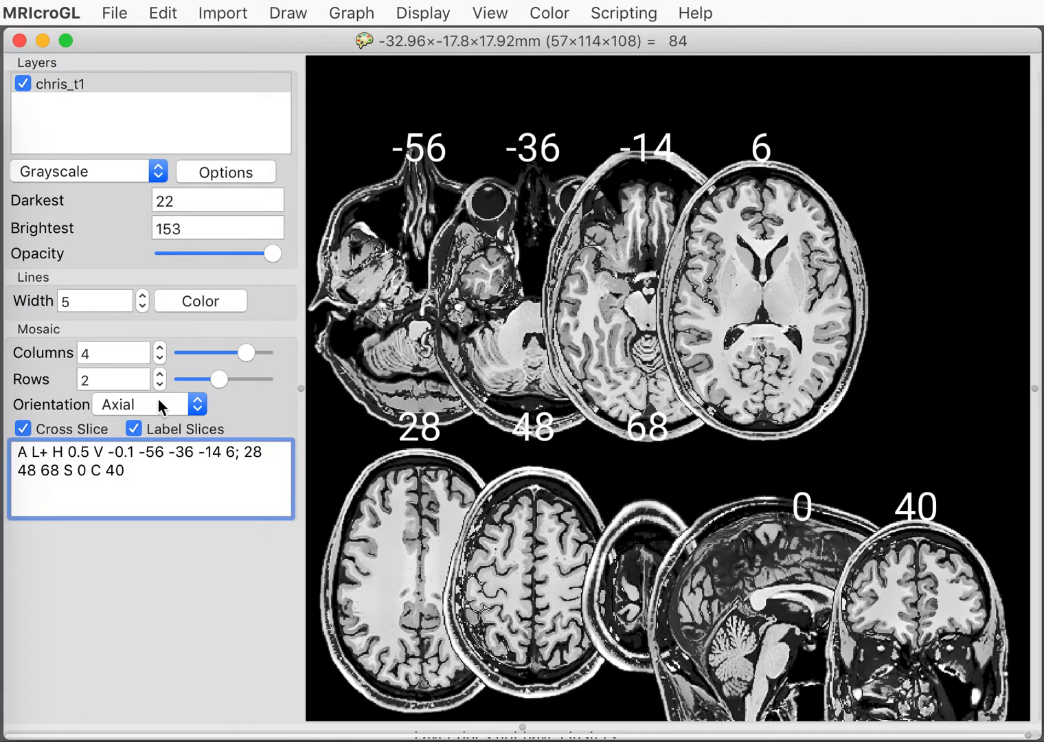
left_click(423, 13)
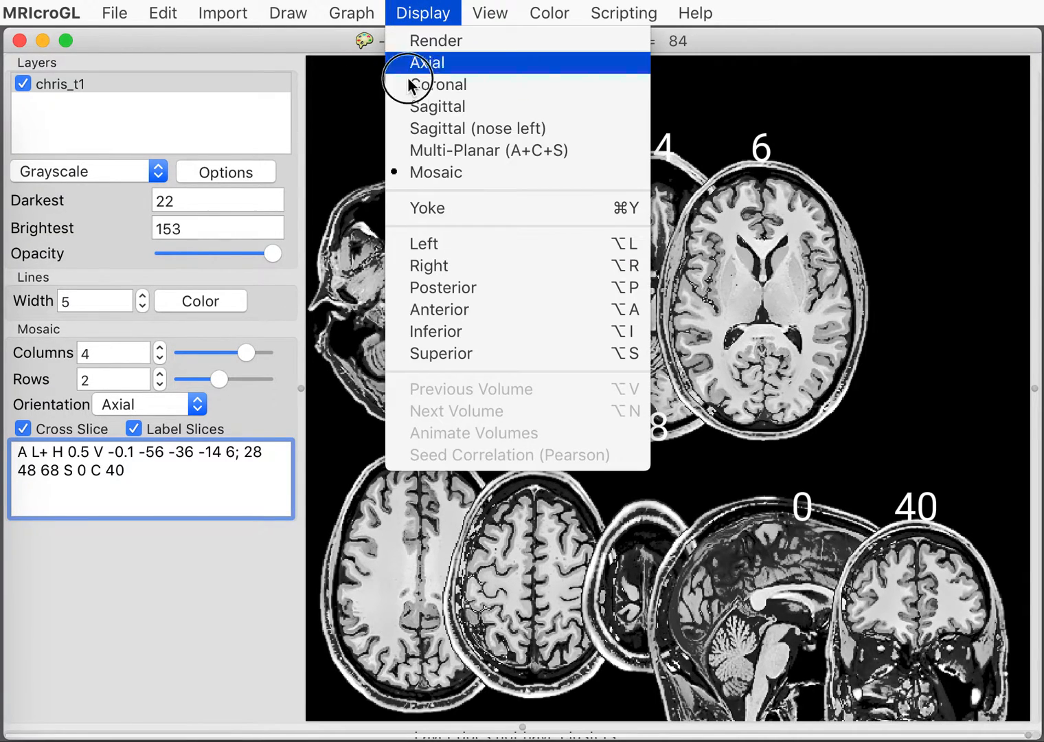
mouse_move(435, 172)
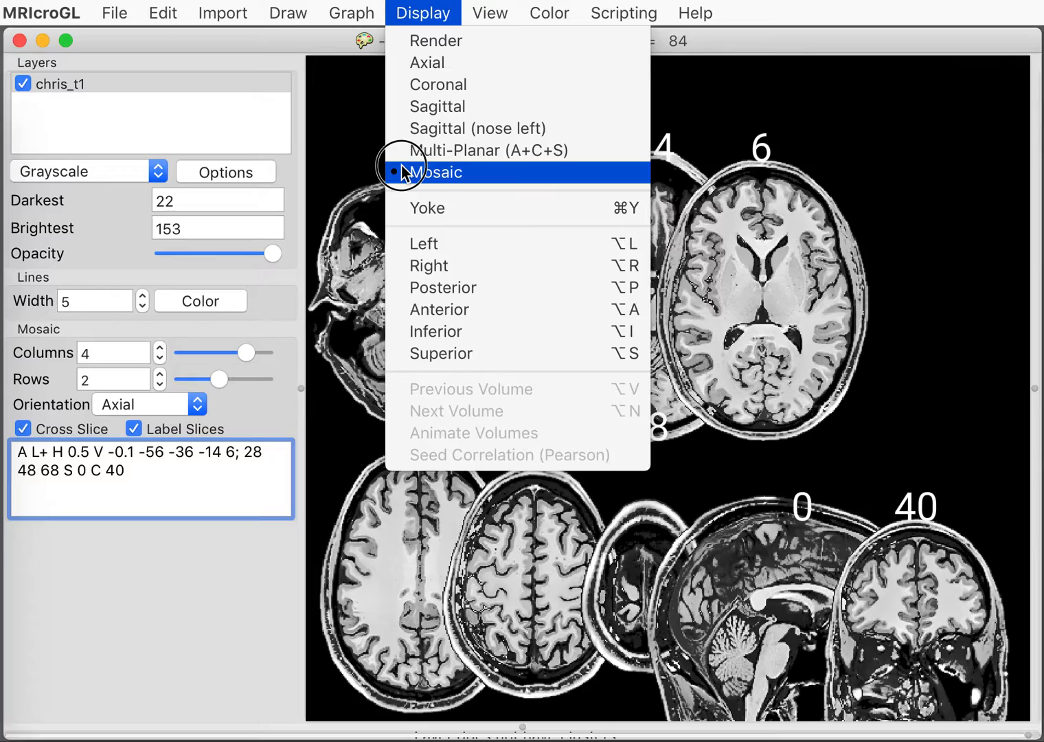
- Return to the coronal+sagittal+axial layout and recentre the crosshair near the lateral ventricles
left_click(489, 151)
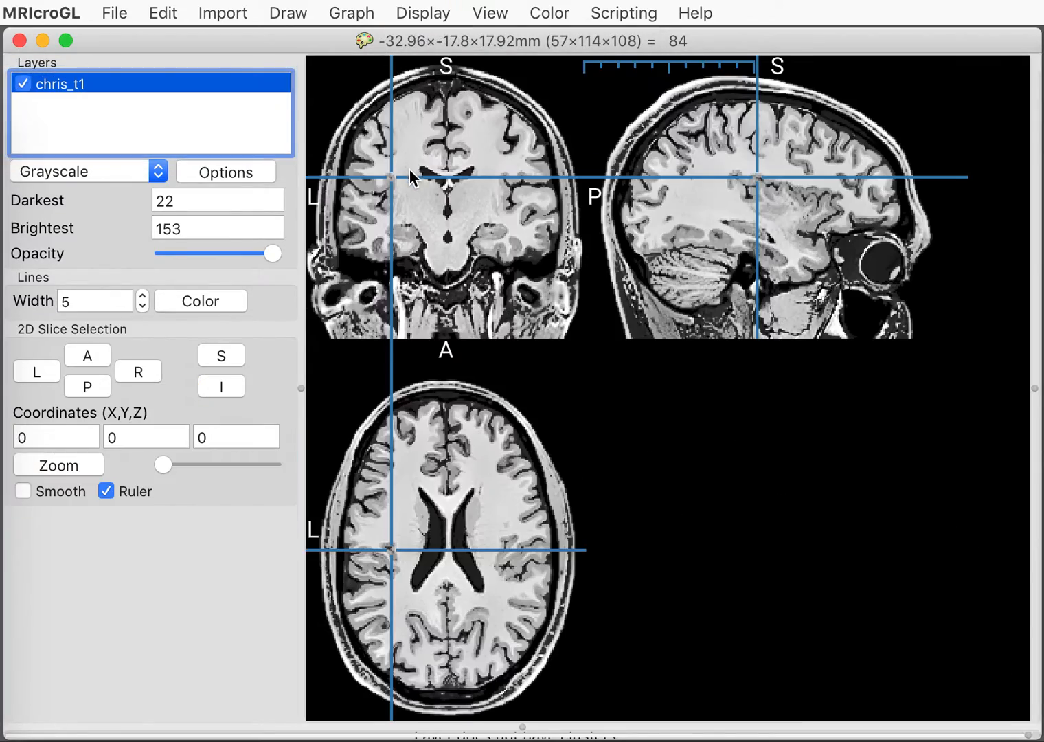
left_click(426, 162)
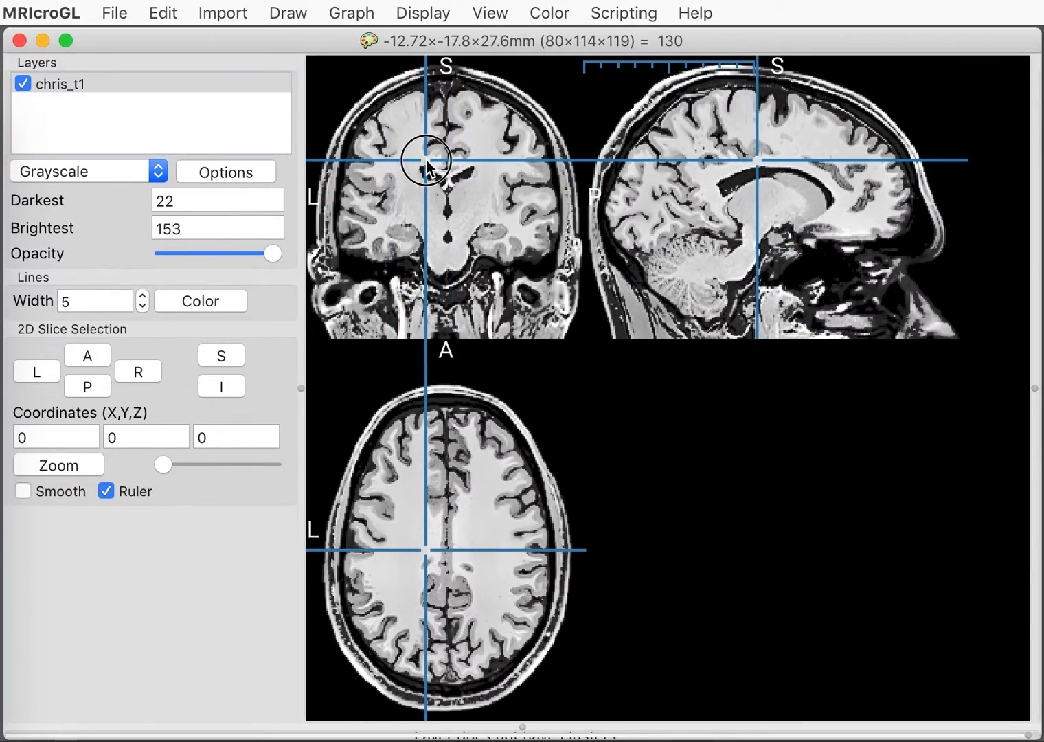
left_click(421, 144)
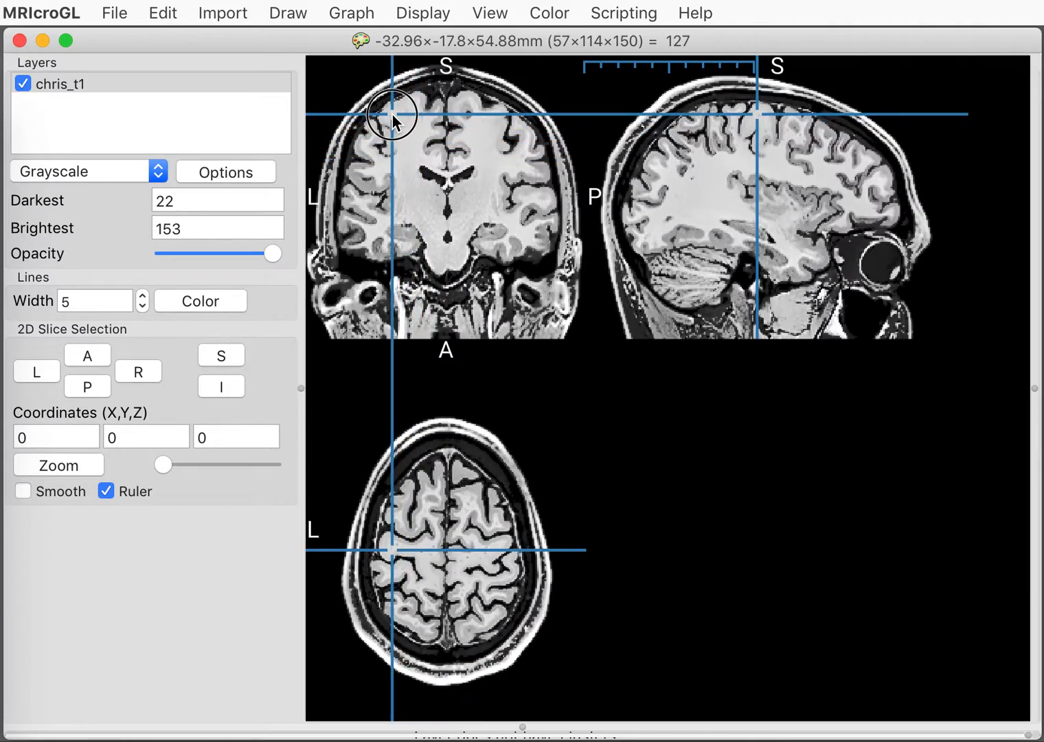
left_click(443, 212)
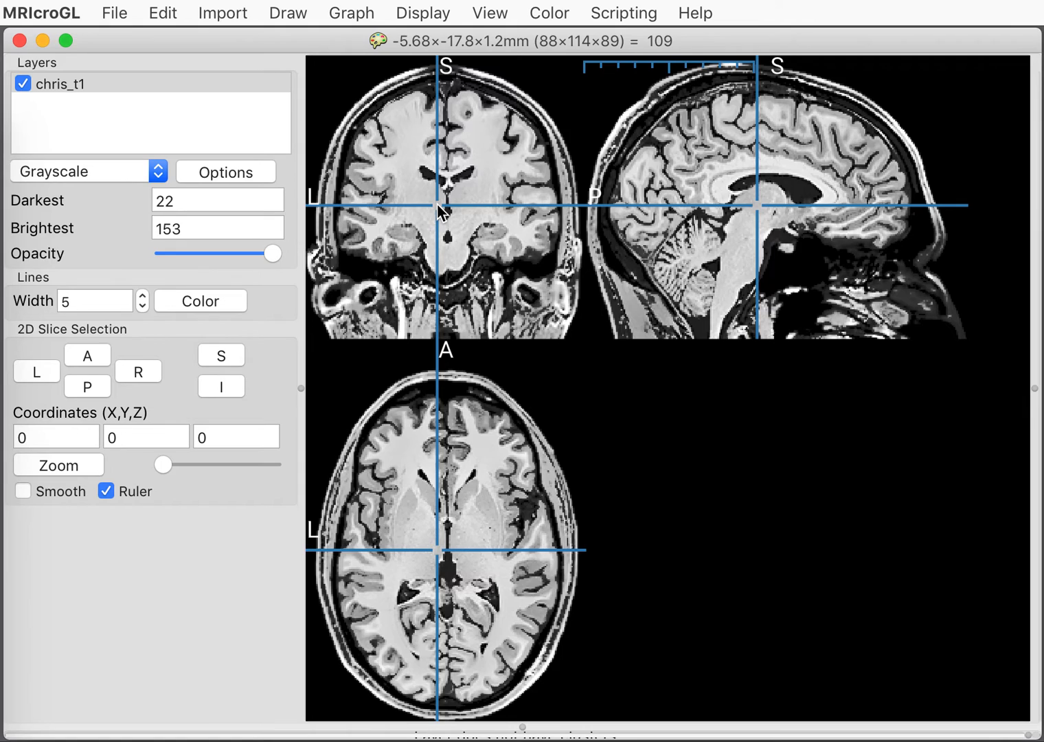
mouse_move(343, 168)
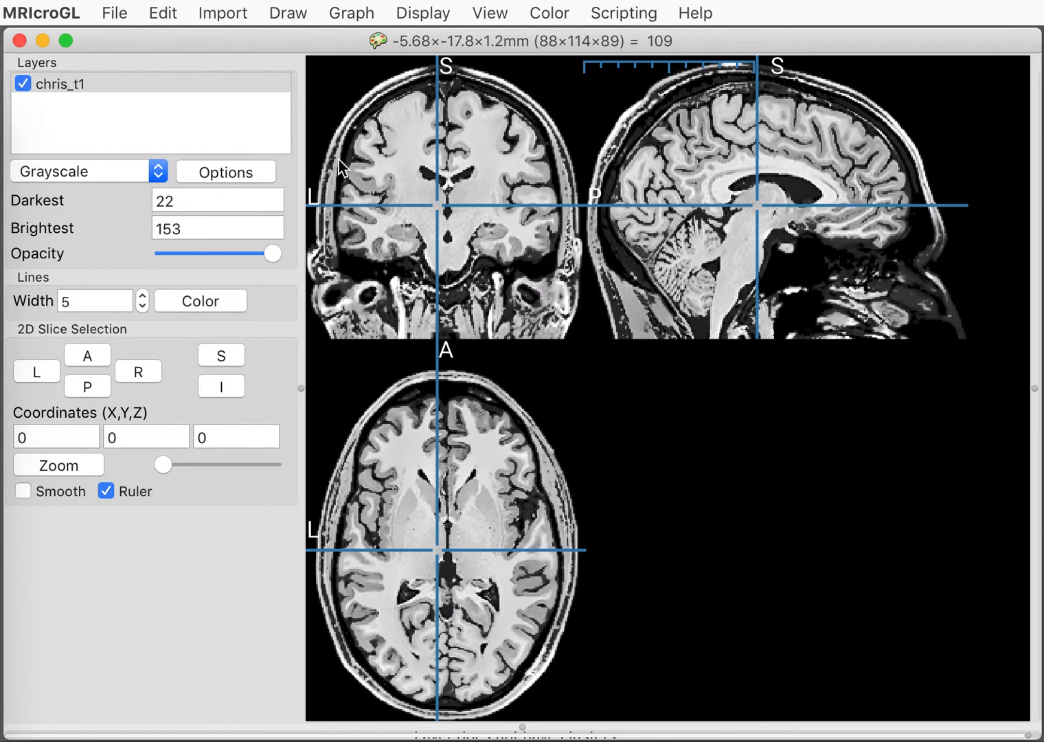
mouse_move(115, 12)
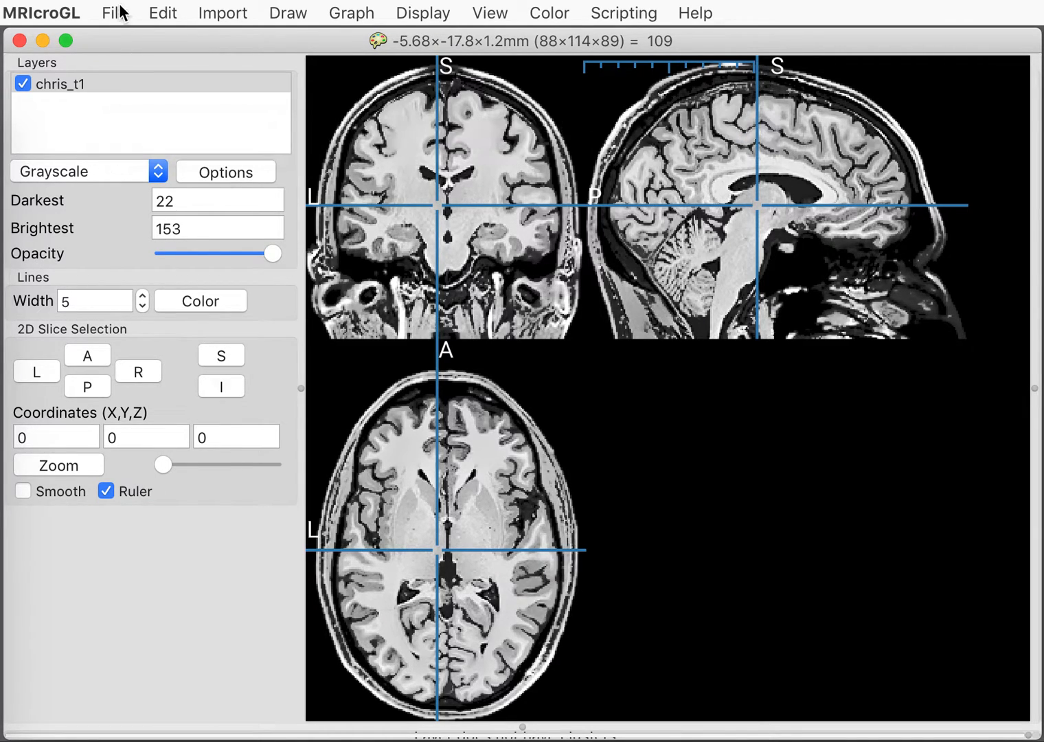
- Load the standard chris_t2 T2 volume and explore slices from the ventricles to the left head edge
left_click(114, 13)
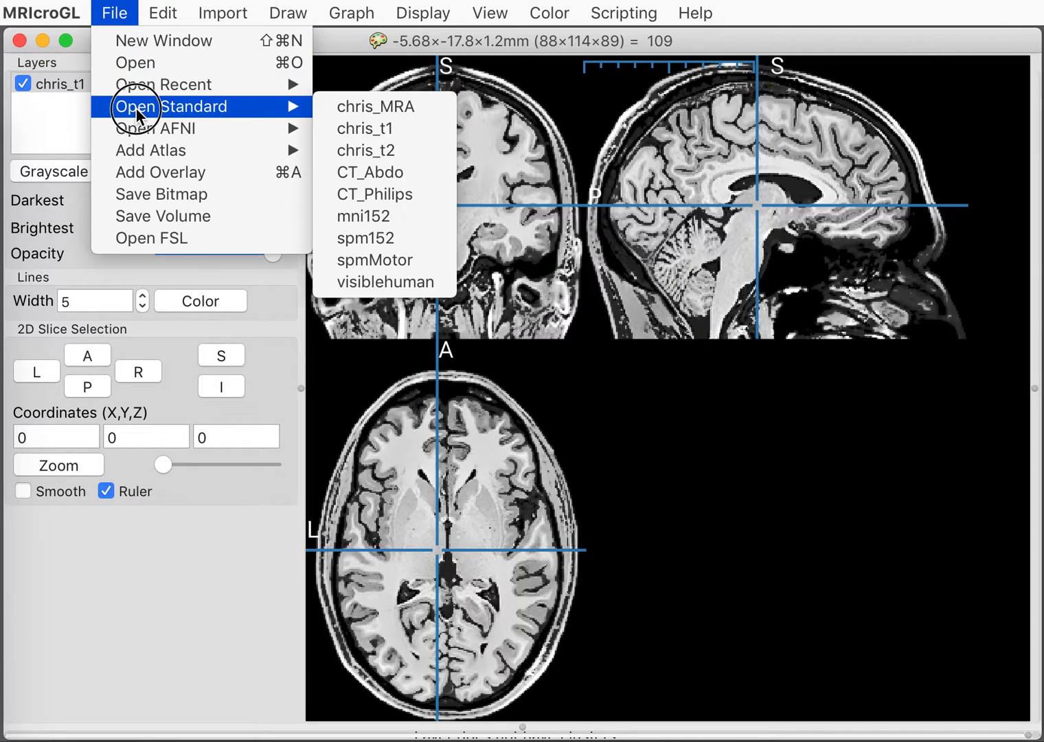
mouse_move(366, 150)
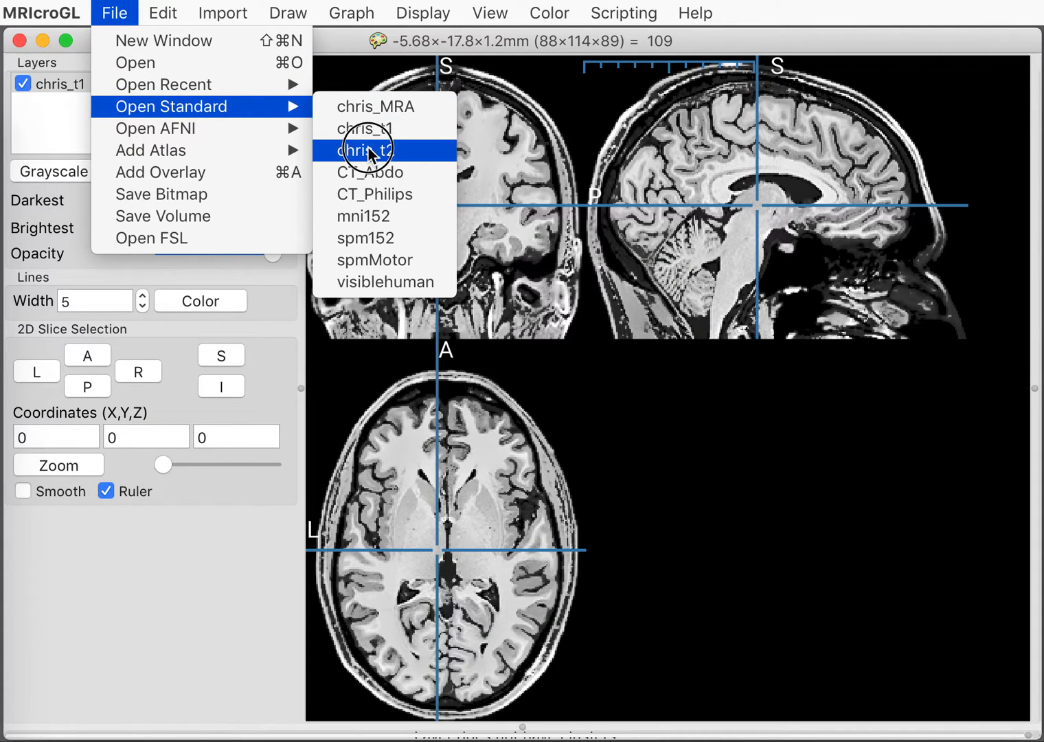
left_click(366, 150)
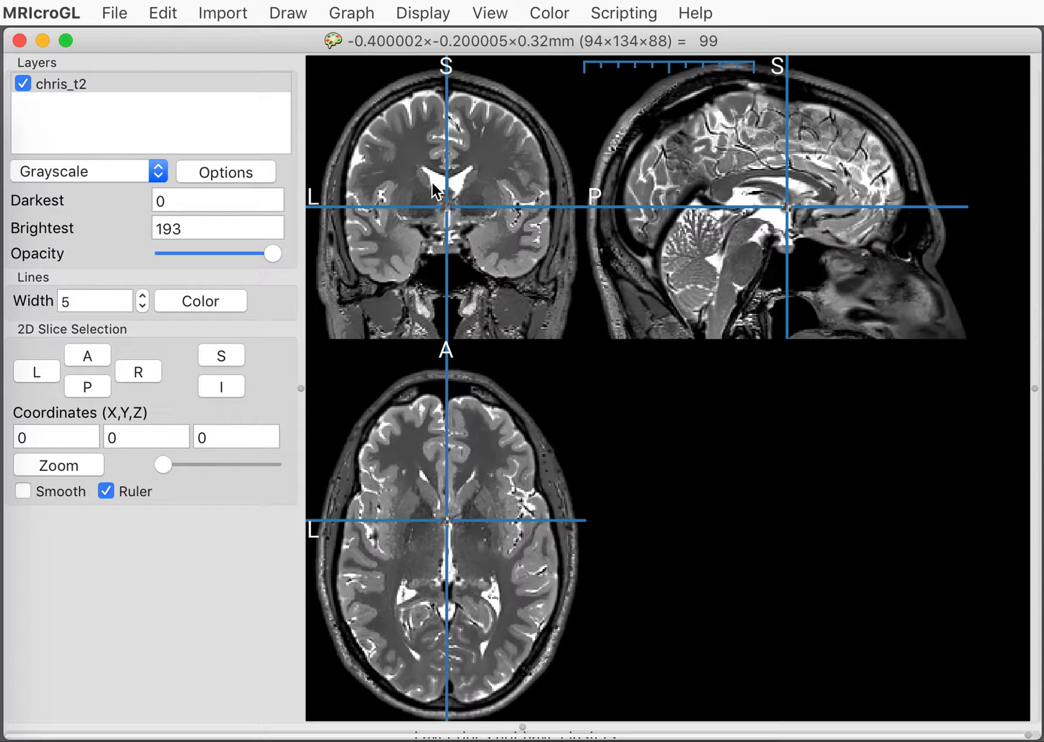
left_click(440, 186)
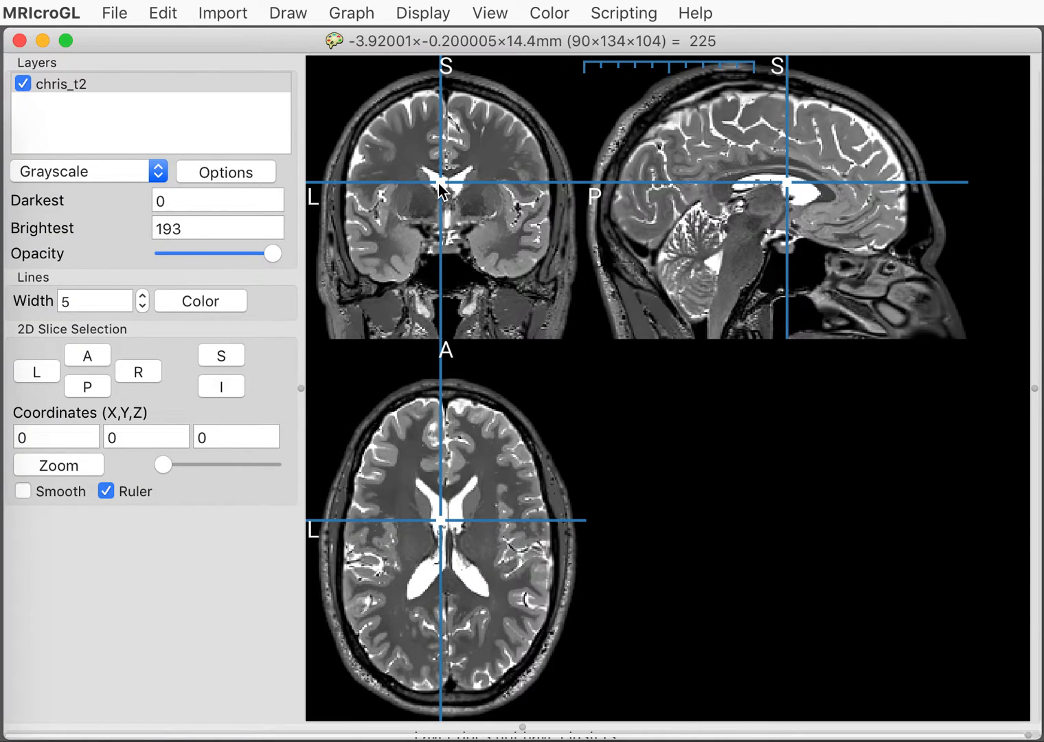
left_click(434, 176)
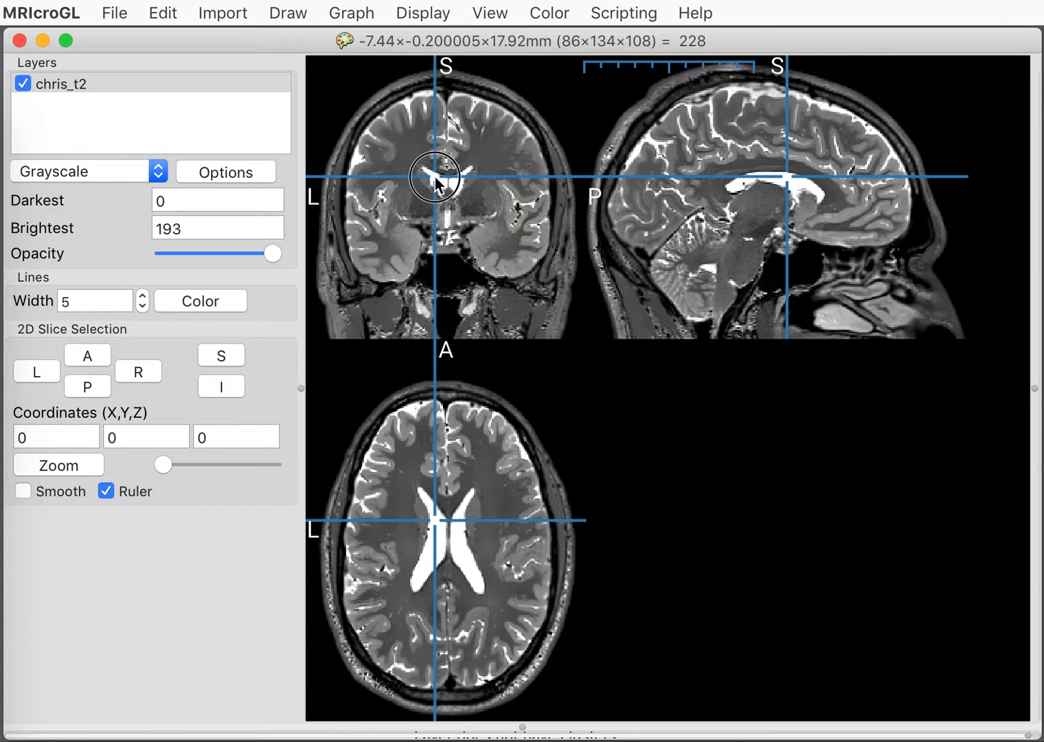
mouse_move(336, 176)
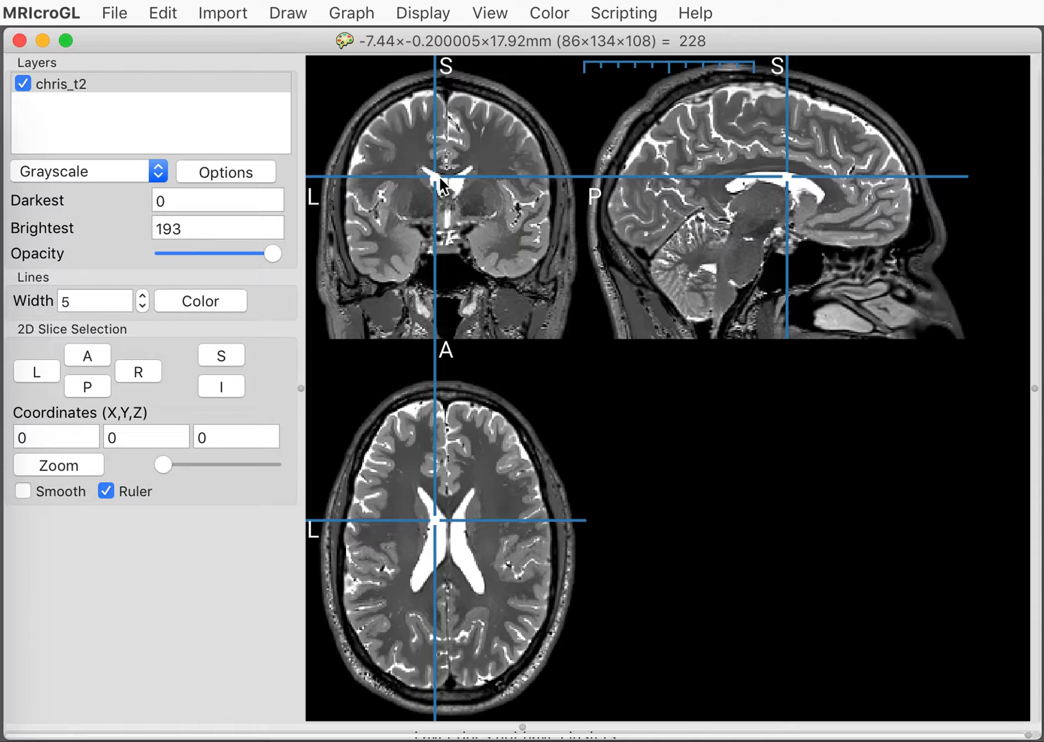
mouse_move(335, 117)
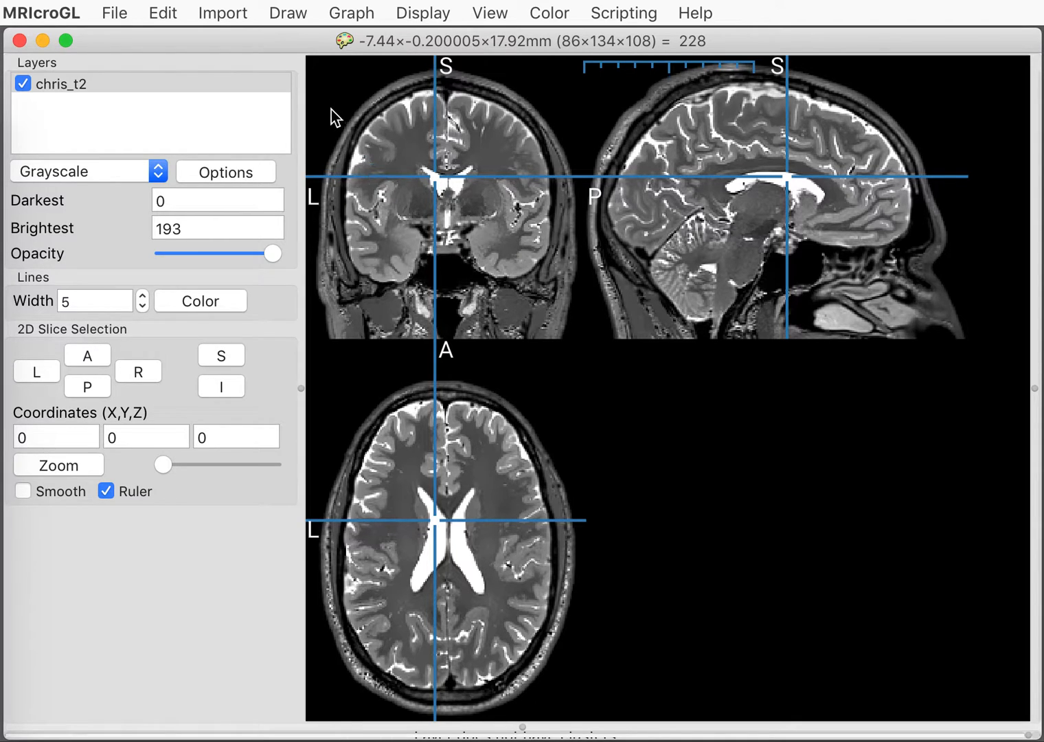
left_click(419, 181)
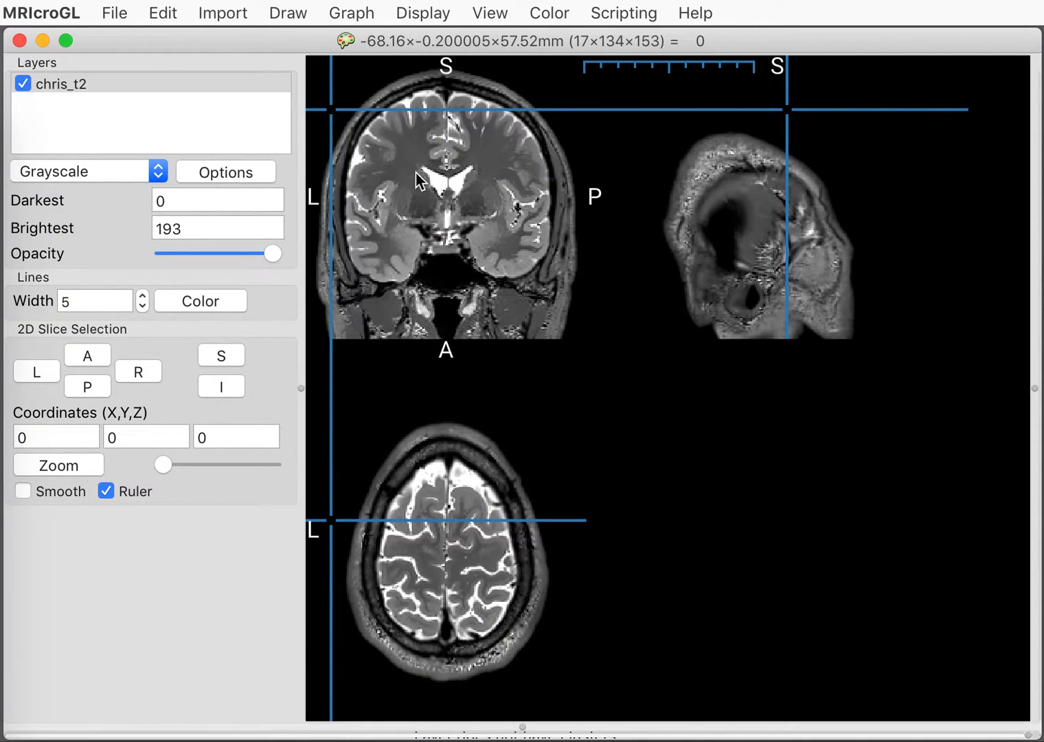
left_click(445, 190)
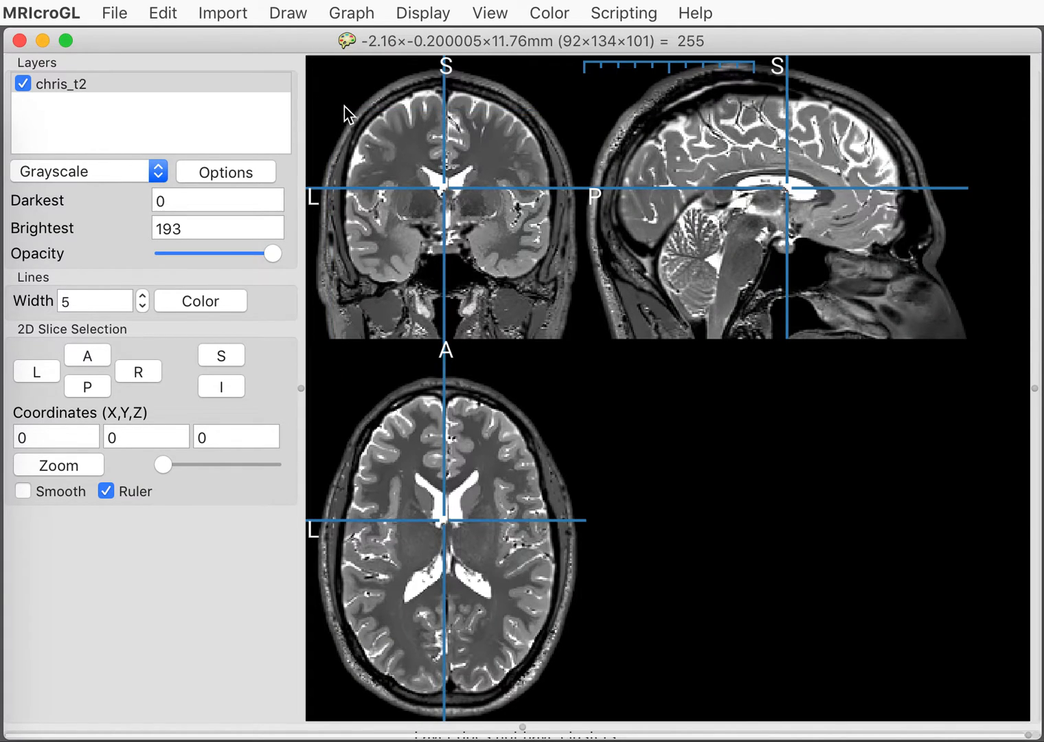
left_click(400, 165)
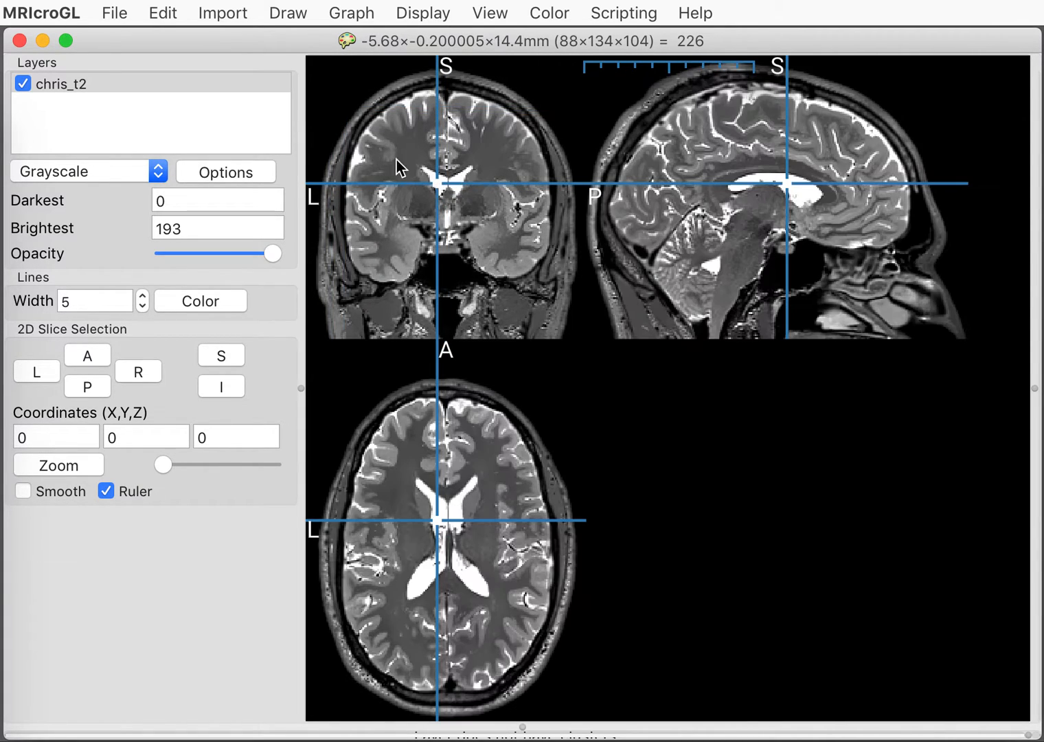
- Move the crosshair through the scalp, eye level, cerebellum and into the left temporal lobe near X −46, Z 6 mm
left_click(333, 107)
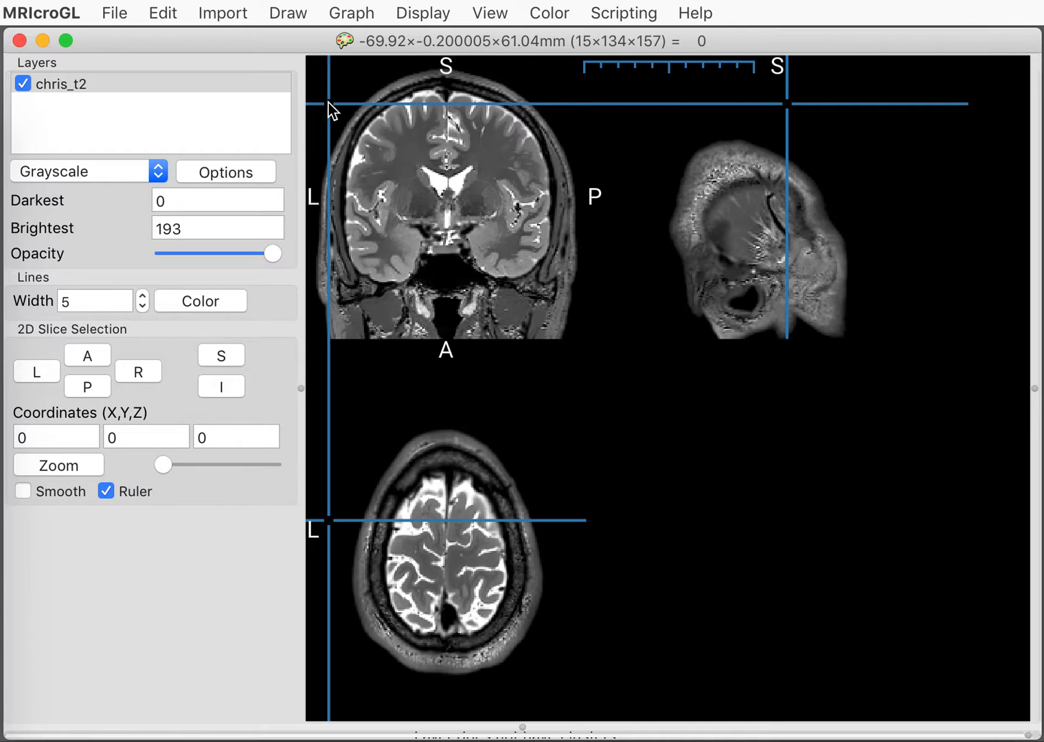
left_click(444, 187)
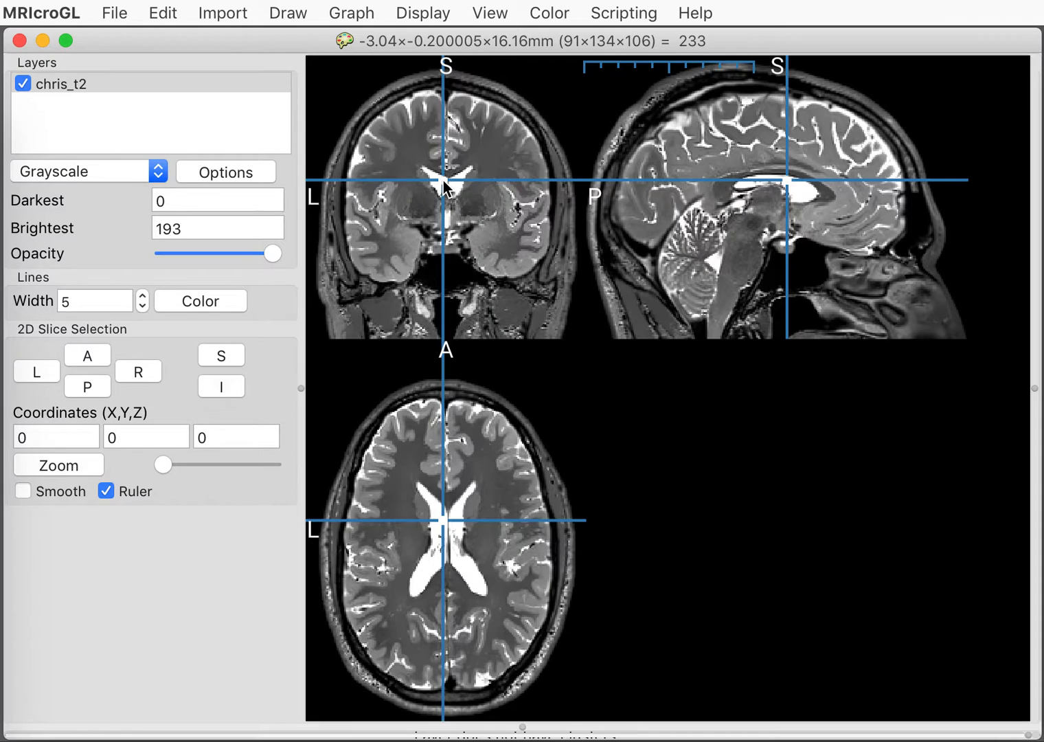
mouse_move(489, 190)
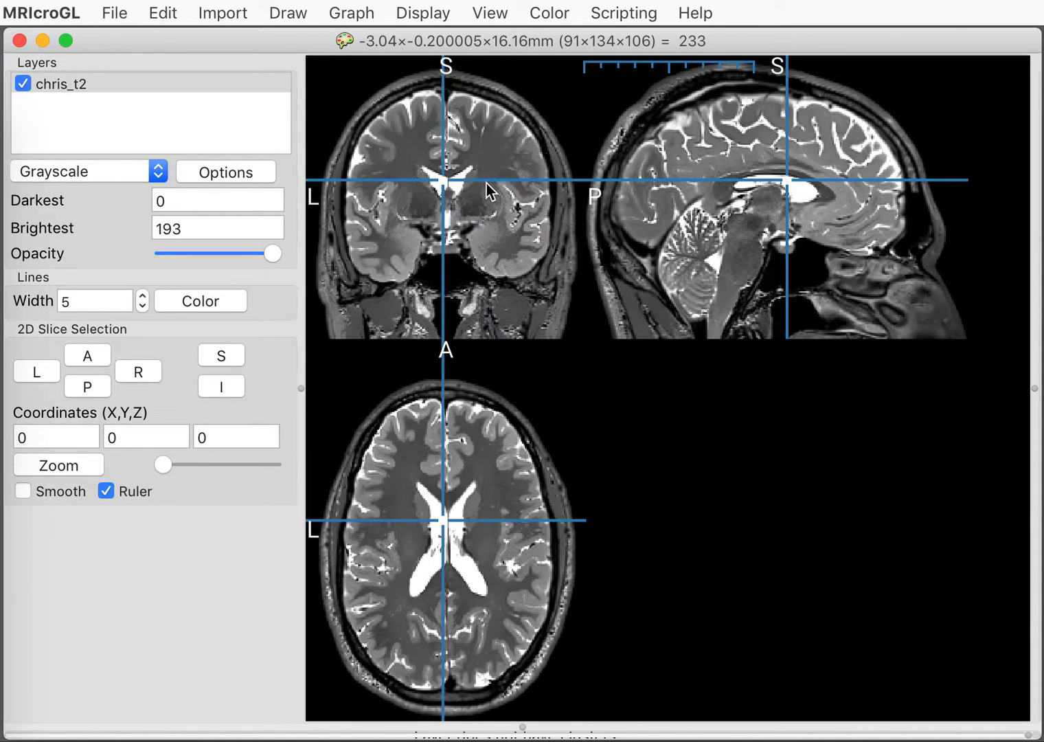
left_click(488, 199)
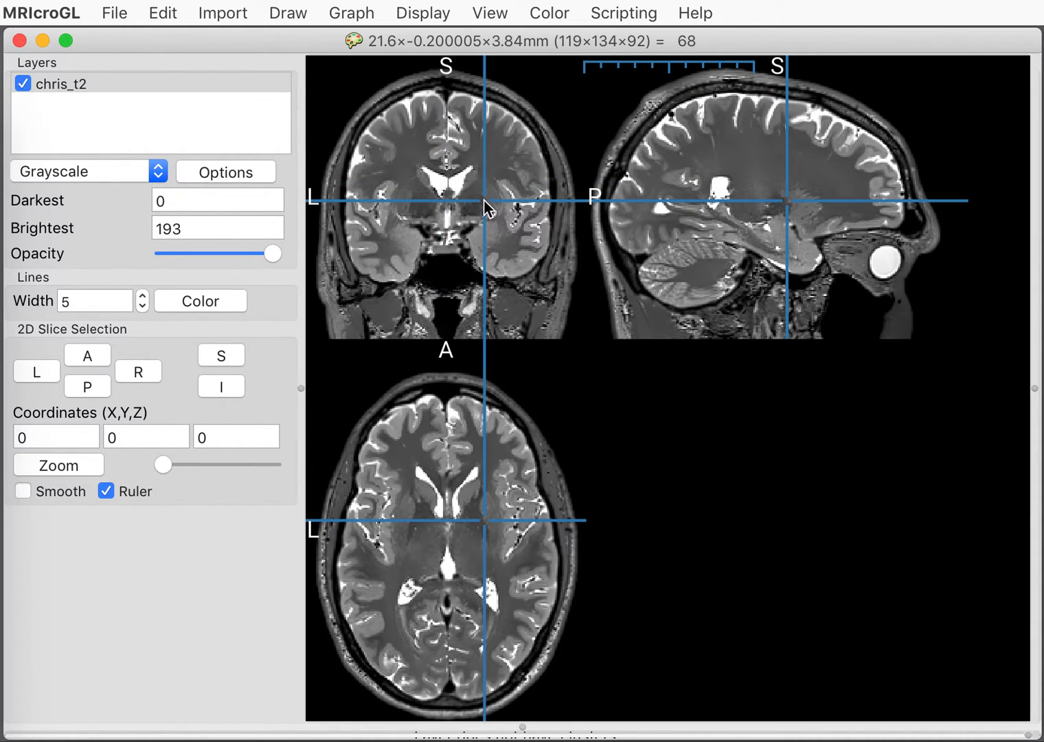
left_click(515, 267)
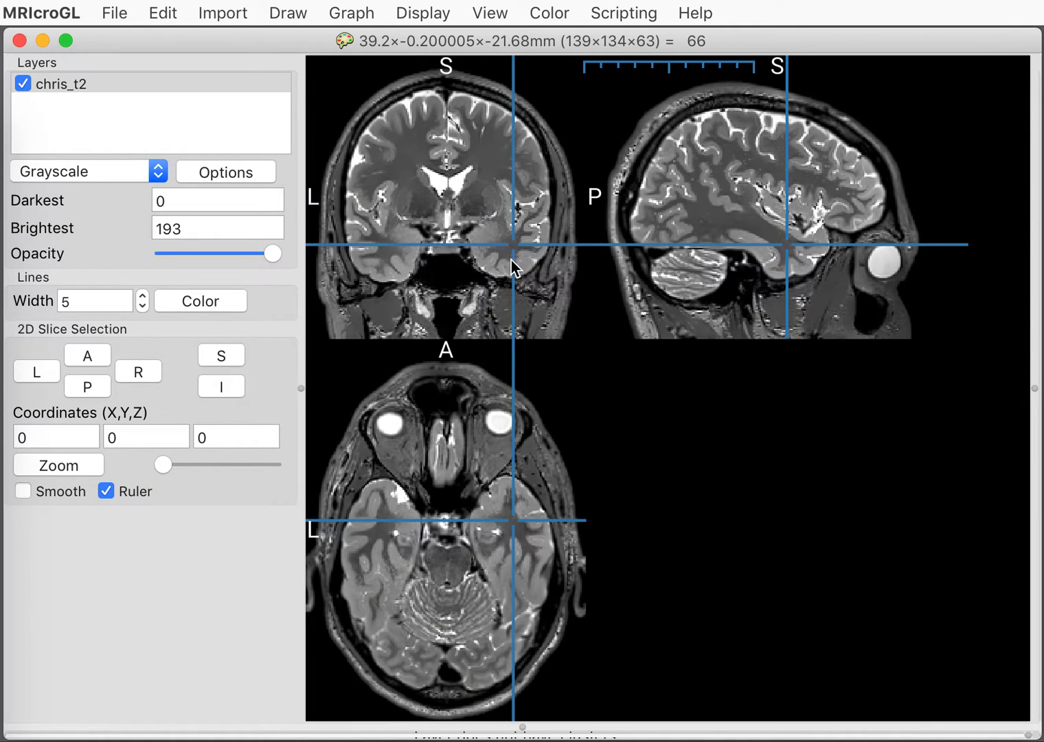
left_click(445, 283)
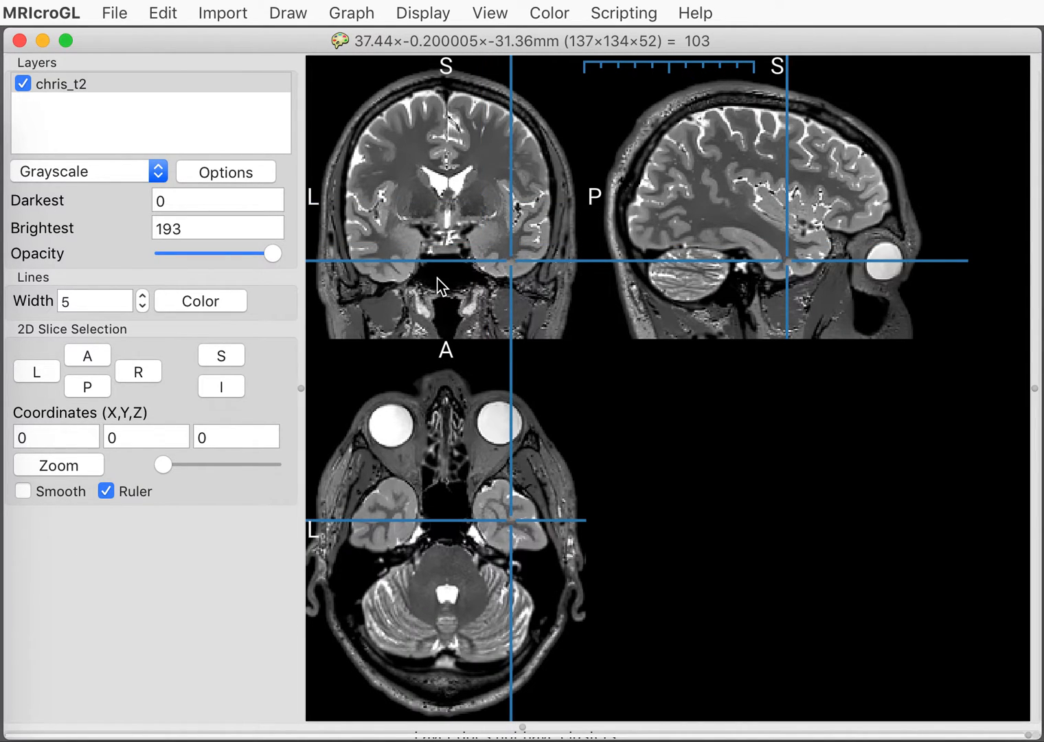
mouse_move(398, 264)
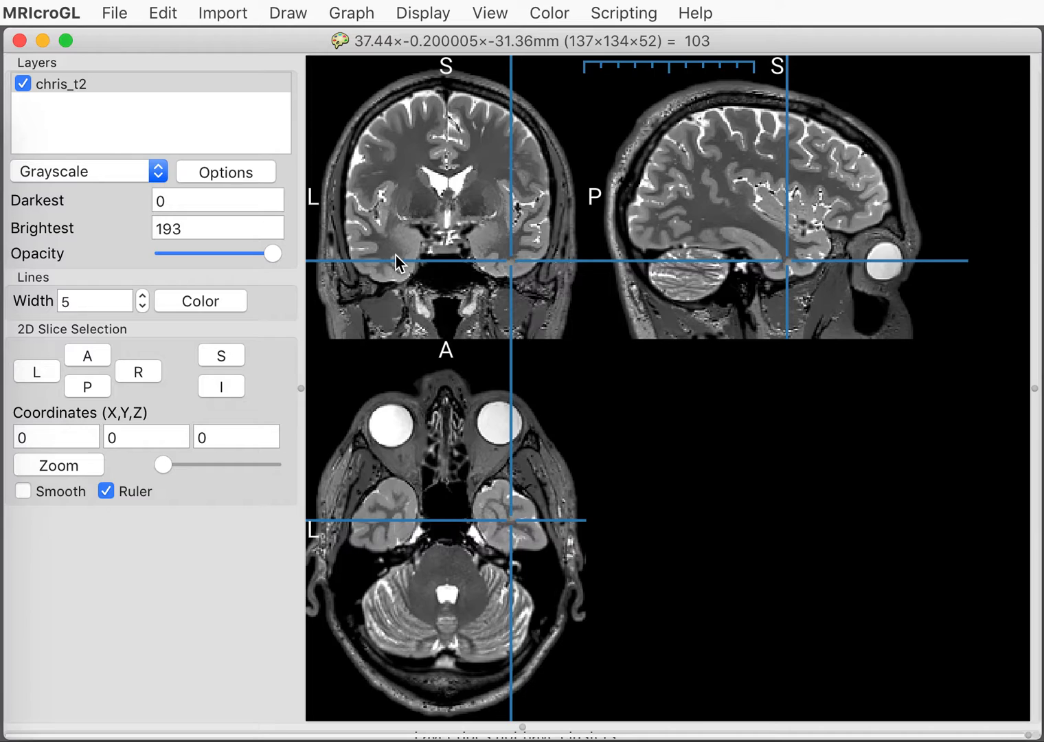
left_click(385, 245)
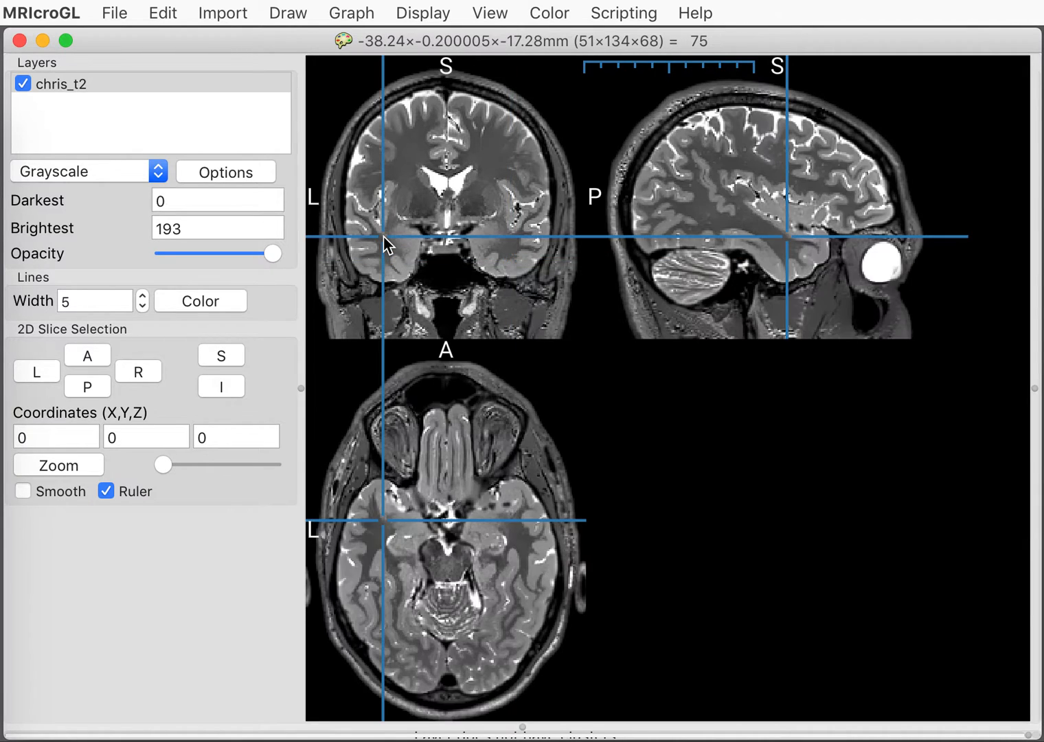
left_click(374, 203)
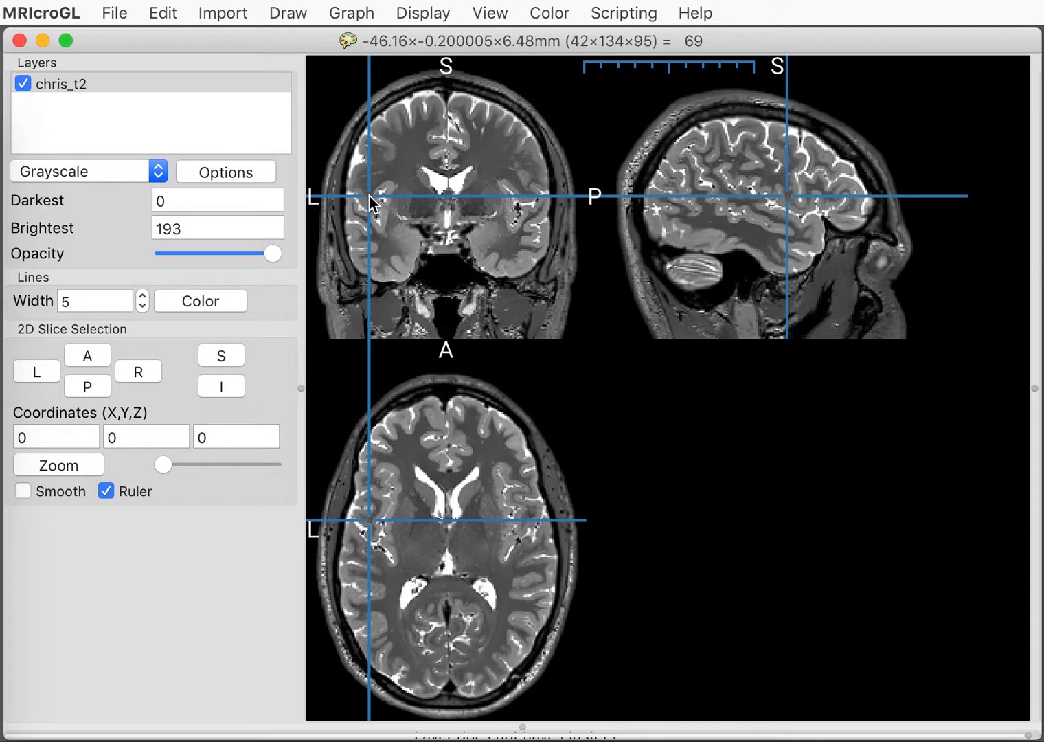
mouse_move(180, 6)
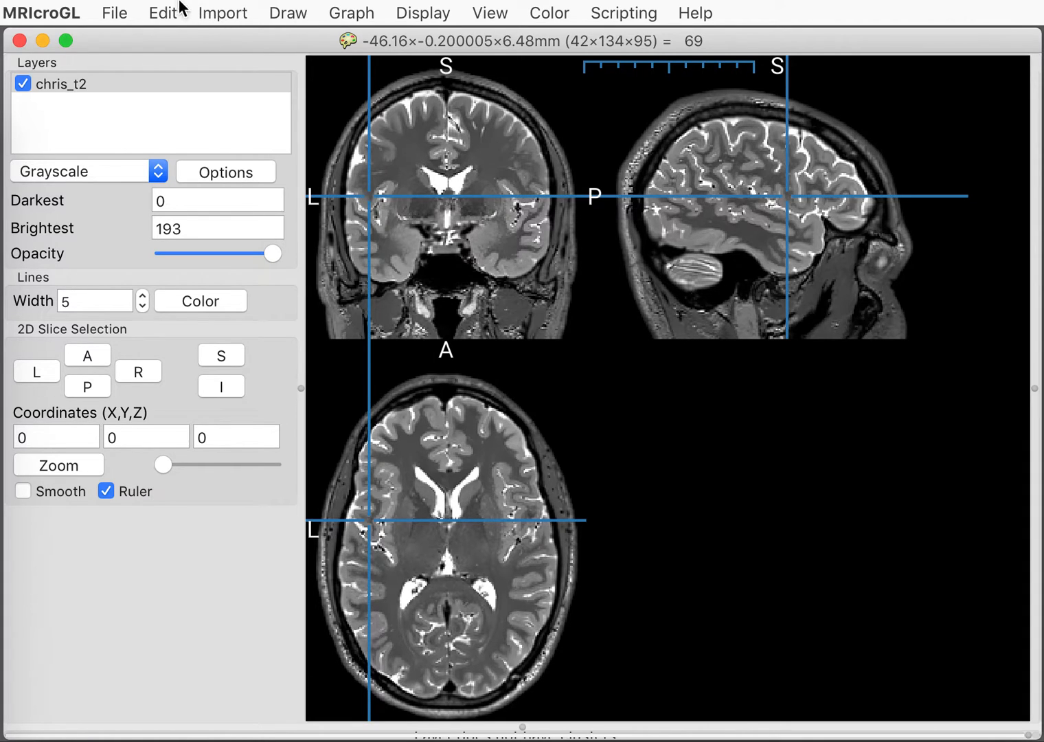
- Replace chris_t2 with the standard CT_Abdo chest-abdomen CT volume
left_click(114, 12)
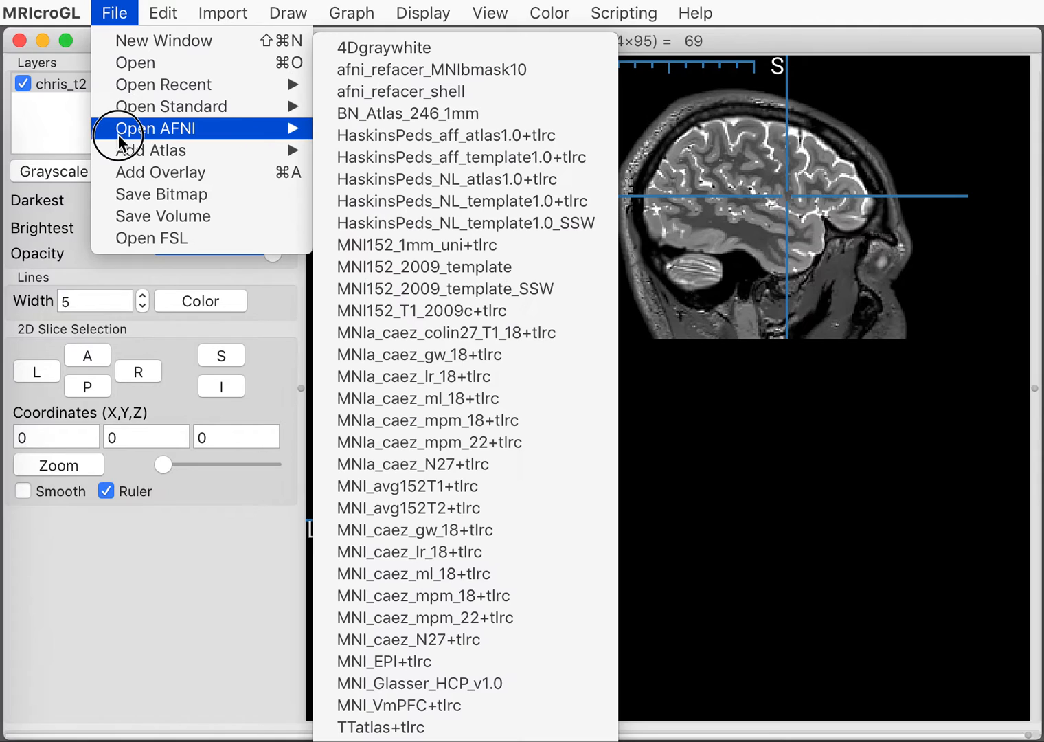
mouse_move(310, 130)
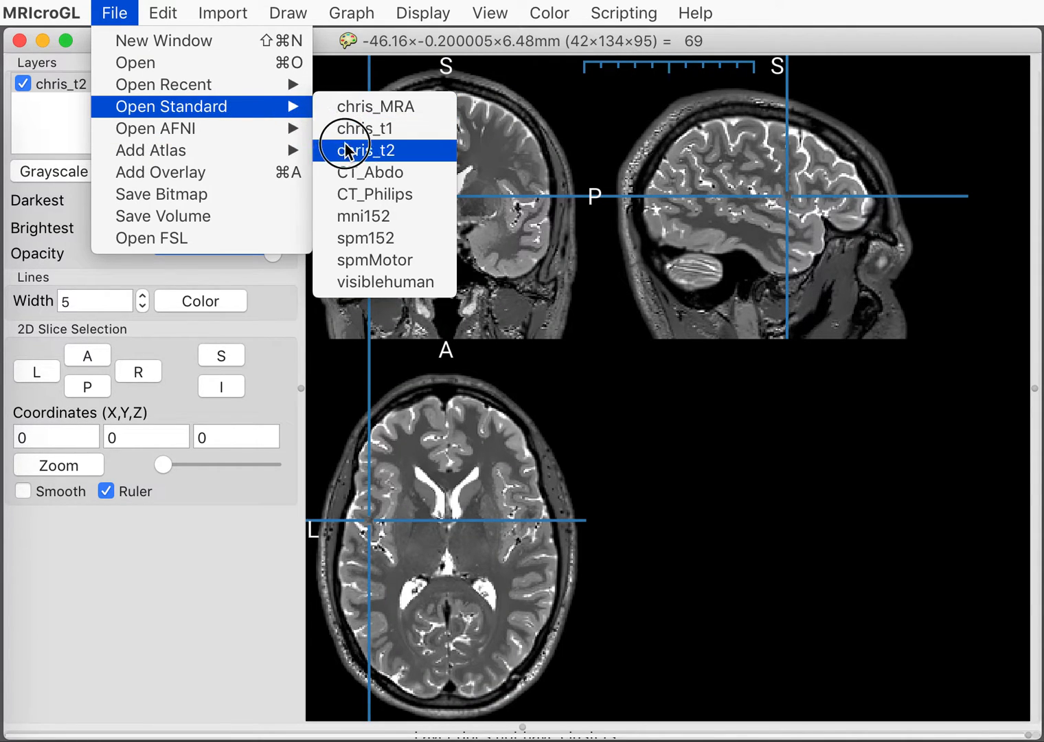
mouse_move(349, 172)
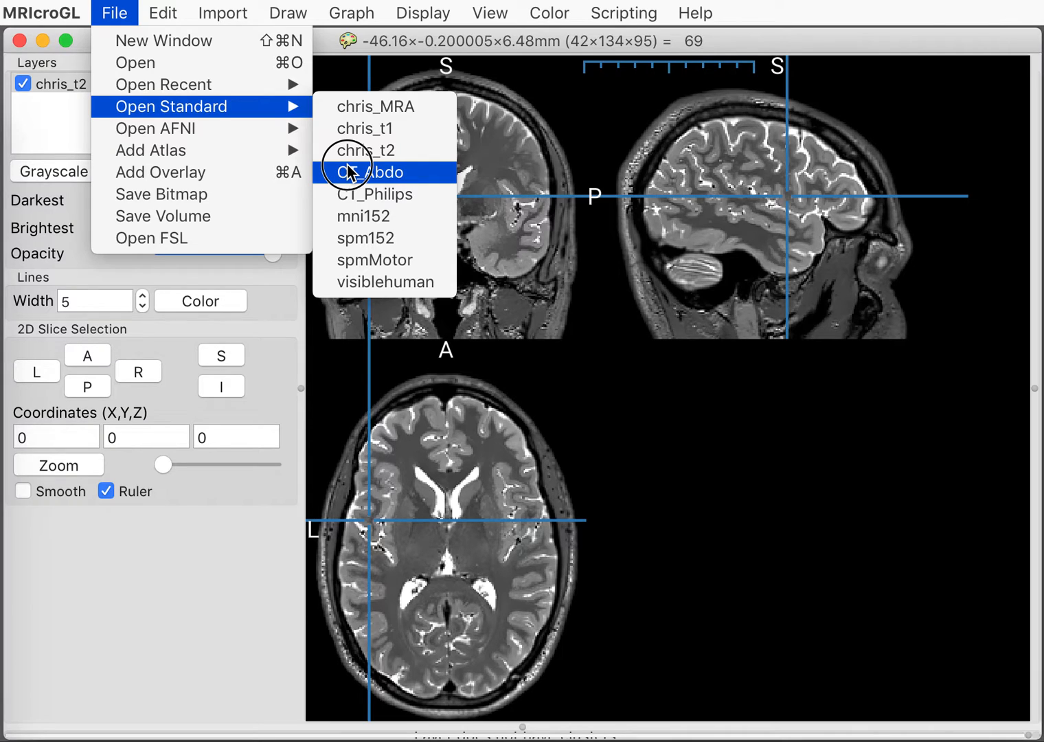
left_click(368, 173)
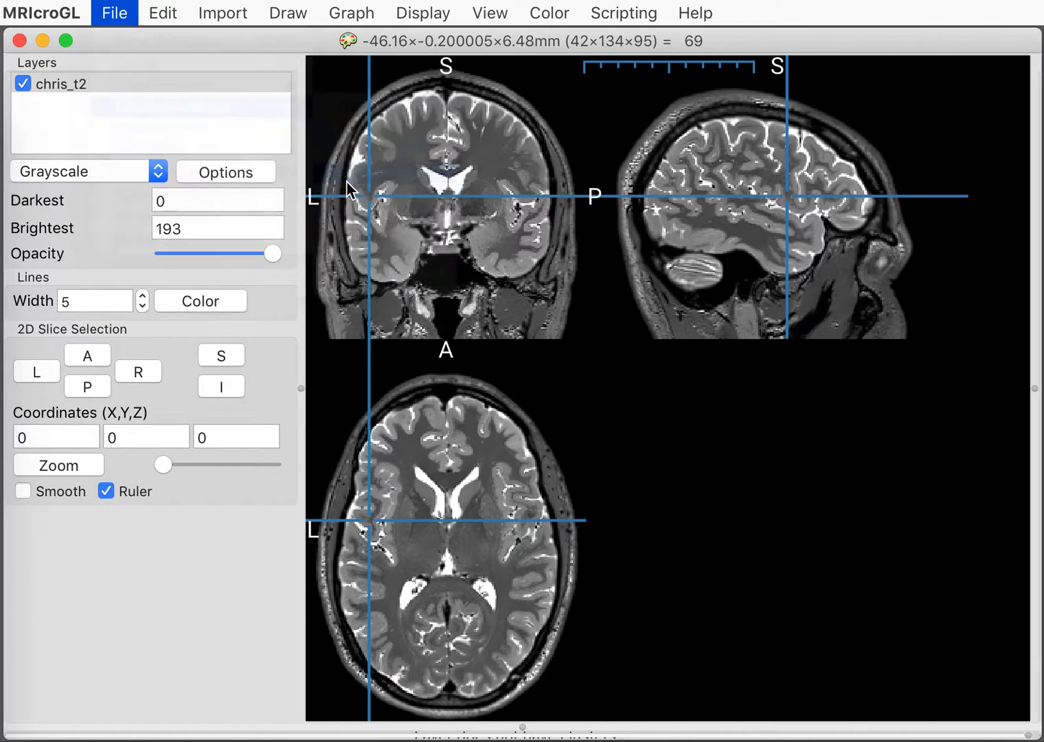
left_click(114, 12)
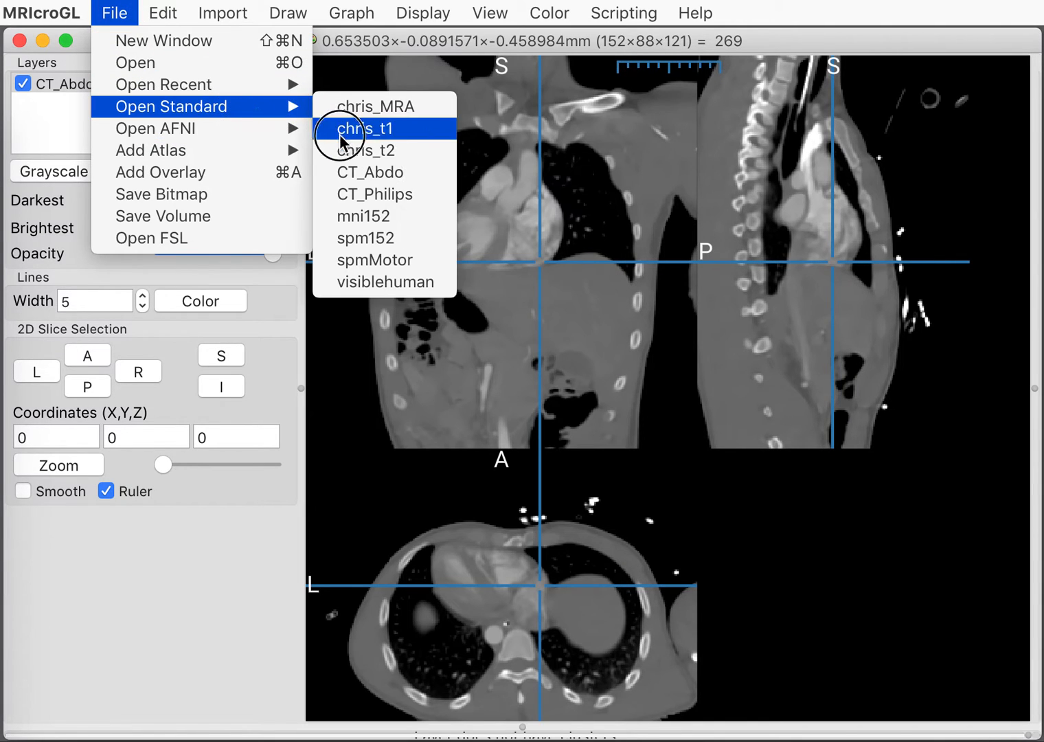
- Load the CT_Philips head CT and move the crosshair around the skull top, sides and brain centre
left_click(373, 194)
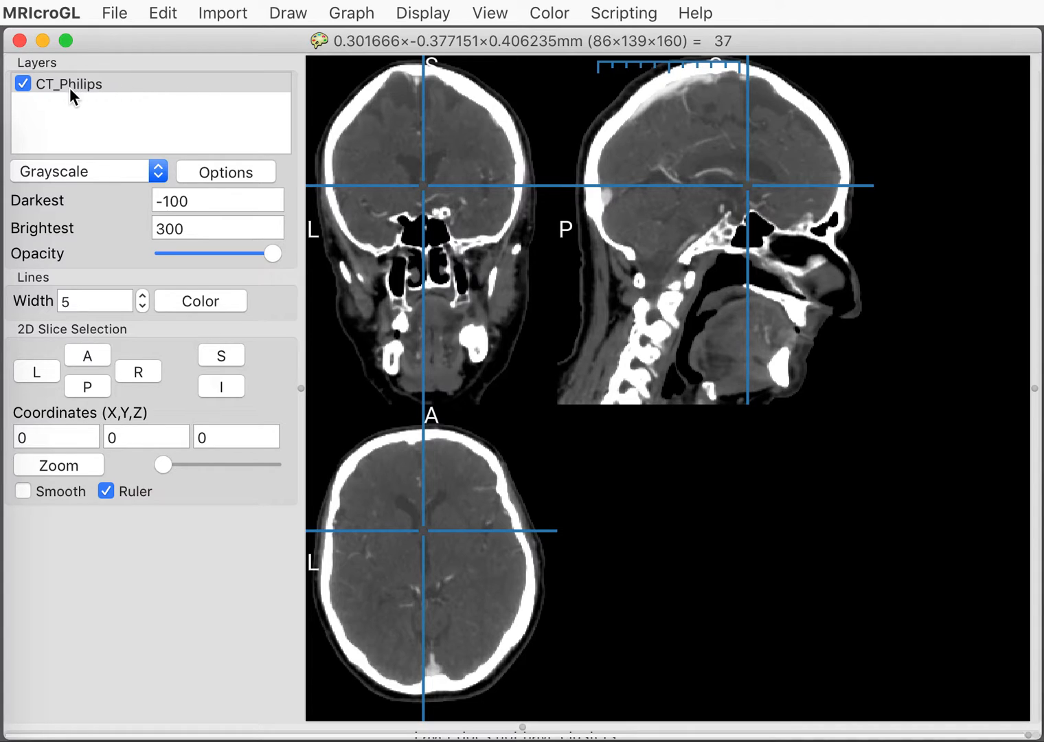
left_click(423, 130)
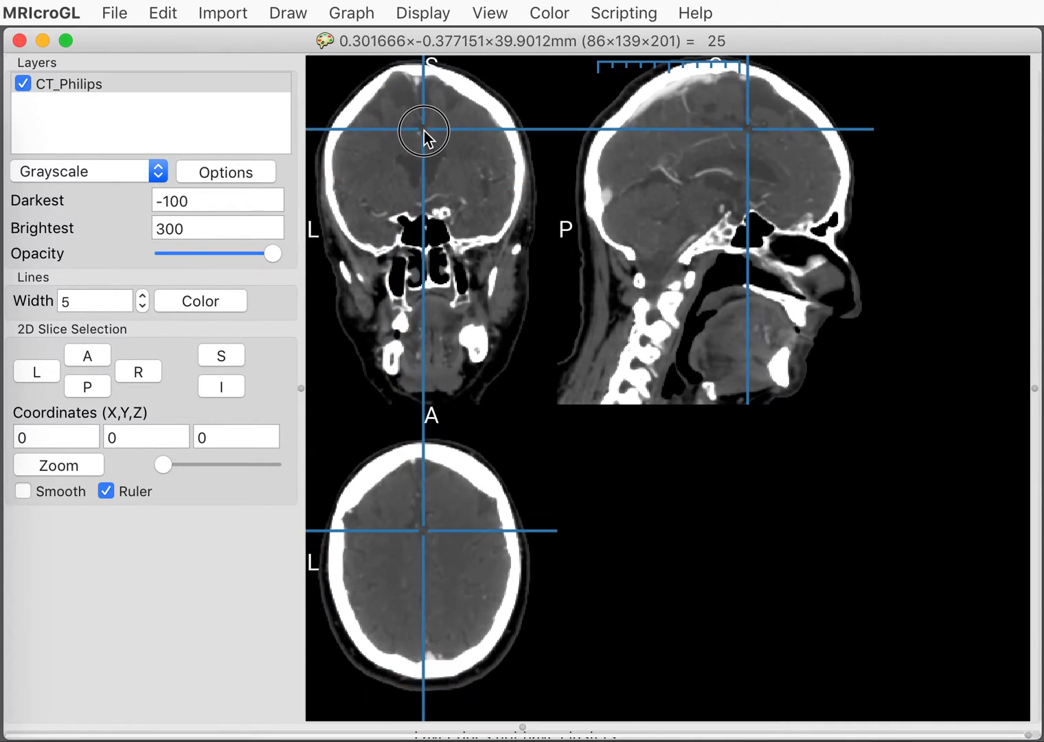
left_click(350, 126)
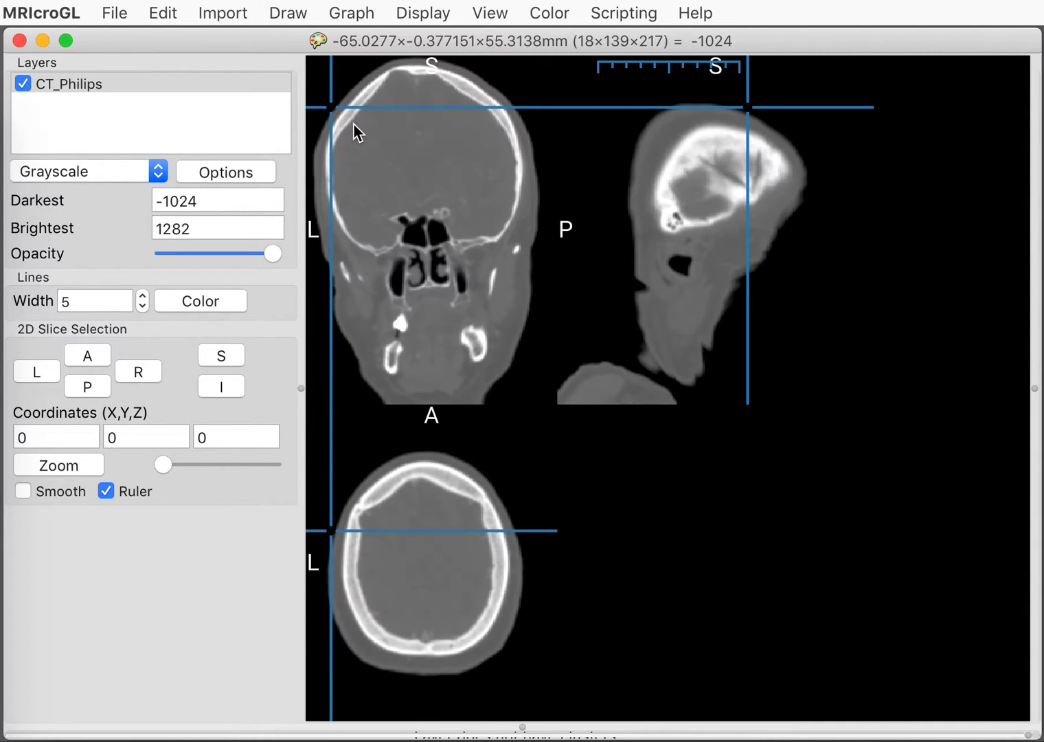
left_click(427, 71)
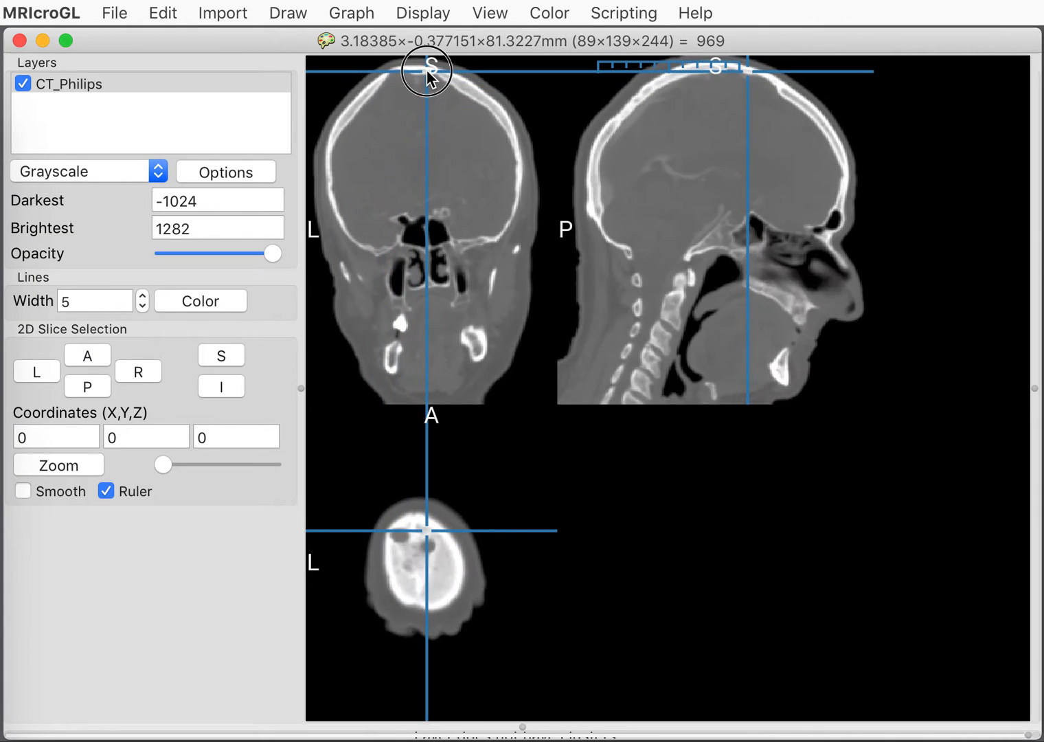
left_click(505, 138)
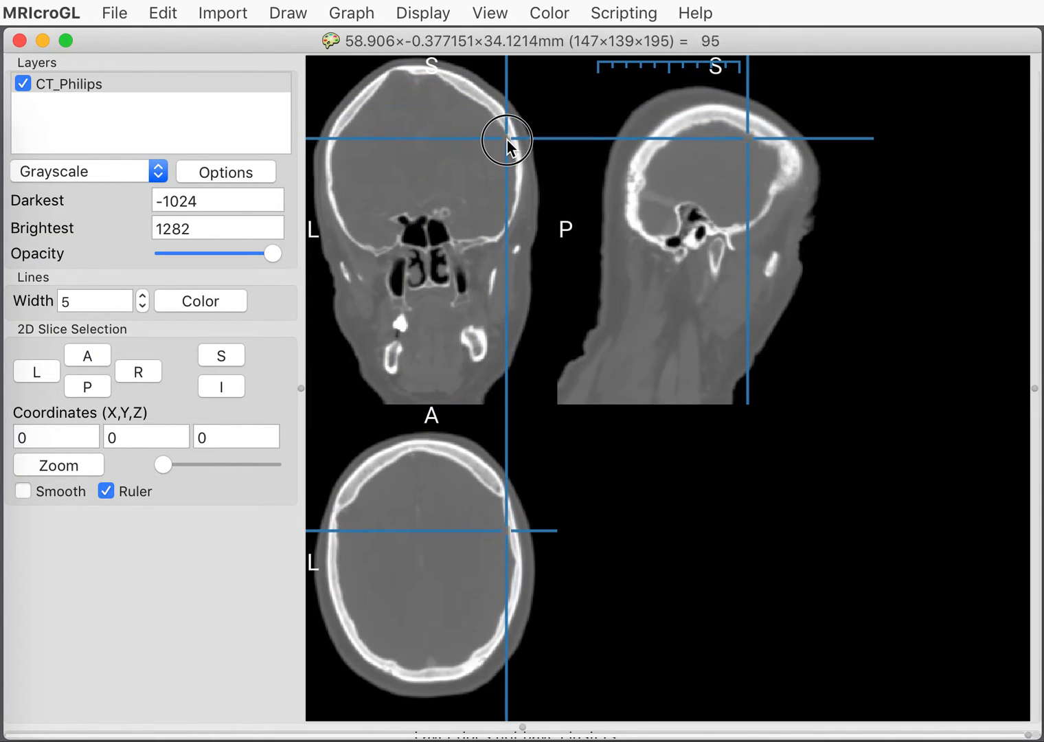
left_click(509, 144)
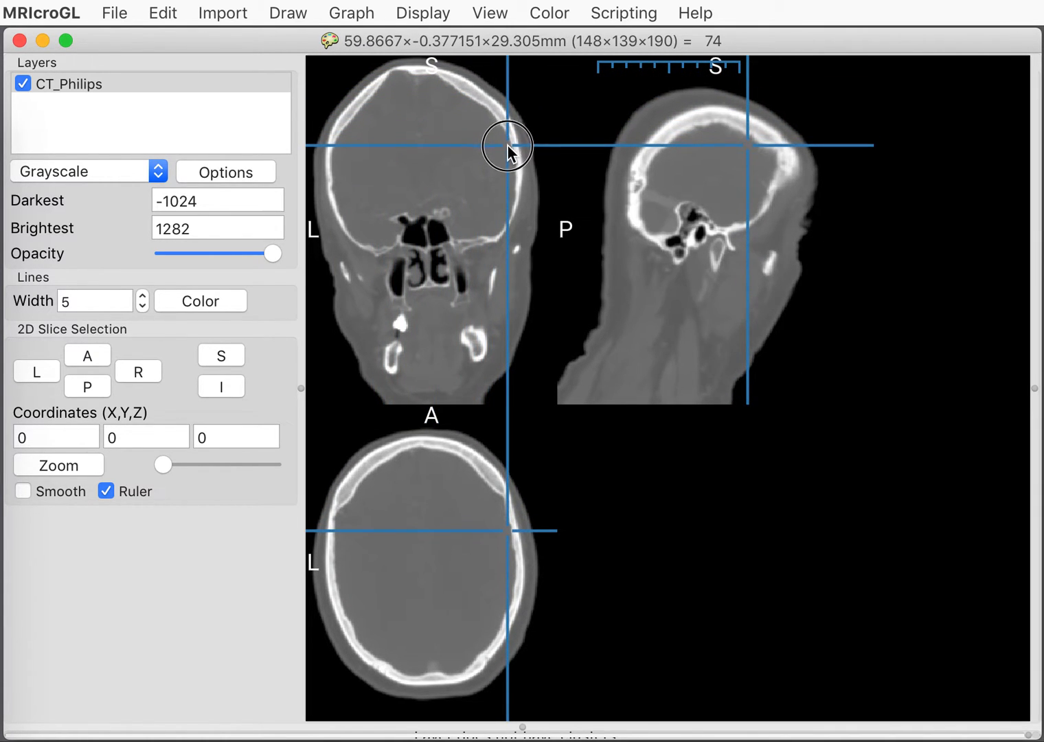
left_click(410, 190)
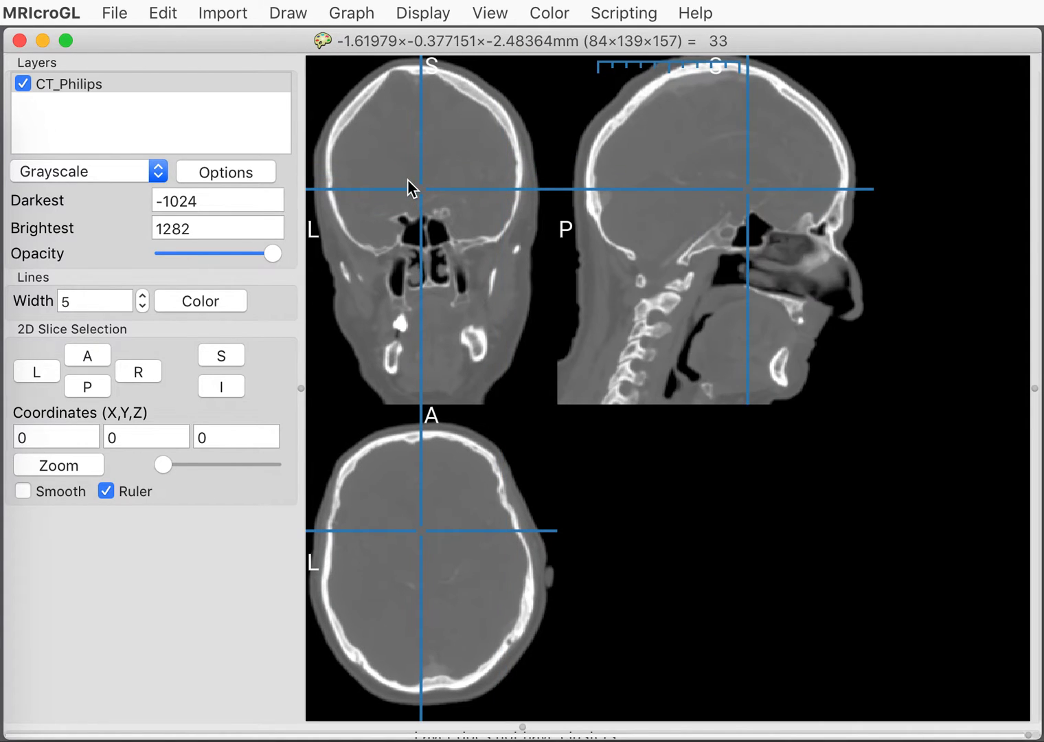
left_click(450, 197)
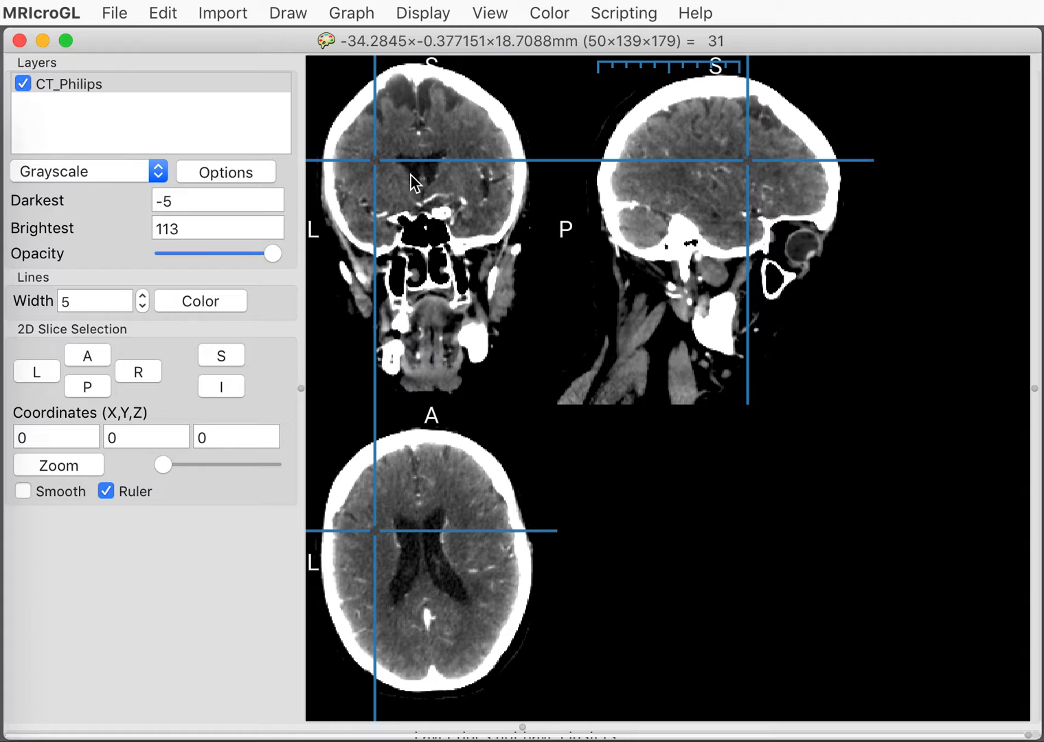
mouse_move(390, 182)
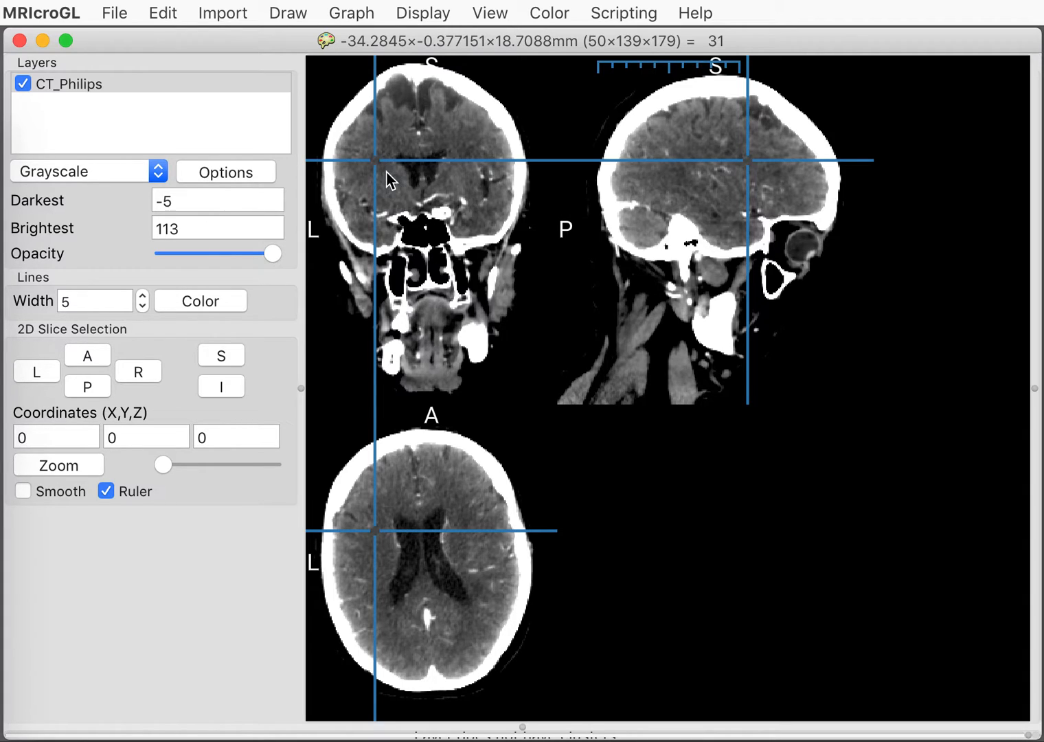
mouse_move(360, 135)
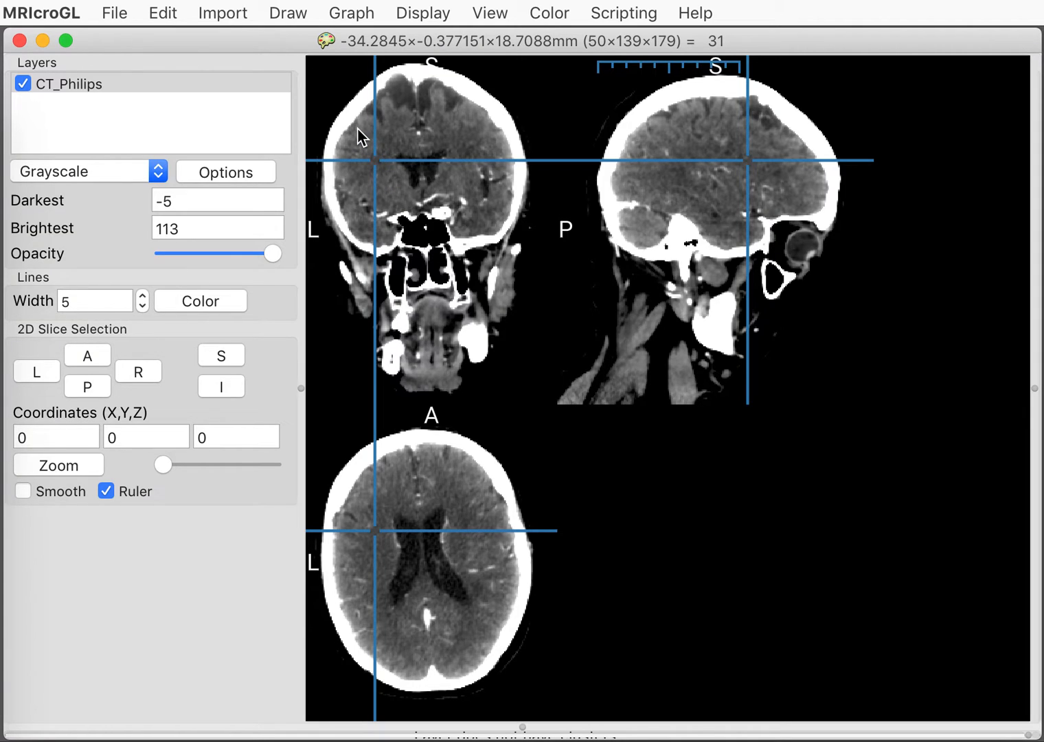
- Explore the upper left skull and ventricle level, keeping grayscale with a −5 to 113 brain window
left_click(374, 145)
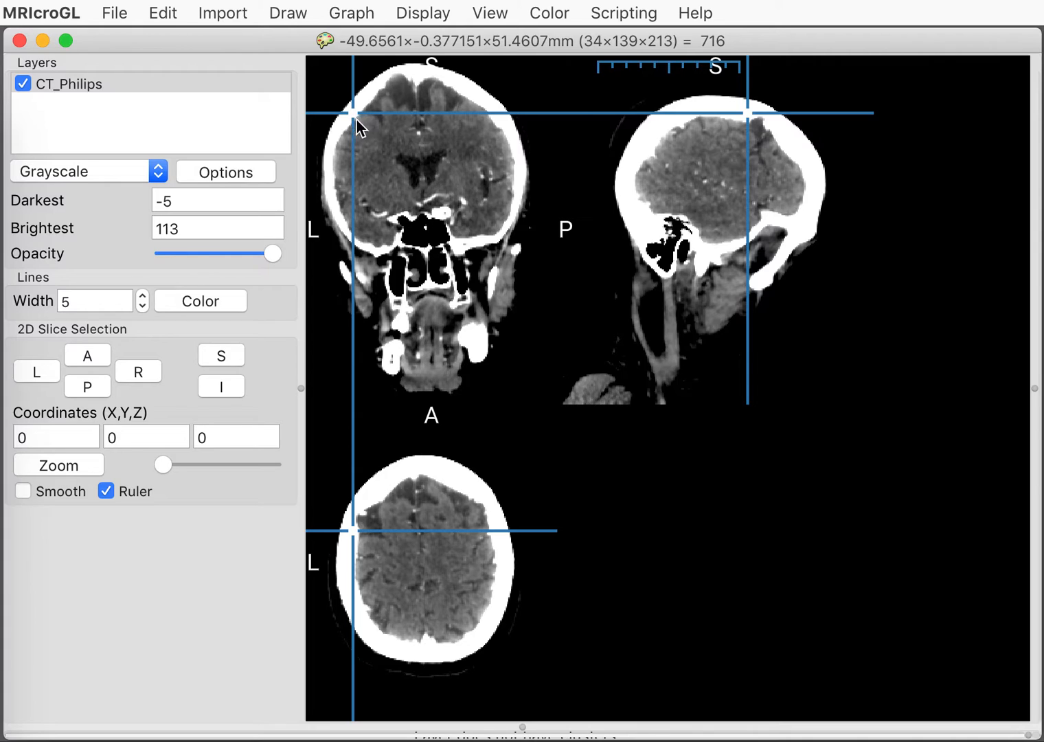
left_click(350, 110)
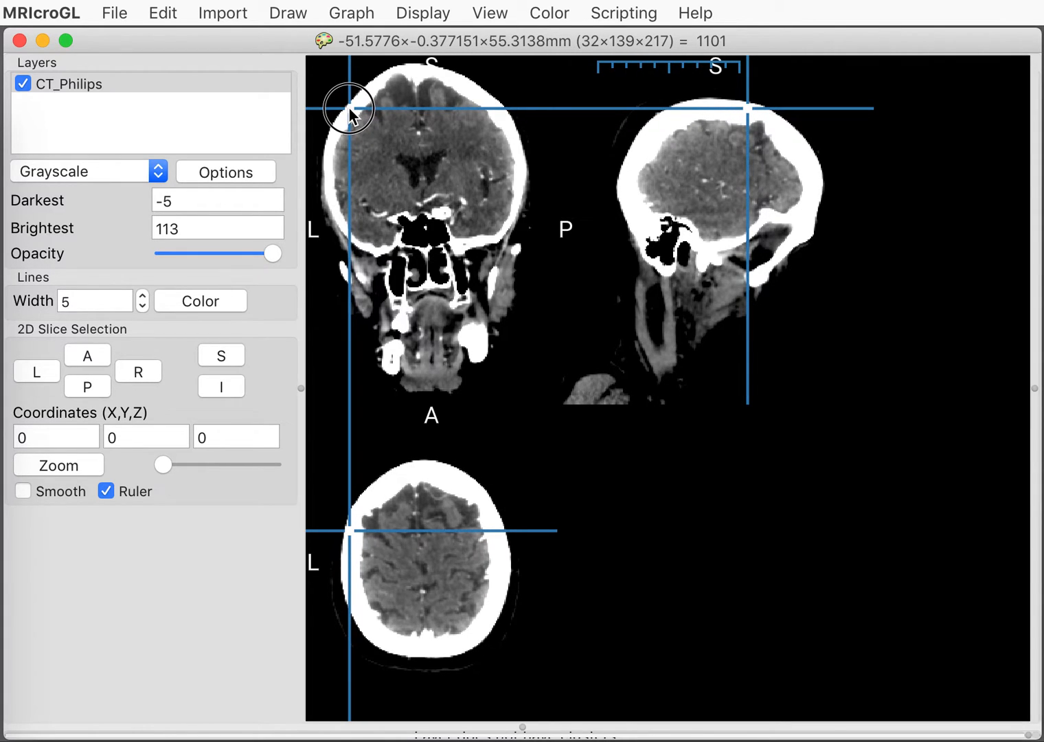
left_click(364, 149)
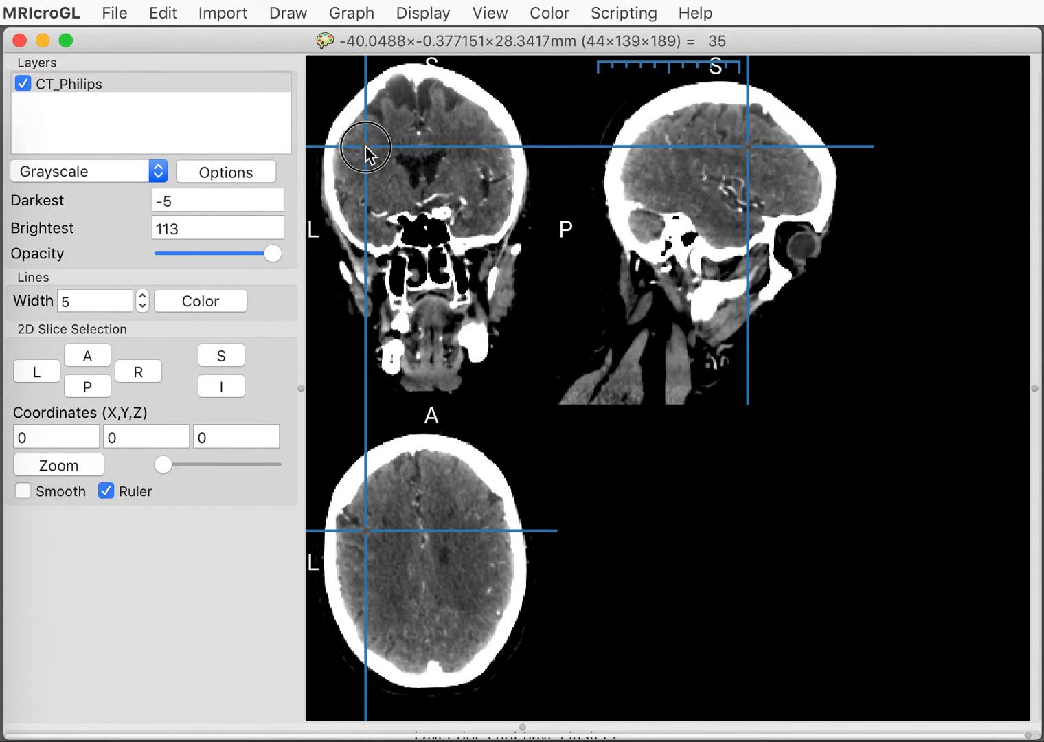
left_click(404, 171)
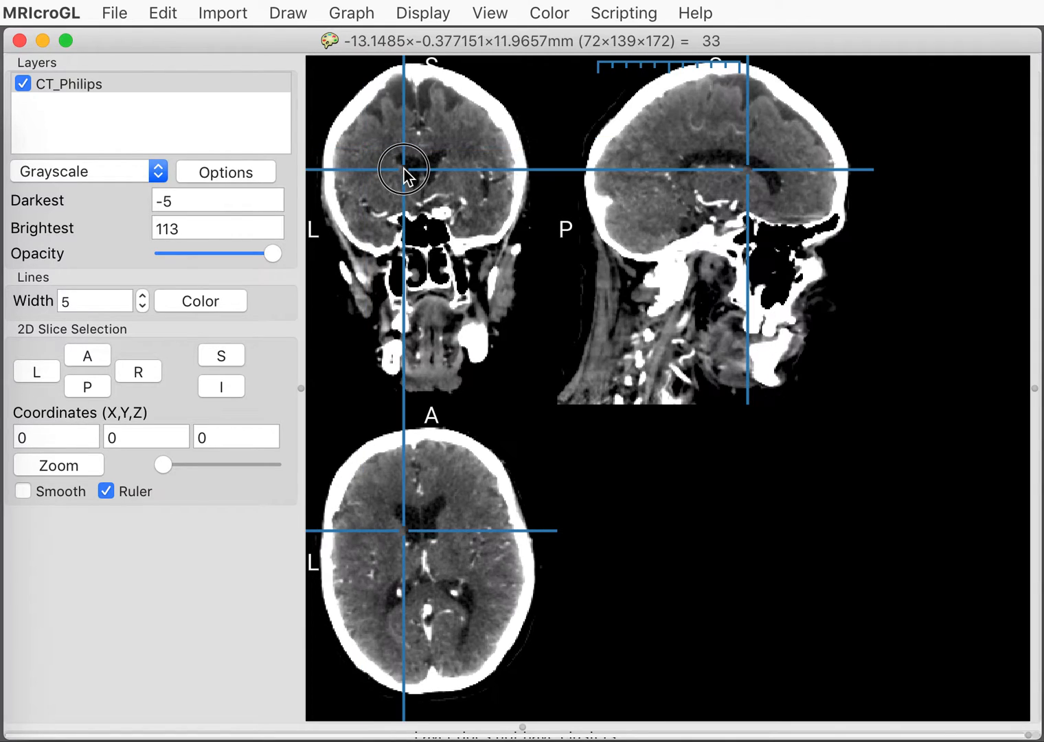
left_click(404, 171)
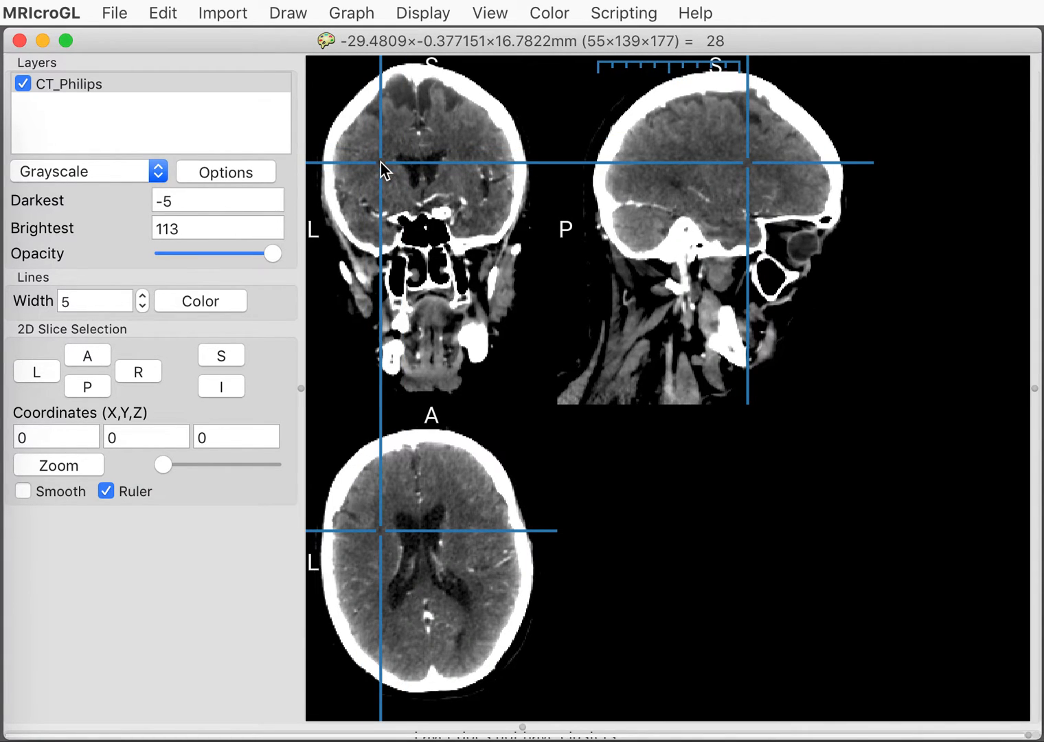
mouse_move(419, 181)
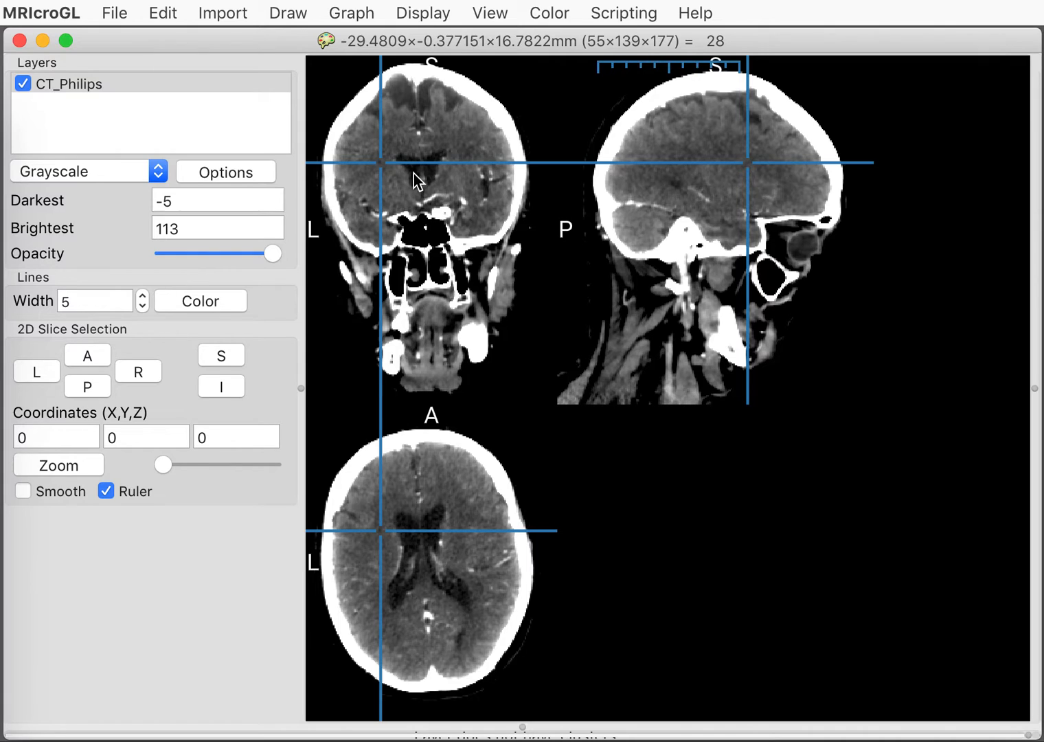
left_click(458, 157)
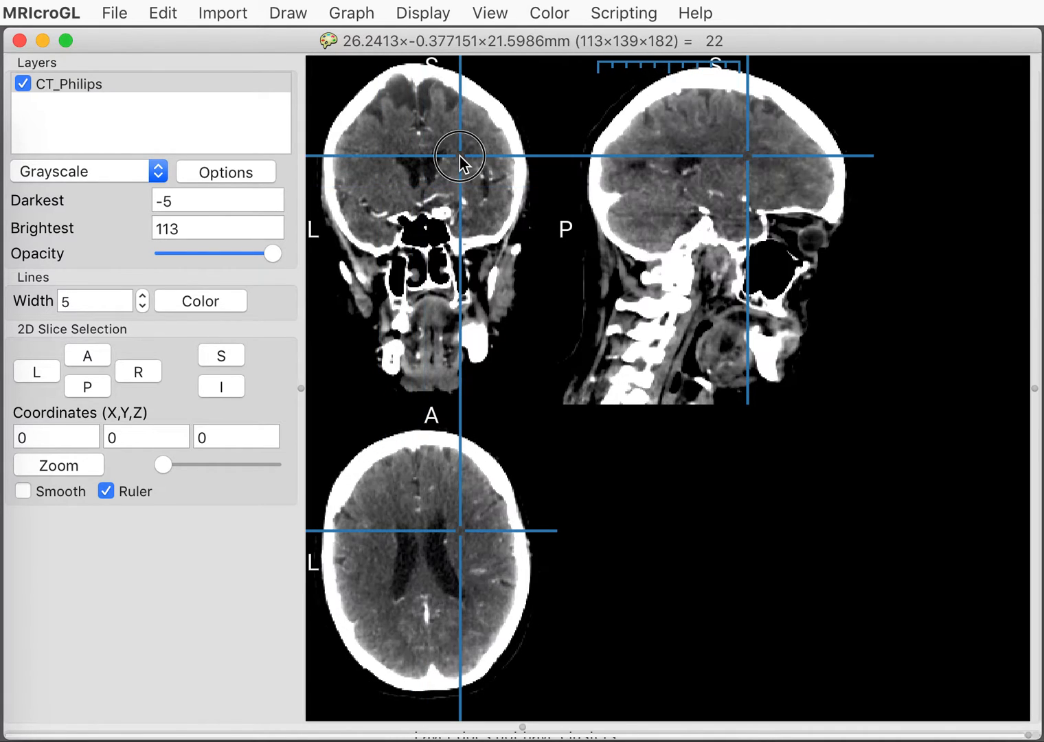
left_click(411, 132)
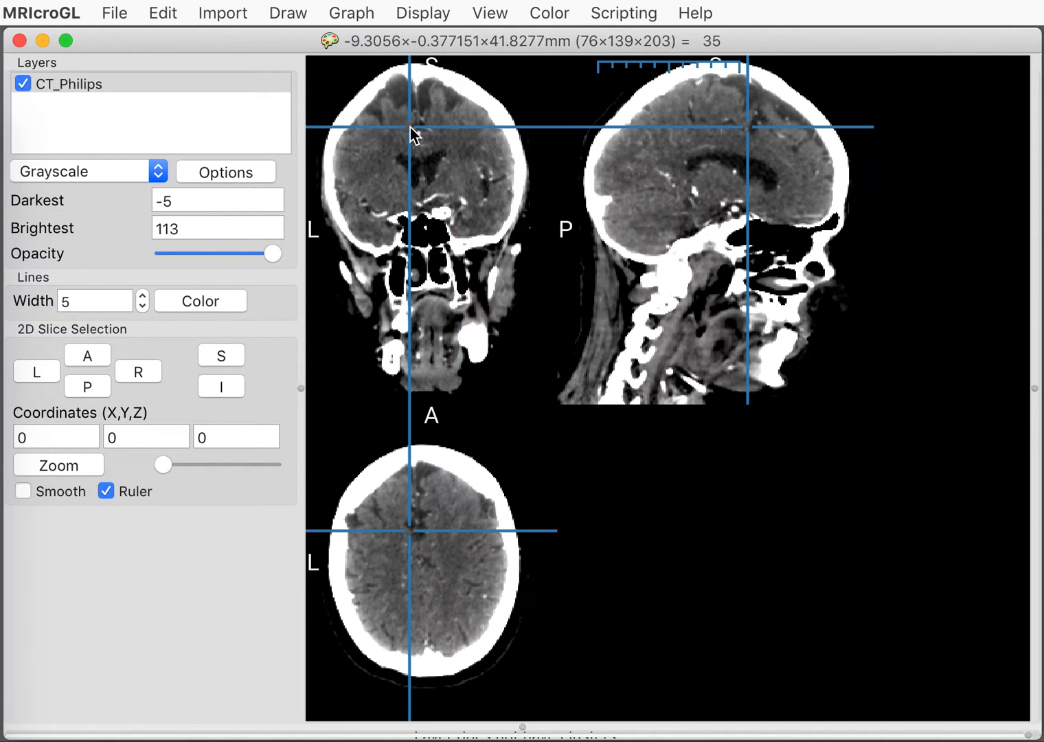
left_click(404, 129)
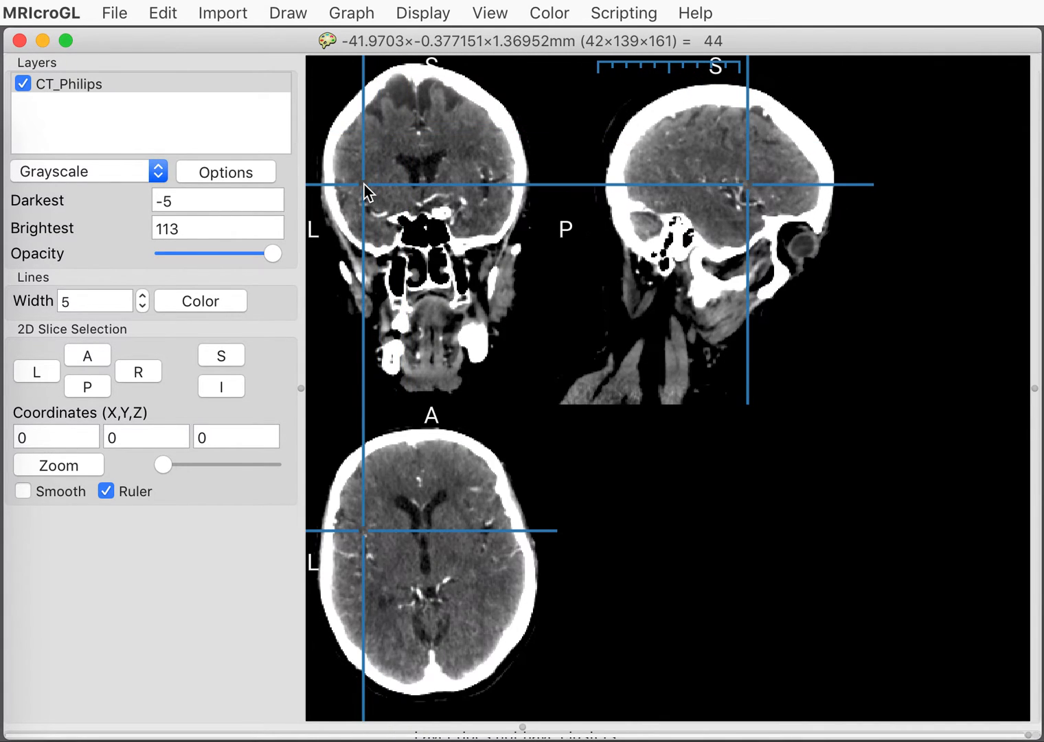
left_click(88, 172)
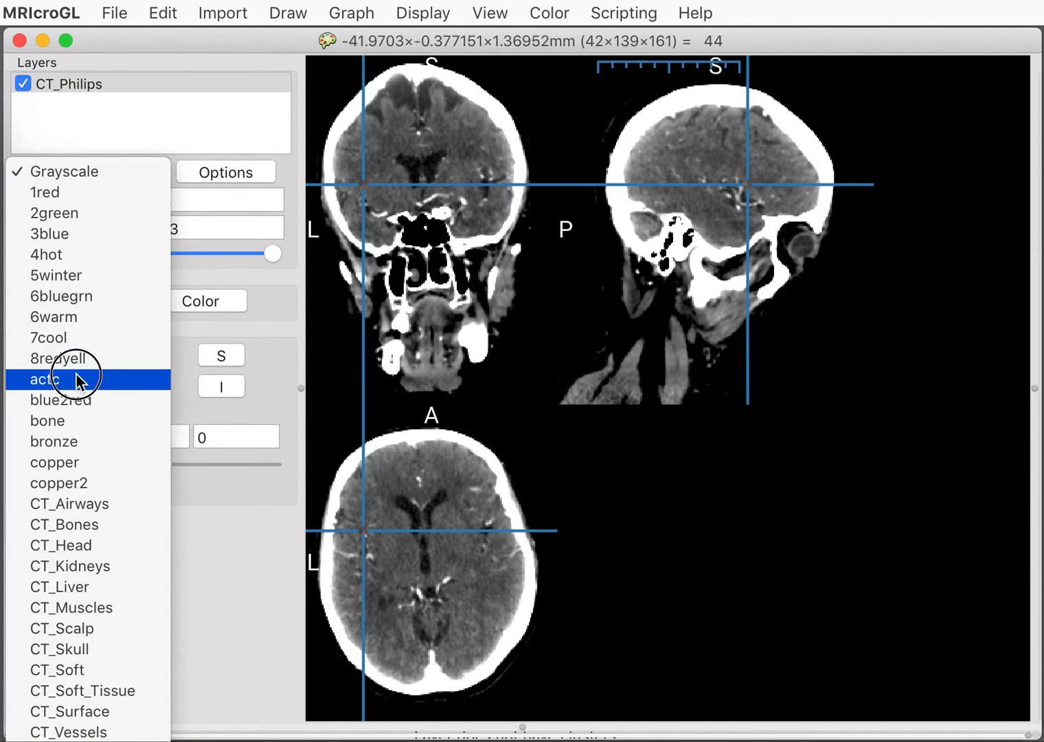
left_click(44, 379)
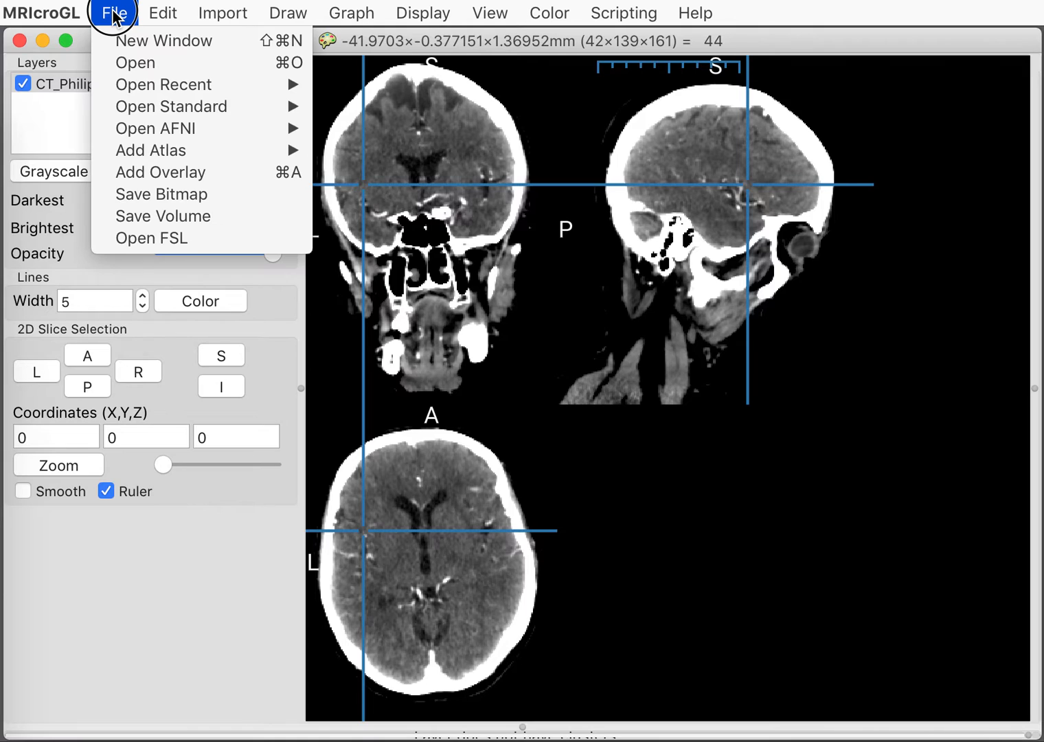
mouse_move(171, 107)
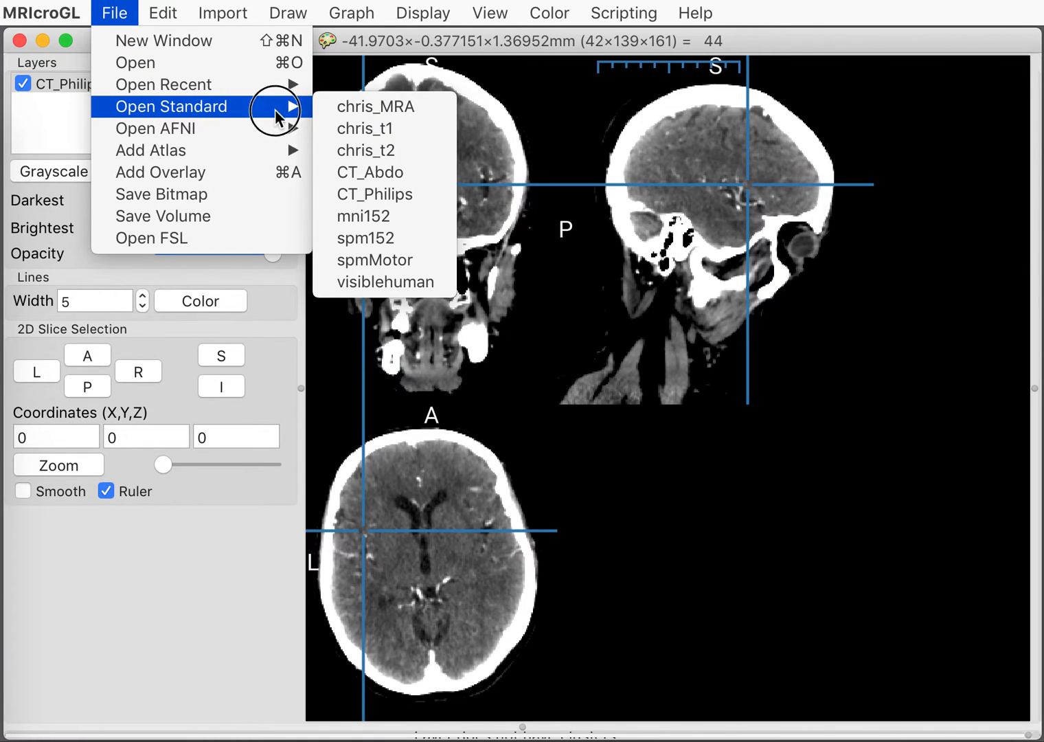
mouse_move(382, 215)
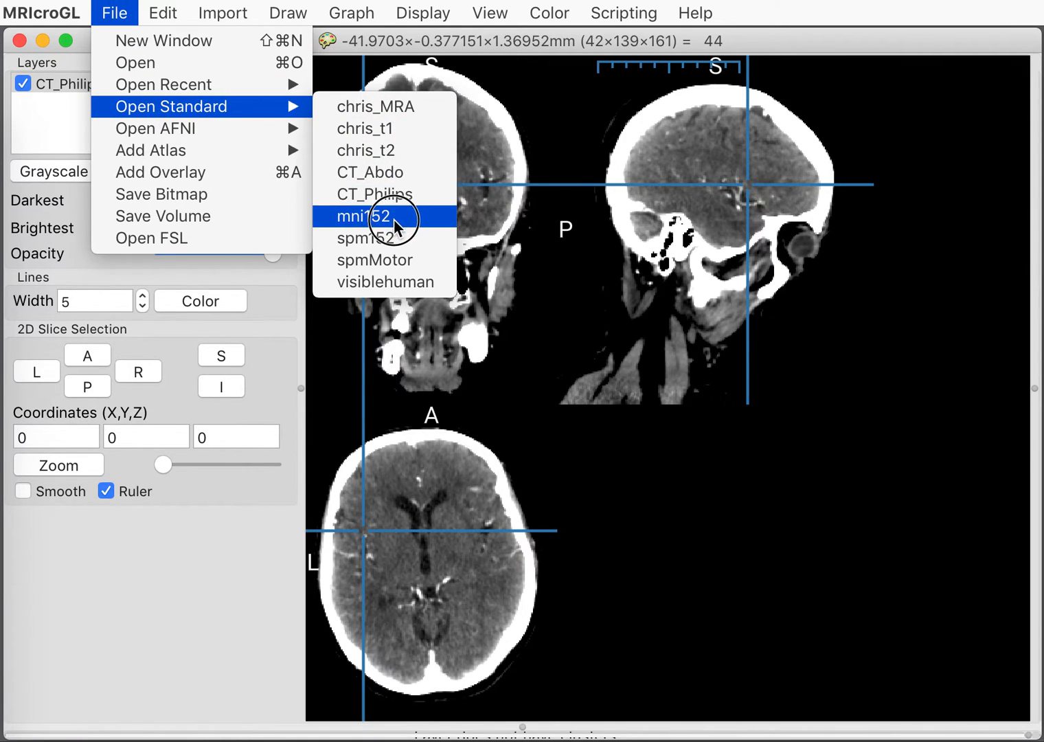
mouse_move(387, 282)
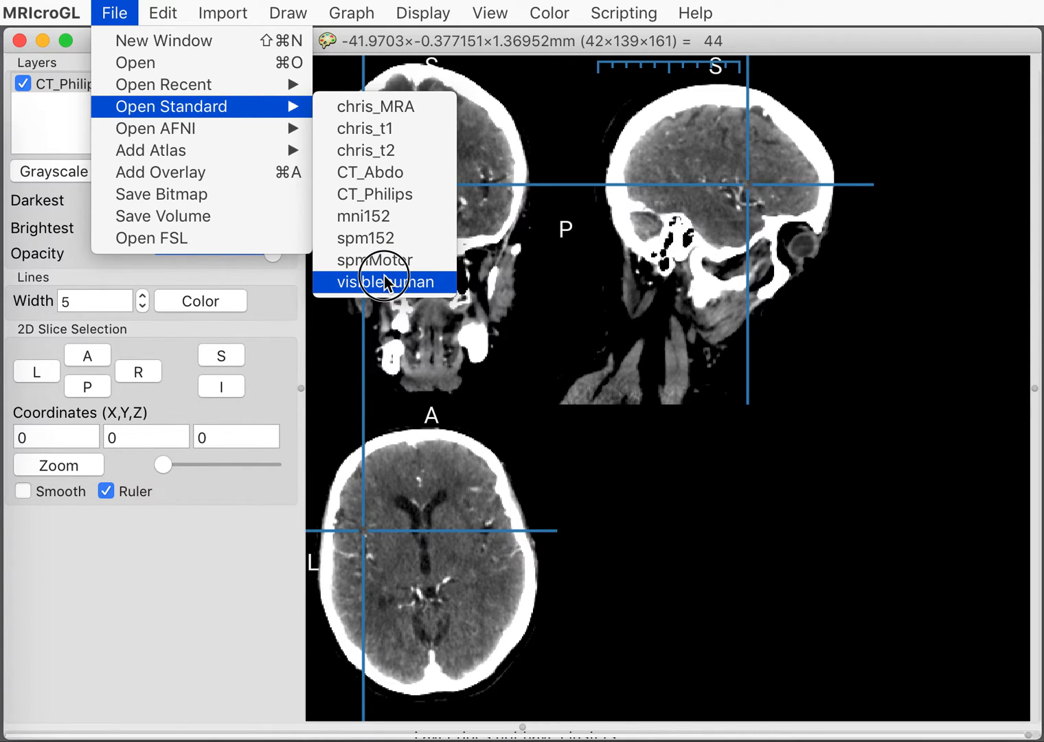
- Load the visiblehuman colour cryosection head volume, display range 0–200
left_click(384, 282)
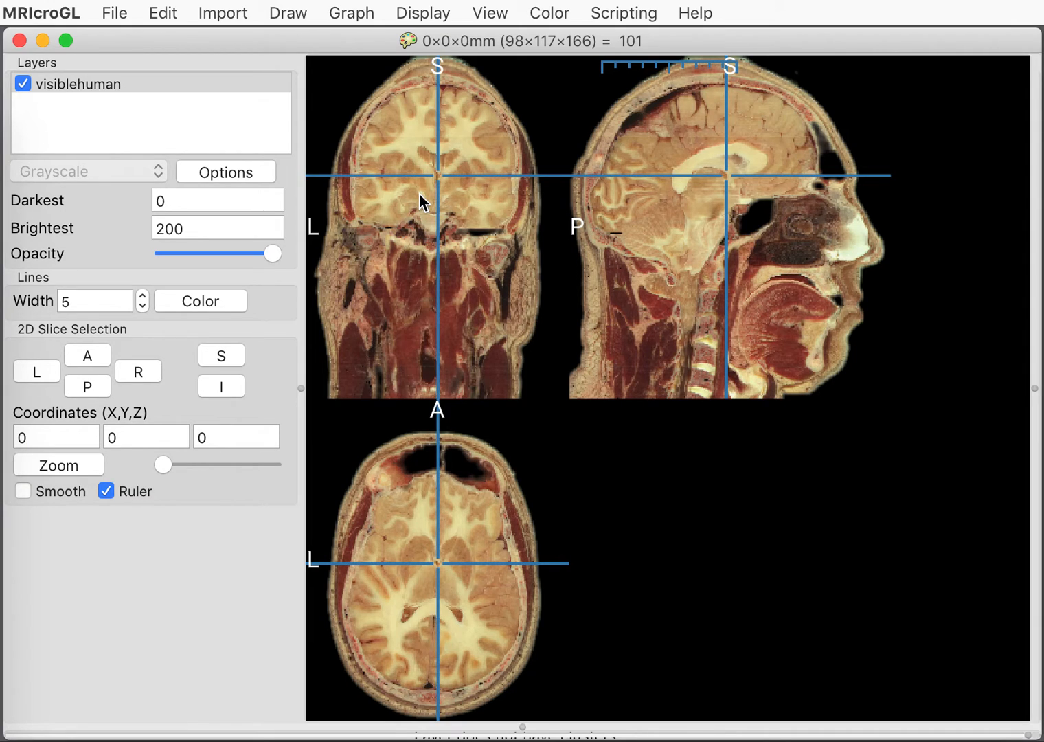
- Move the visible human crosshair toward the midline and raise the axial slice up to brain level
left_click(466, 209)
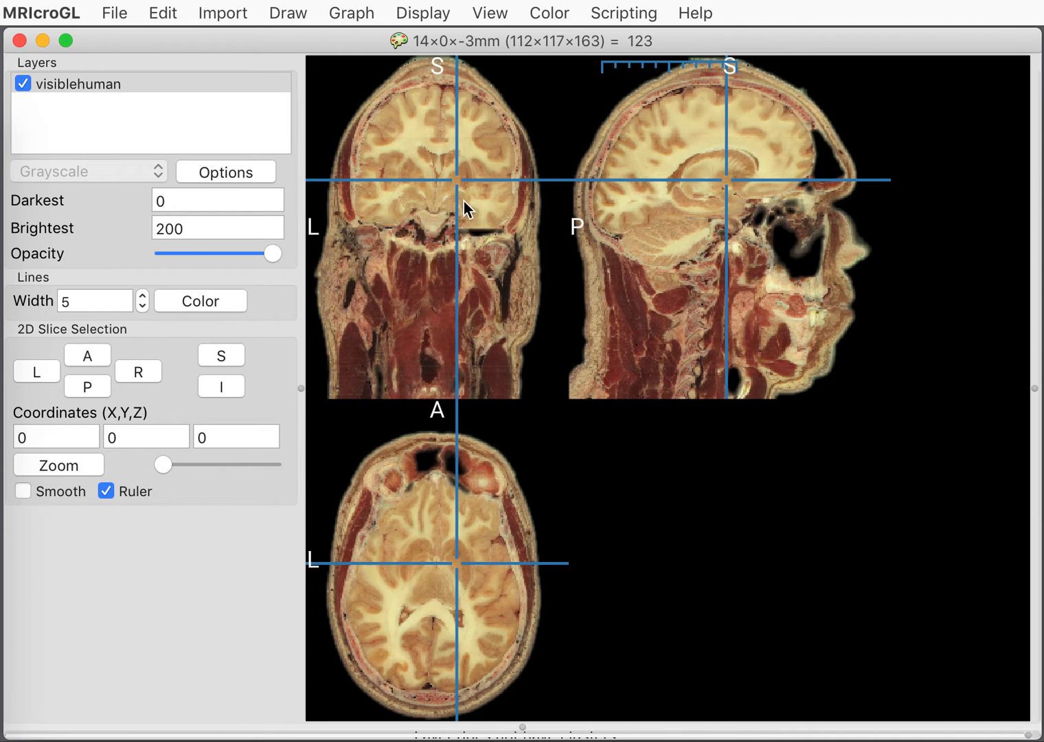
left_click(731, 146)
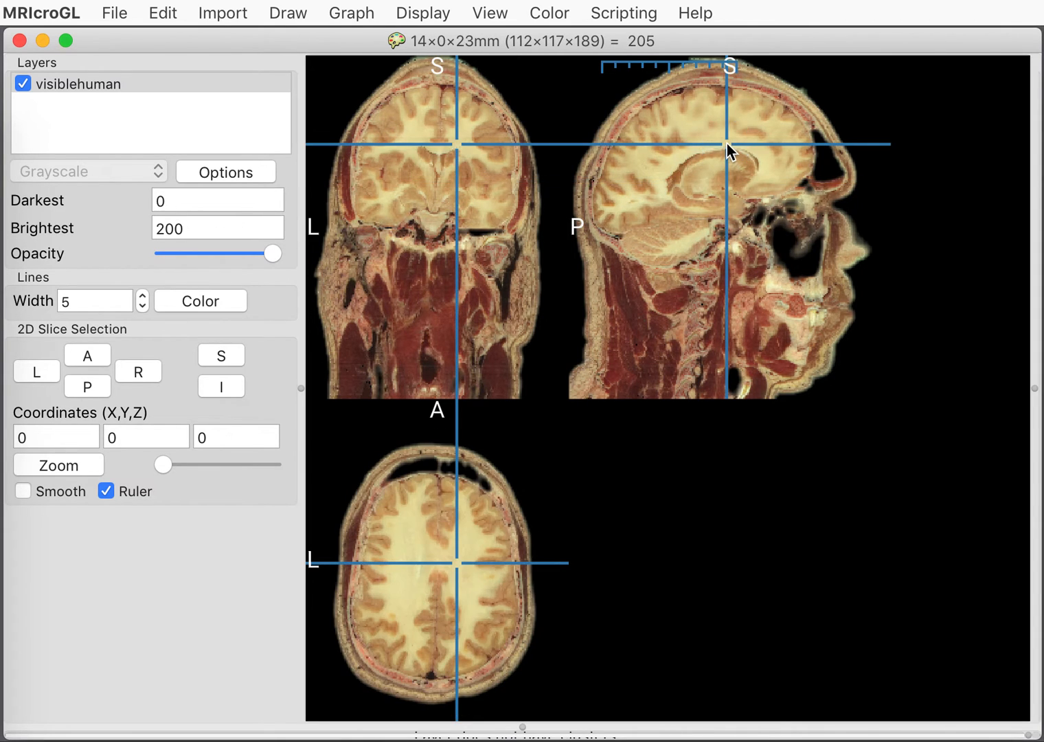
left_click(680, 192)
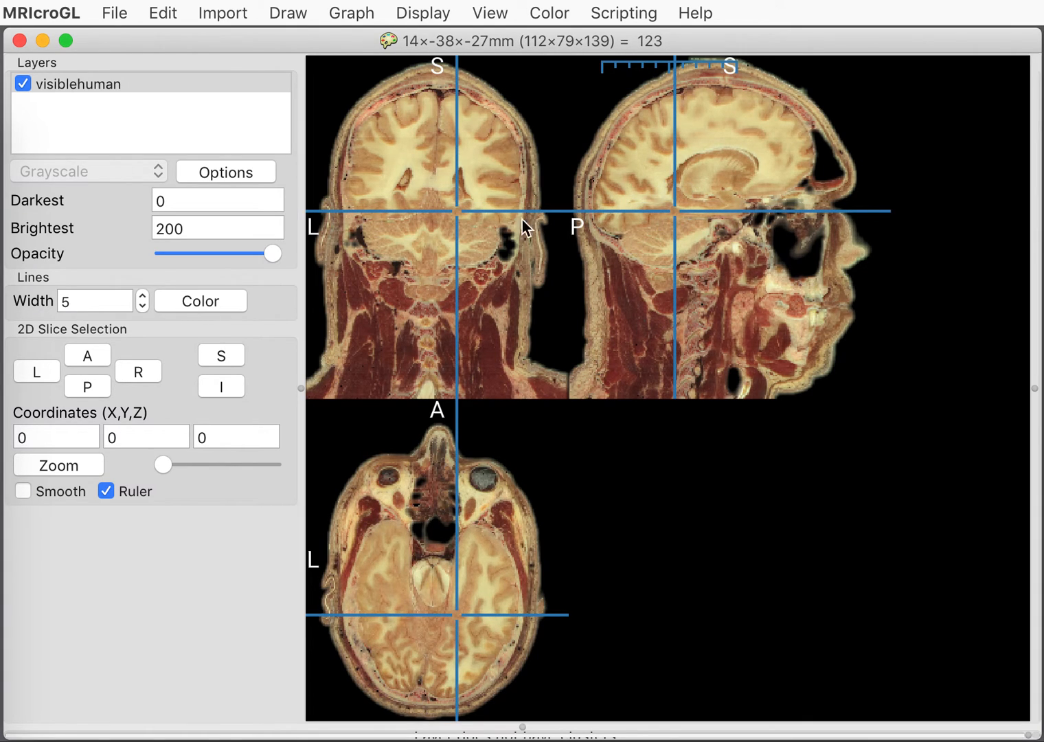
left_click(437, 219)
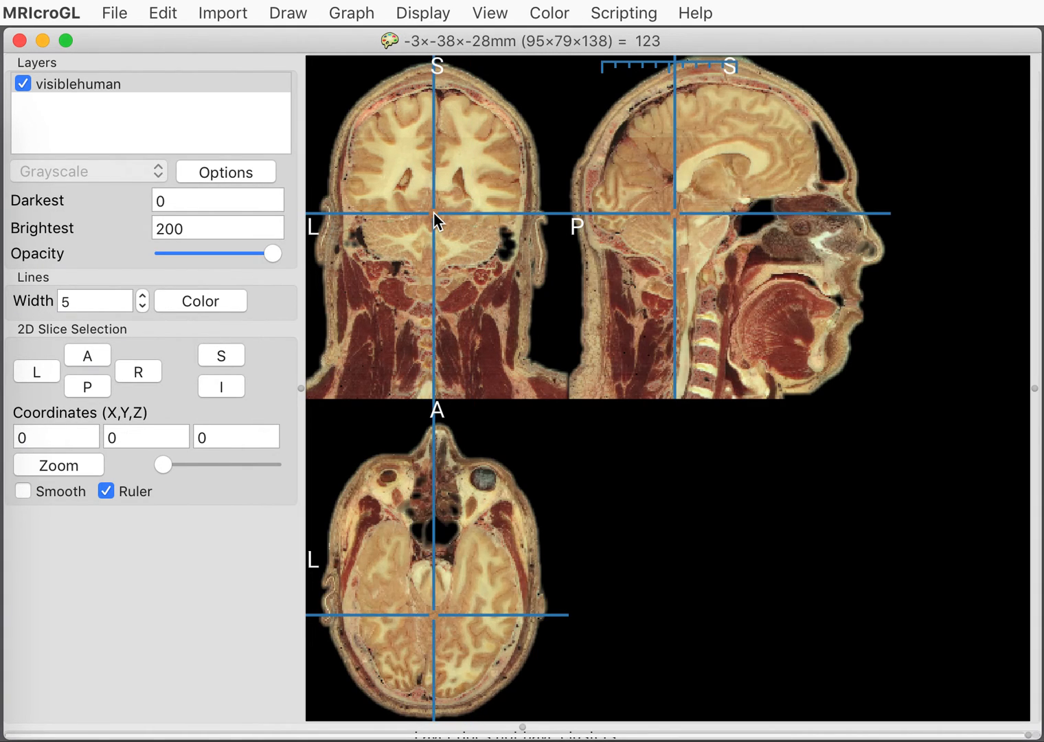
left_click(409, 239)
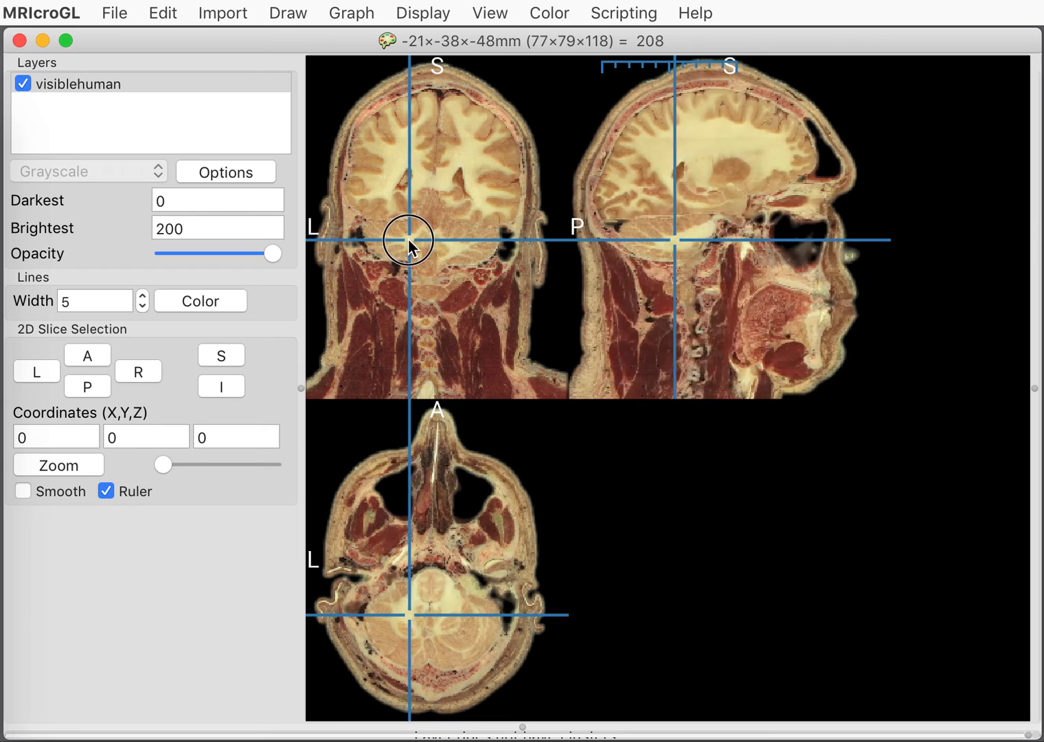
left_click(401, 231)
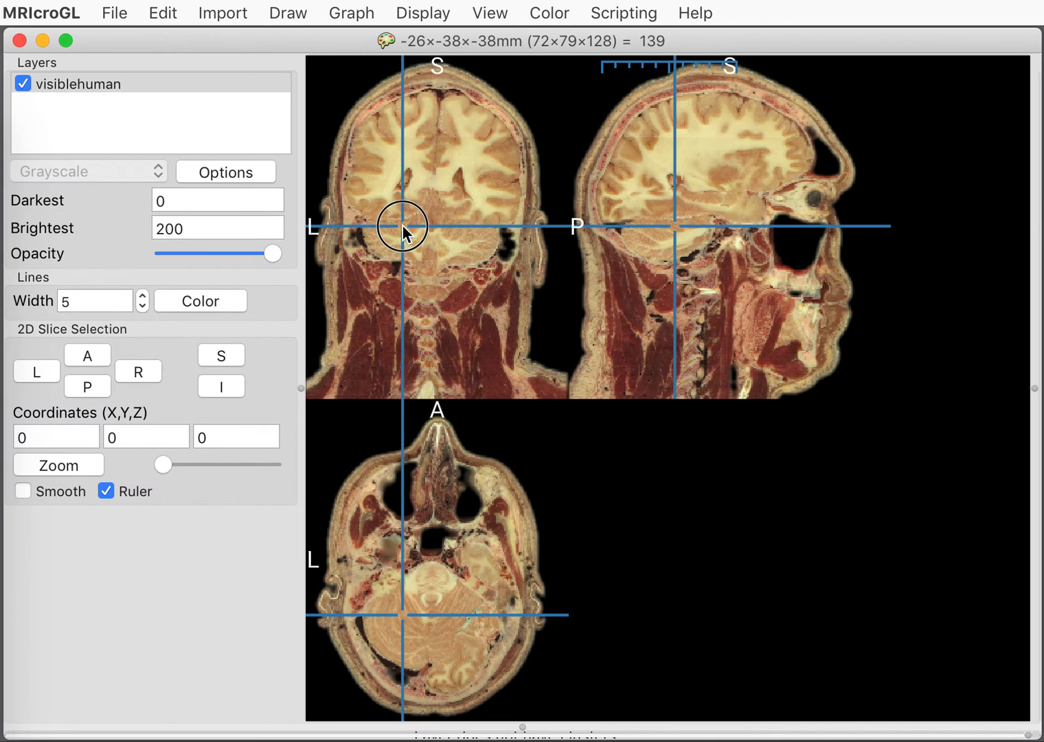
left_click(403, 224)
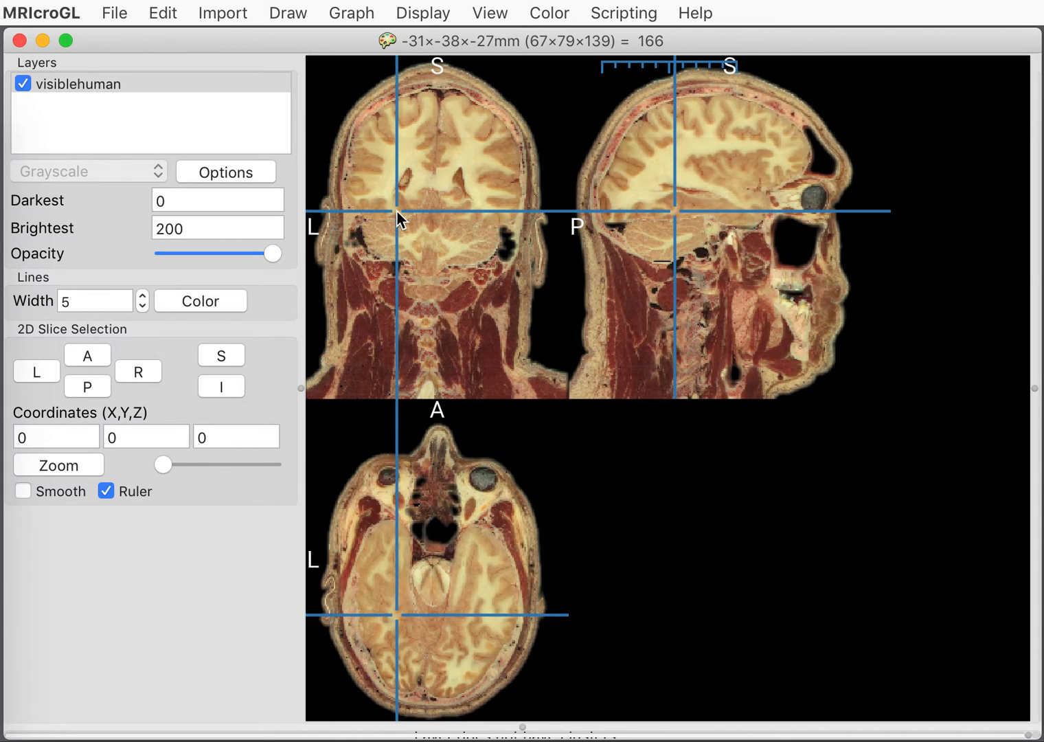
left_click(395, 186)
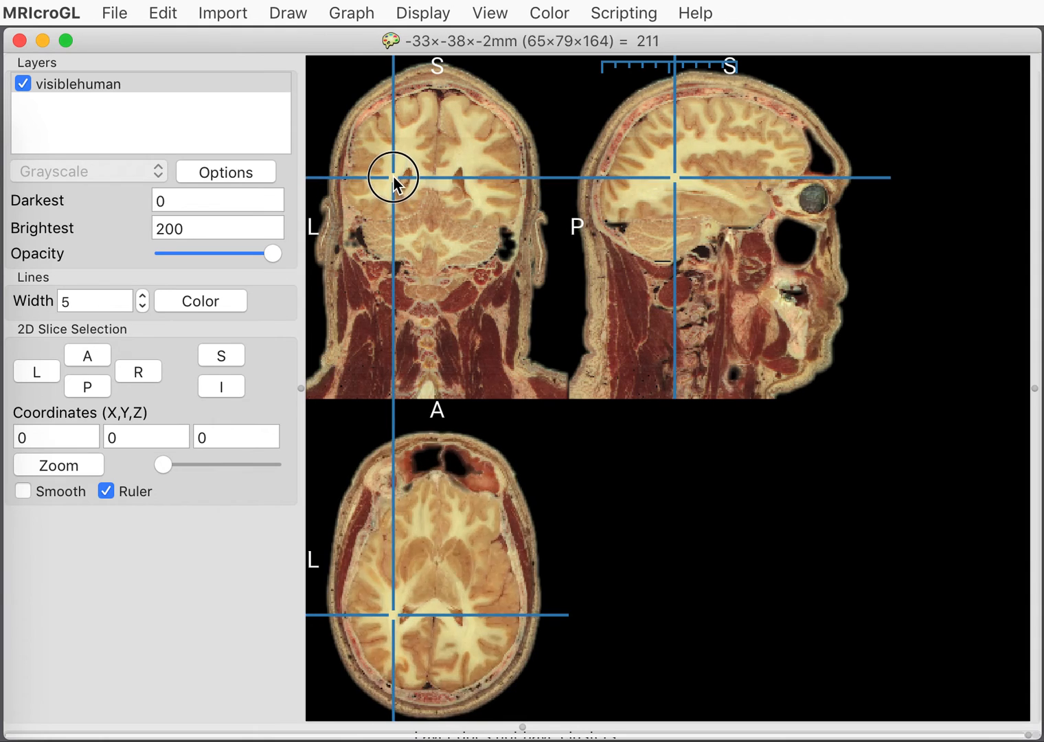
left_click(393, 176)
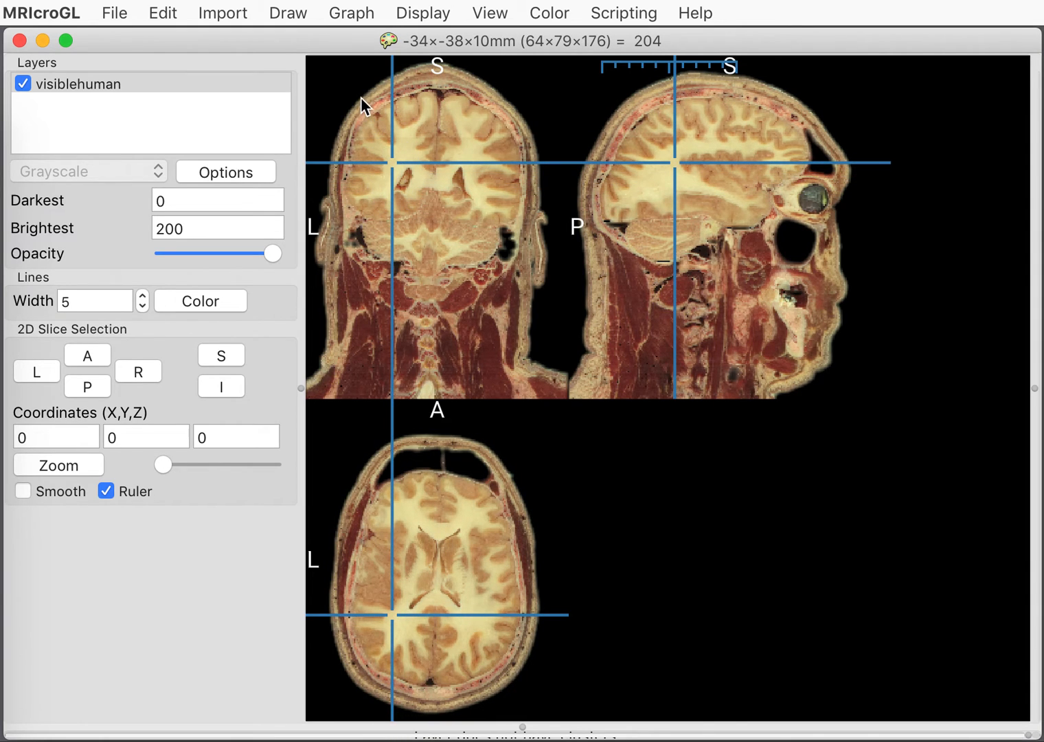
mouse_move(827, 173)
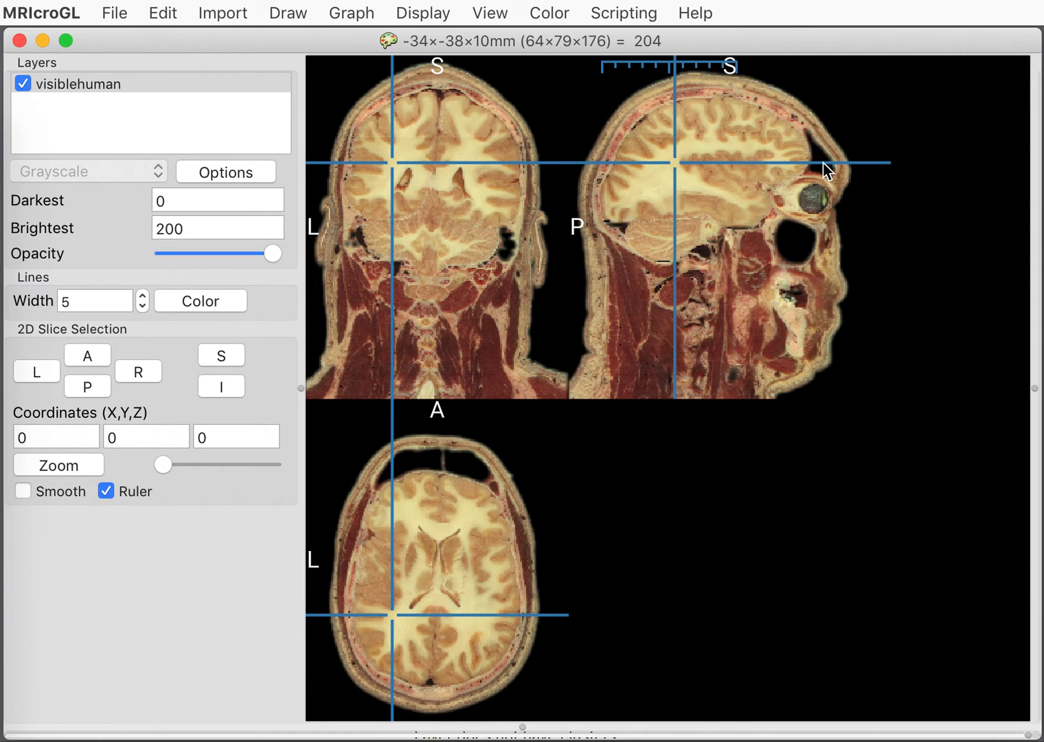
- Bring the coronal slice forward into the face, shift into the right hemisphere near X 44, Y 14, Z 5 mm, and bring up the standard volume list
left_click(818, 146)
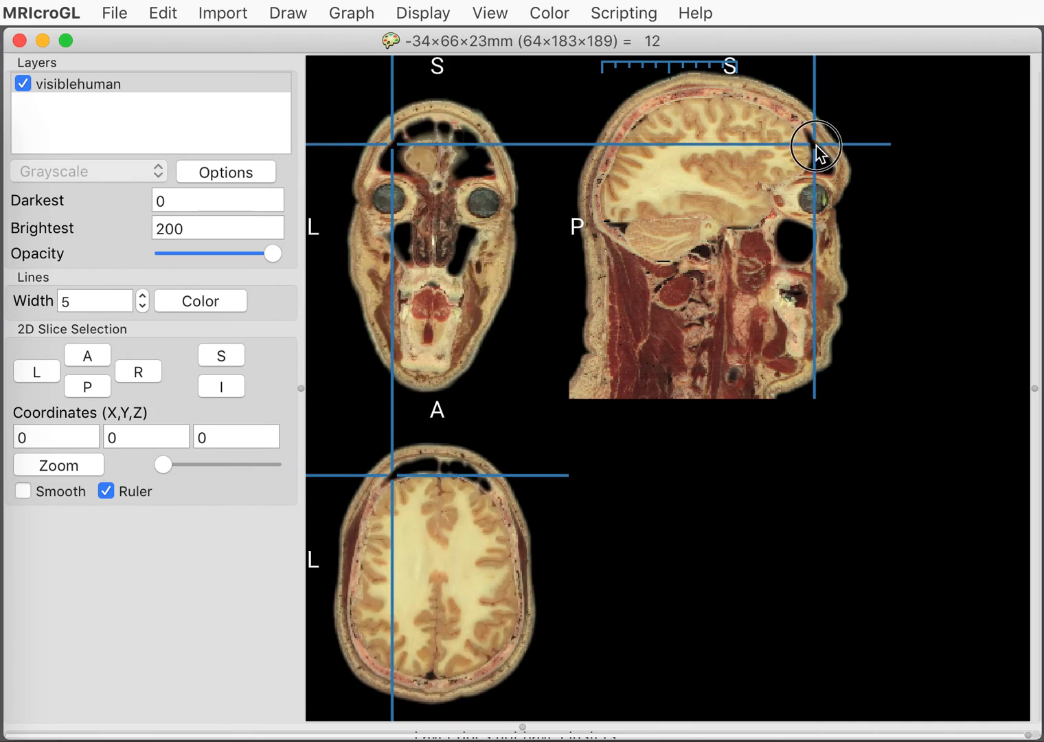
left_click(827, 157)
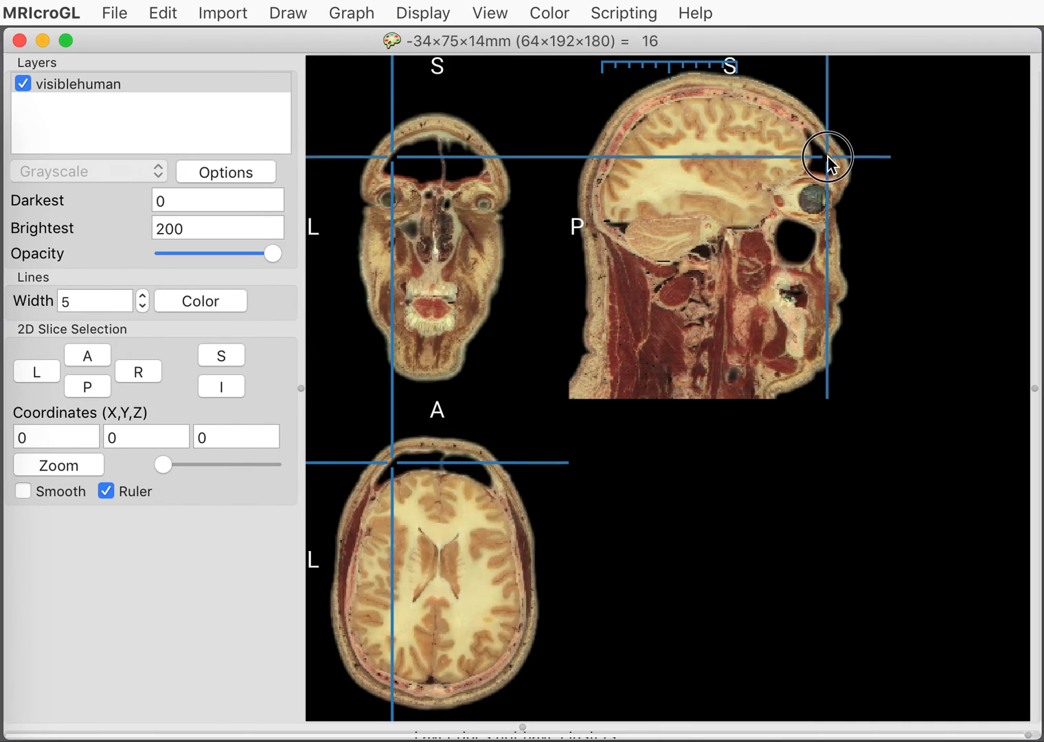
left_click(470, 548)
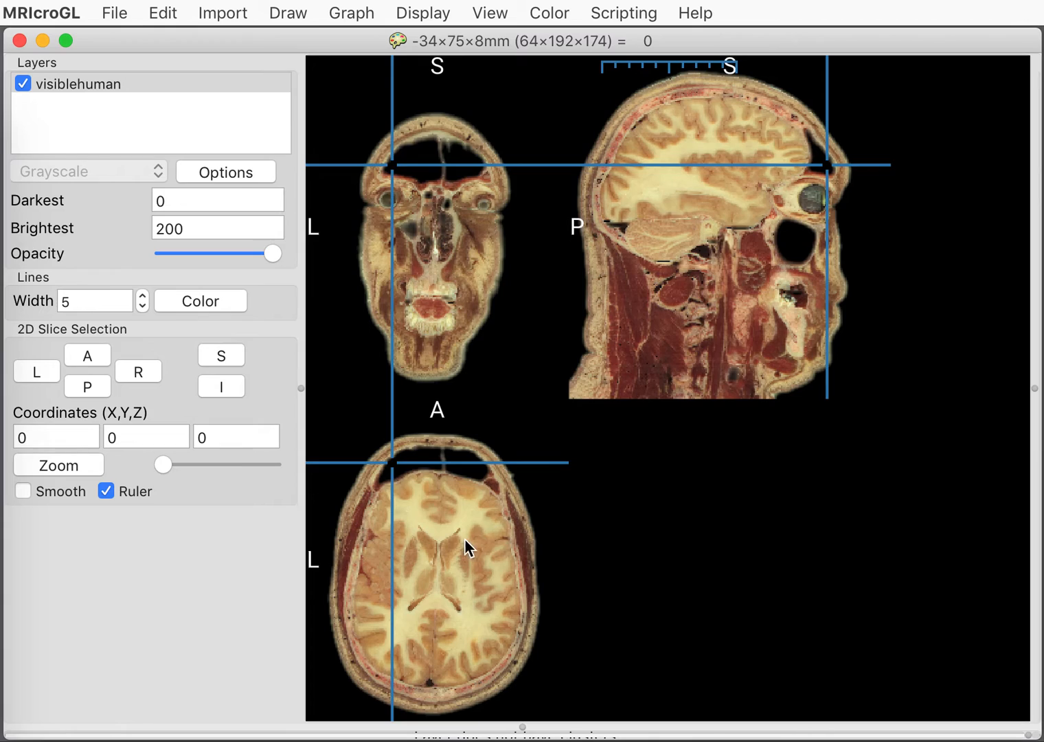
left_click(467, 535)
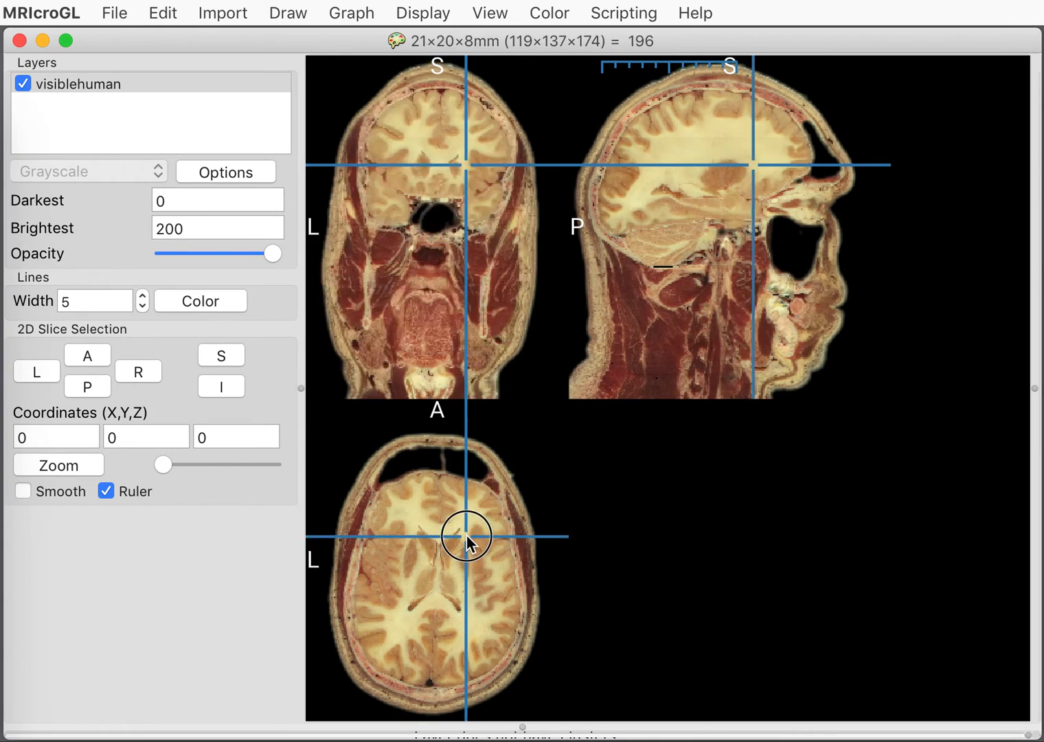
left_click(467, 535)
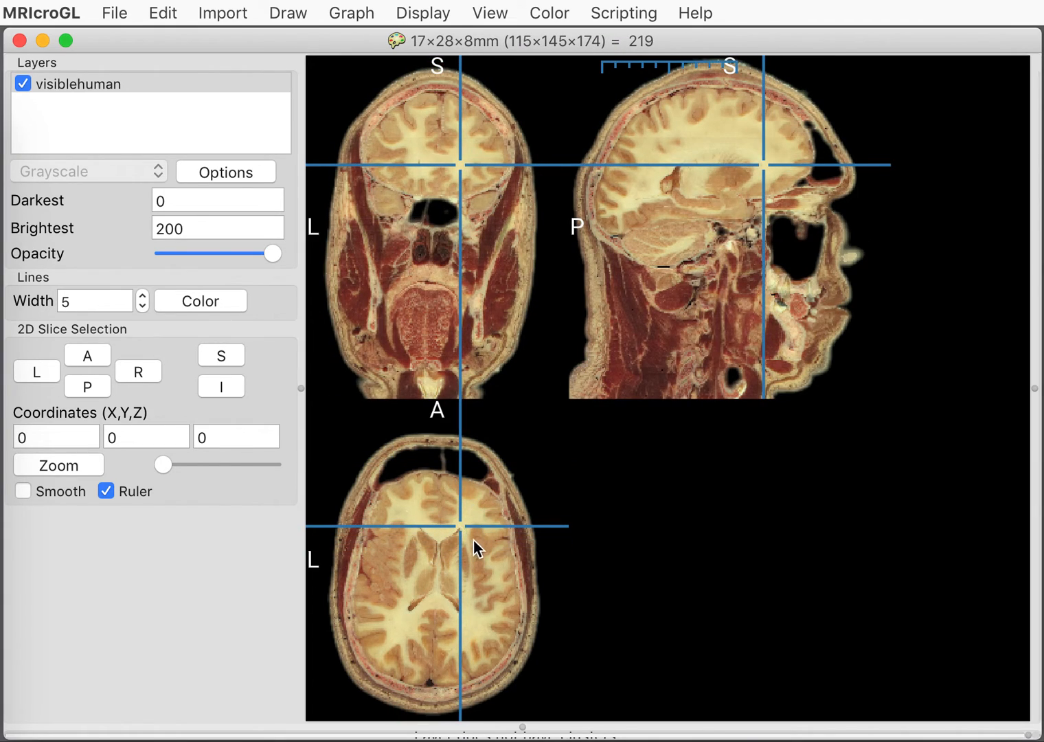
left_click(484, 552)
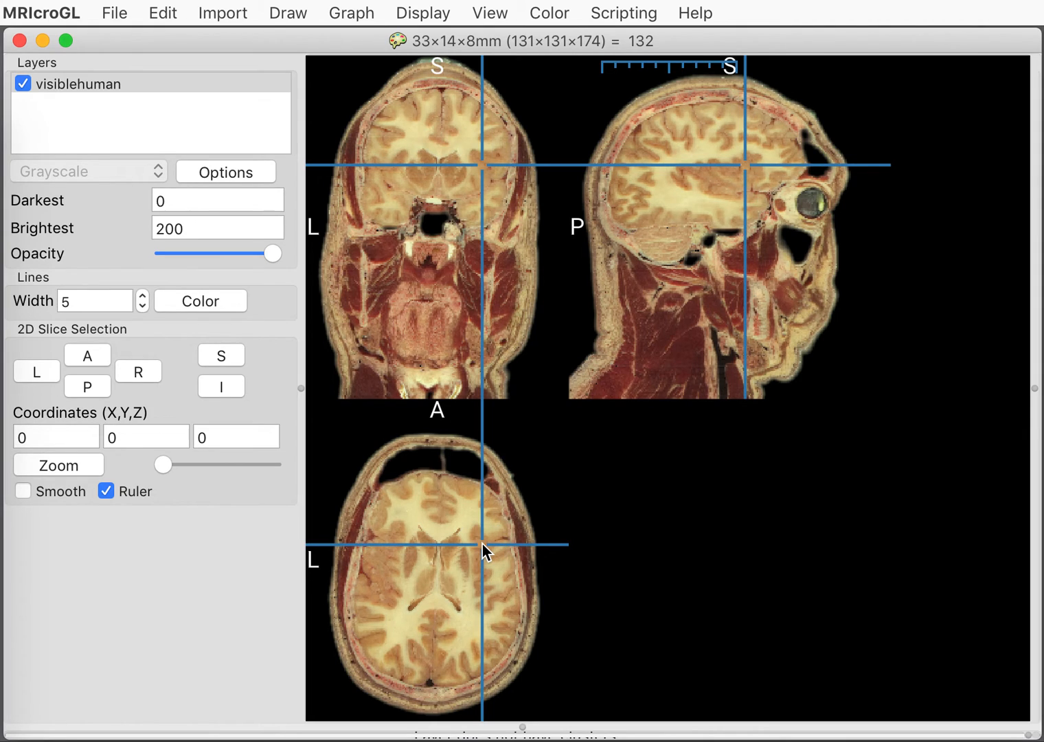
mouse_move(496, 225)
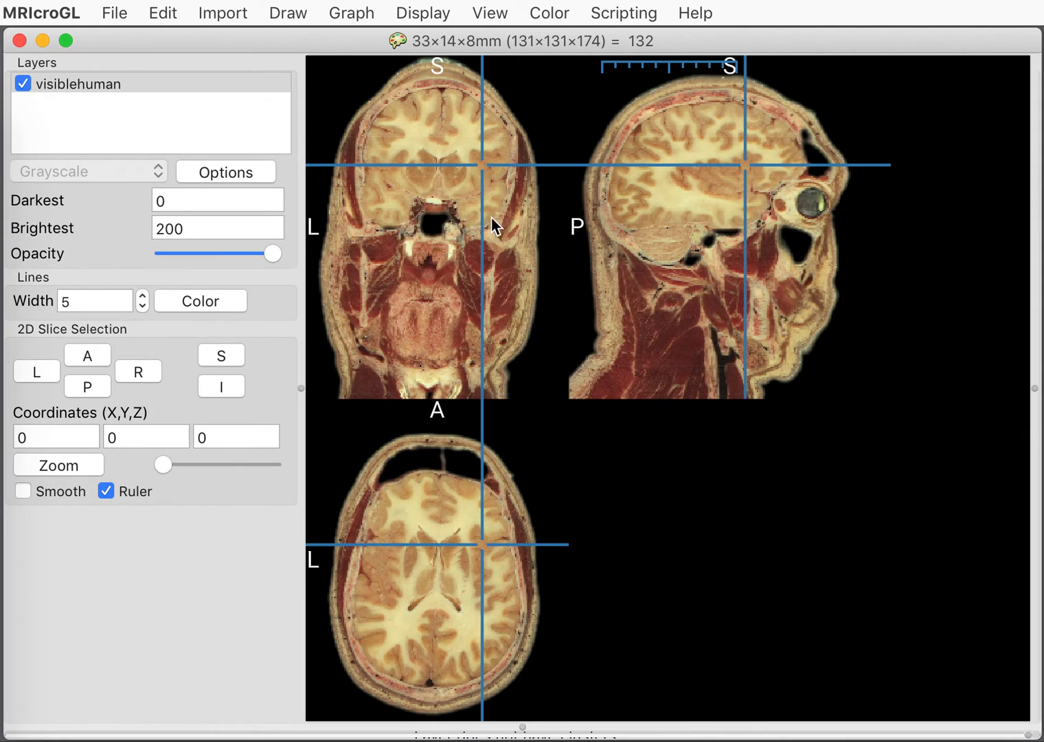
left_click(502, 176)
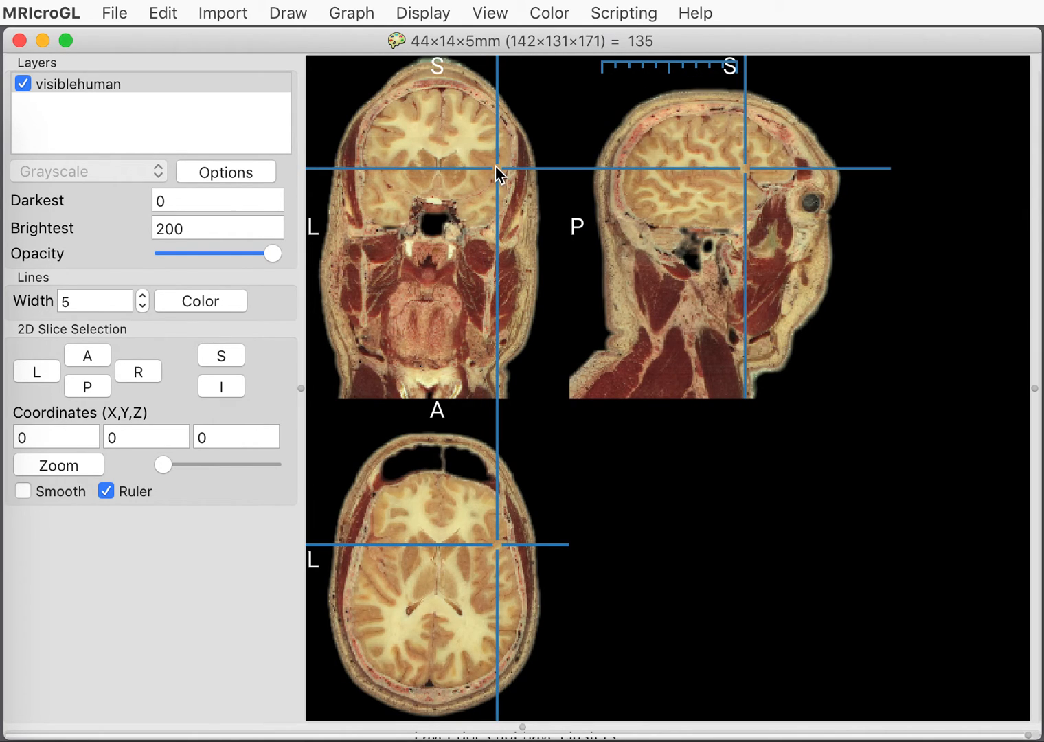
left_click(115, 12)
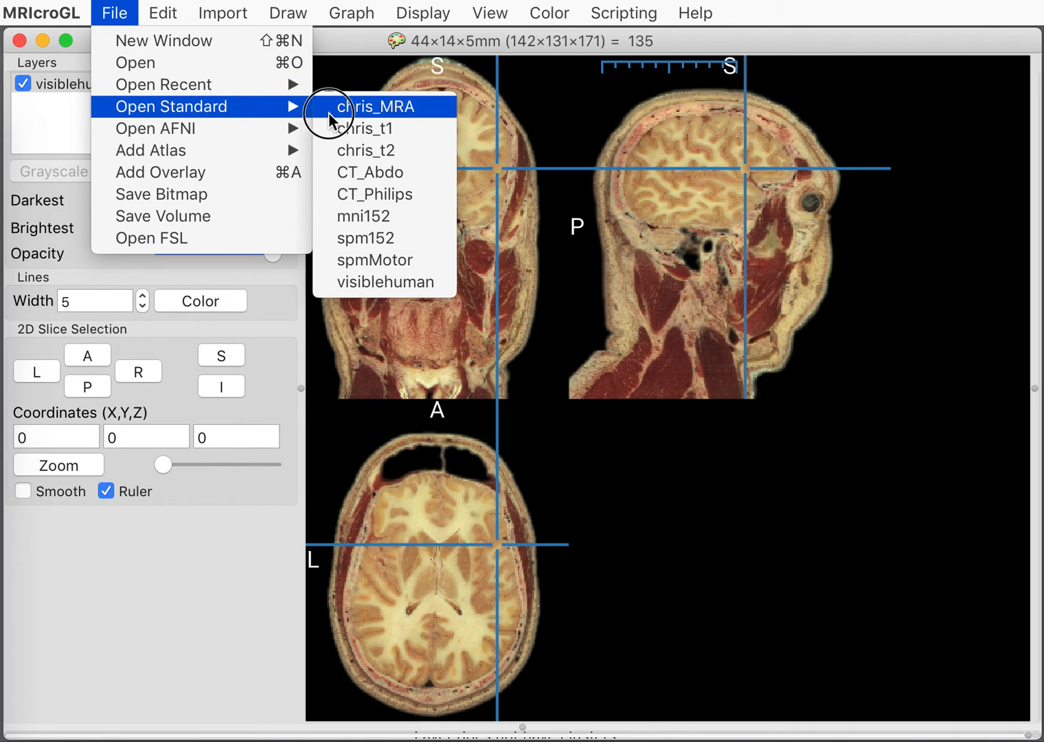
mouse_move(385, 216)
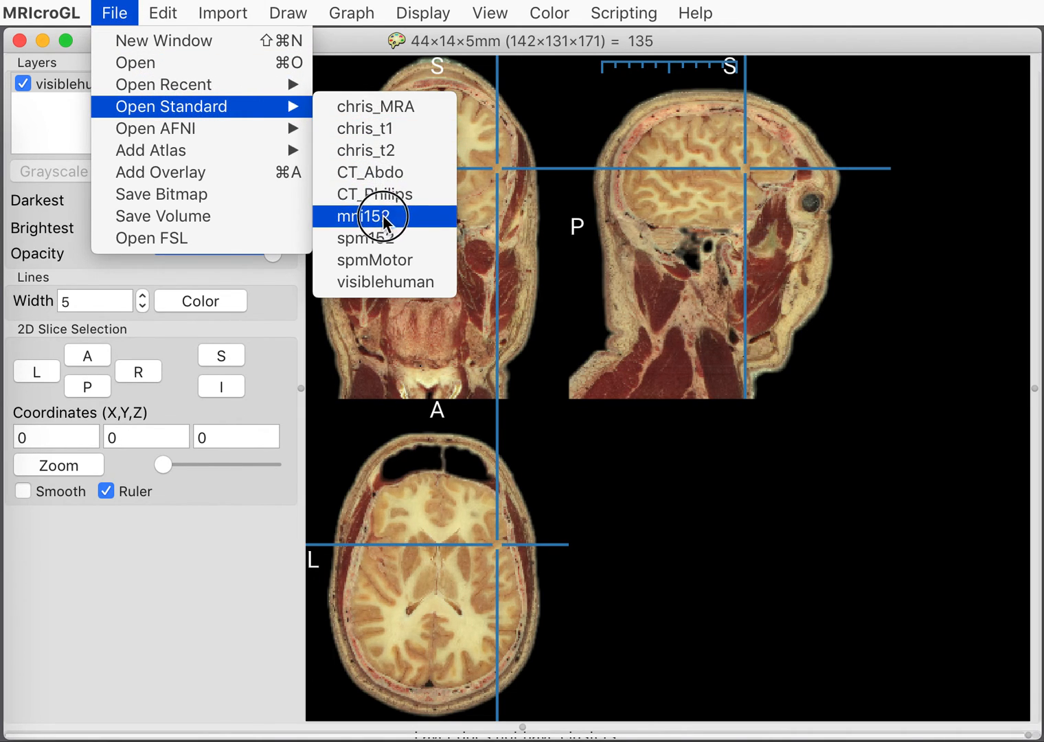
mouse_move(373, 237)
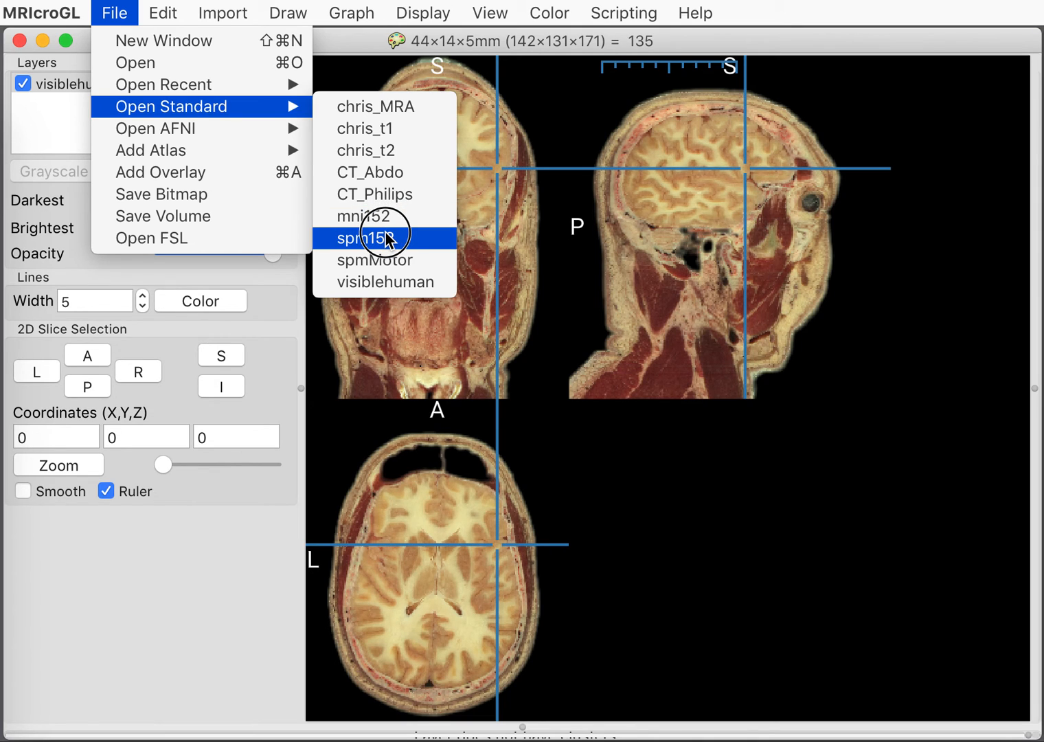
- Load the spm152 template and move the crosshair through the upper left cortex and further back
left_click(371, 239)
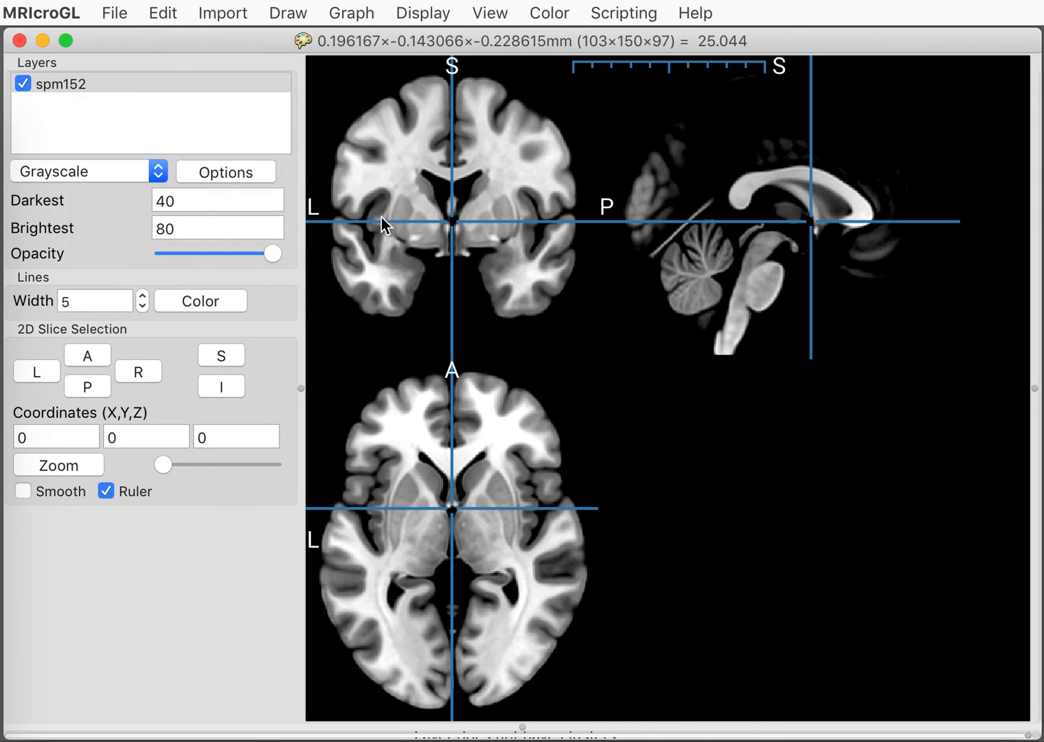
left_click(538, 212)
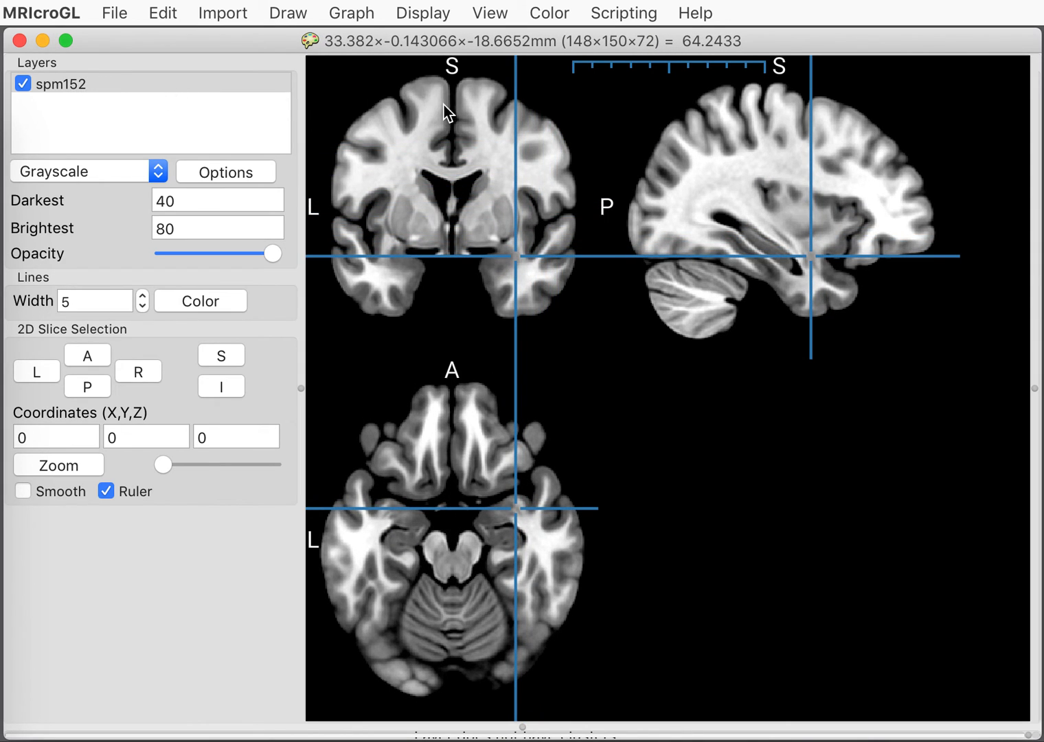
left_click(351, 158)
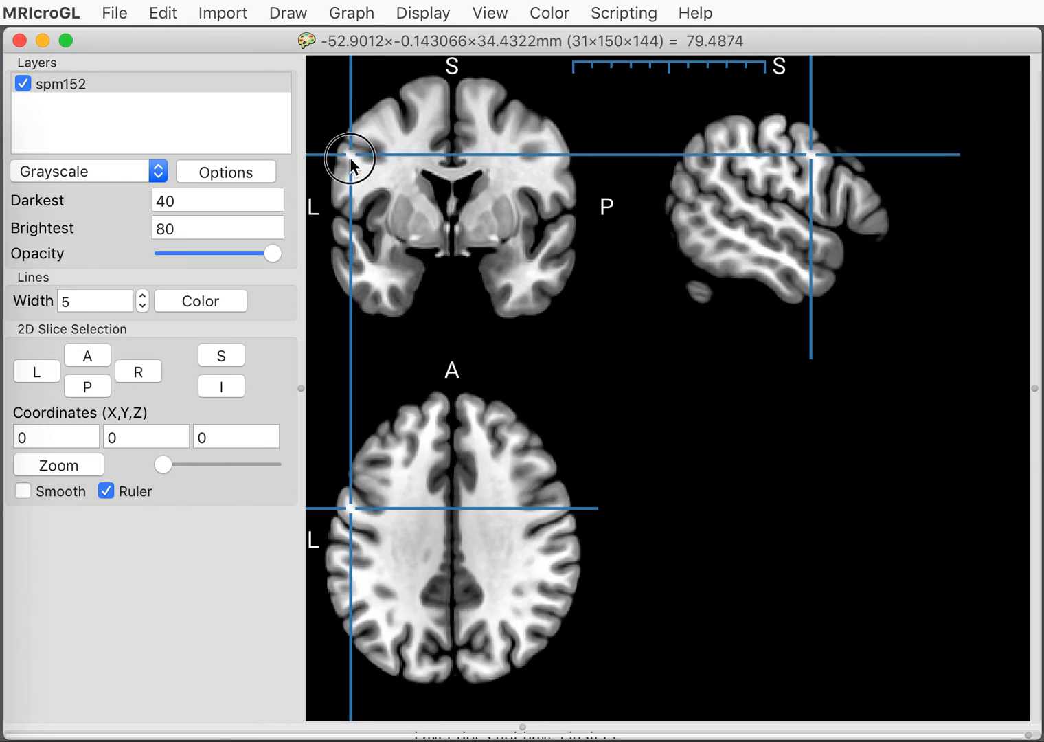
left_click(377, 230)
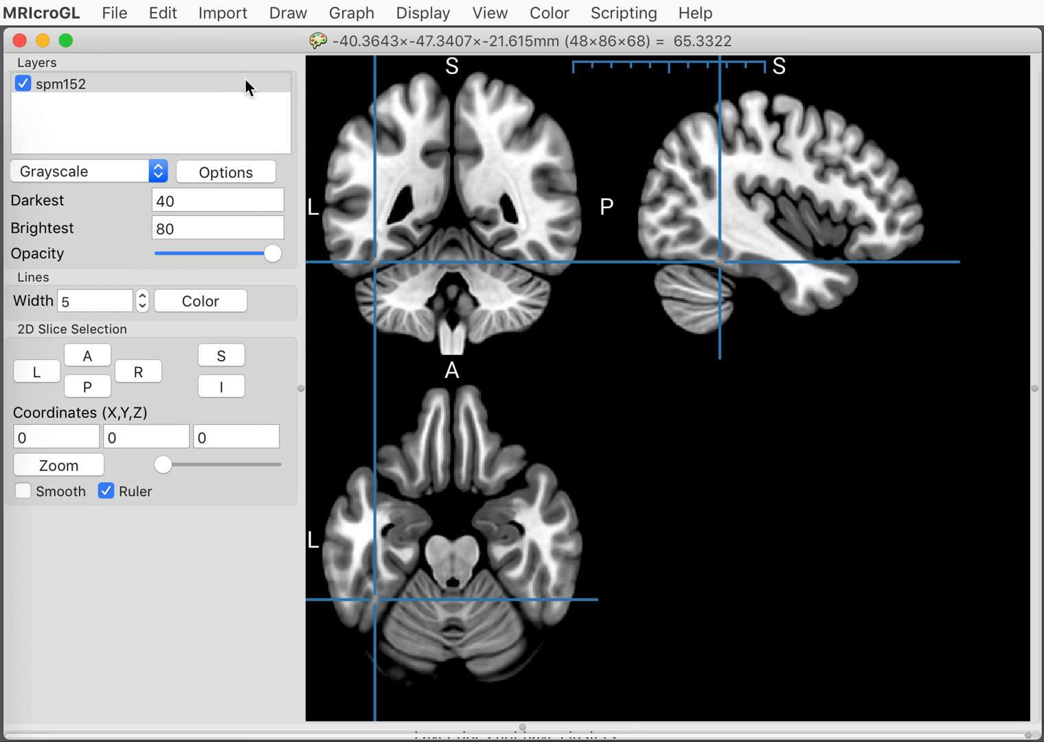
- Centre on the midline and lower into the cerebellum, ending near X 5, Y −47, Z −19 mm
left_click(445, 249)
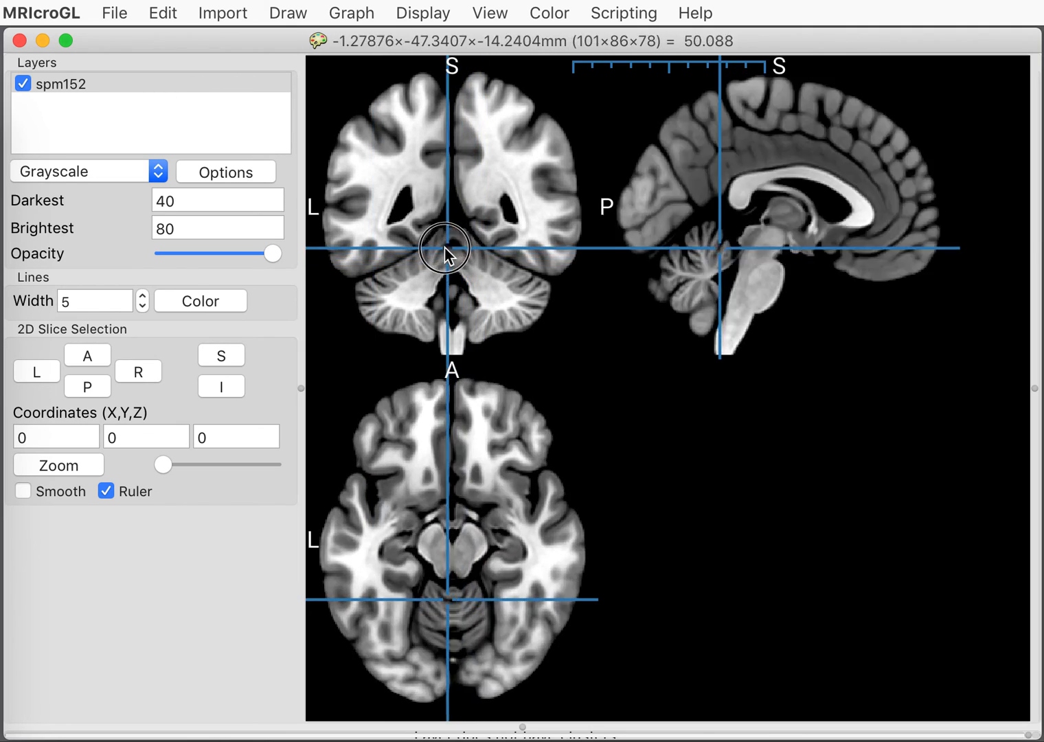
left_click(410, 323)
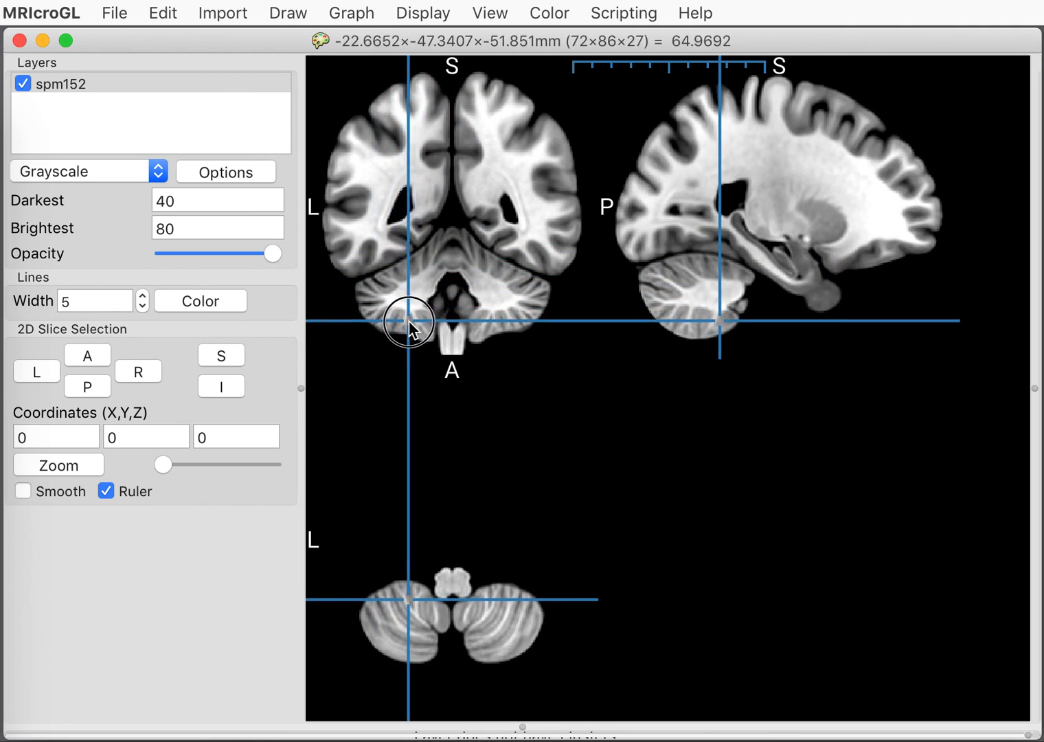
left_click(432, 264)
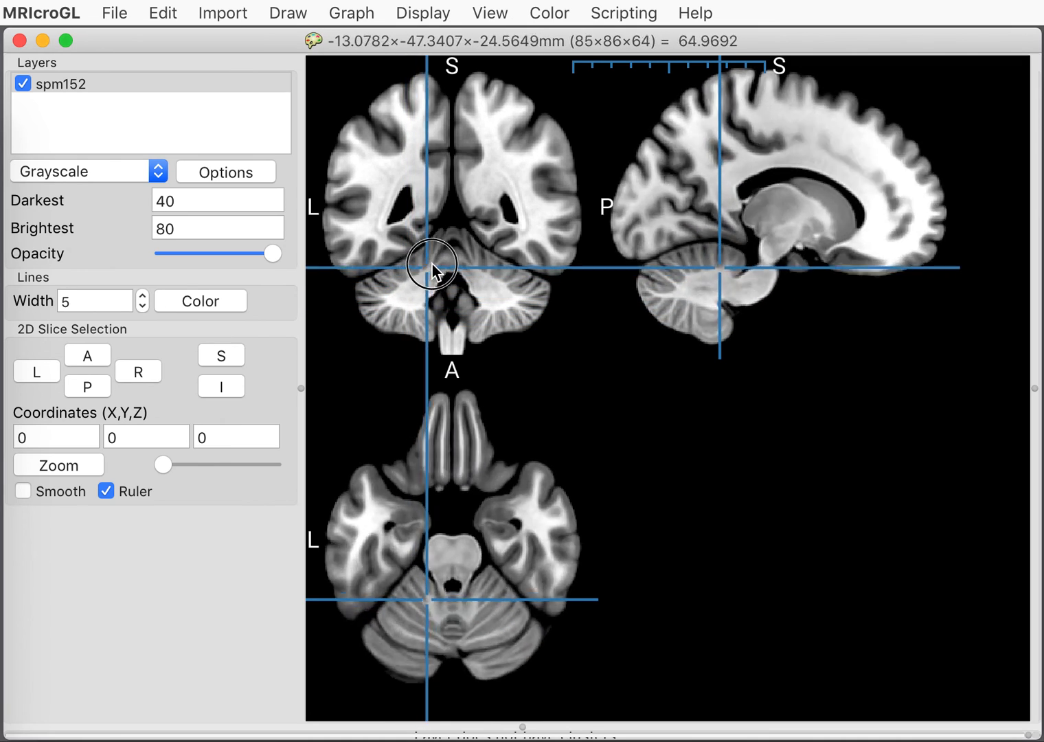
left_click(433, 264)
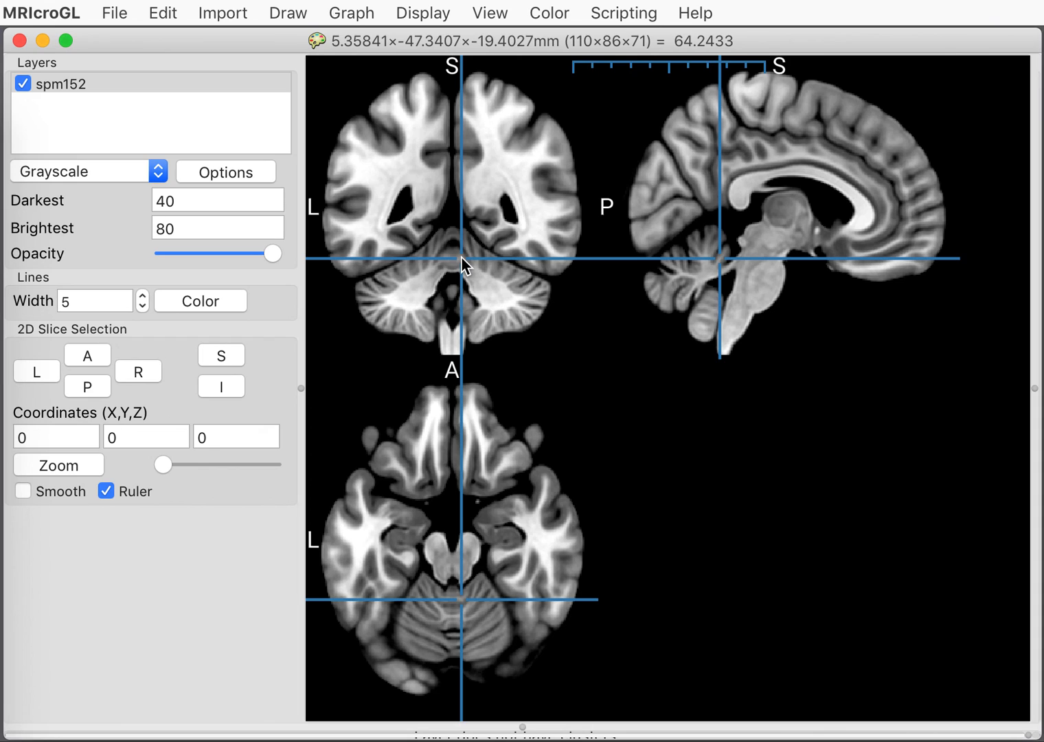
mouse_move(455, 156)
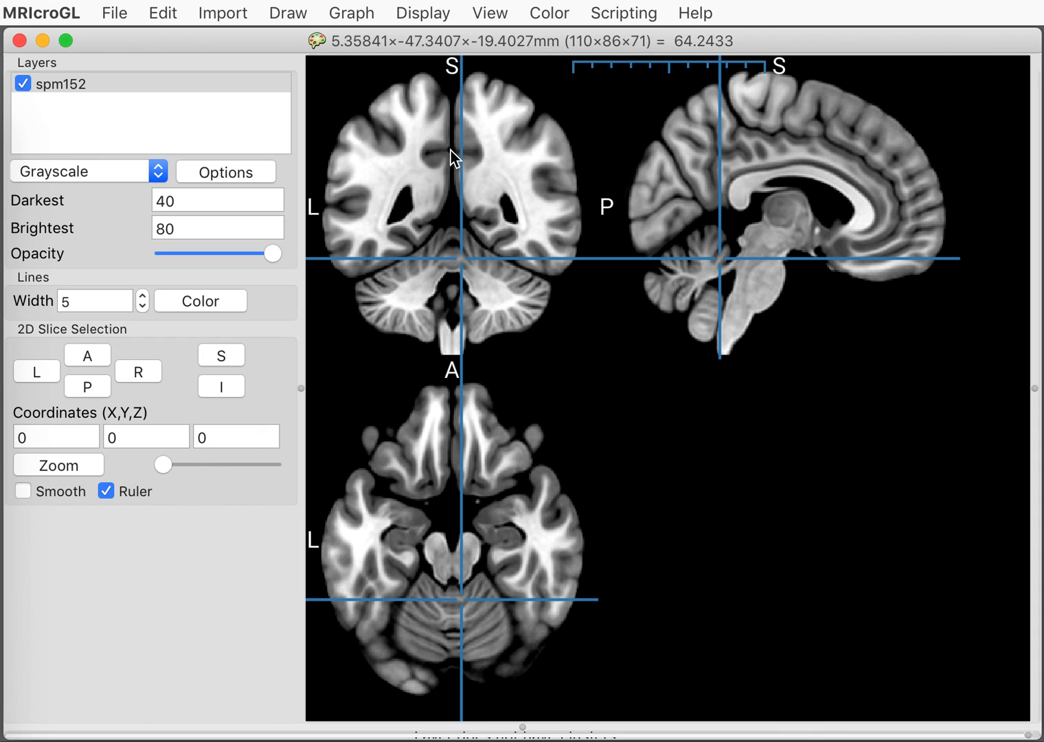